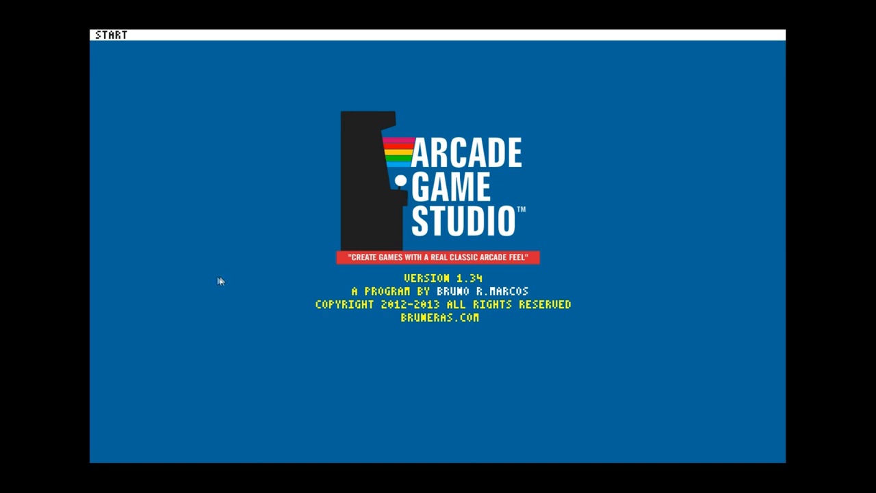
Load the saved IceCreamChallenge platform game project.
{"action": "left_click", "coordinate": [110, 34]}
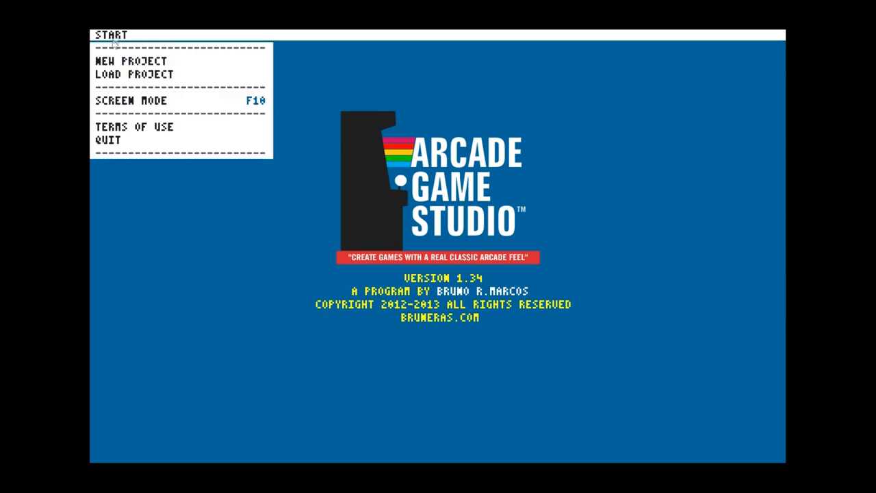
{"action": "left_click", "coordinate": [133, 74]}
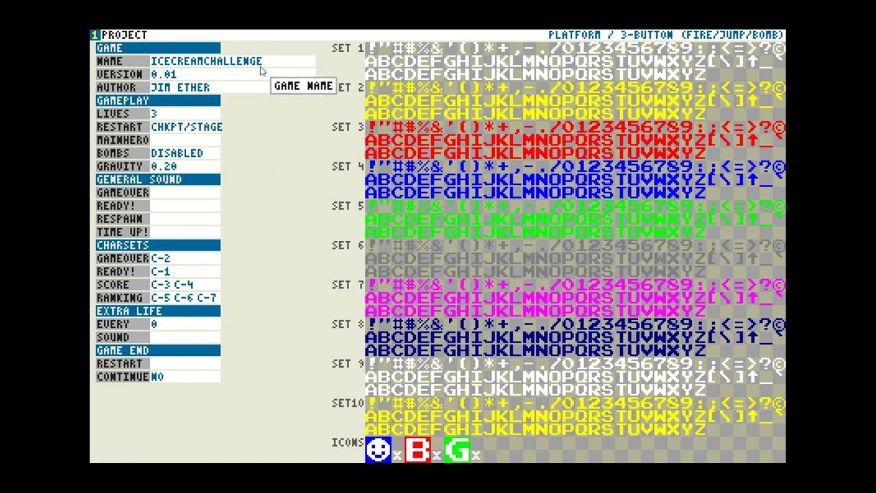
{"action": "mouse_move", "coordinate": [185, 113]}
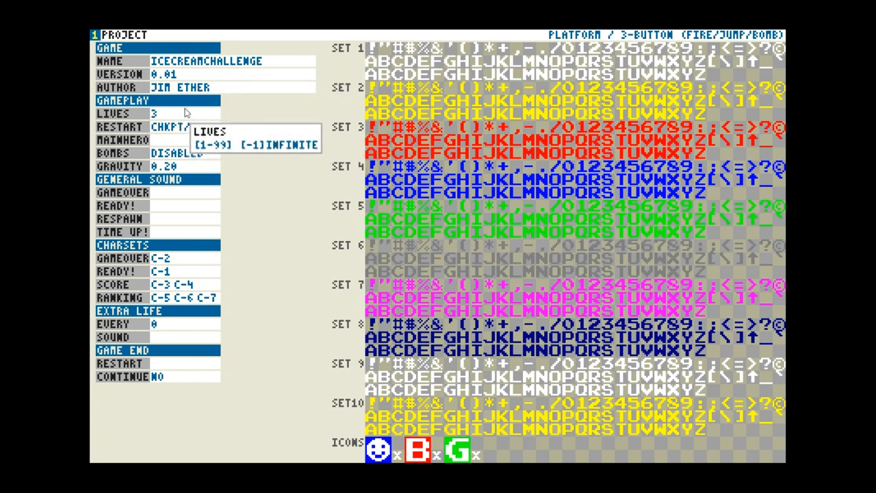
{"action": "mouse_move", "coordinate": [184, 127]}
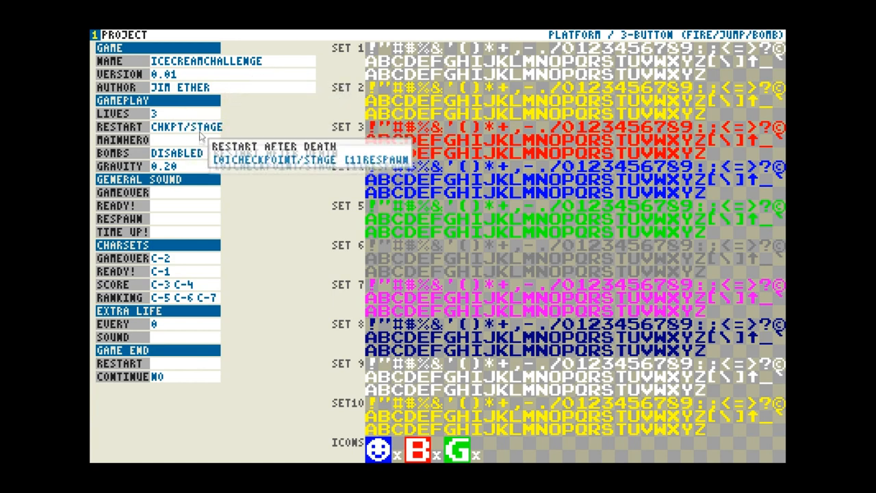
{"action": "mouse_move", "coordinate": [185, 166]}
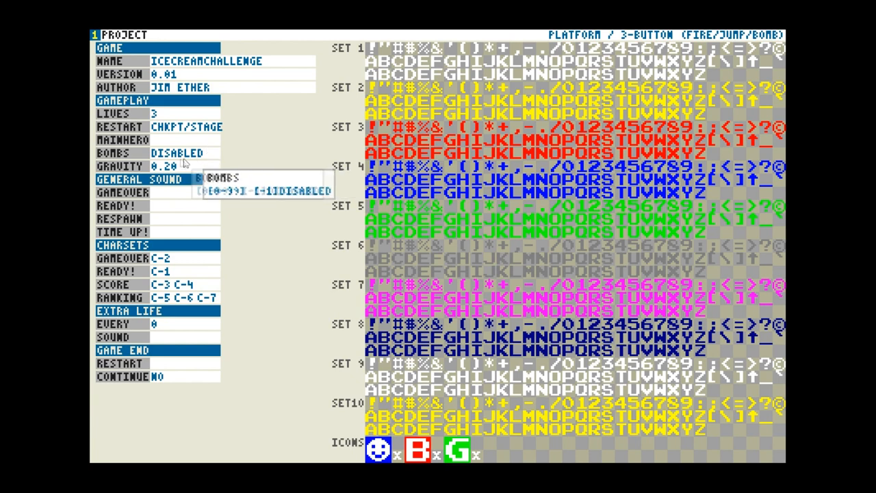
{"action": "mouse_move", "coordinate": [195, 166]}
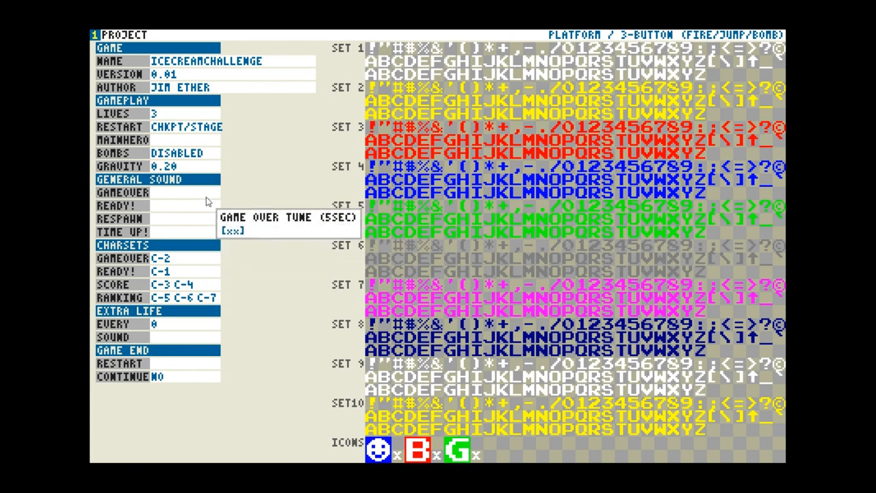
{"action": "mouse_move", "coordinate": [205, 219]}
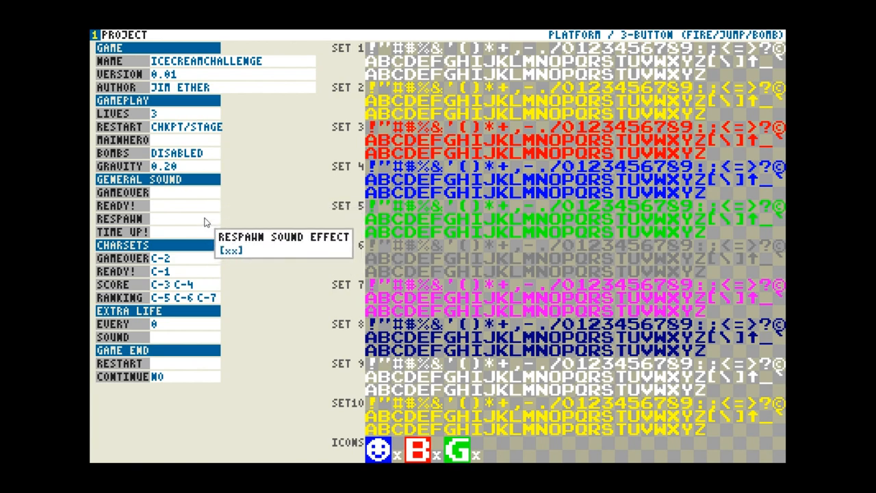
{"action": "mouse_move", "coordinate": [288, 303]}
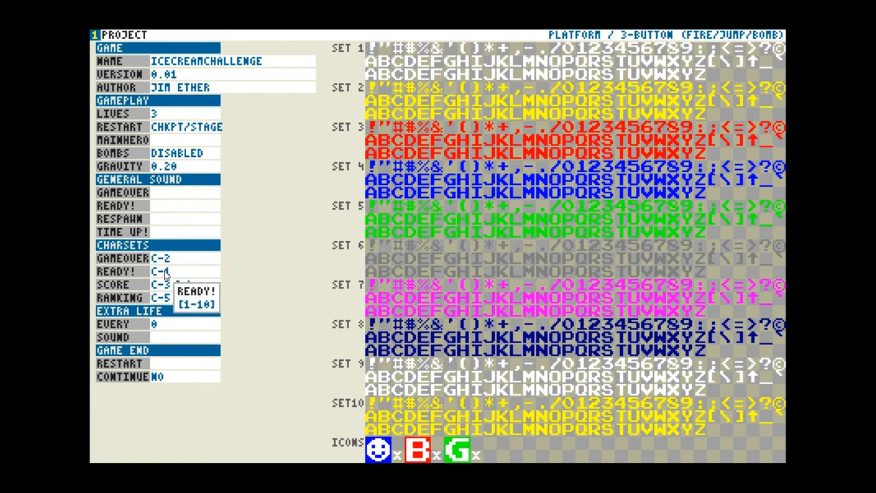
{"action": "mouse_move", "coordinate": [166, 259]}
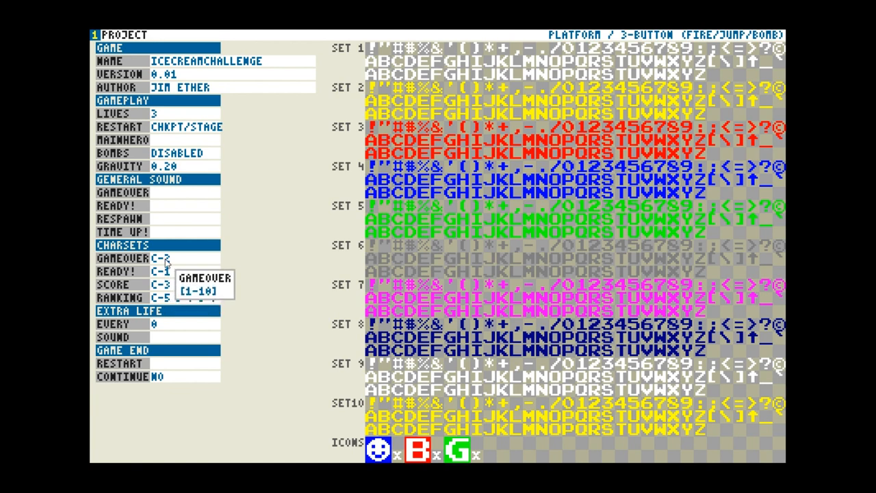
{"action": "mouse_move", "coordinate": [175, 279]}
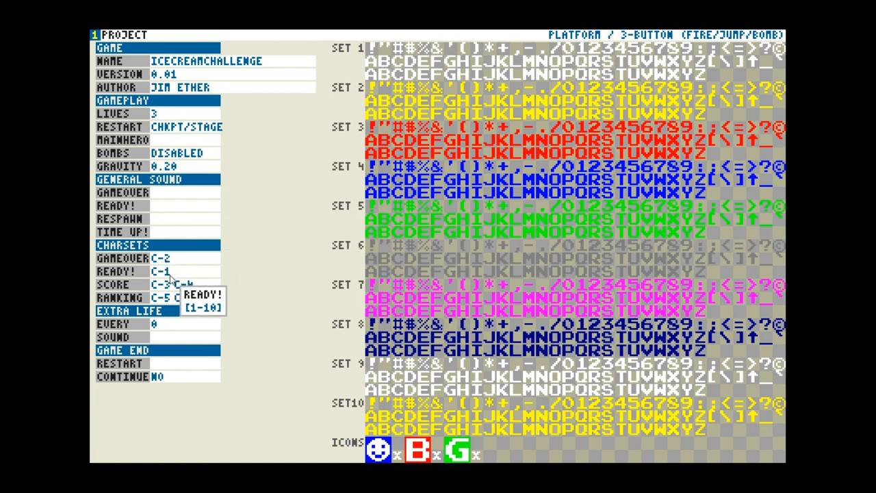
{"action": "mouse_move", "coordinate": [171, 284]}
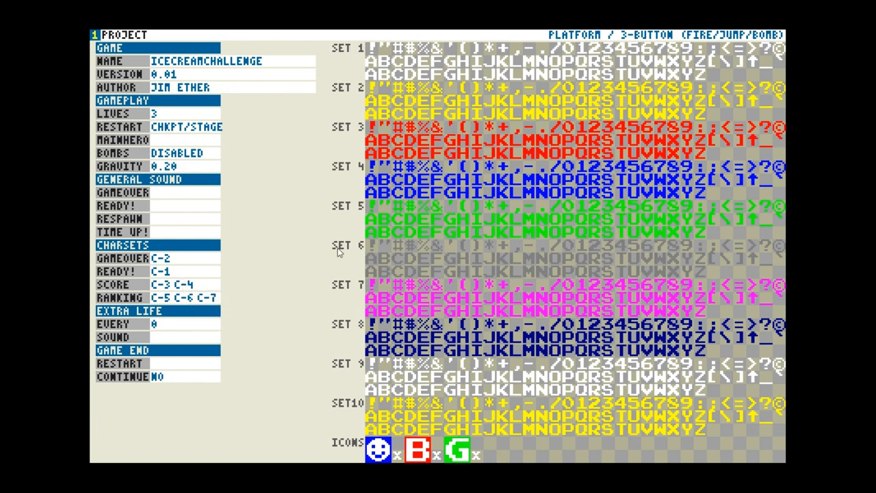
{"action": "mouse_move", "coordinate": [437, 393]}
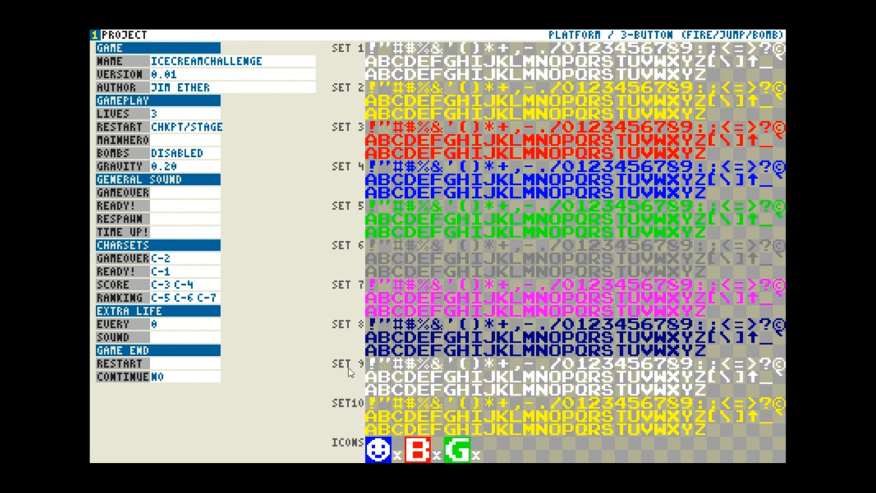
{"action": "mouse_move", "coordinate": [164, 329]}
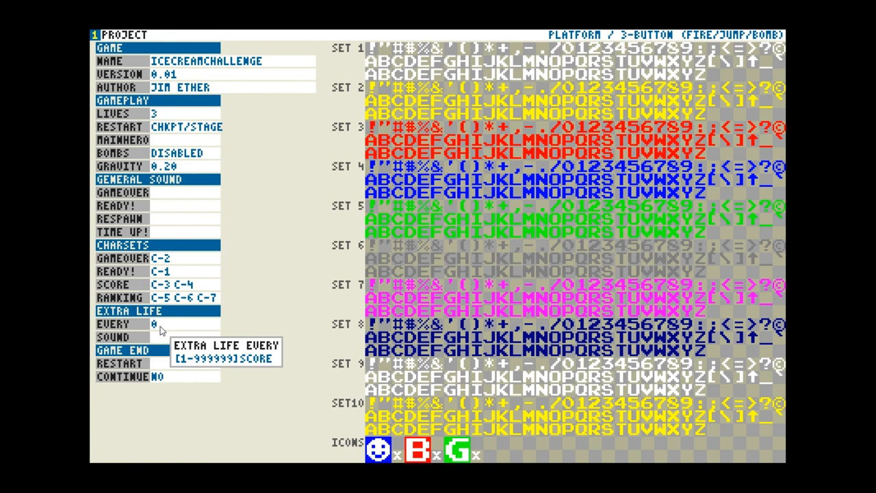
{"action": "mouse_move", "coordinate": [159, 337]}
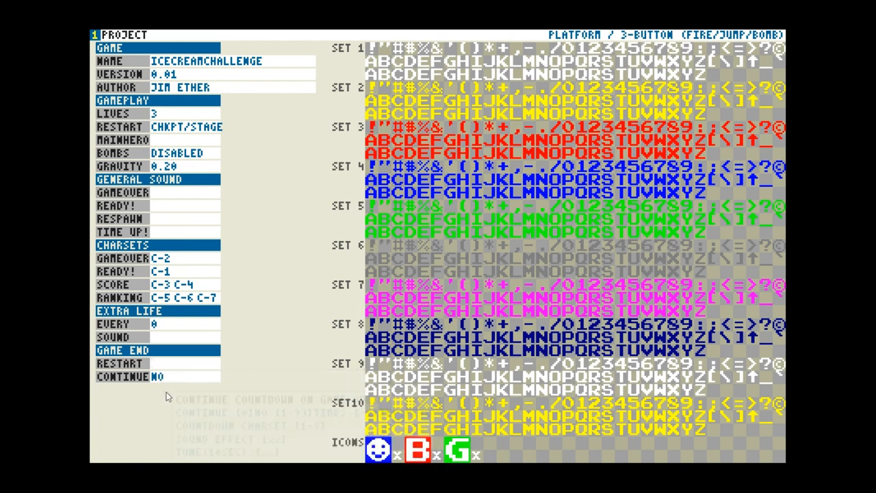
{"action": "mouse_move", "coordinate": [314, 355]}
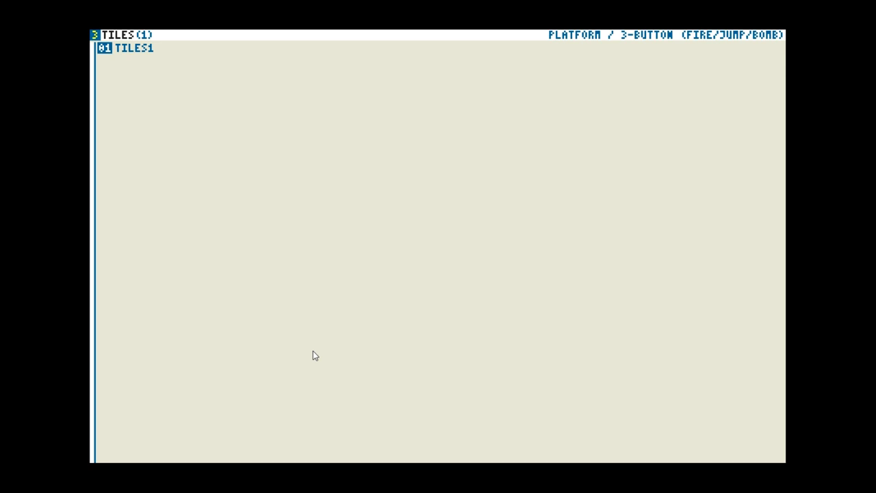
{"action": "mouse_move", "coordinate": [365, 328]}
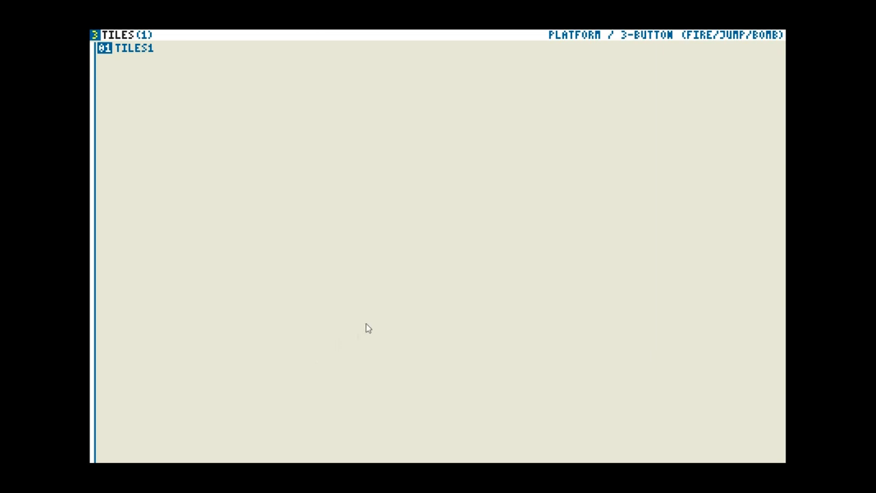
Display the TILES1 tile sheet with its sky, tree, grass and stone textures.
{"action": "left_click", "coordinate": [135, 48]}
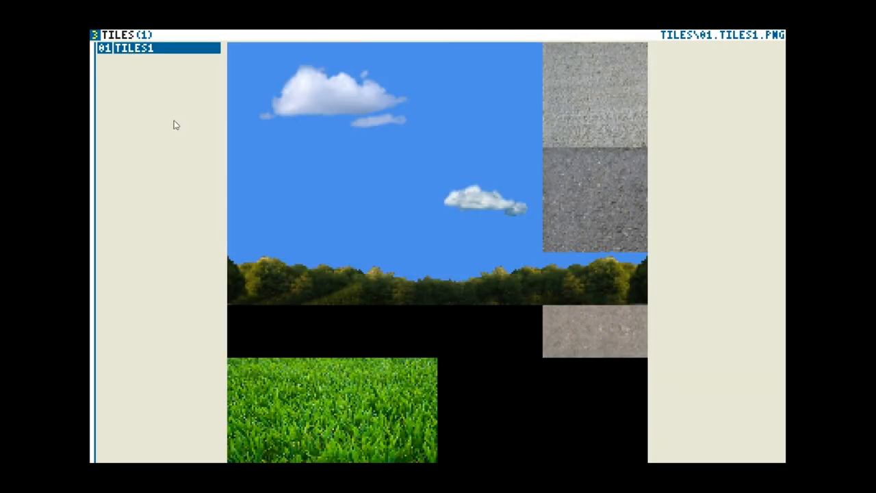
{"action": "mouse_move", "coordinate": [256, 70]}
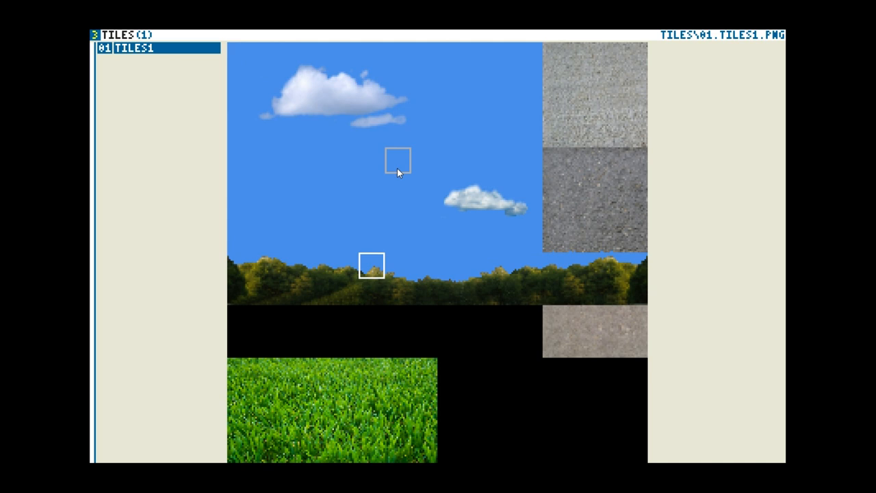
{"action": "mouse_move", "coordinate": [423, 321]}
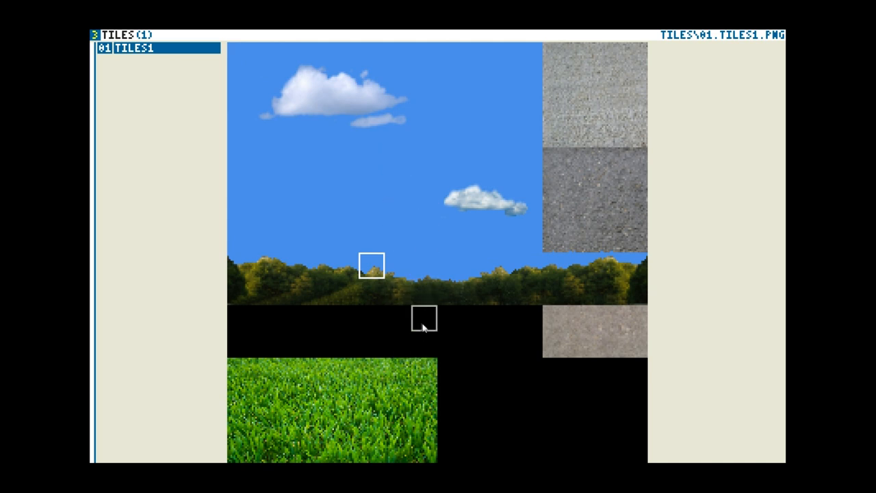
{"action": "mouse_move", "coordinate": [293, 135]}
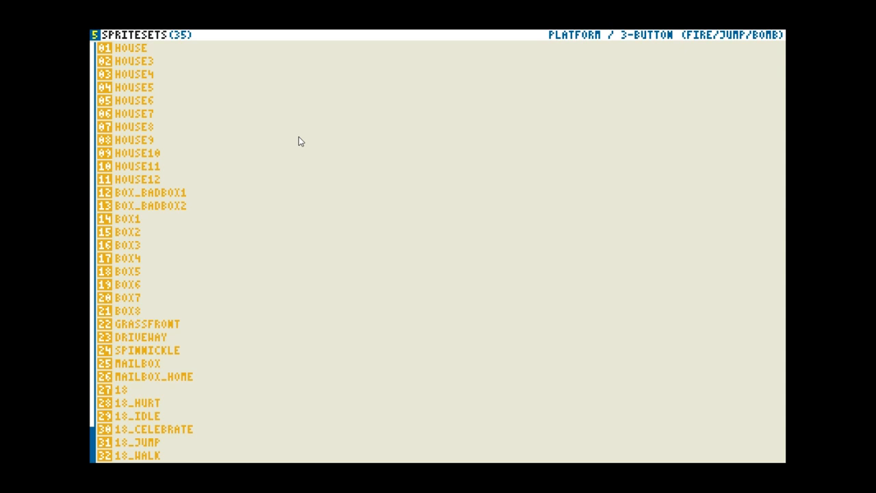
{"action": "mouse_move", "coordinate": [238, 70]}
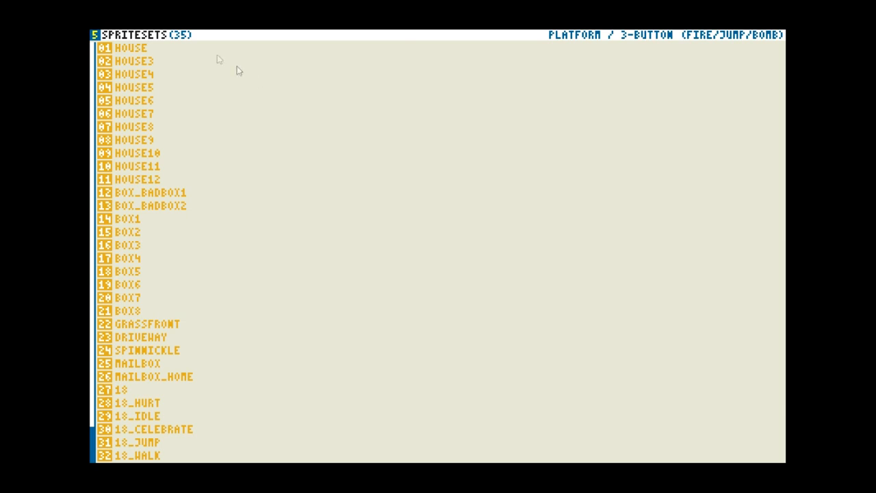
Preview the HOUSE, HOUSE4, HOUSE10 and HOUSE12 sprite sets.
{"action": "left_click", "coordinate": [130, 48]}
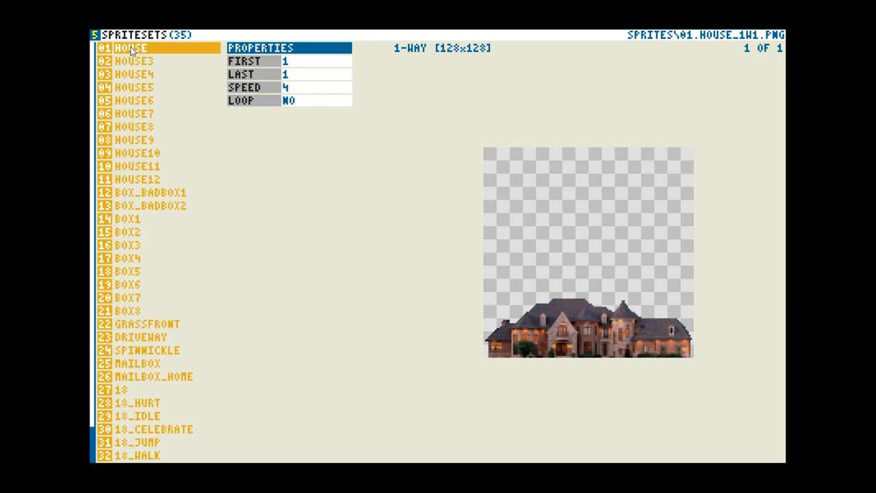
{"action": "mouse_move", "coordinate": [491, 363]}
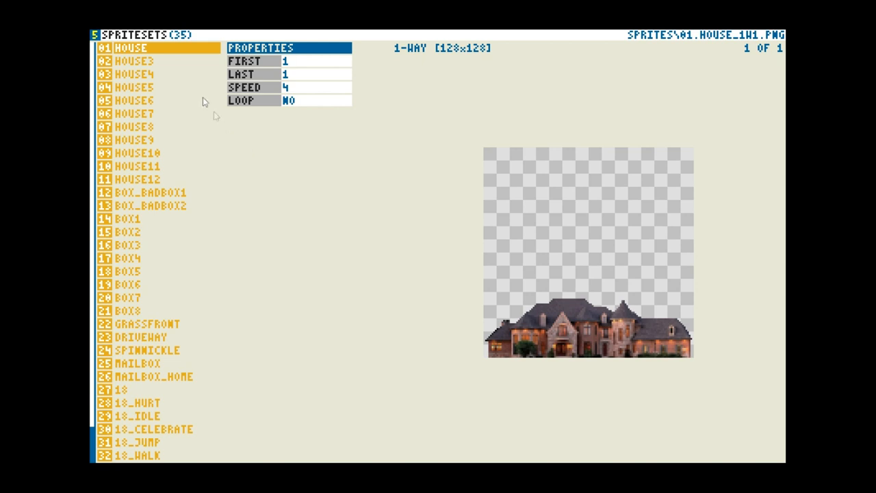
{"action": "mouse_move", "coordinate": [226, 131]}
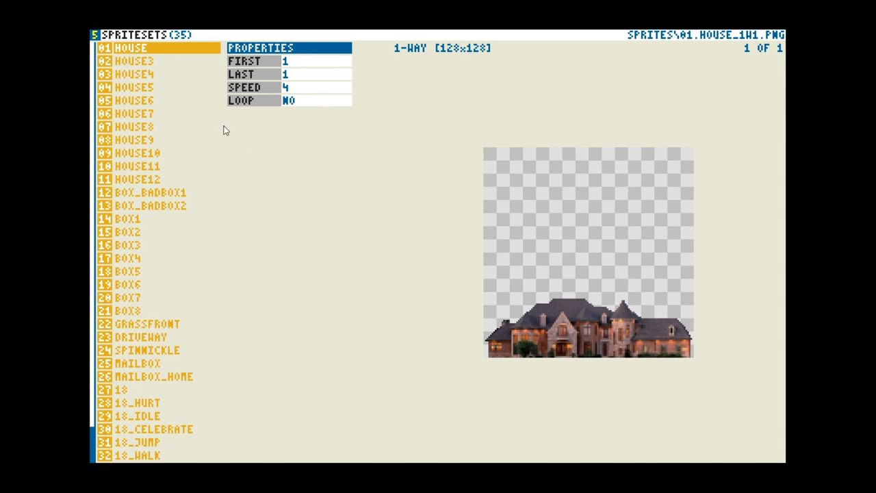
{"action": "left_click", "coordinate": [135, 74]}
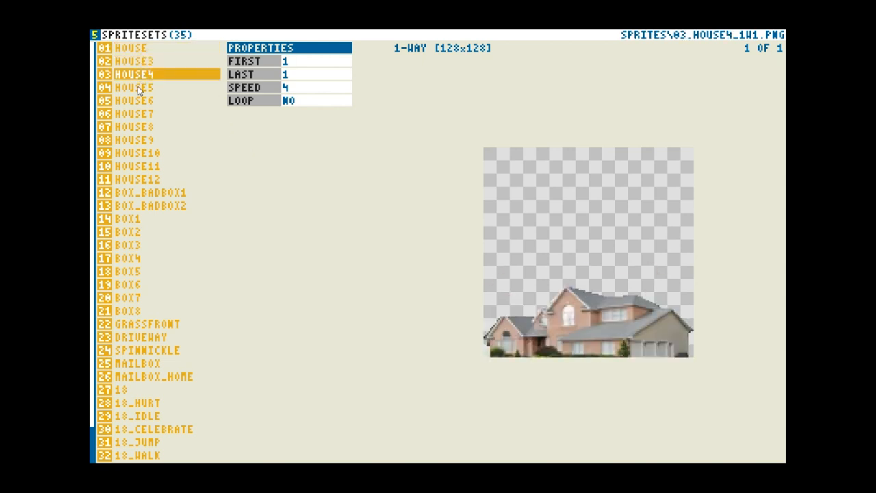
{"action": "left_click", "coordinate": [137, 153]}
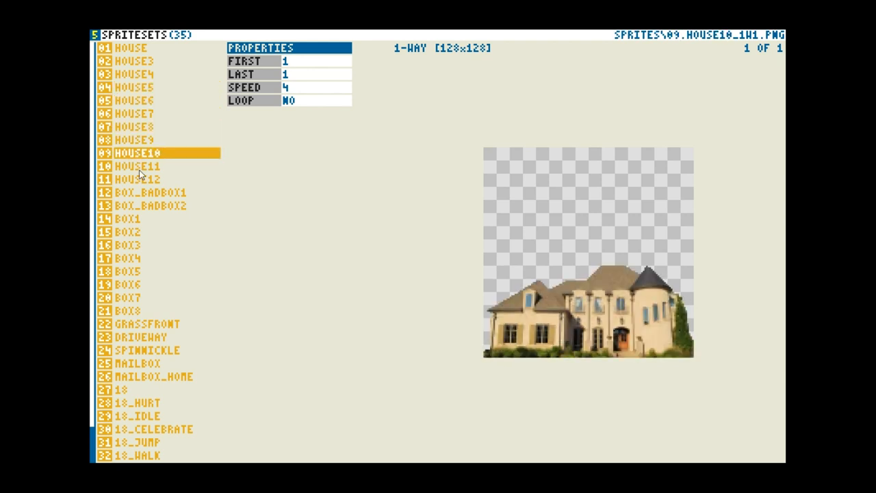
{"action": "left_click", "coordinate": [137, 178]}
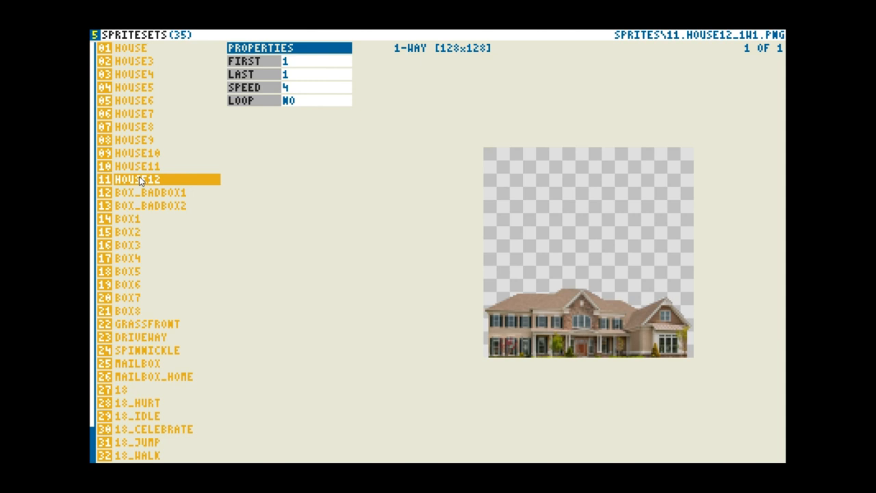
{"action": "mouse_move", "coordinate": [336, 208]}
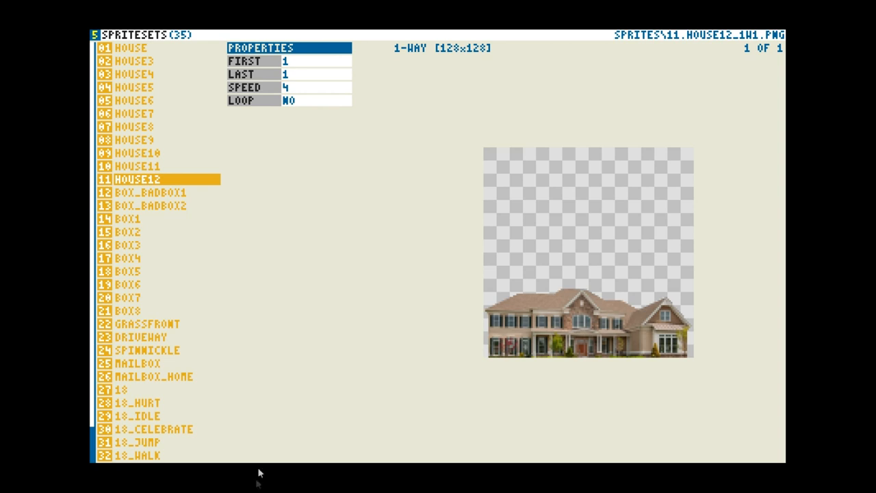
{"action": "mouse_move", "coordinate": [171, 197]}
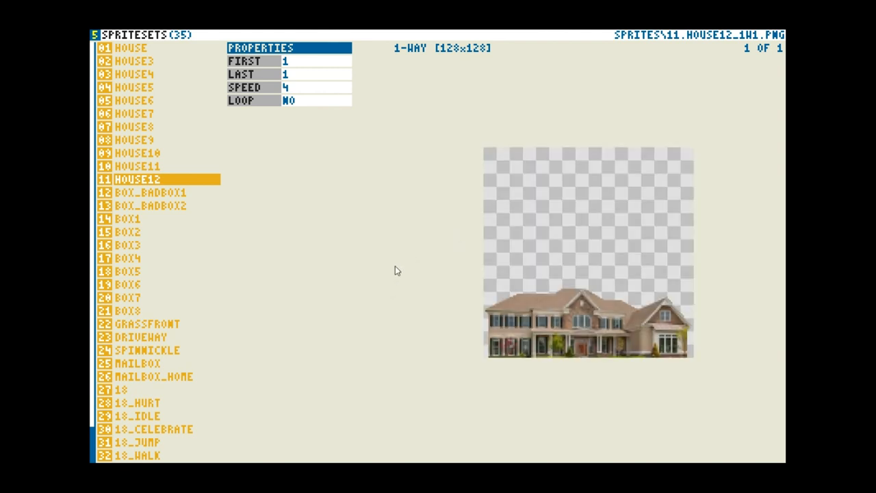
{"action": "mouse_move", "coordinate": [175, 178]}
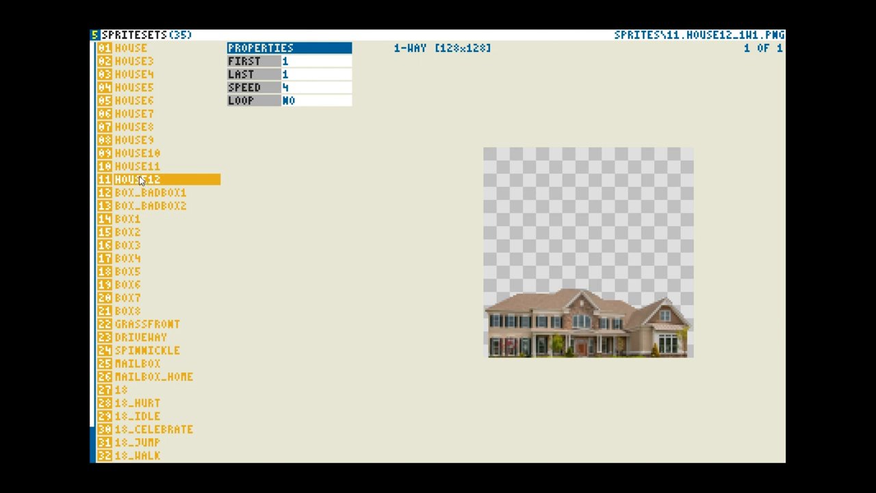
{"action": "mouse_move", "coordinate": [141, 183]}
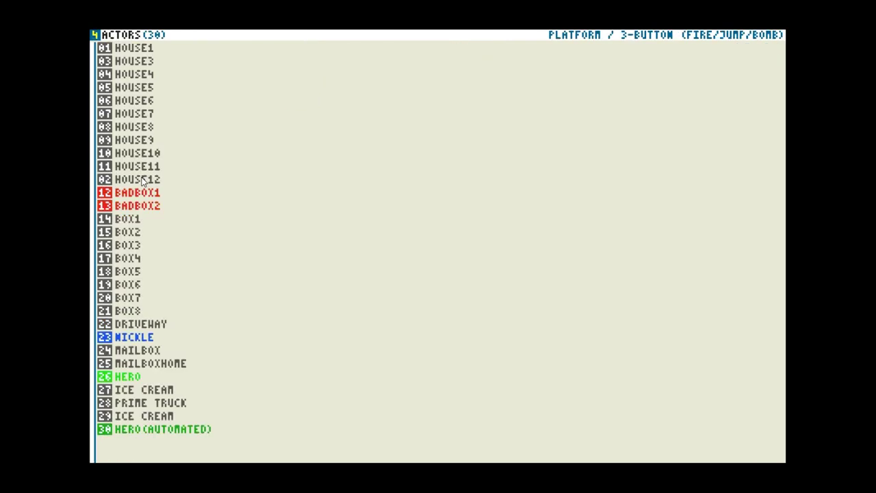
Check the HOUSE1 actor, then preview BOX_BADBOX1, BOX_BADBOX2, BOX2, BOX8 and BOX5 sprites.
{"action": "left_click", "coordinate": [134, 47]}
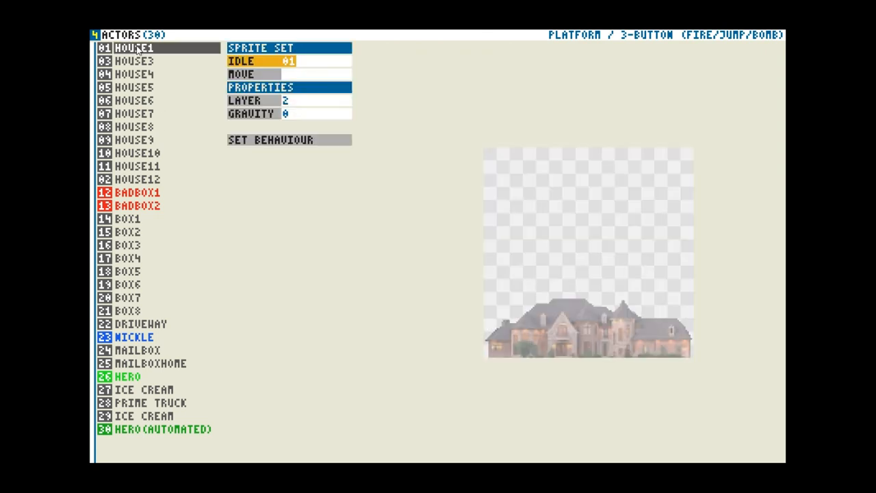
{"action": "mouse_move", "coordinate": [222, 154]}
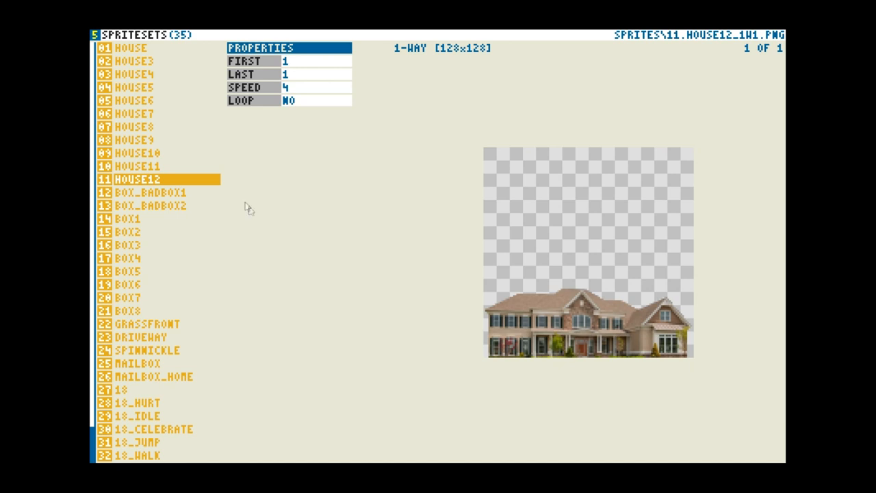
{"action": "mouse_move", "coordinate": [131, 185]}
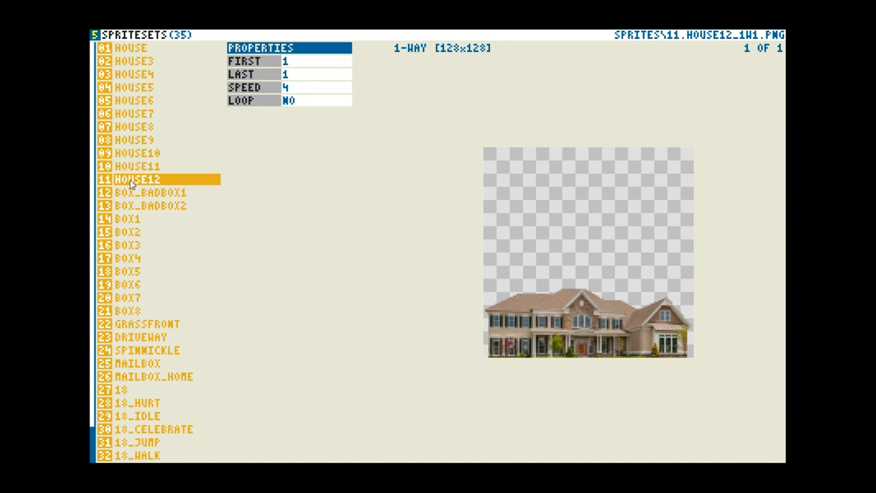
{"action": "left_click", "coordinate": [149, 192]}
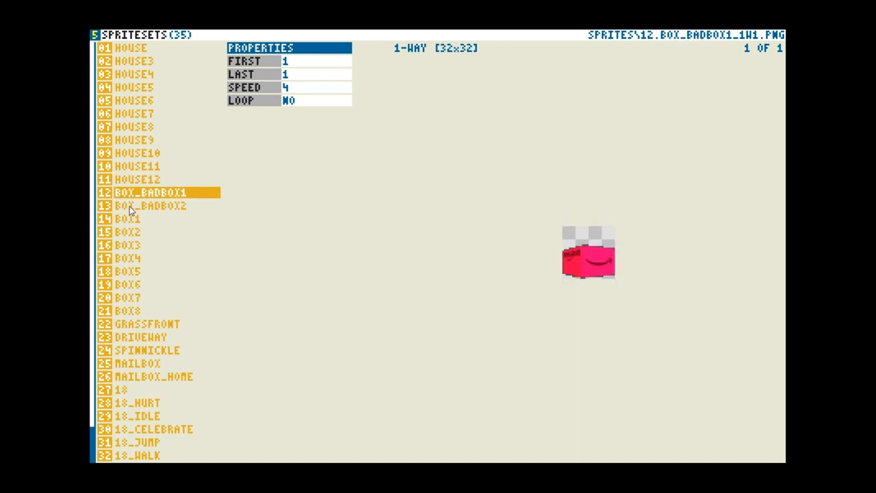
{"action": "left_click", "coordinate": [148, 205]}
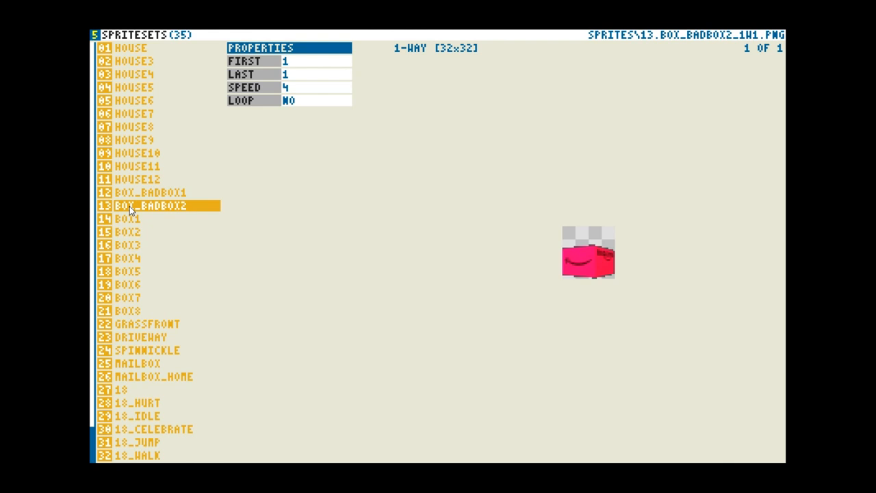
{"action": "mouse_move", "coordinate": [132, 208]}
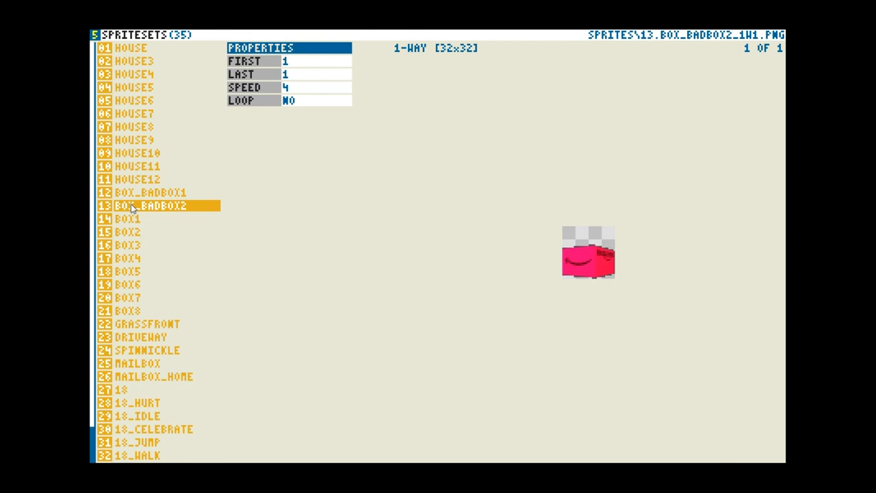
{"action": "mouse_move", "coordinate": [134, 219]}
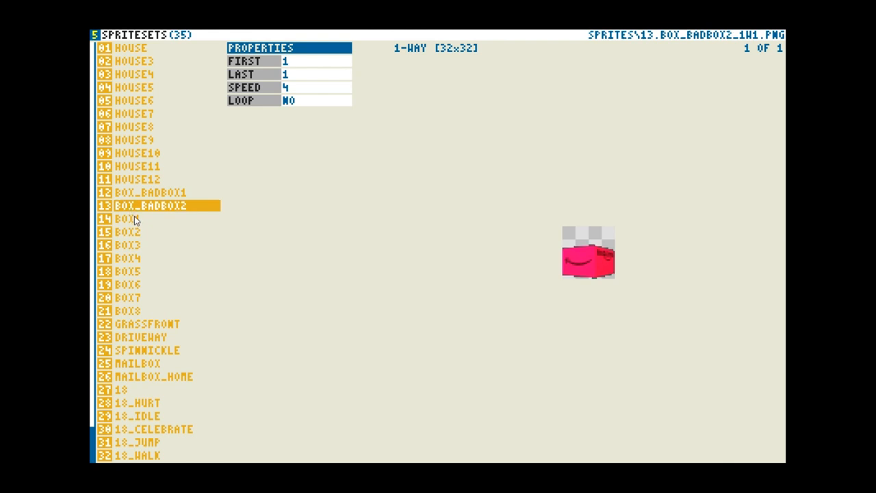
{"action": "left_click", "coordinate": [127, 232]}
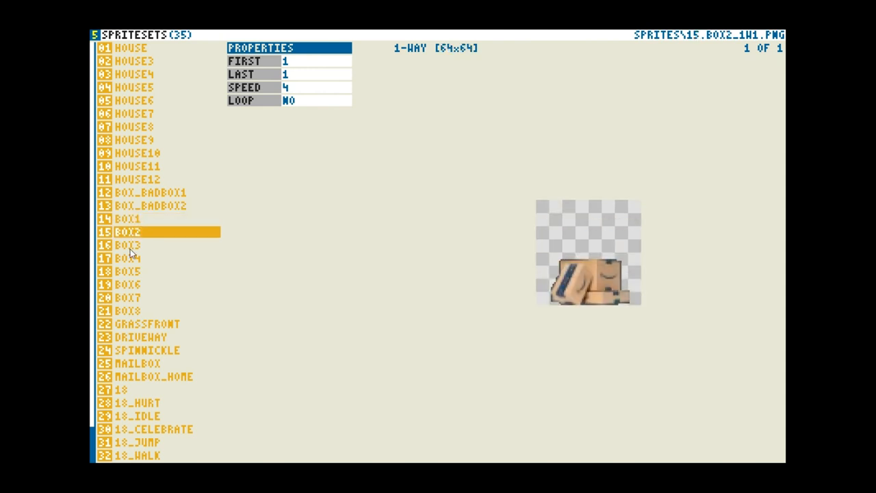
{"action": "left_click", "coordinate": [127, 311]}
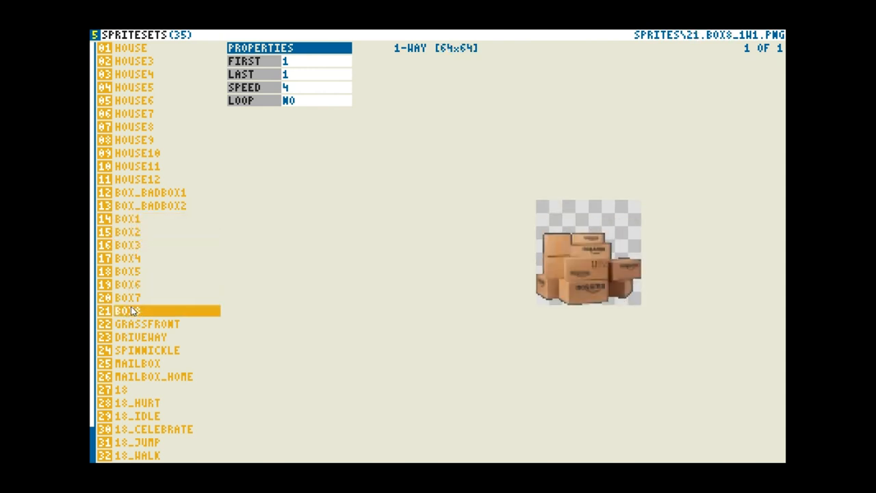
{"action": "left_click", "coordinate": [128, 271]}
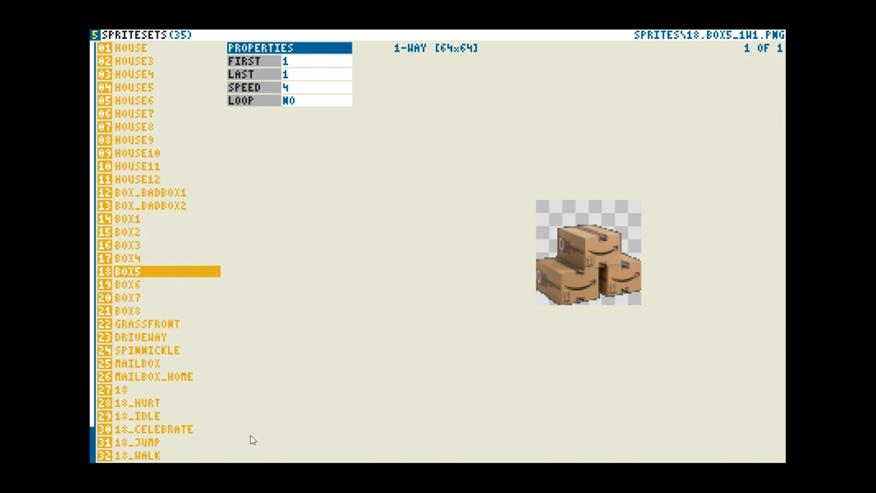
{"action": "mouse_move", "coordinate": [173, 329]}
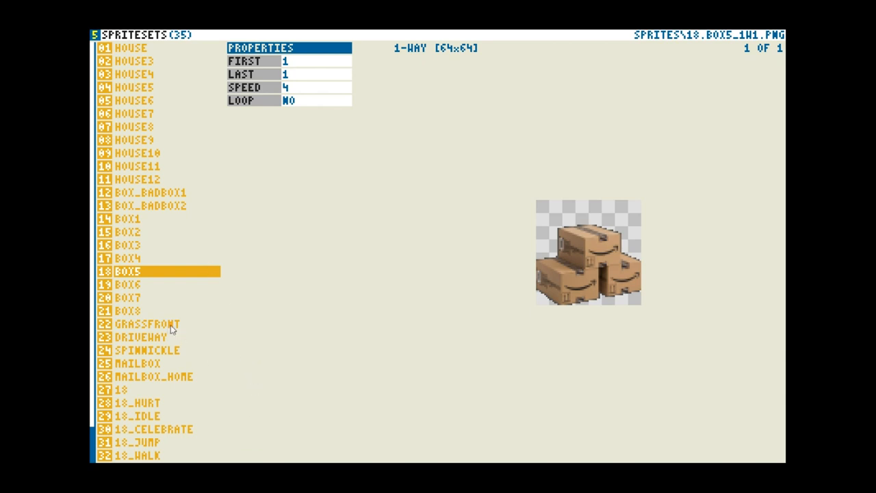
Preview the GRASSFRONT, DRIVEWAY and 13-frame SPINNICKLE coin sprite sets.
{"action": "left_click", "coordinate": [148, 324]}
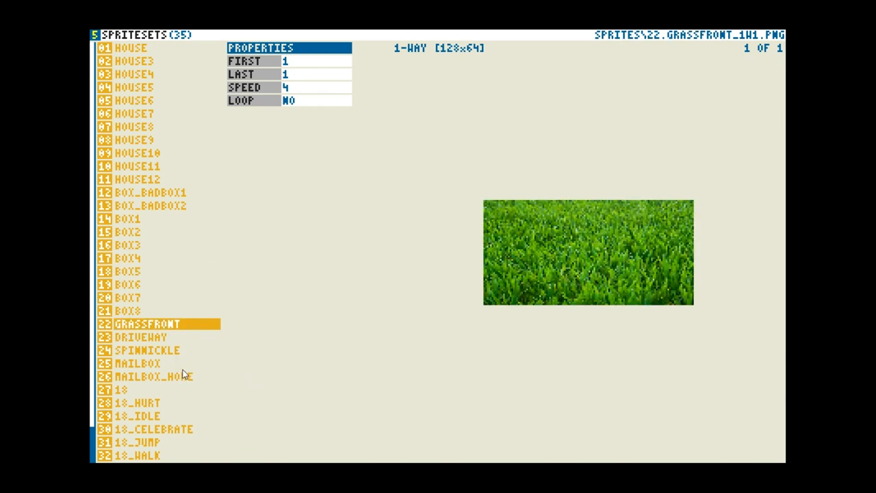
{"action": "mouse_move", "coordinate": [214, 337]}
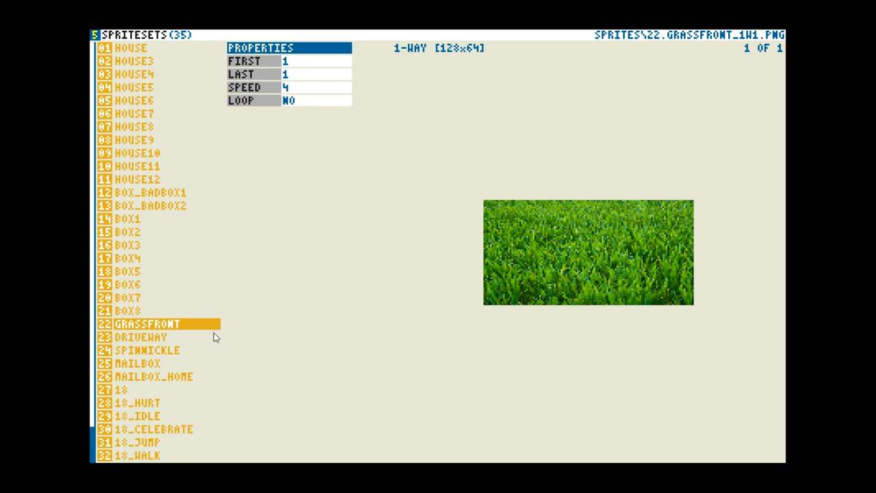
{"action": "mouse_move", "coordinate": [154, 343]}
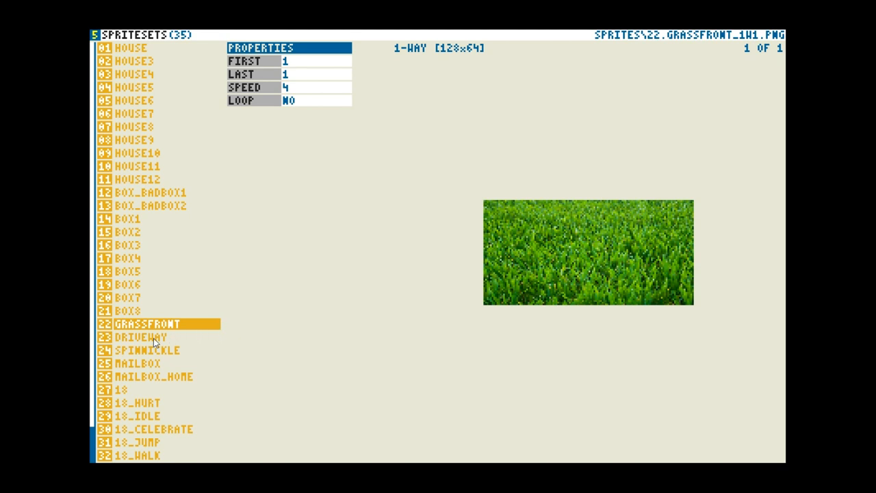
{"action": "left_click", "coordinate": [140, 337]}
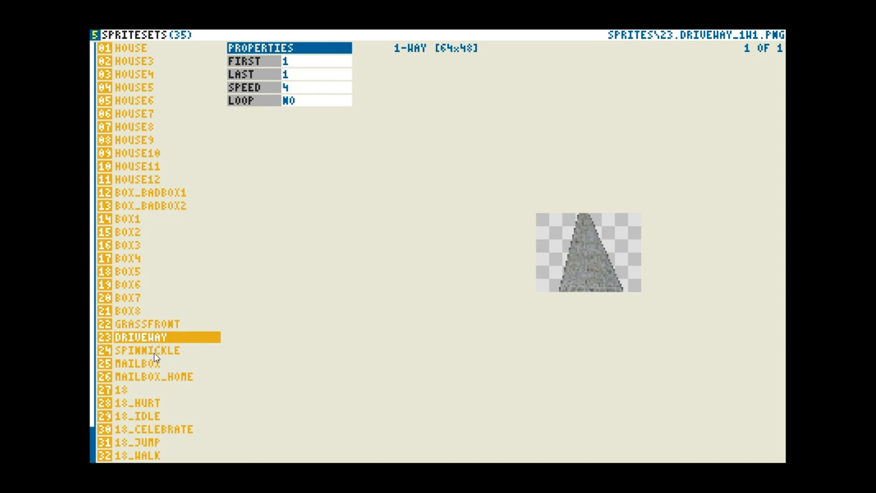
{"action": "mouse_move", "coordinate": [159, 353]}
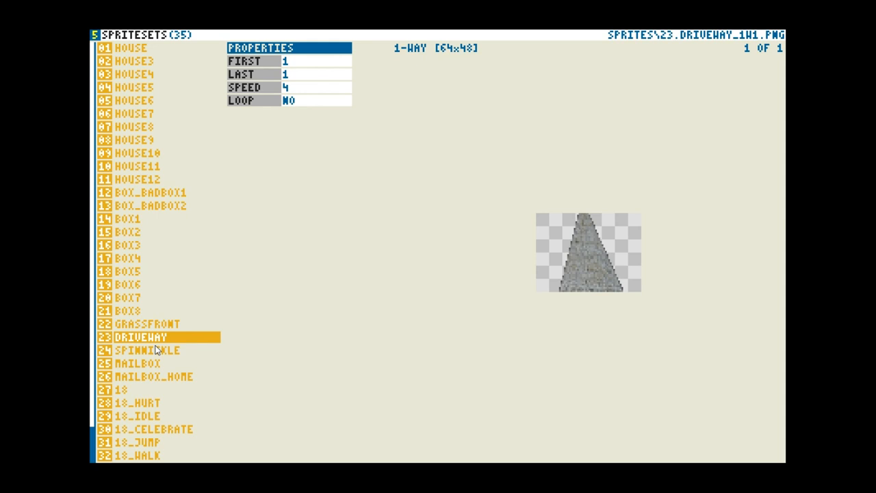
{"action": "left_click", "coordinate": [148, 350]}
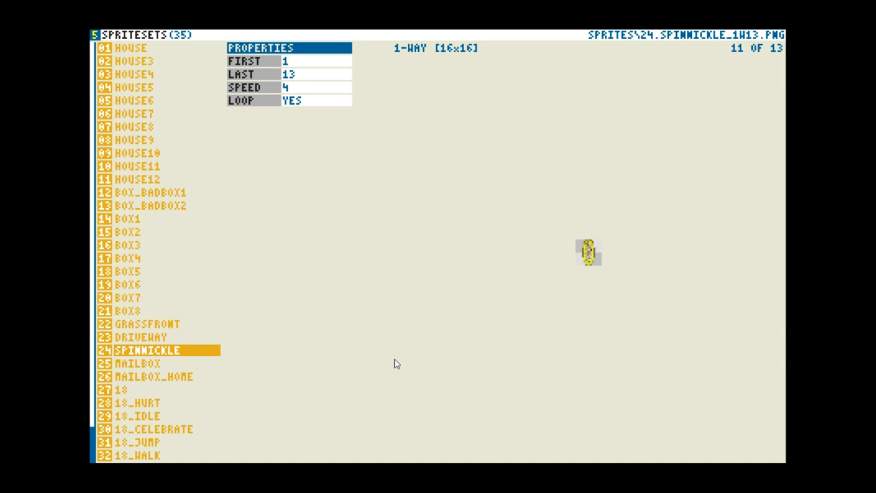
Preview the 32x64 MAILBOX and MAILBOX_HOME sprite sets.
{"action": "left_click", "coordinate": [137, 364]}
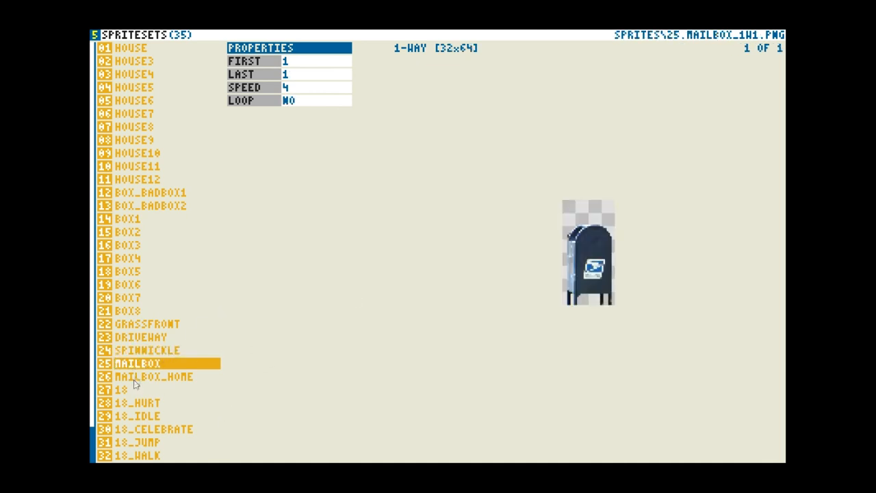
{"action": "left_click", "coordinate": [154, 376]}
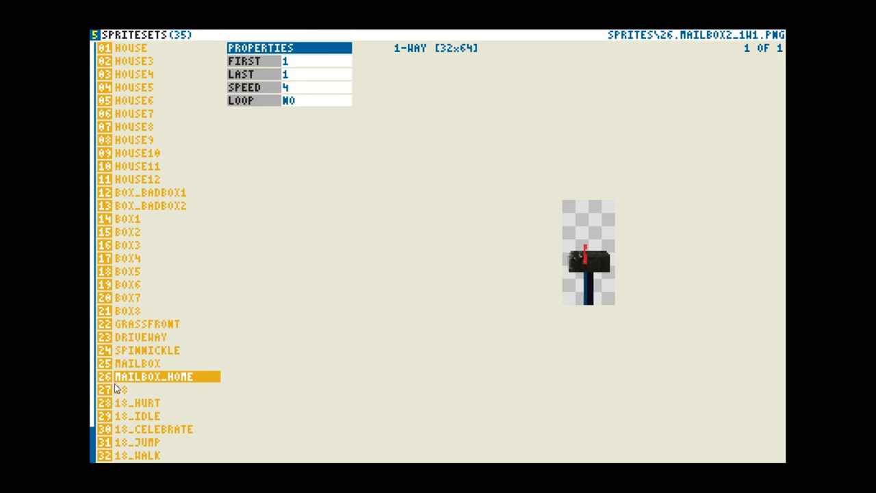
{"action": "mouse_move", "coordinate": [122, 392]}
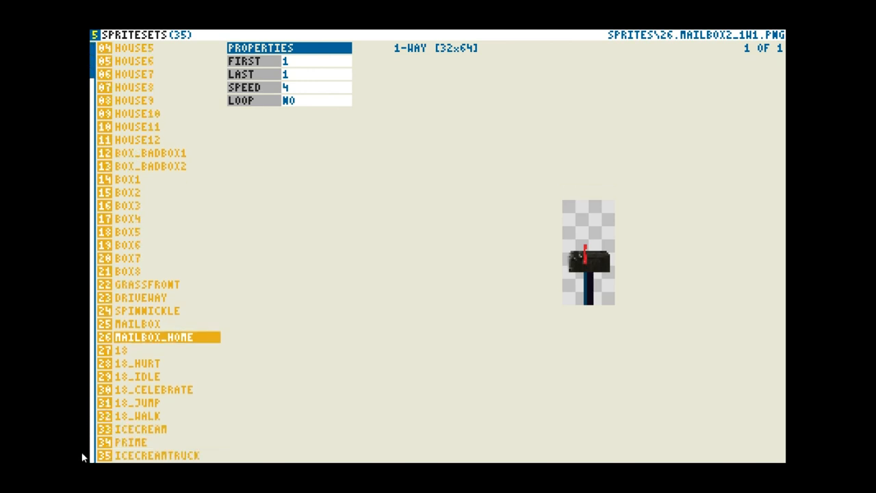
{"action": "mouse_move", "coordinate": [126, 356]}
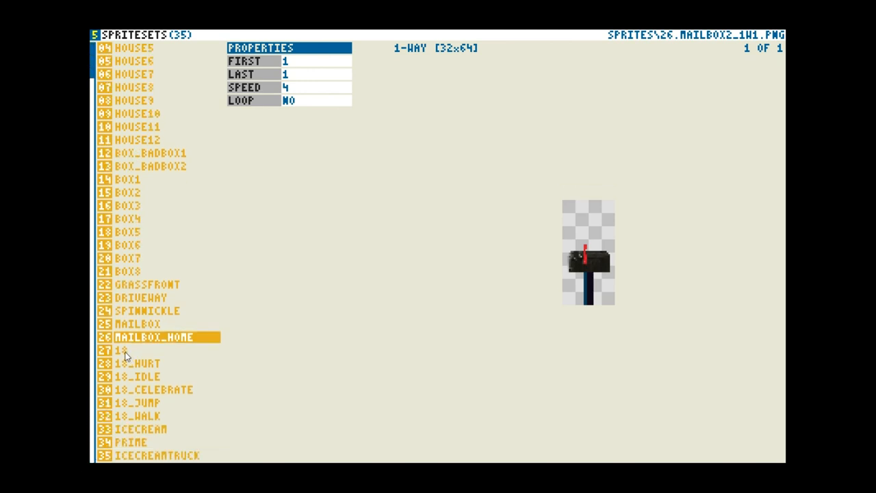
Preview character sprite sets 18, 18_HURT, 18_IDLE, 18_CELEBRATE and 18_WALK.
{"action": "left_click", "coordinate": [124, 350]}
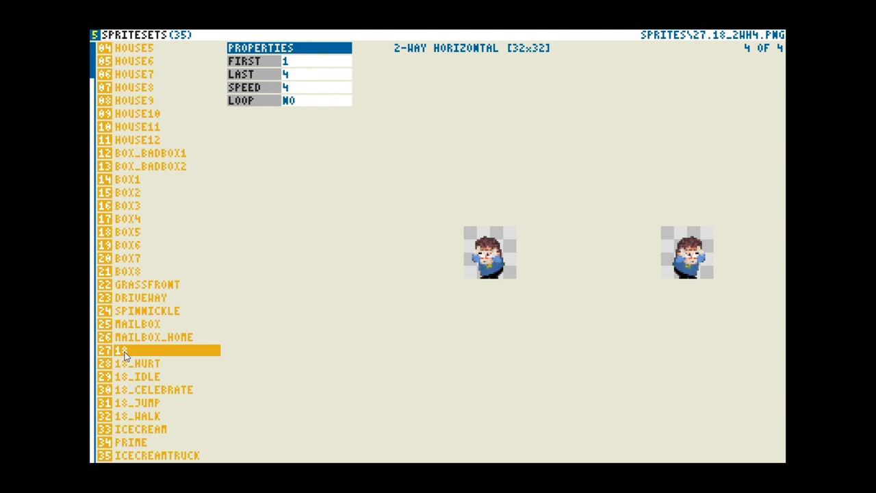
{"action": "mouse_move", "coordinate": [132, 369]}
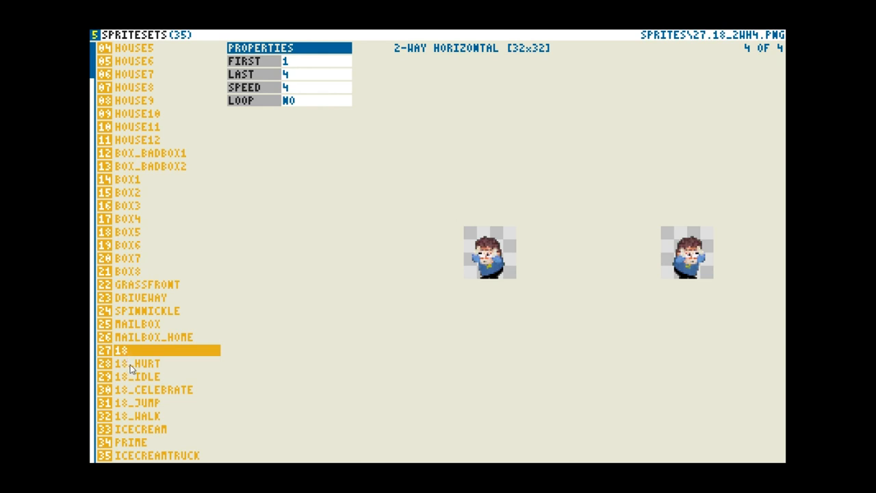
{"action": "left_click", "coordinate": [136, 363]}
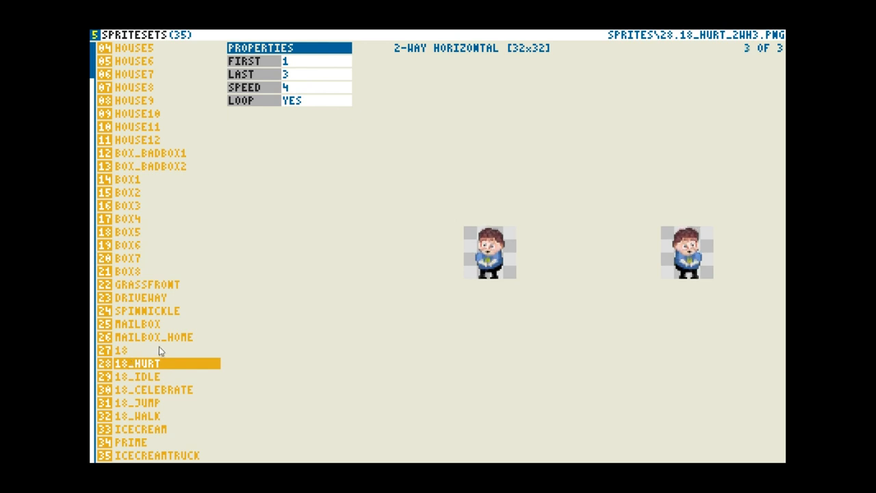
{"action": "left_click", "coordinate": [137, 376]}
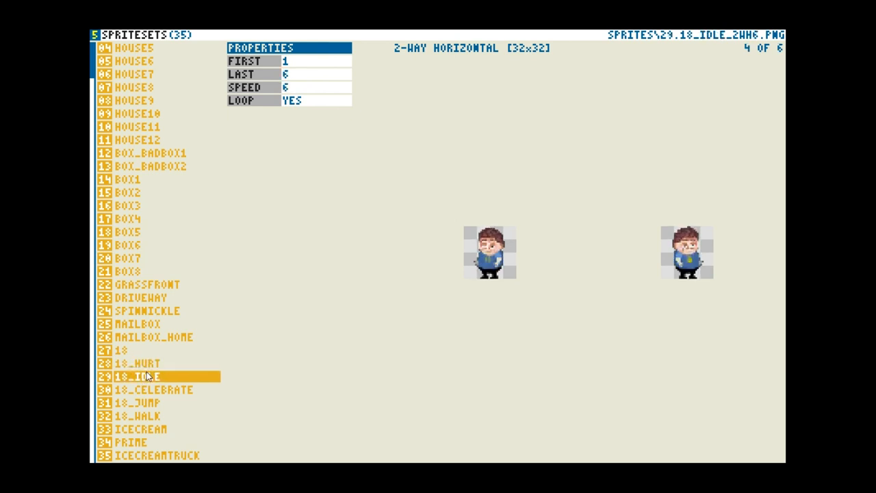
{"action": "left_click", "coordinate": [154, 390]}
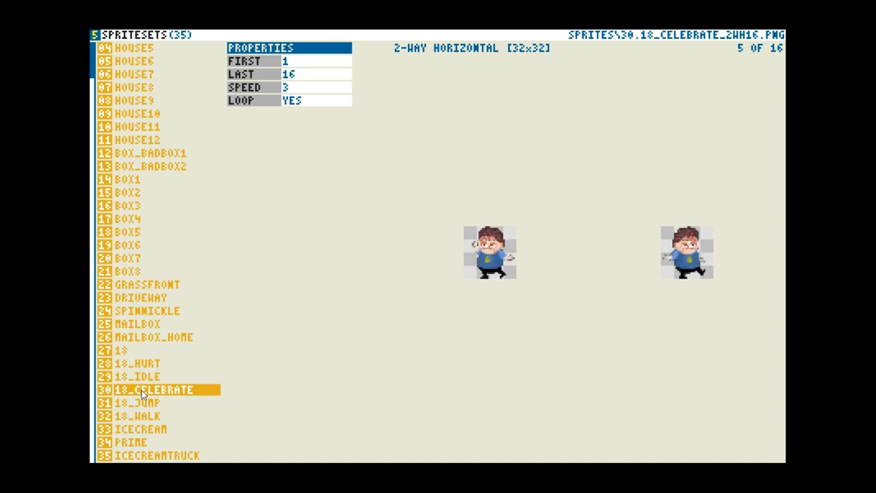
{"action": "left_click", "coordinate": [140, 403]}
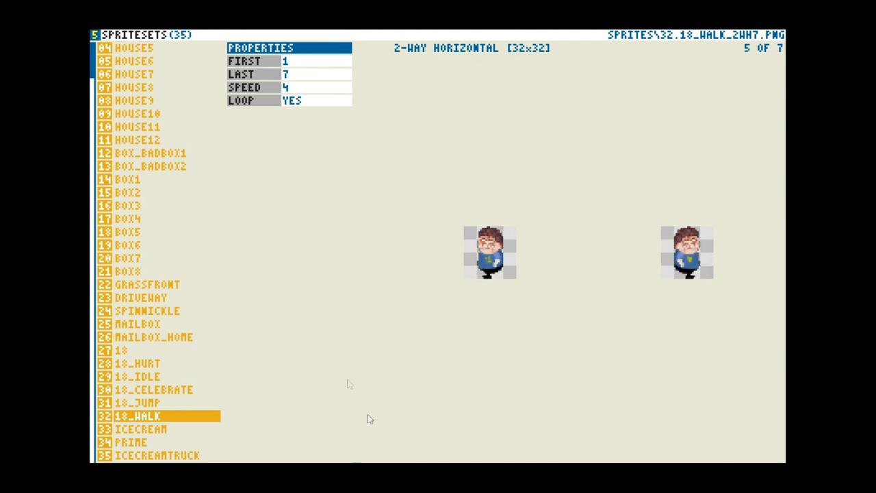
Preview the ICECREAM cone, PRIME van and ICECREAMTRUCK sprite sets.
{"action": "left_click", "coordinate": [141, 429]}
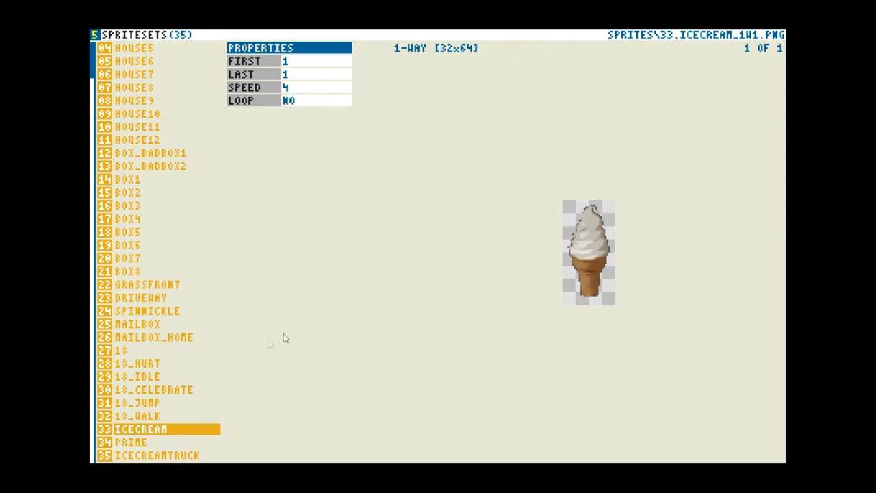
{"action": "left_click", "coordinate": [130, 442]}
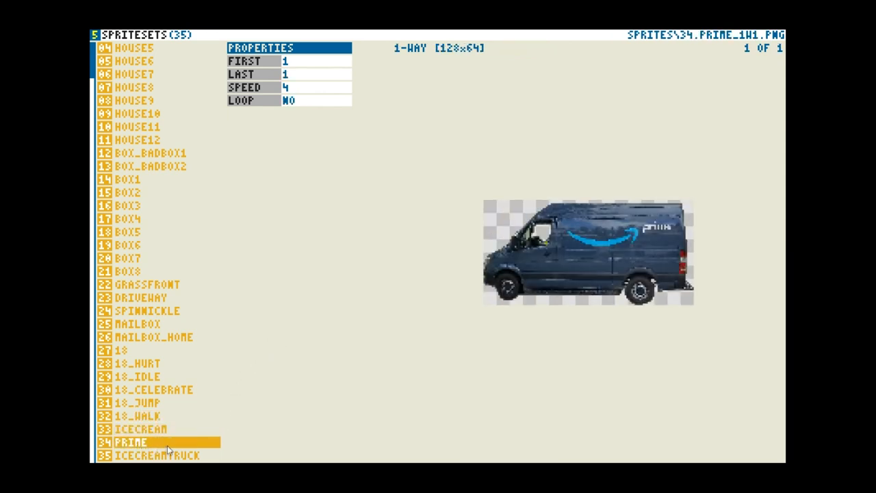
{"action": "left_click", "coordinate": [156, 455]}
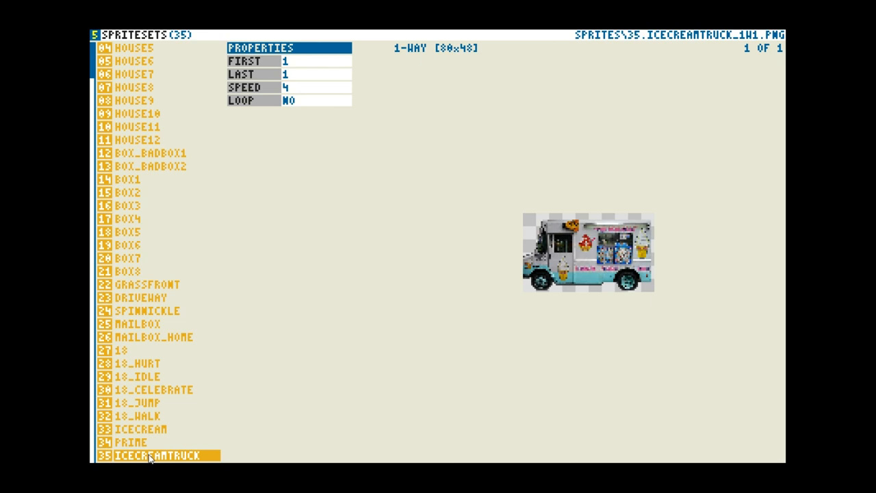
{"action": "mouse_move", "coordinate": [261, 341]}
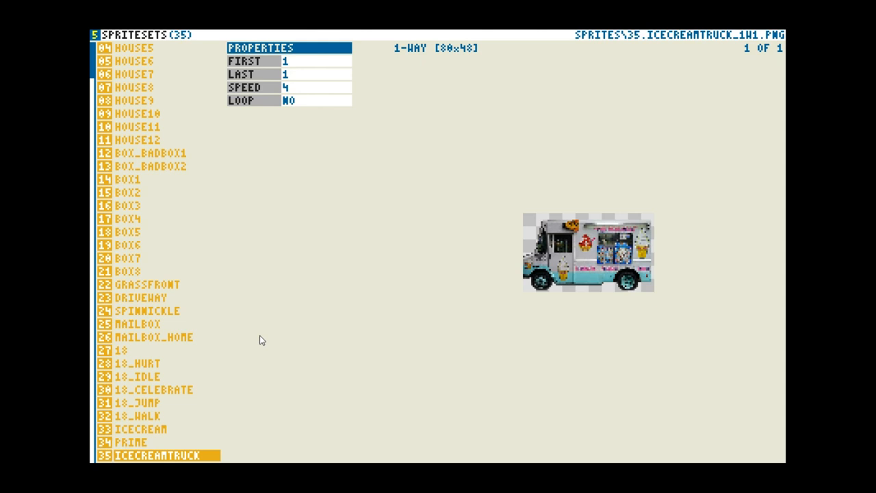
{"action": "mouse_move", "coordinate": [477, 38]}
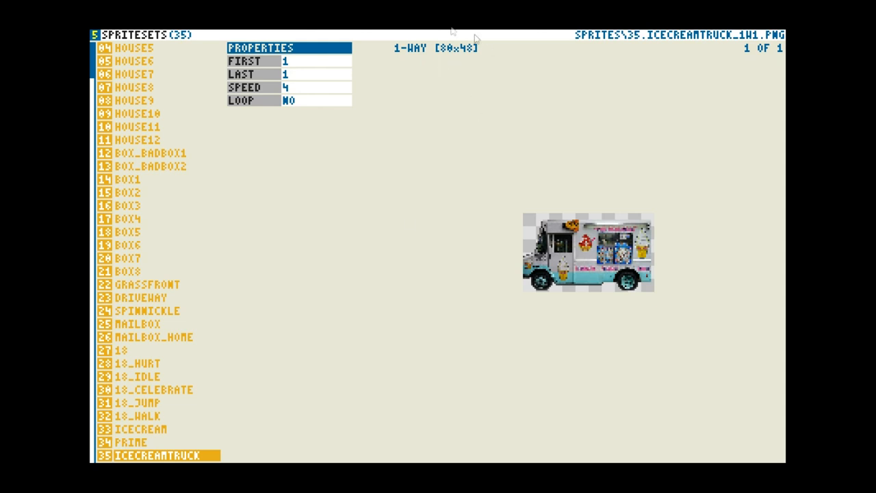
{"action": "mouse_move", "coordinate": [420, 189]}
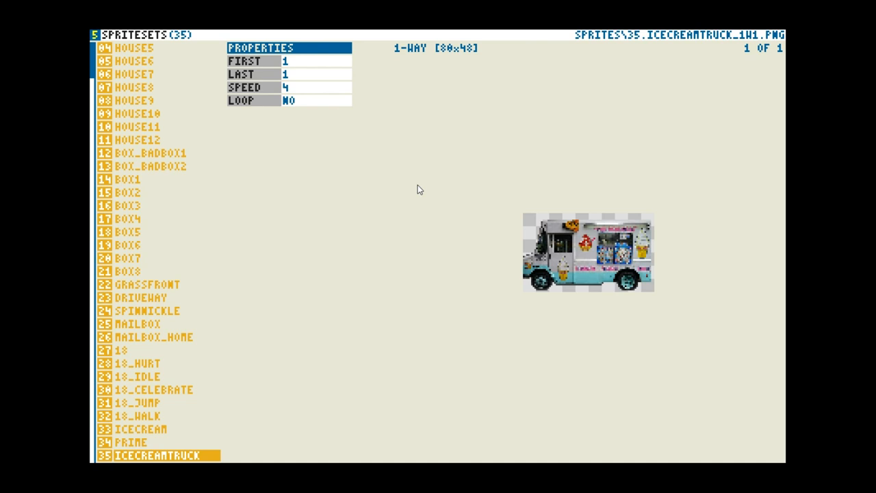
{"action": "mouse_move", "coordinate": [301, 208]}
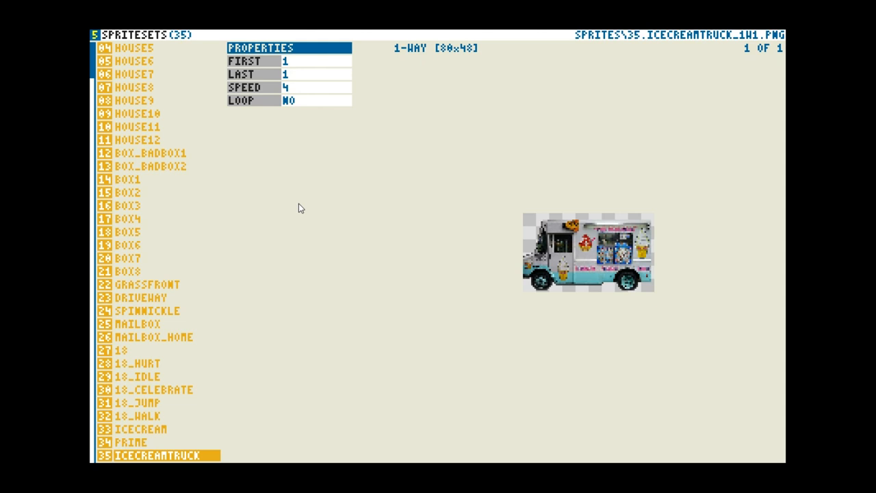
{"action": "mouse_move", "coordinate": [74, 37]}
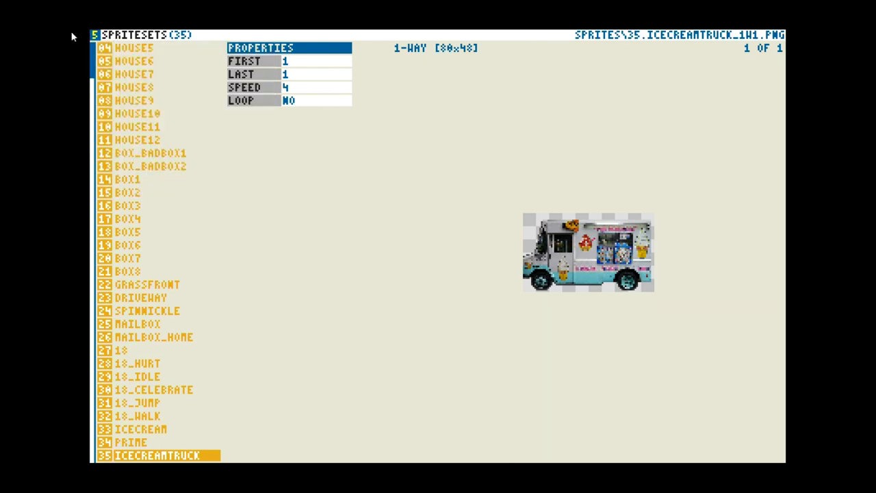
{"action": "mouse_move", "coordinate": [101, 102]}
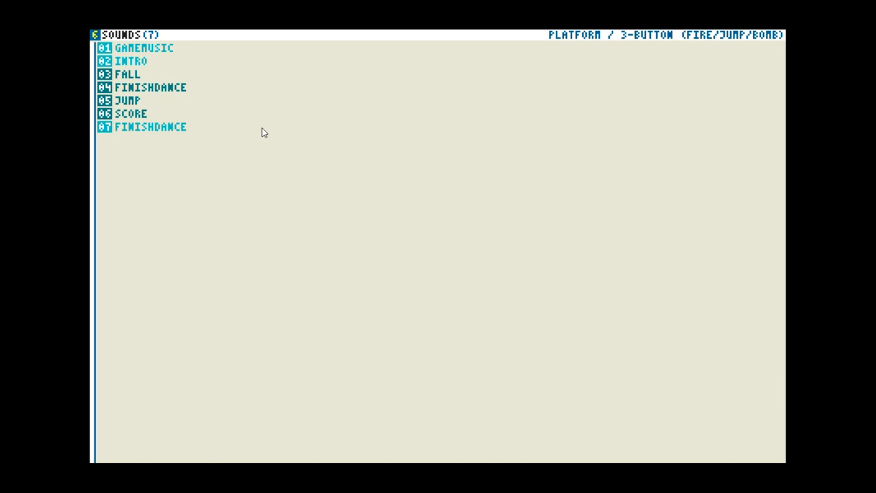
{"action": "mouse_move", "coordinate": [281, 128]}
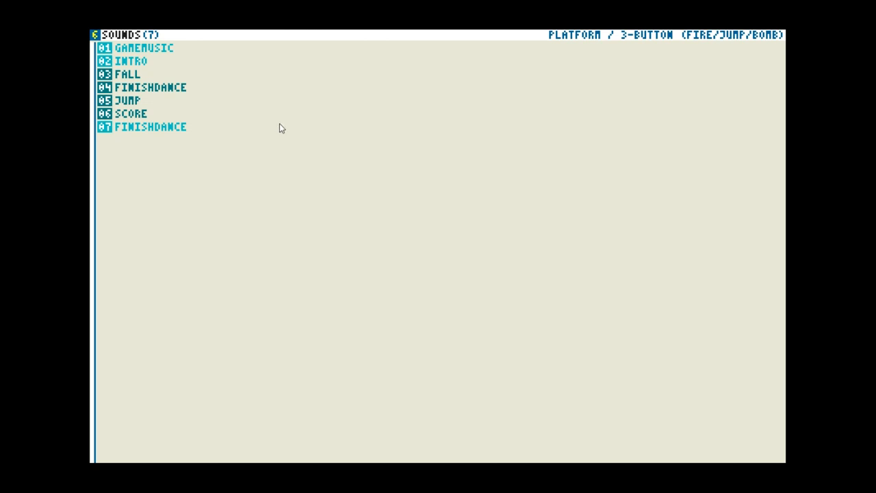
{"action": "mouse_move", "coordinate": [240, 60]}
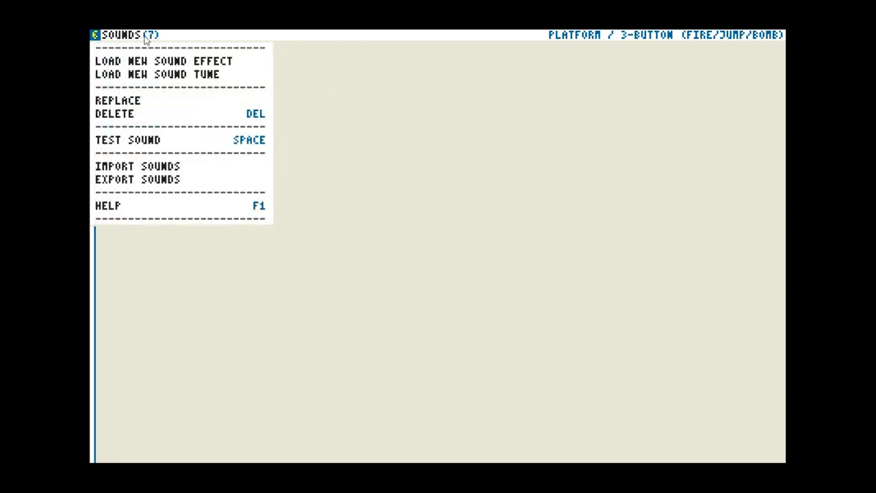
{"action": "mouse_move", "coordinate": [164, 61]}
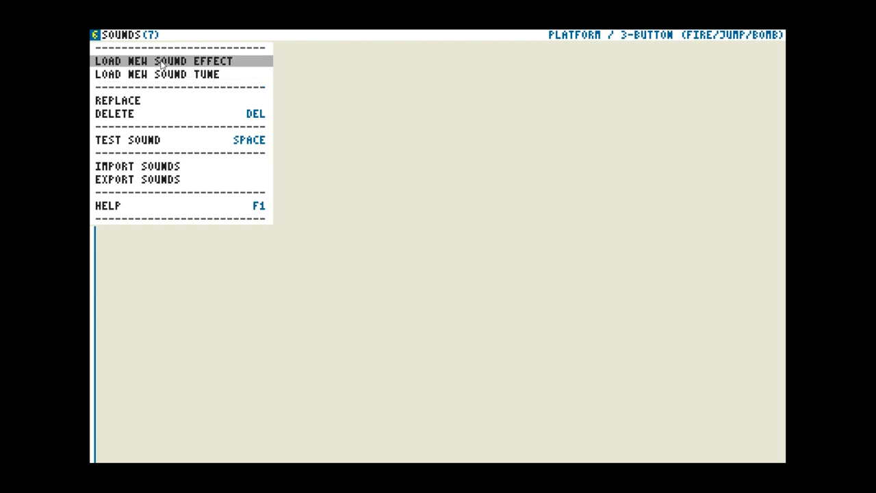
{"action": "mouse_move", "coordinate": [120, 100]}
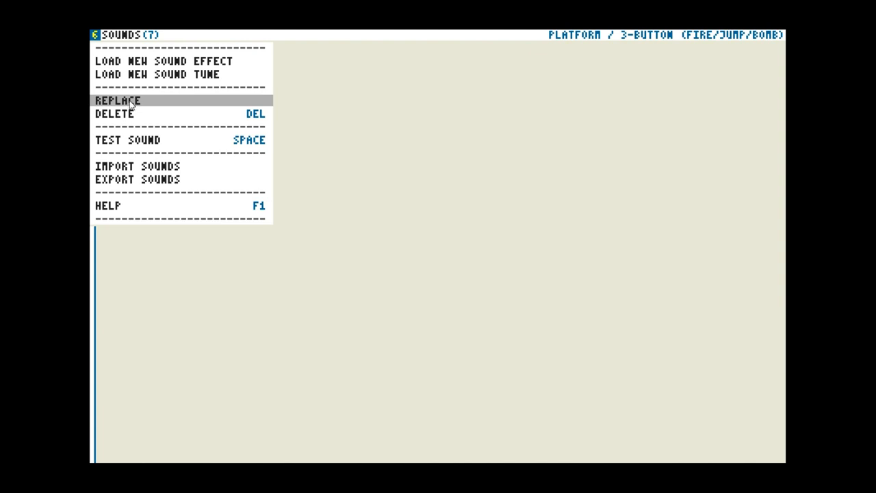
{"action": "mouse_move", "coordinate": [236, 110]}
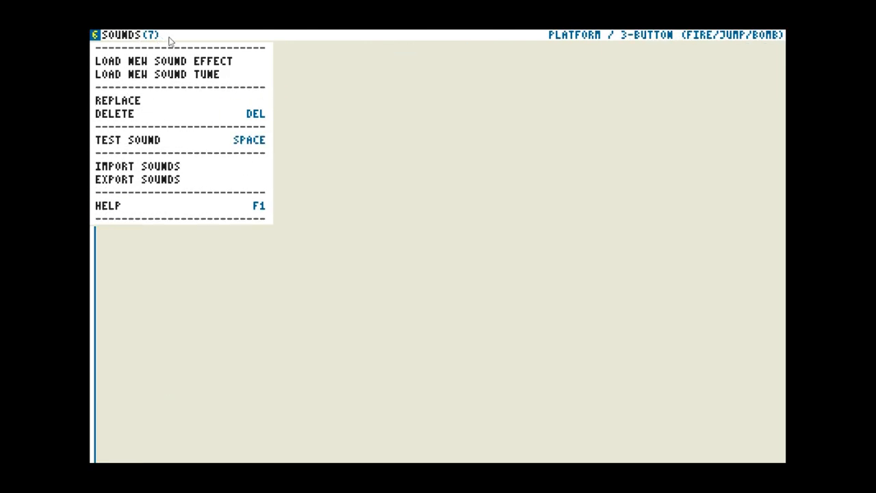
{"action": "mouse_move", "coordinate": [137, 38]}
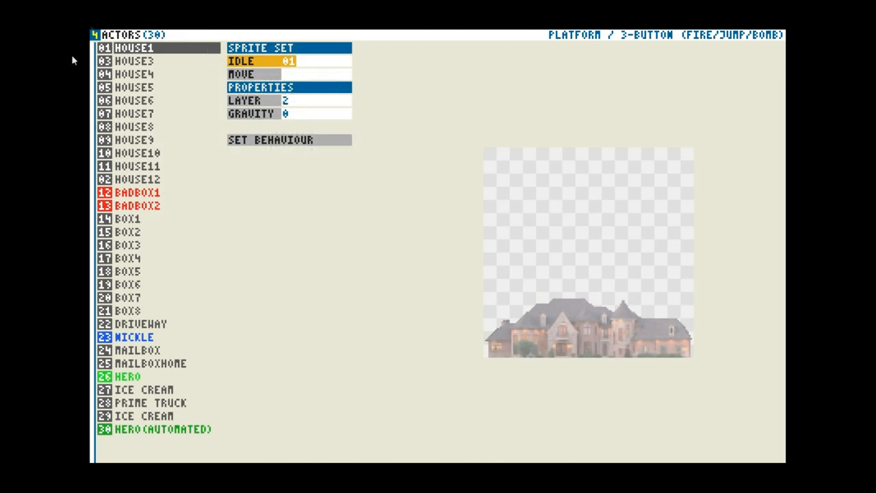
{"action": "mouse_move", "coordinate": [249, 253]}
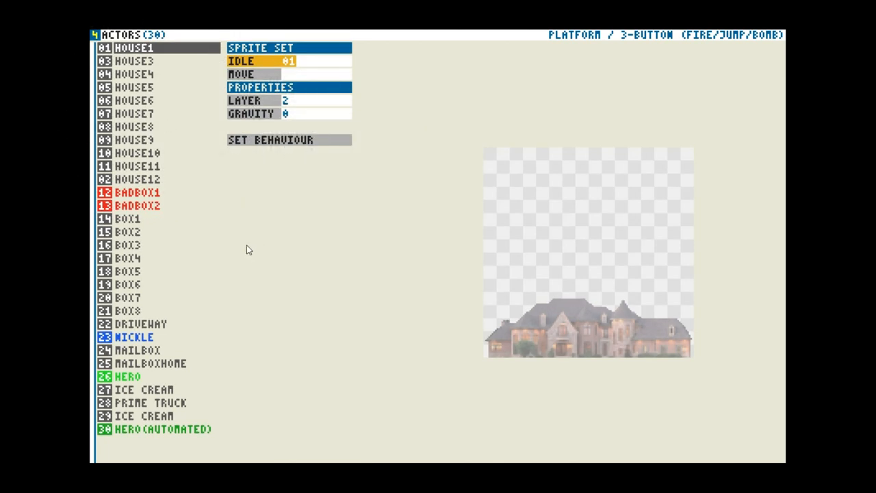
{"action": "mouse_move", "coordinate": [191, 76]}
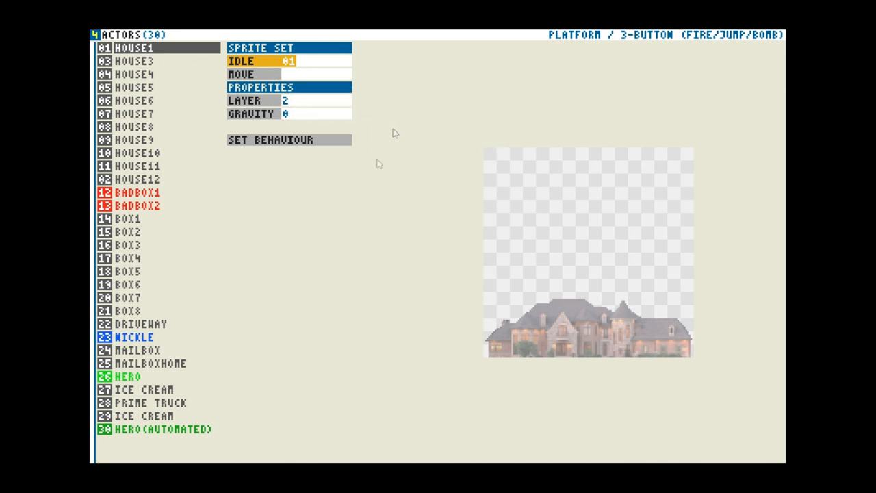
{"action": "mouse_move", "coordinate": [524, 278]}
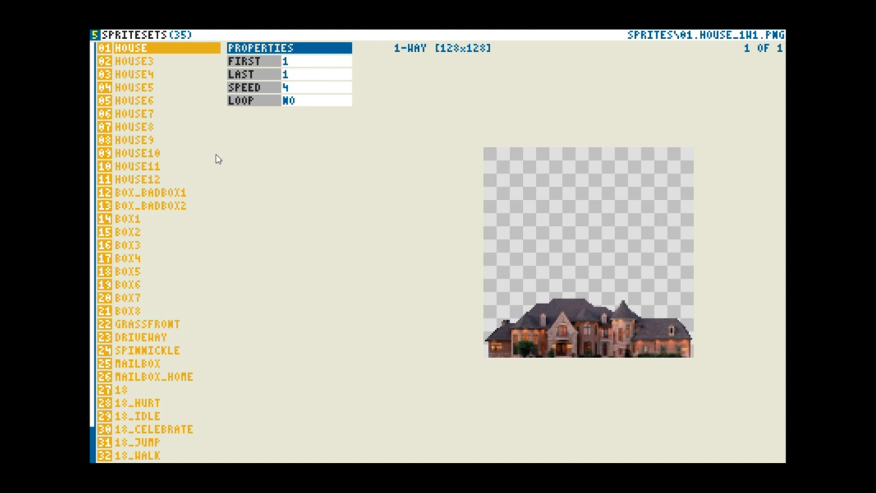
{"action": "mouse_move", "coordinate": [143, 73]}
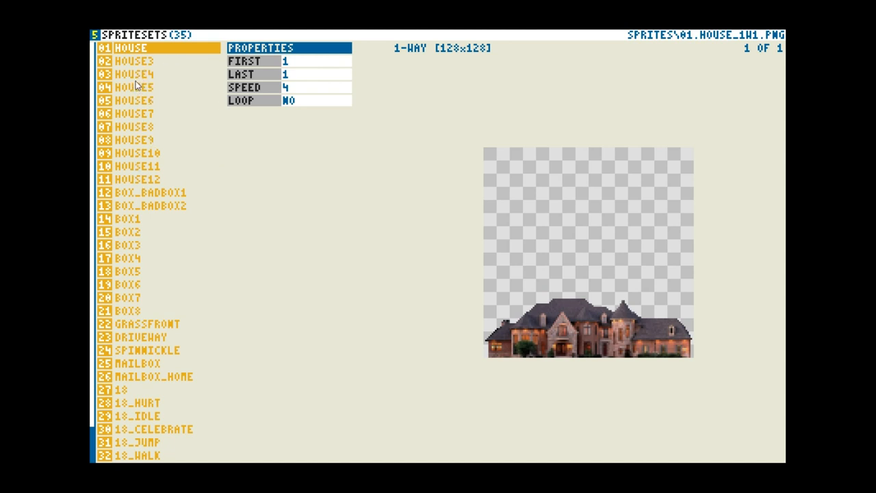
{"action": "mouse_move", "coordinate": [192, 113]}
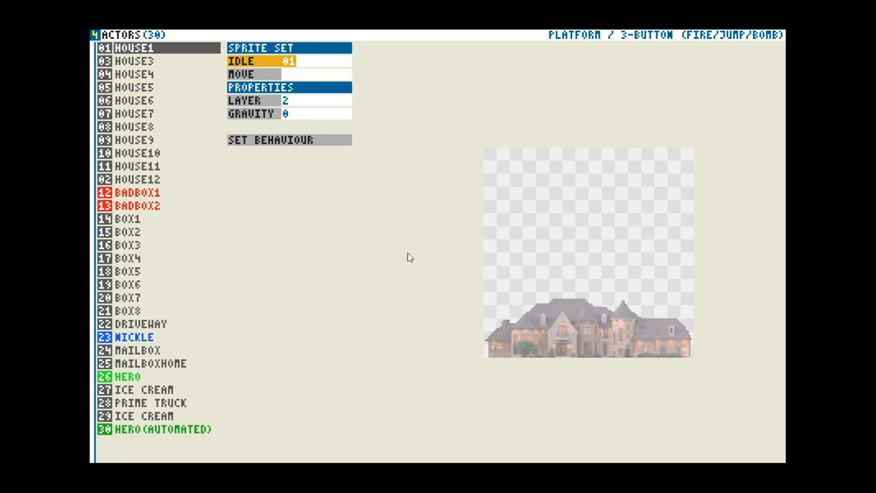
{"action": "mouse_move", "coordinate": [349, 255]}
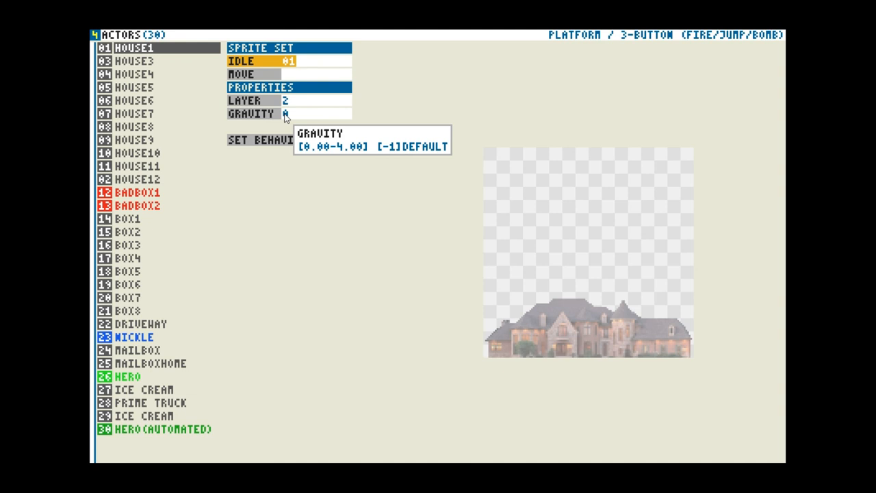
{"action": "mouse_move", "coordinate": [366, 120]}
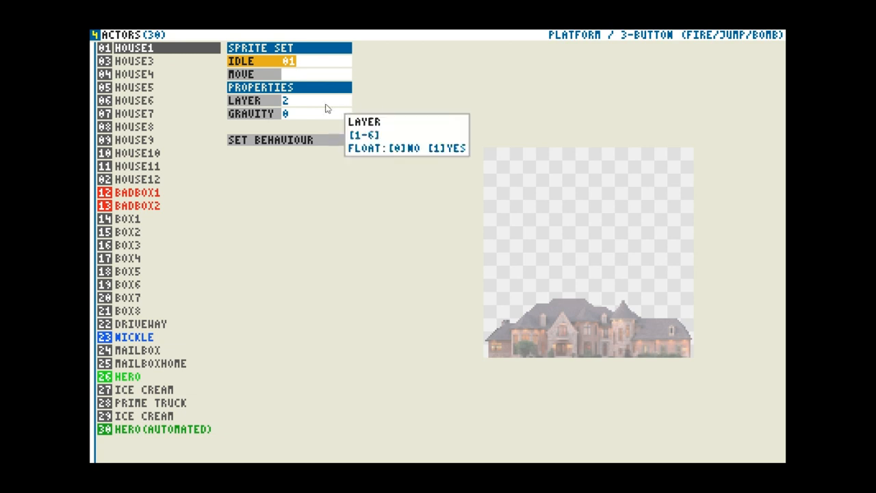
{"action": "mouse_move", "coordinate": [287, 106]}
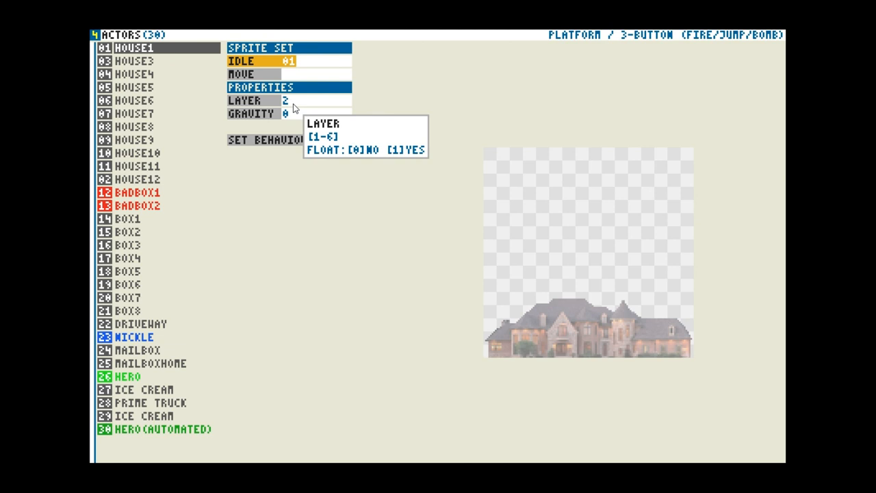
{"action": "mouse_move", "coordinate": [260, 74]}
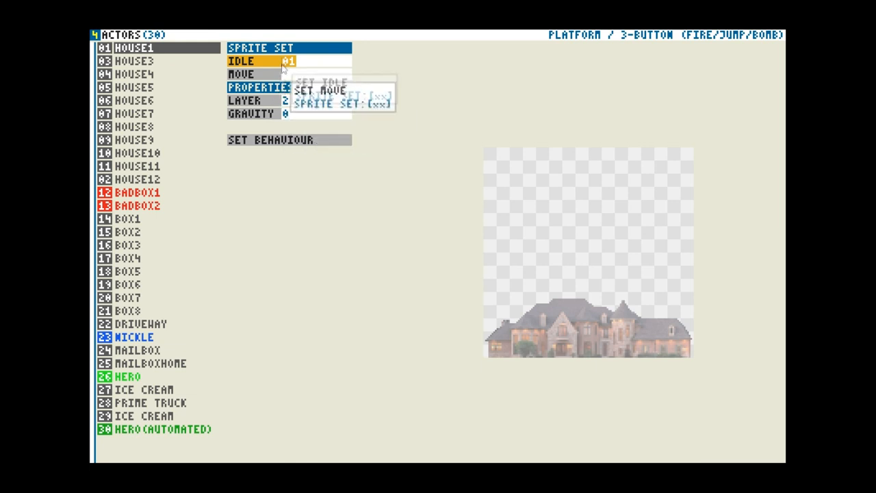
{"action": "left_click", "coordinate": [526, 346]}
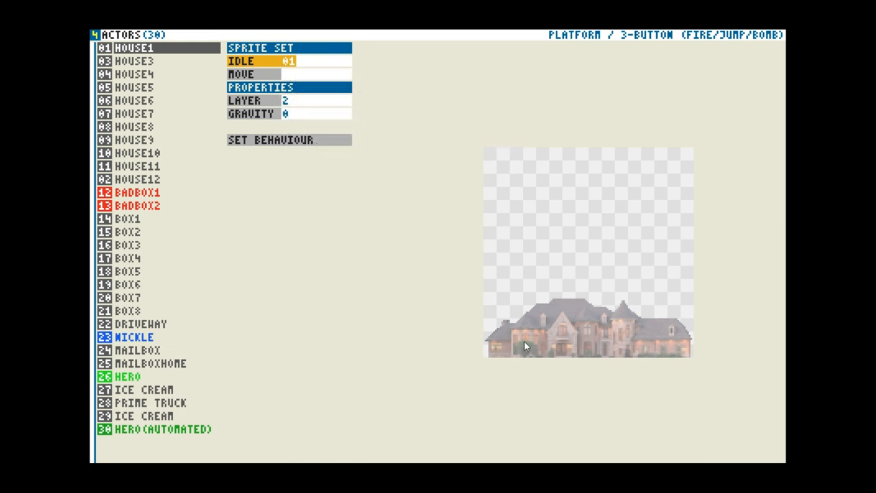
{"action": "mouse_move", "coordinate": [412, 287]}
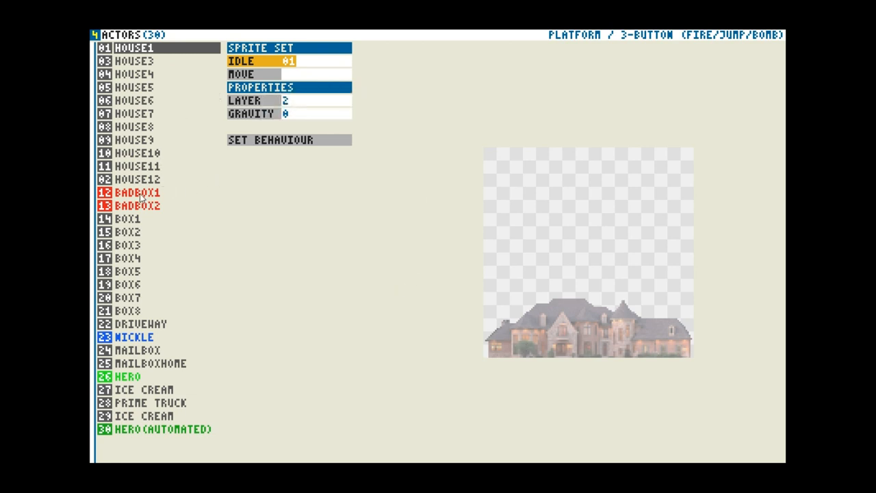
{"action": "mouse_move", "coordinate": [186, 166]}
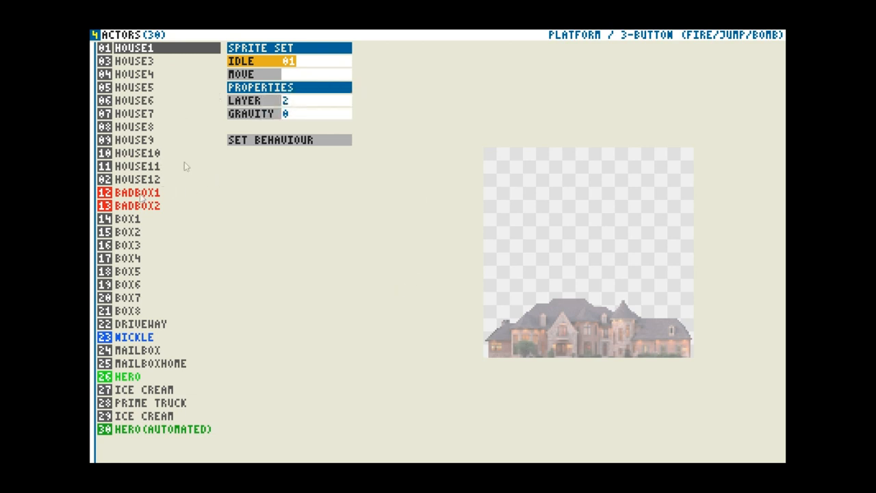
{"action": "left_click", "coordinate": [137, 192]}
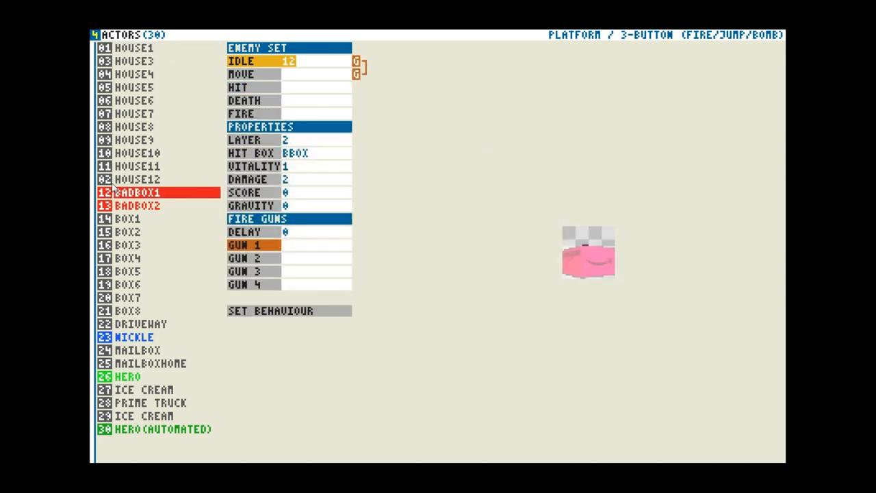
{"action": "mouse_move", "coordinate": [169, 59]}
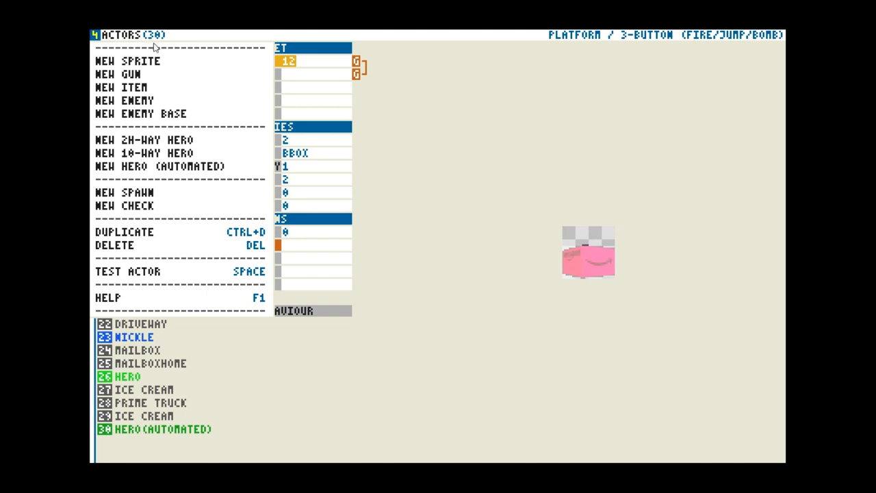
{"action": "mouse_move", "coordinate": [157, 61]}
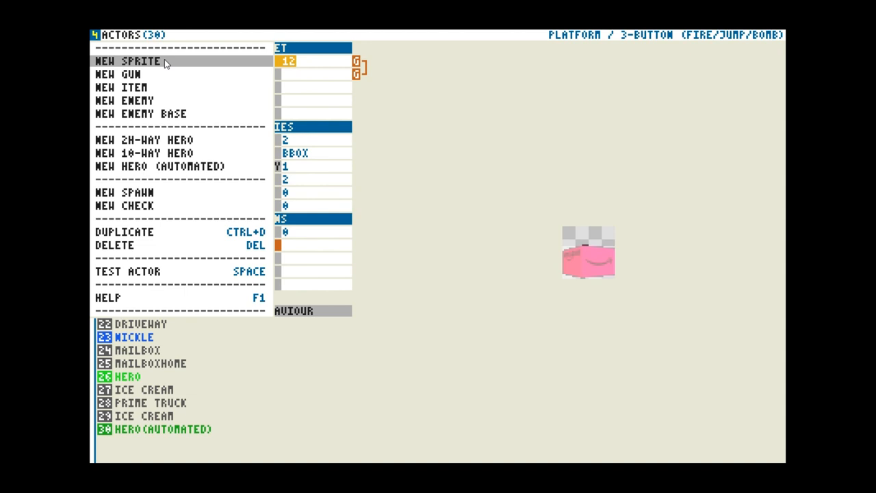
{"action": "mouse_move", "coordinate": [154, 74]}
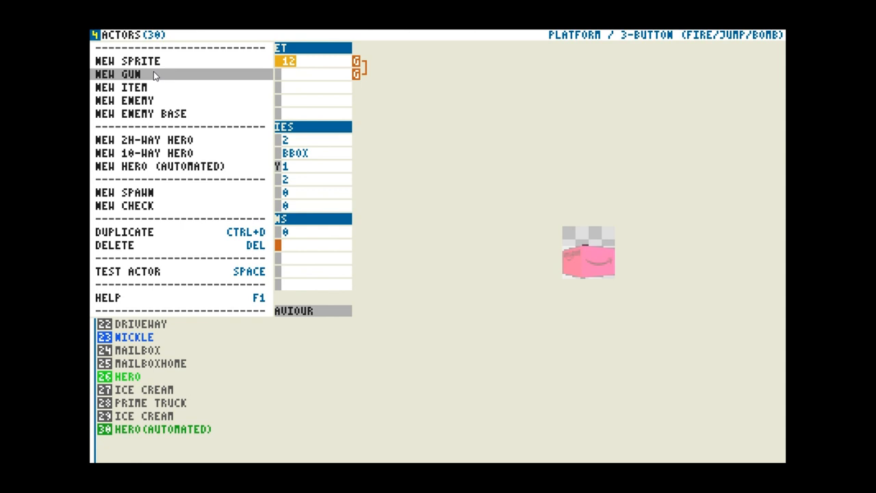
{"action": "mouse_move", "coordinate": [150, 87]}
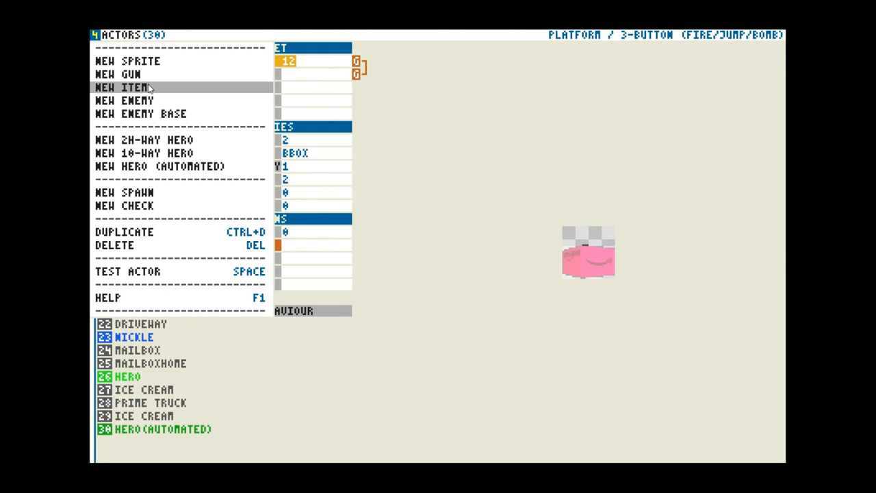
{"action": "mouse_move", "coordinate": [137, 100]}
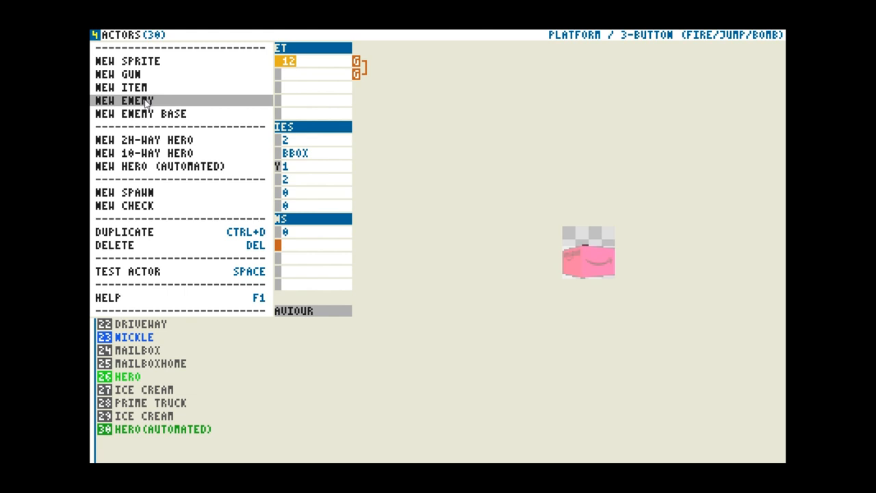
{"action": "mouse_move", "coordinate": [141, 114]}
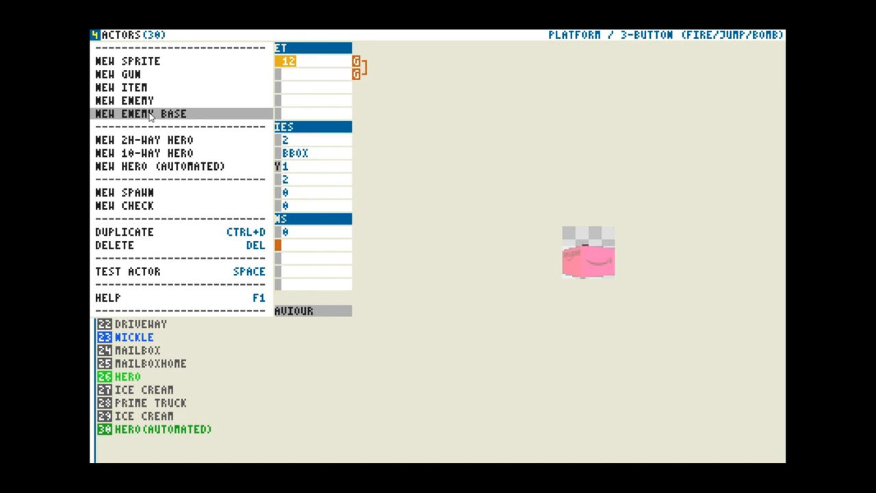
{"action": "mouse_move", "coordinate": [161, 192]}
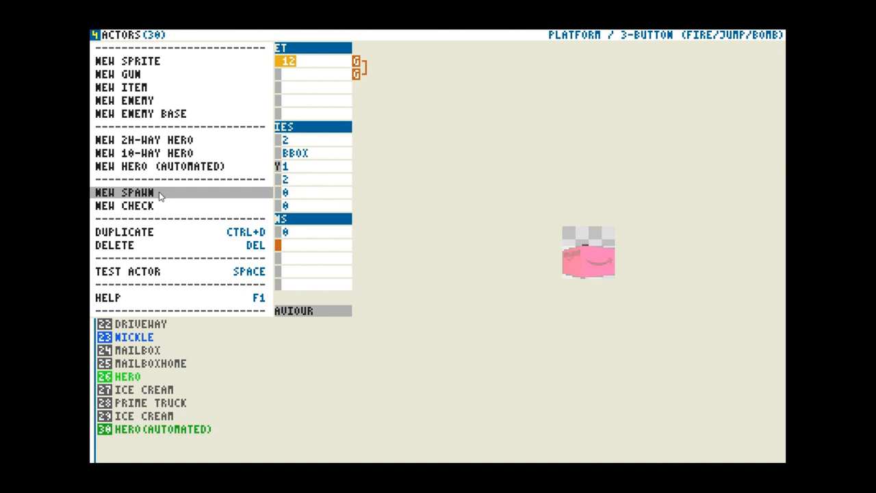
{"action": "mouse_move", "coordinate": [144, 206]}
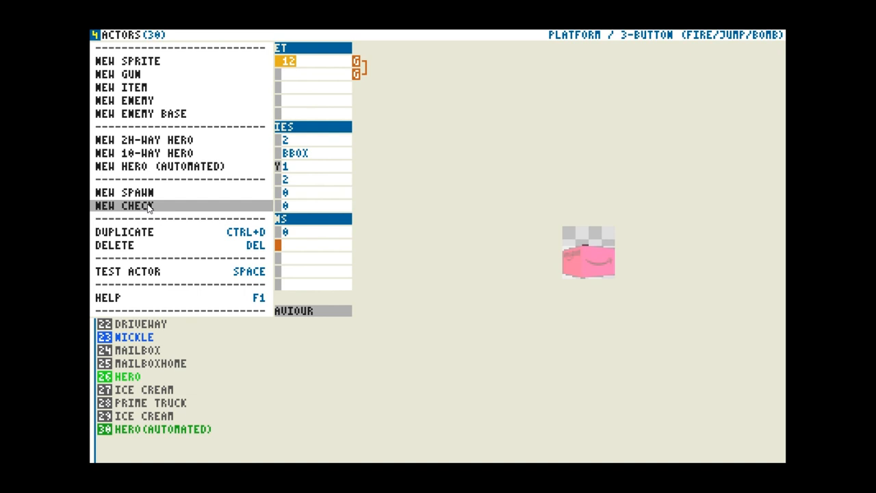
{"action": "mouse_move", "coordinate": [154, 232]}
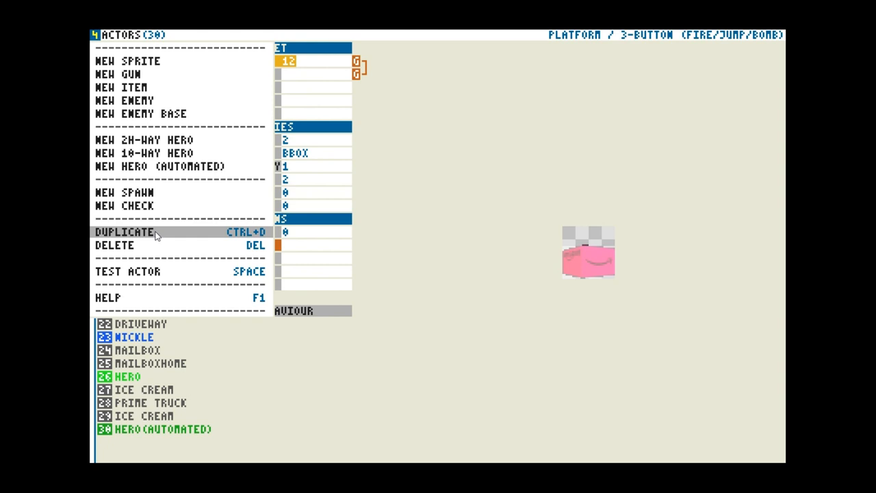
{"action": "mouse_move", "coordinate": [182, 271]}
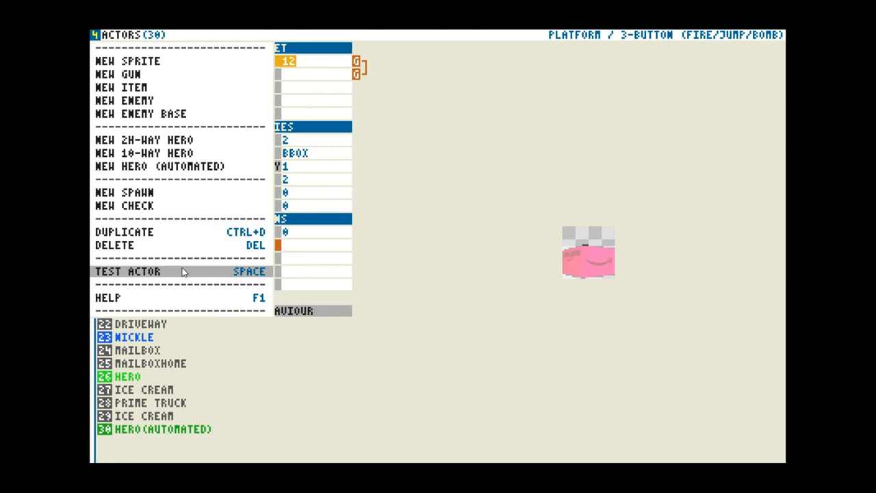
Dismiss the actor context menu, keeping BADBOX1's enemy settings in view.
{"action": "left_click", "coordinate": [127, 271]}
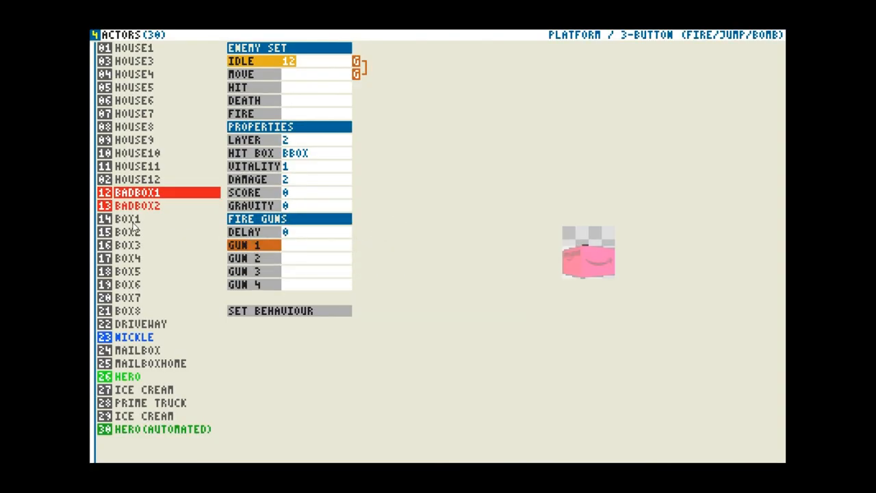
Check the BOX1 and DRIVEWAY actors, then view NICKLE's item settings (idle set 24, score 5).
{"action": "left_click", "coordinate": [127, 218]}
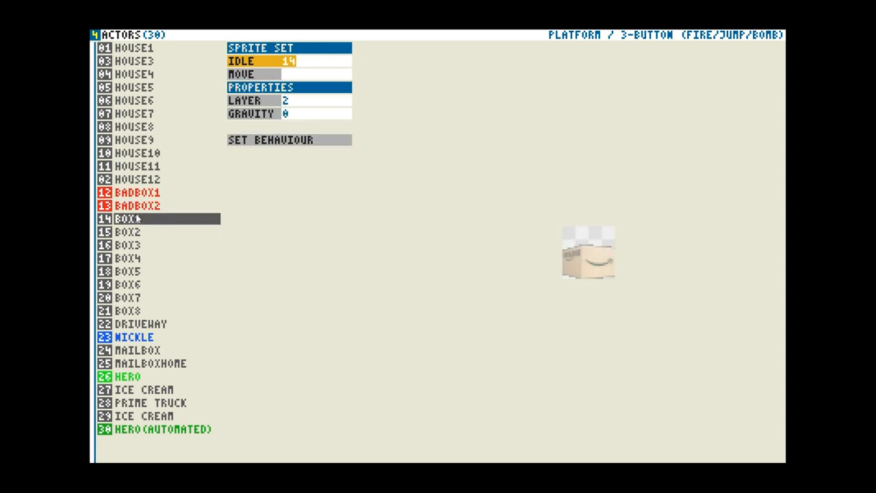
{"action": "mouse_move", "coordinate": [608, 279]}
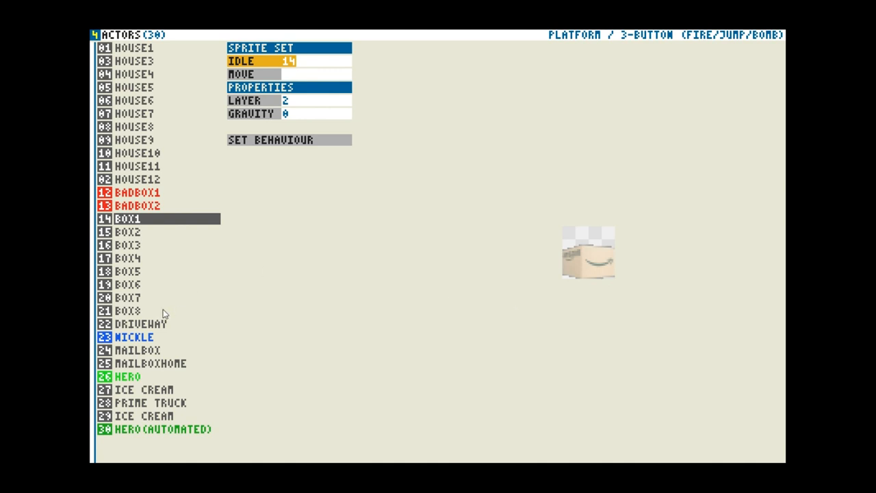
{"action": "mouse_move", "coordinate": [141, 321]}
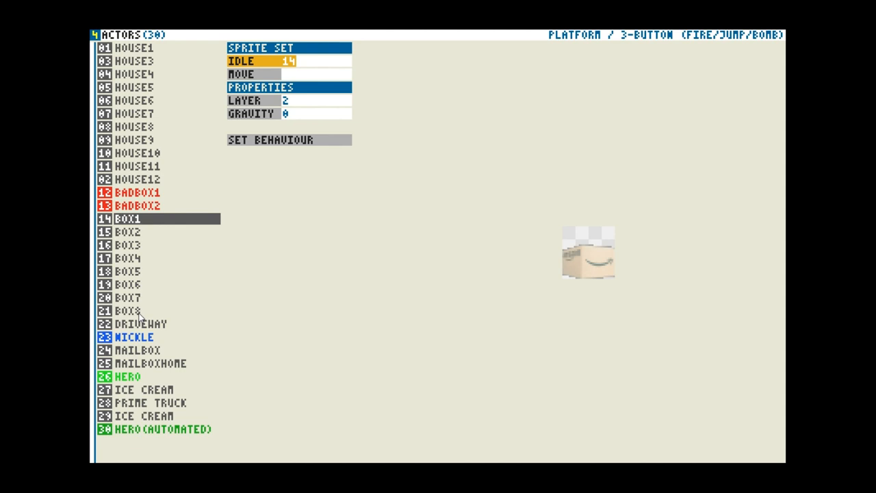
{"action": "mouse_move", "coordinate": [143, 312]}
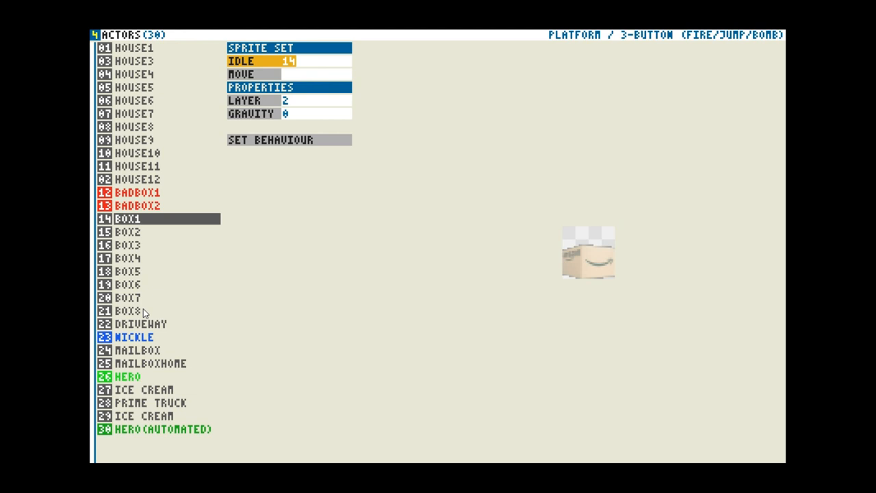
{"action": "mouse_move", "coordinate": [145, 331]}
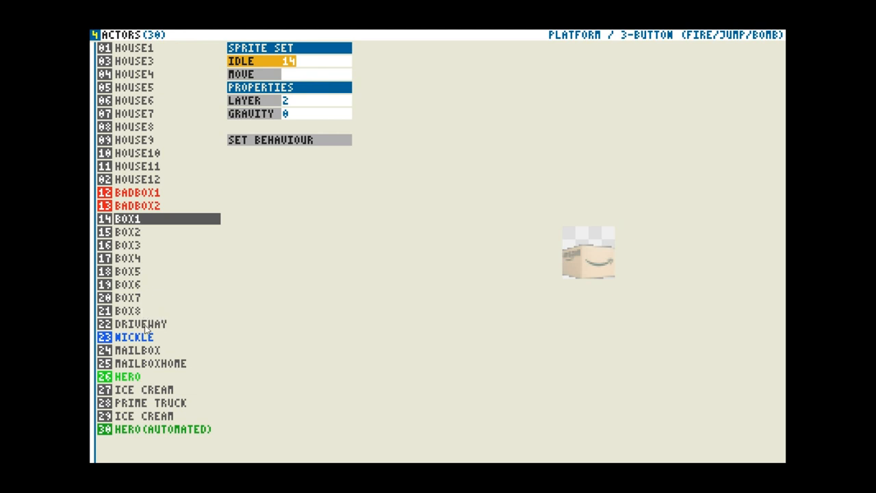
{"action": "left_click", "coordinate": [140, 324]}
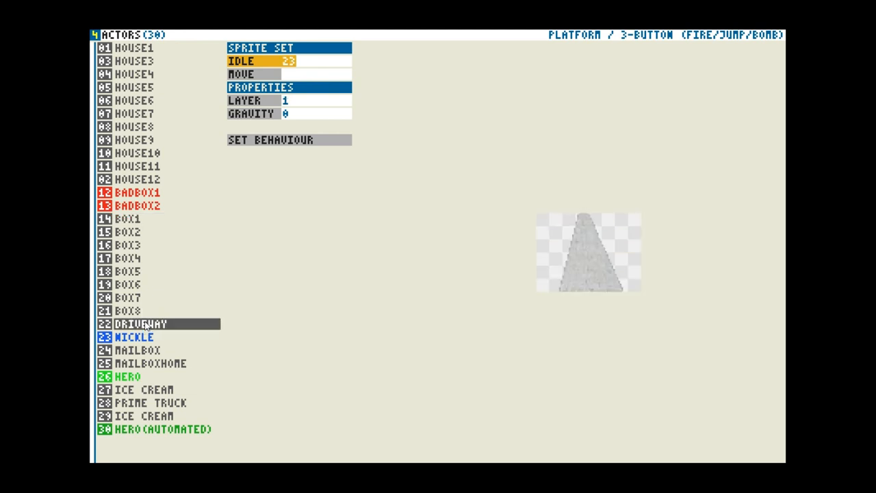
{"action": "left_click", "coordinate": [135, 337]}
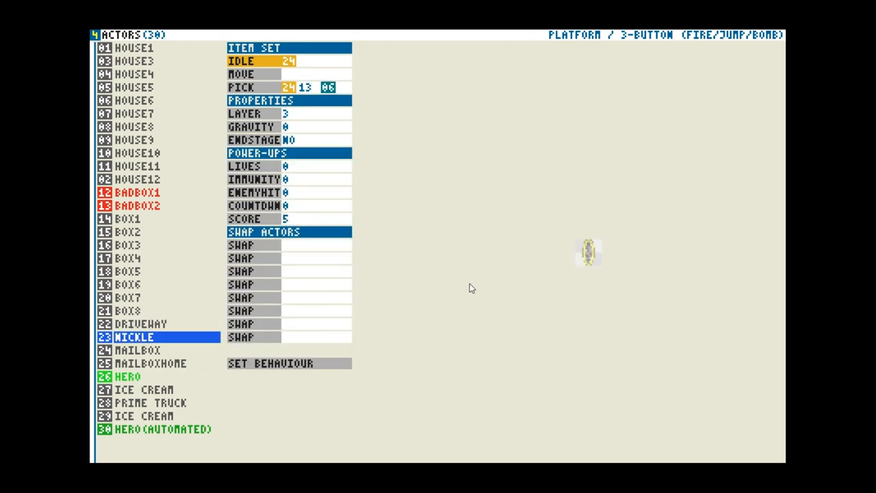
{"action": "mouse_move", "coordinate": [608, 248]}
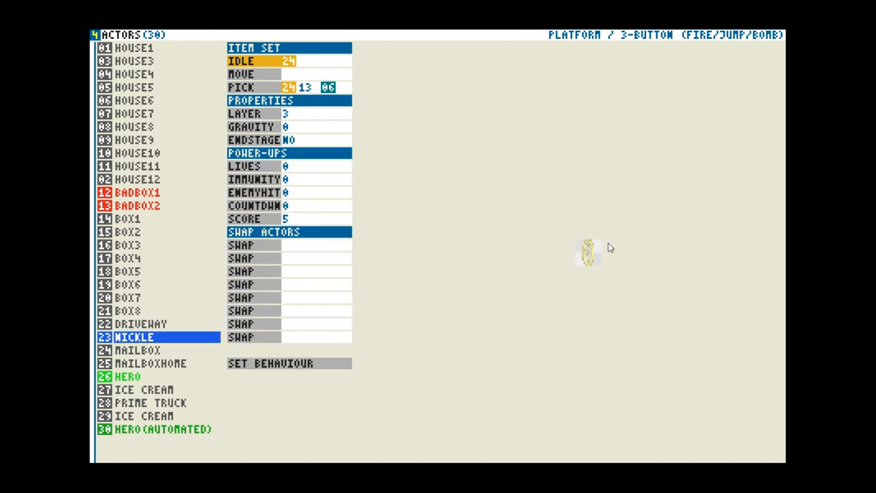
{"action": "mouse_move", "coordinate": [552, 273]}
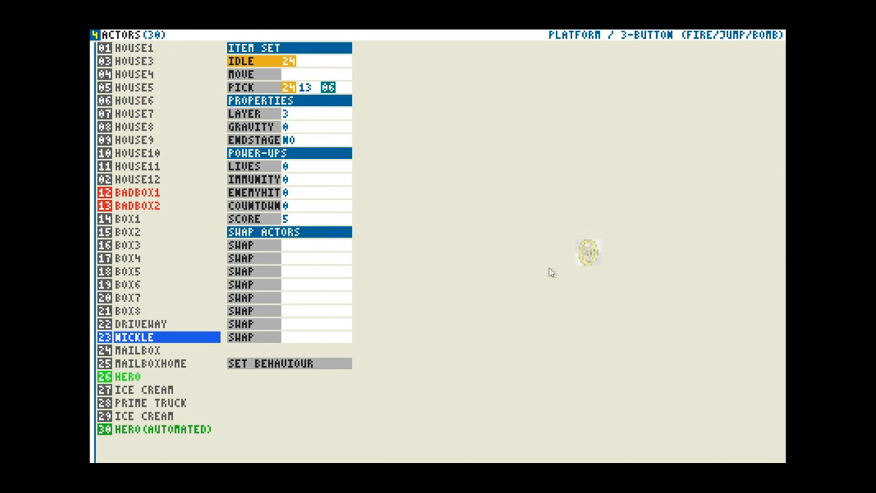
{"action": "mouse_move", "coordinate": [620, 282]}
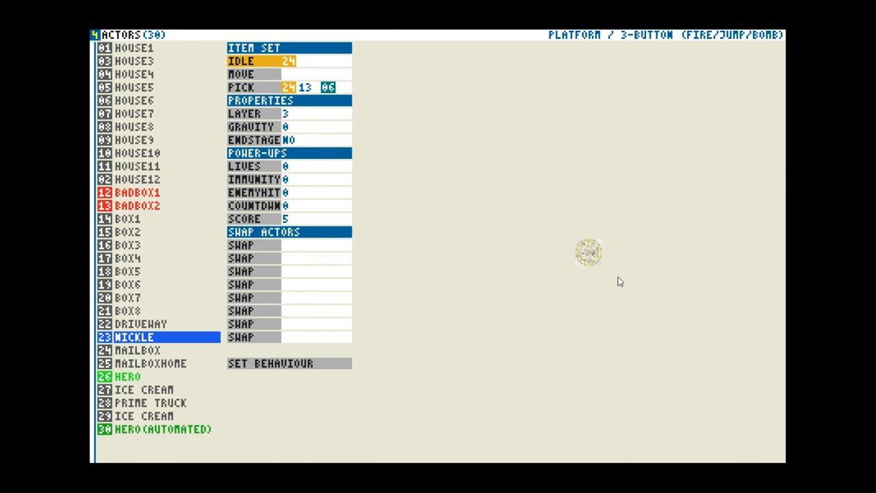
{"action": "mouse_move", "coordinate": [490, 130]}
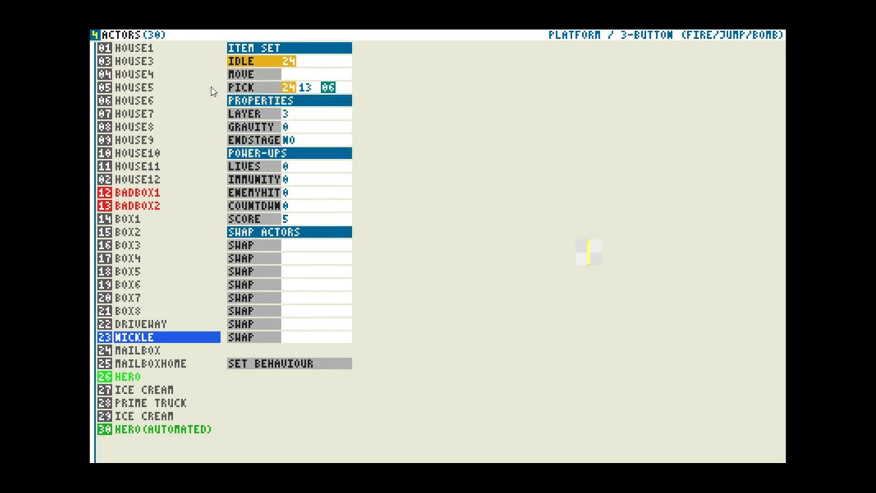
{"action": "left_click", "coordinate": [241, 87]}
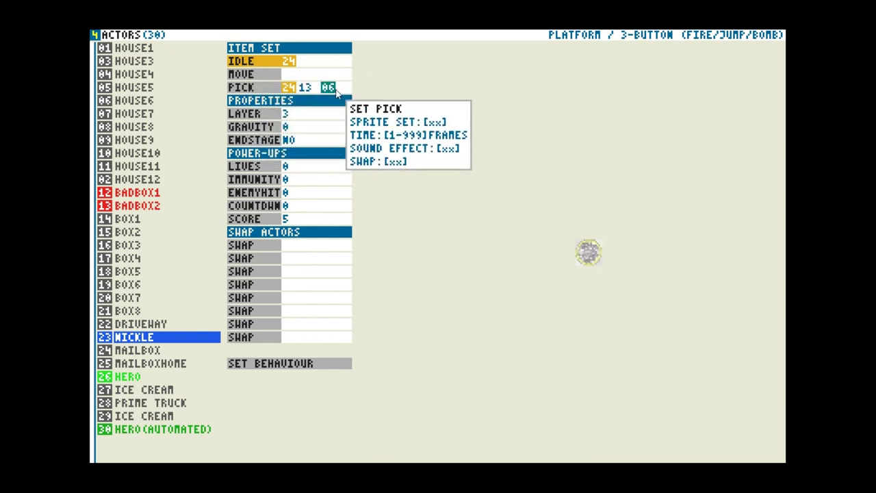
{"action": "mouse_move", "coordinate": [284, 61]}
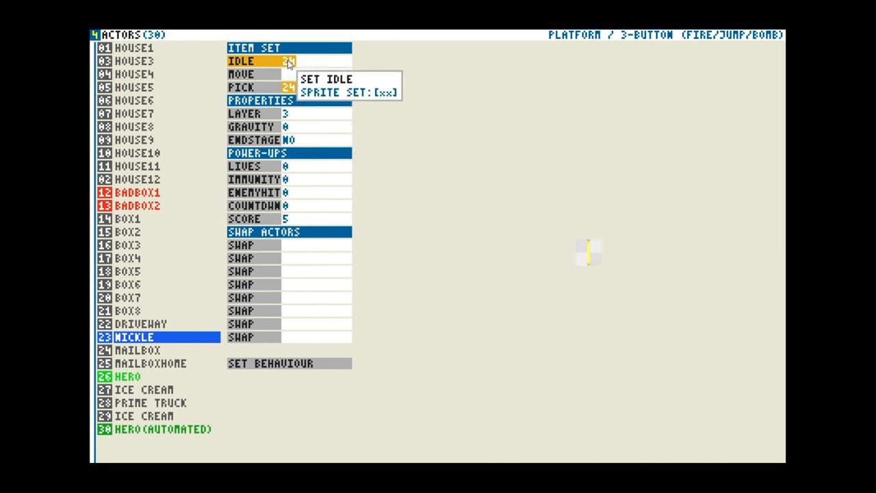
{"action": "mouse_move", "coordinate": [287, 74]}
{"action": "type", "text": " 13 06"}
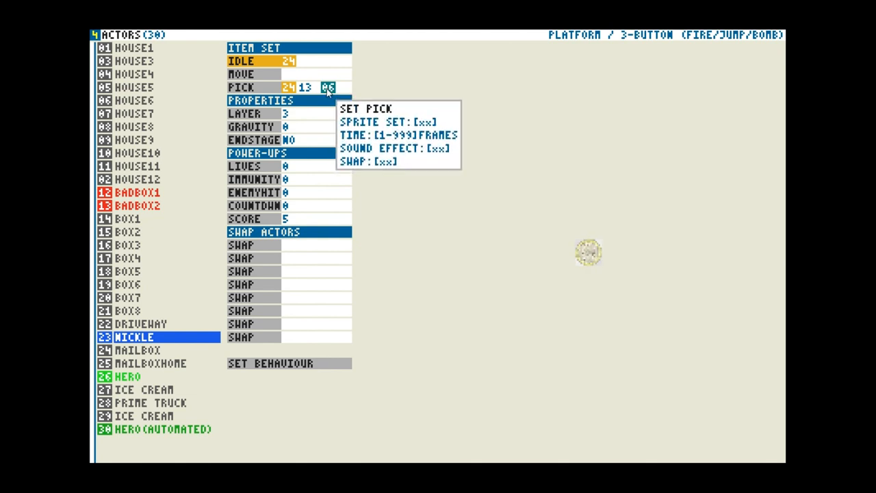
{"action": "mouse_move", "coordinate": [315, 141]}
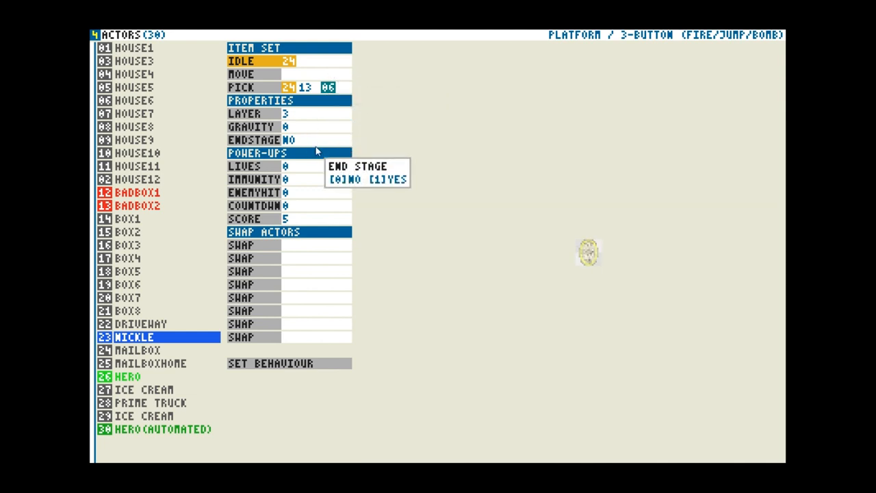
{"action": "mouse_move", "coordinate": [327, 61]}
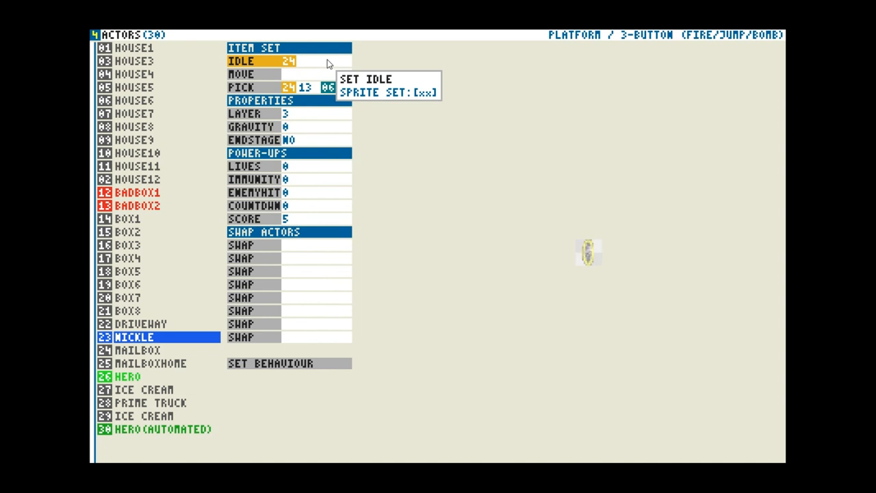
{"action": "mouse_move", "coordinate": [304, 188]}
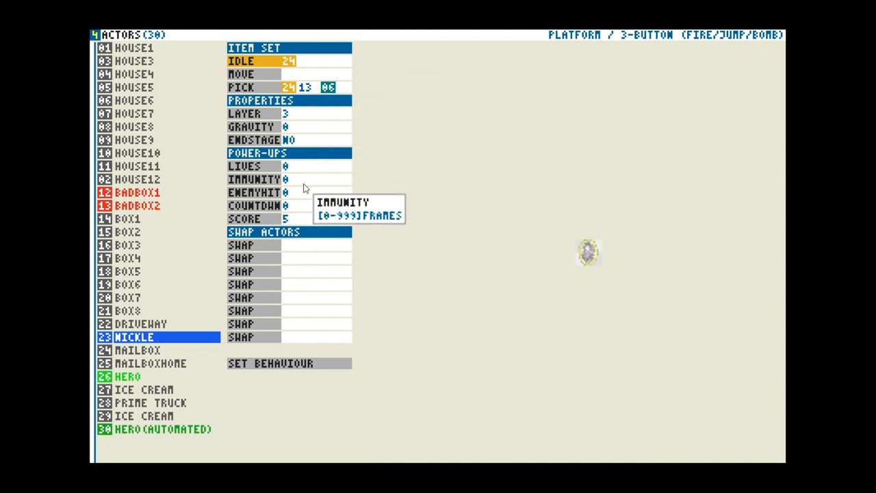
{"action": "mouse_move", "coordinate": [288, 117]}
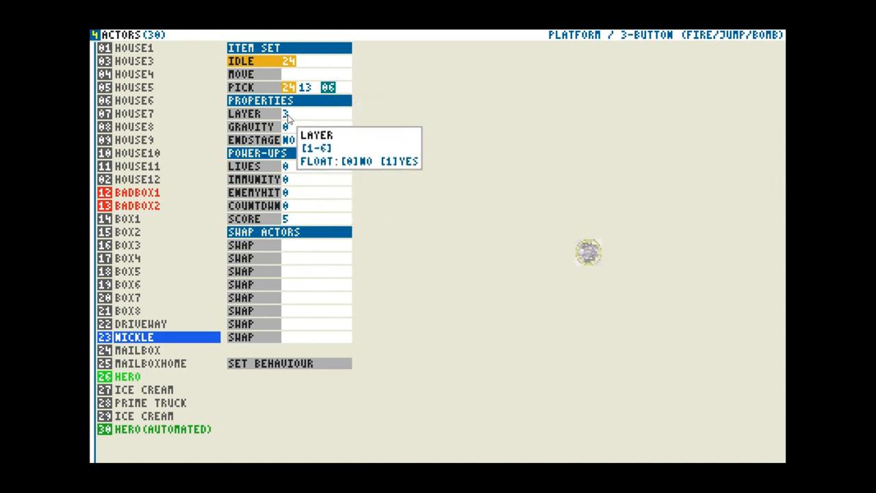
{"action": "mouse_move", "coordinate": [292, 130]}
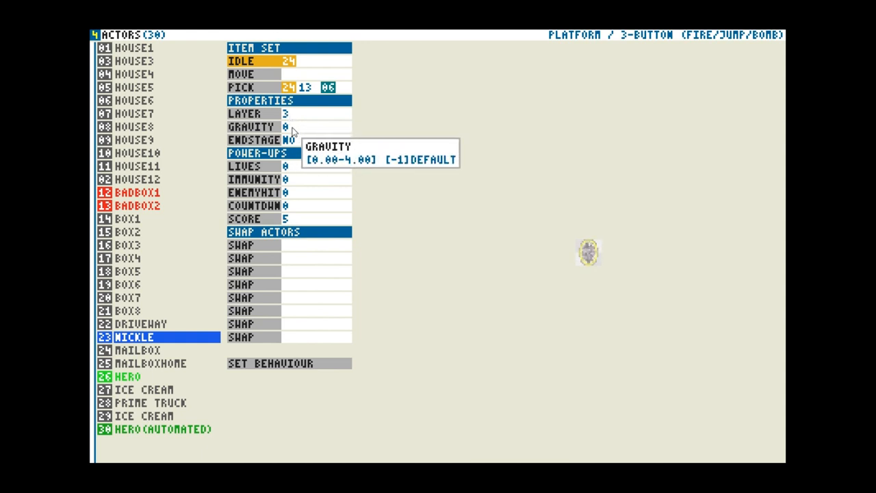
{"action": "mouse_move", "coordinate": [285, 114]}
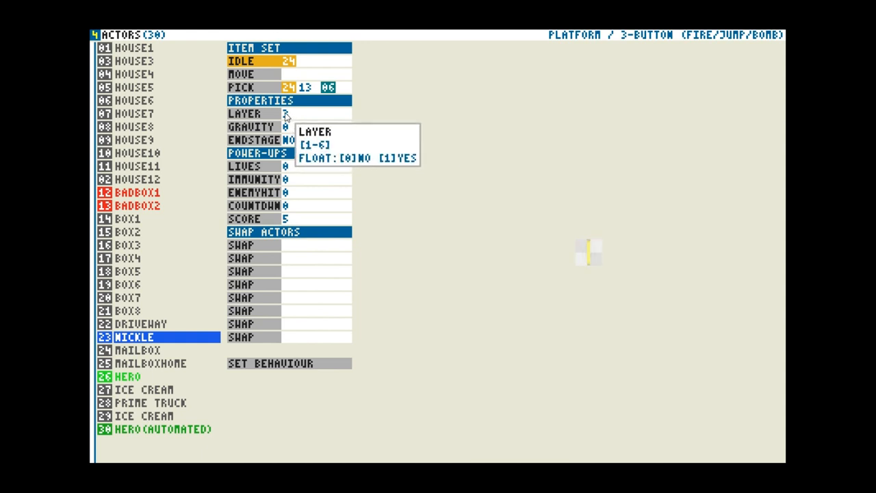
{"action": "mouse_move", "coordinate": [288, 127]}
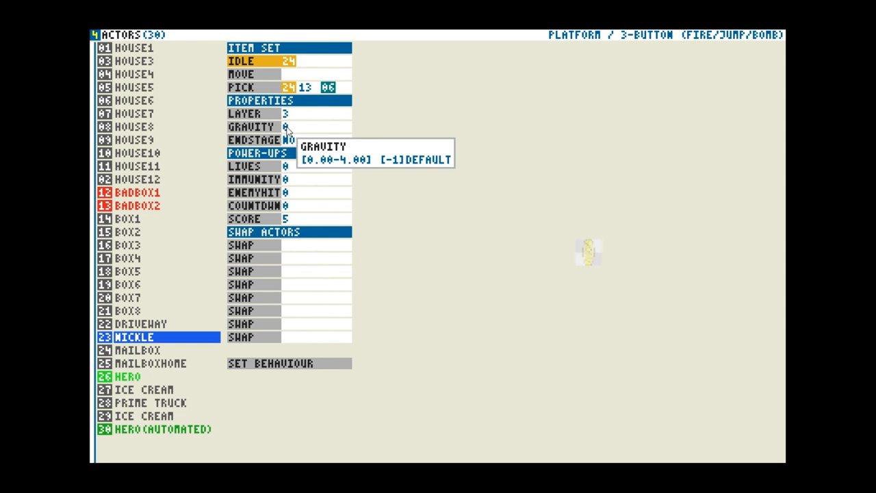
{"action": "mouse_move", "coordinate": [588, 252]}
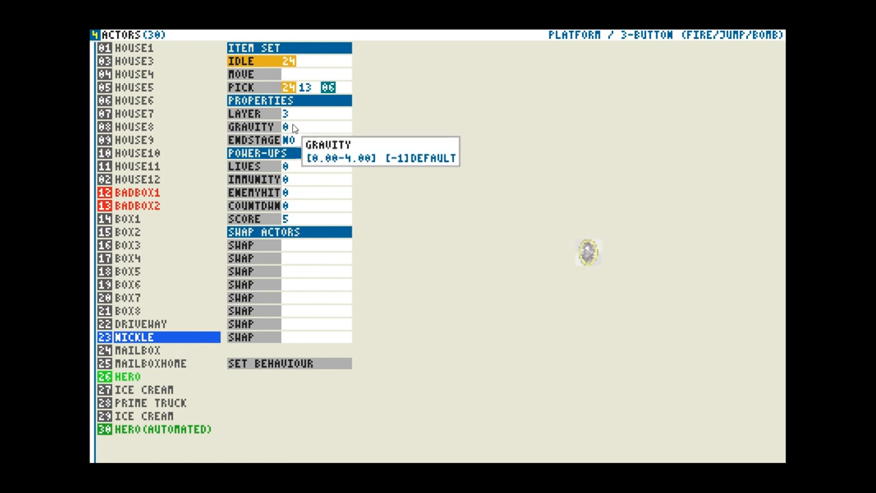
{"action": "mouse_move", "coordinate": [294, 140]}
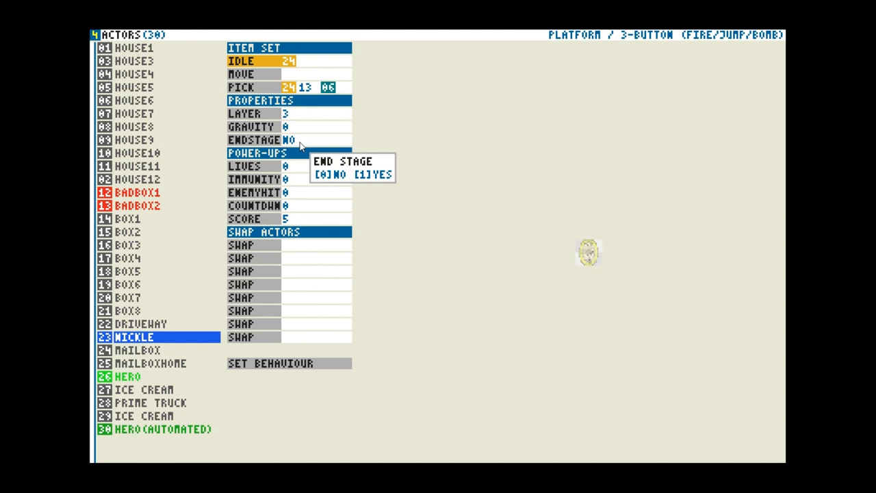
{"action": "mouse_move", "coordinate": [302, 192]}
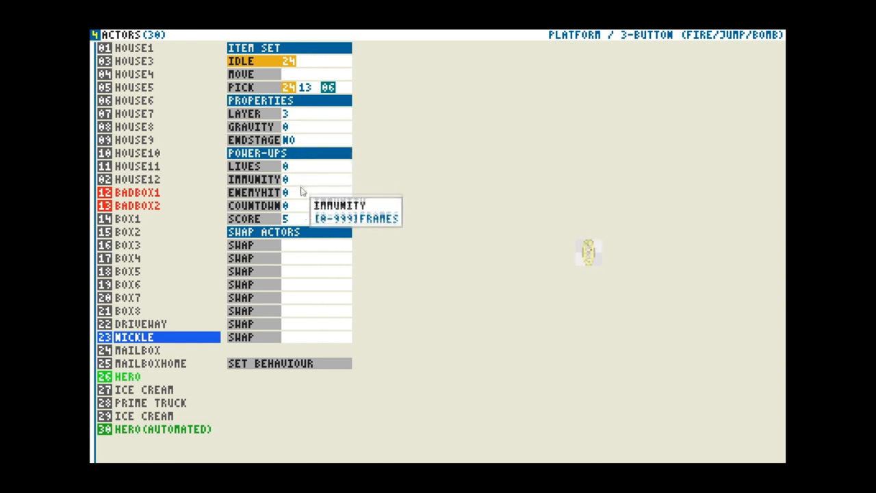
{"action": "mouse_move", "coordinate": [305, 218]}
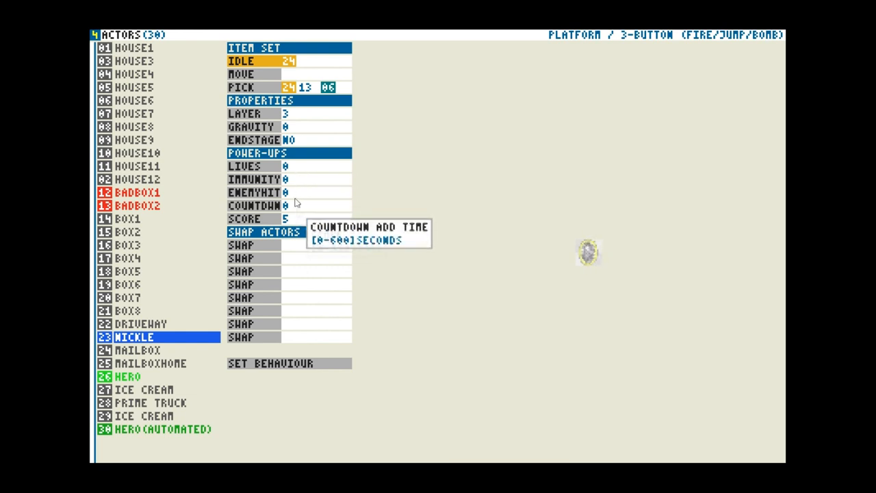
{"action": "mouse_move", "coordinate": [295, 169]}
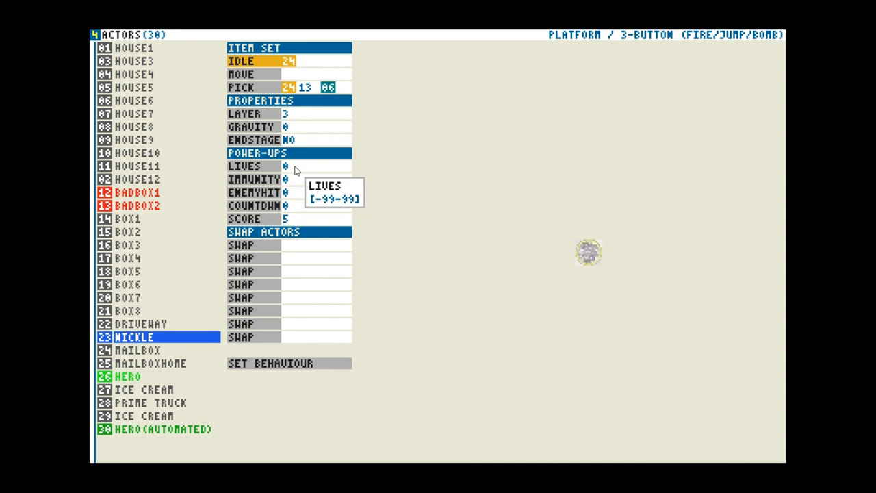
{"action": "mouse_move", "coordinate": [287, 180]}
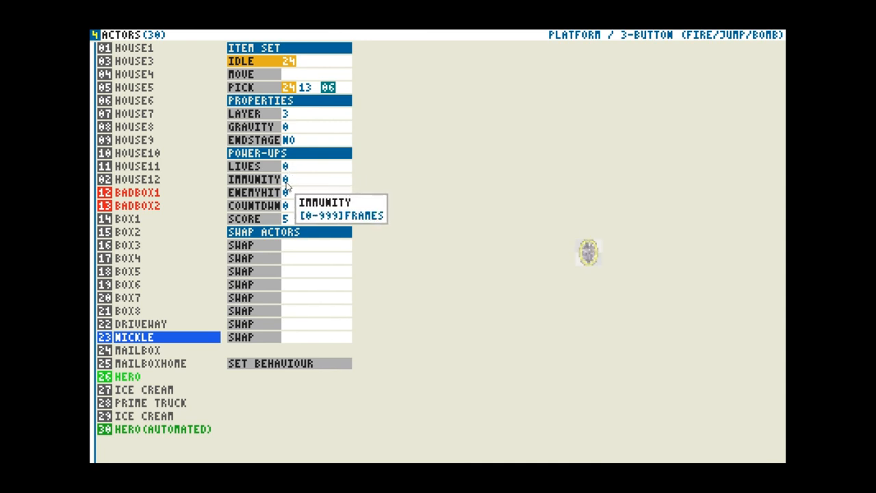
{"action": "mouse_move", "coordinate": [287, 195]}
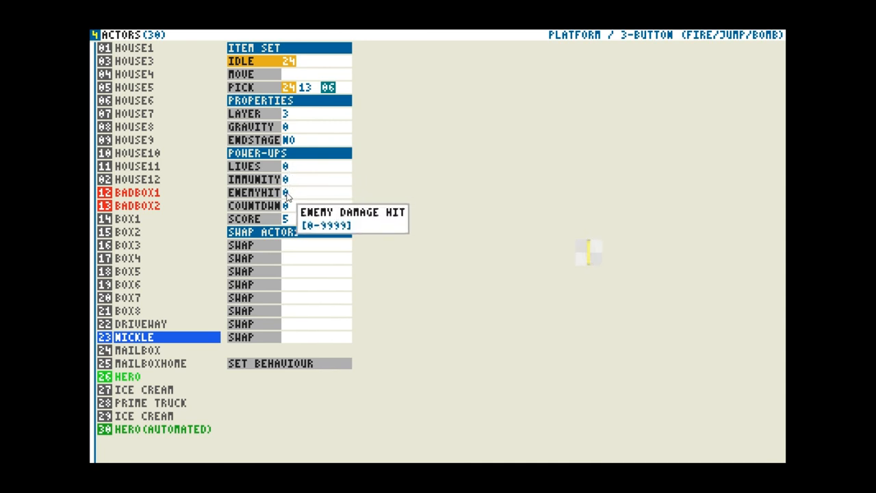
{"action": "mouse_move", "coordinate": [288, 205]}
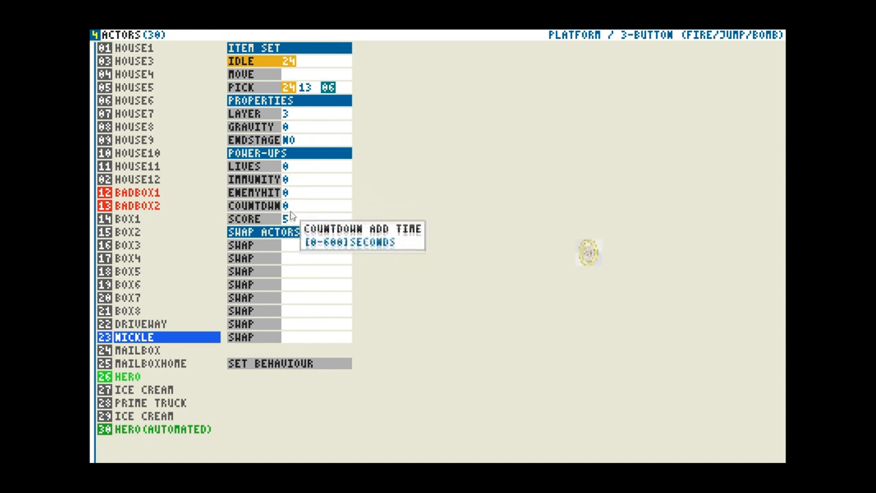
{"action": "mouse_move", "coordinate": [290, 218]}
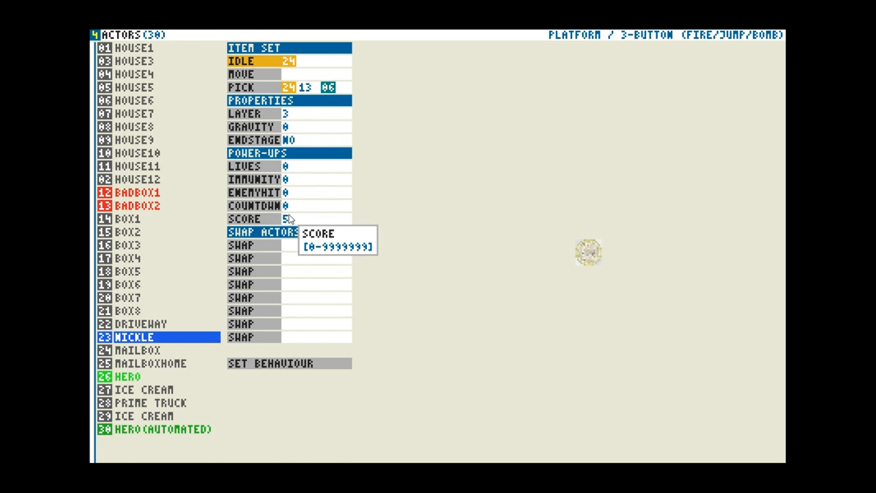
{"action": "mouse_move", "coordinate": [345, 409]}
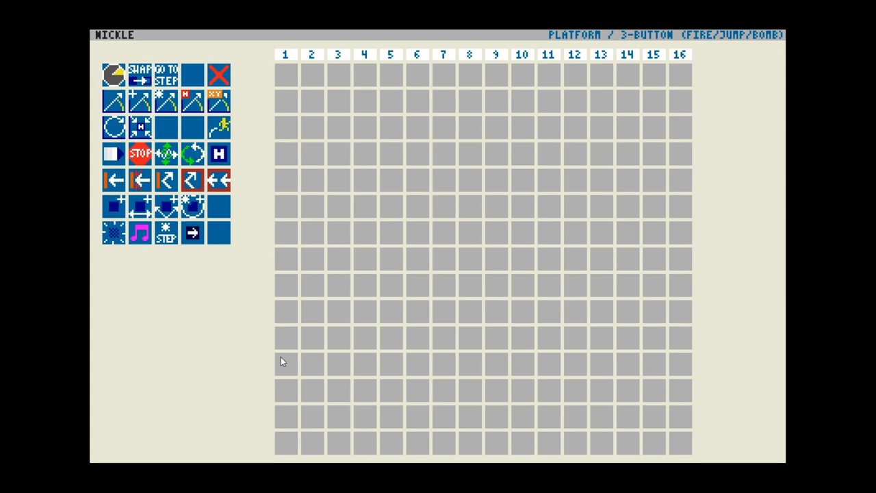
{"action": "mouse_move", "coordinate": [299, 87]}
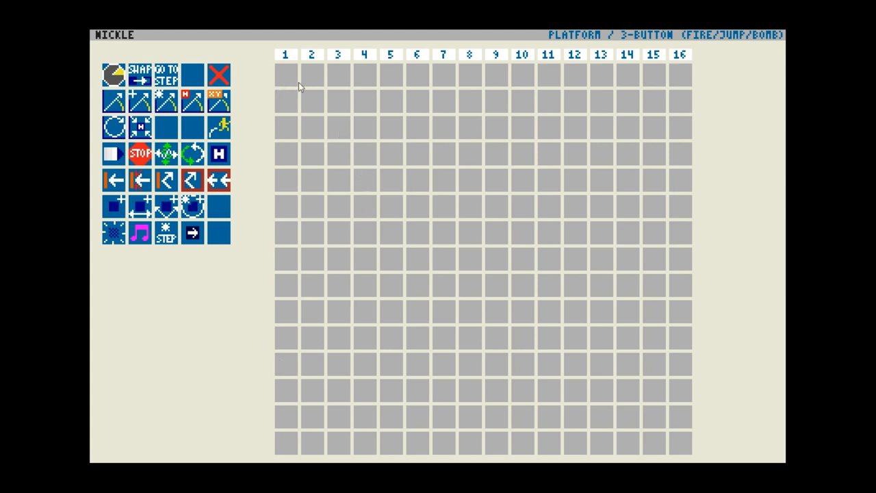
{"action": "mouse_move", "coordinate": [648, 110]}
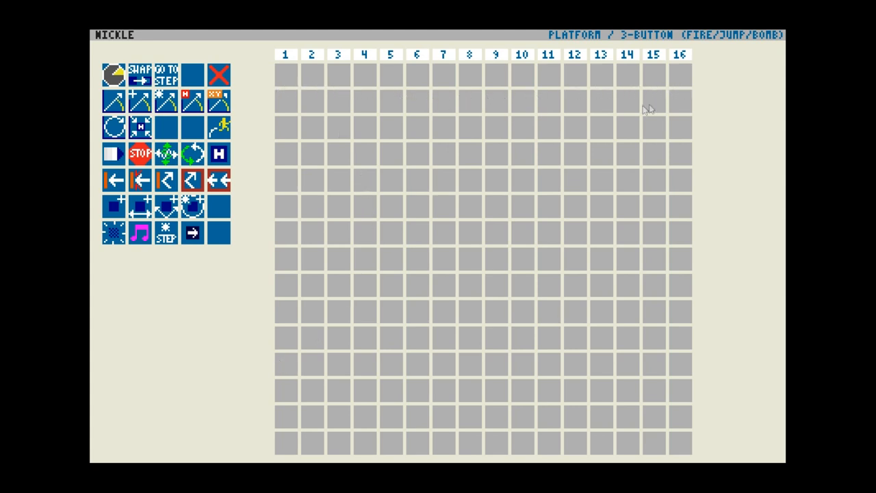
{"action": "mouse_move", "coordinate": [445, 76]}
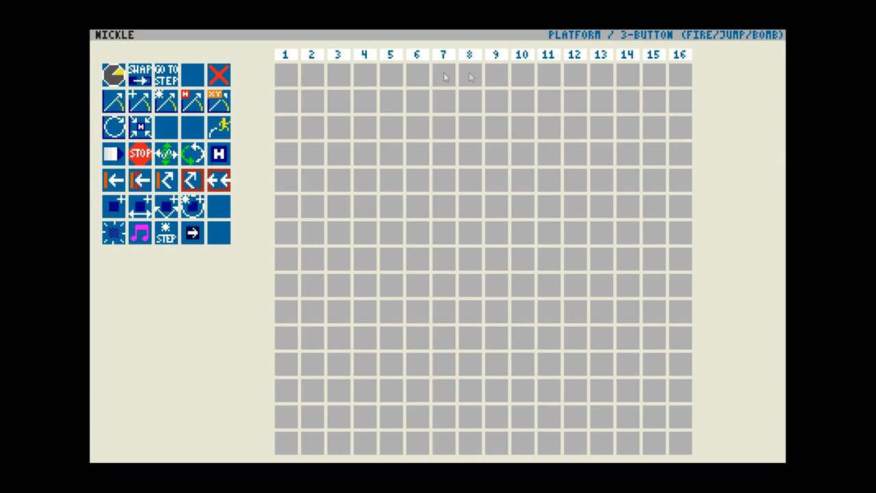
{"action": "mouse_move", "coordinate": [219, 128]}
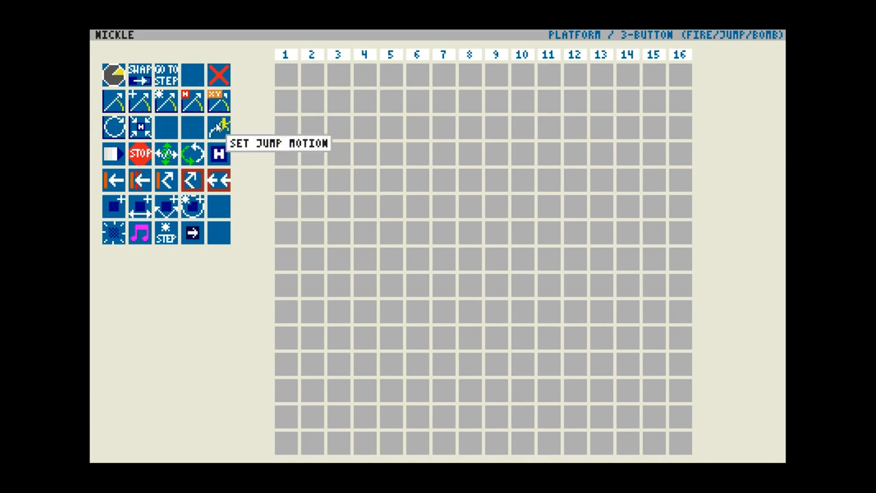
{"action": "mouse_move", "coordinate": [220, 127]}
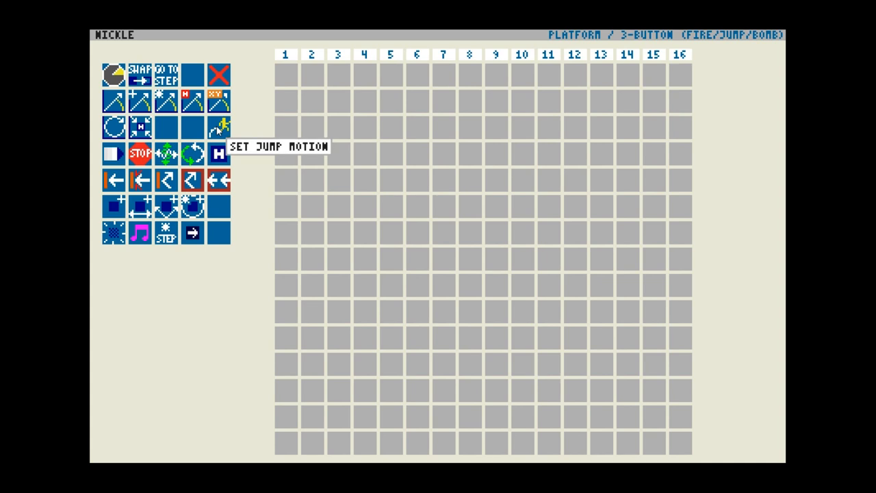
Add a speed-2 jump motion action to step 1 of NICKLE's behaviour grid.
{"action": "left_click", "coordinate": [285, 206]}
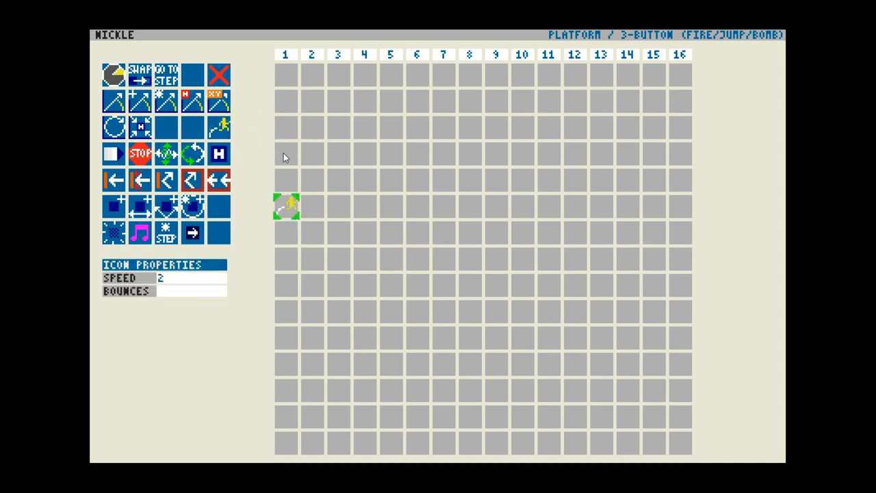
{"action": "mouse_move", "coordinate": [261, 187]}
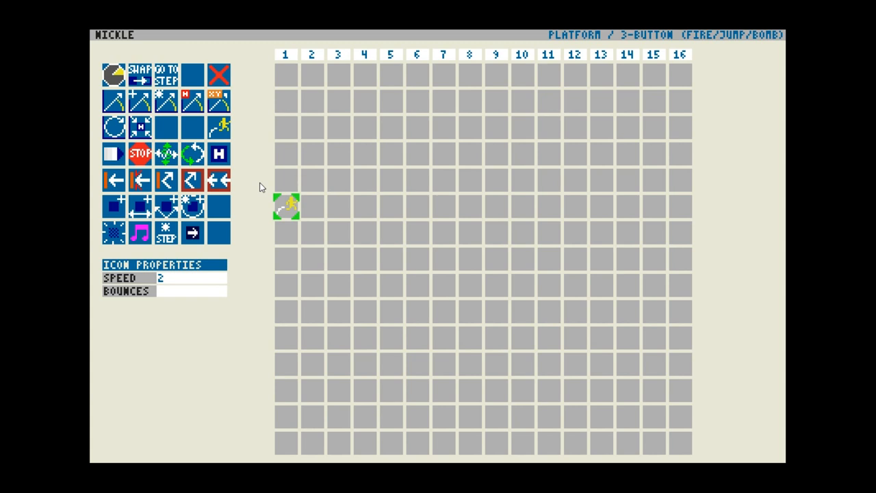
{"action": "mouse_move", "coordinate": [376, 159]}
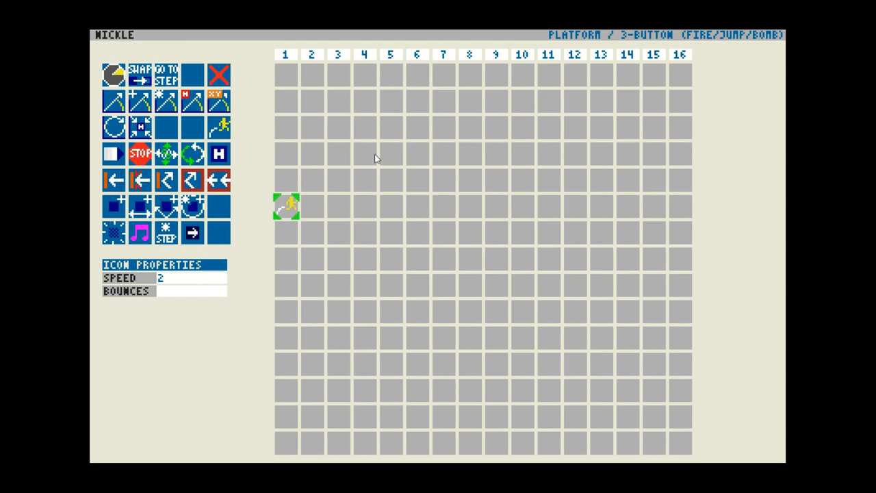
{"action": "left_click", "coordinate": [661, 267]}
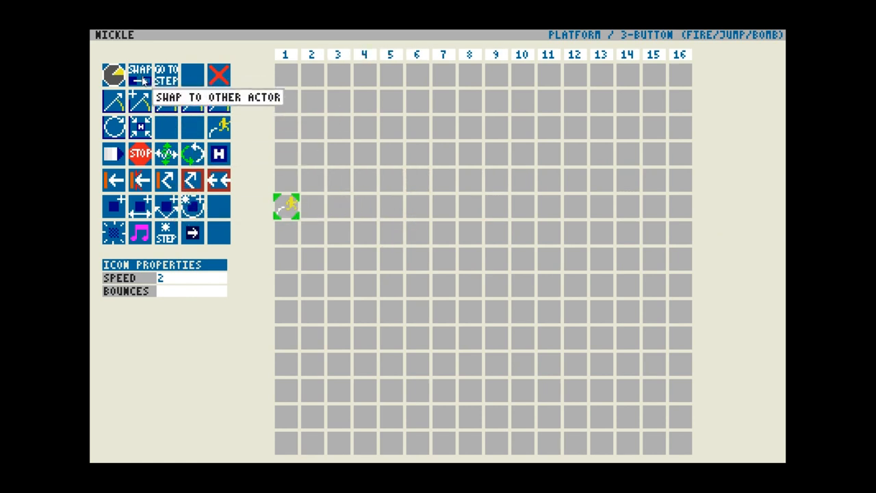
{"action": "mouse_move", "coordinate": [265, 70]}
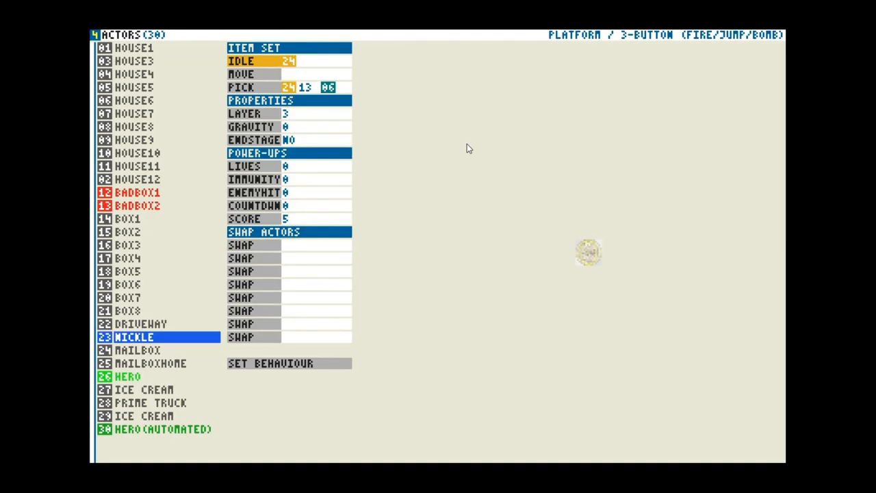
{"action": "mouse_move", "coordinate": [191, 351]}
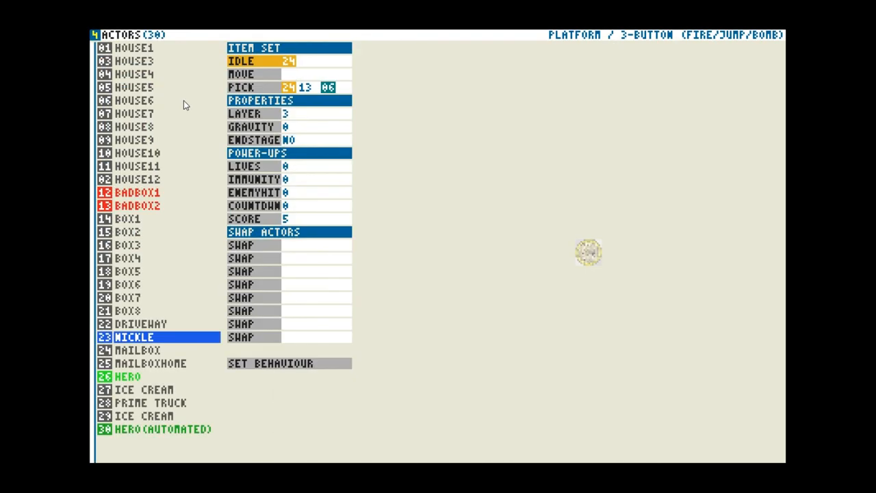
{"action": "mouse_move", "coordinate": [127, 368]}
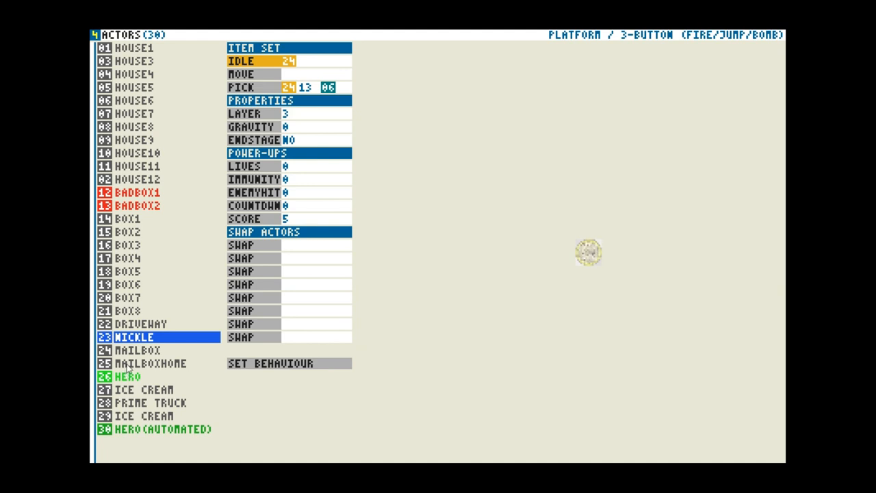
Open HERO's settings and preview its LADDER and DEATH state animations.
{"action": "left_click", "coordinate": [128, 377]}
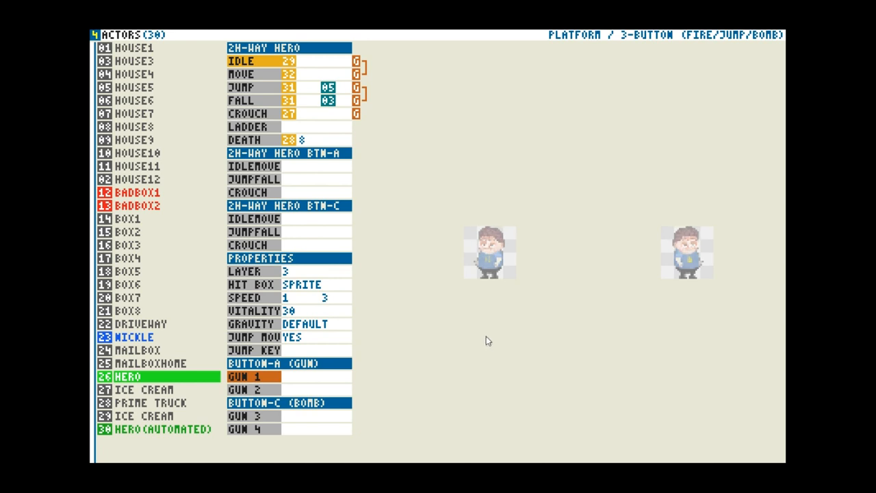
{"action": "mouse_move", "coordinate": [482, 324]}
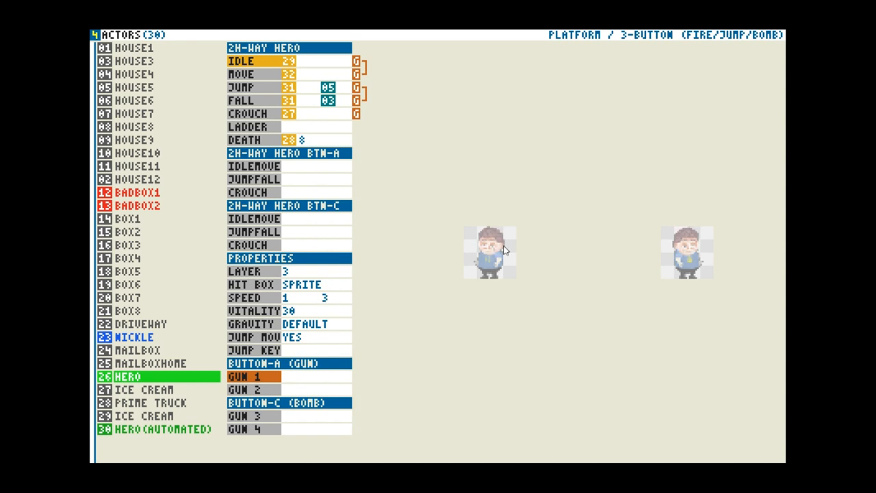
{"action": "mouse_move", "coordinate": [515, 231]}
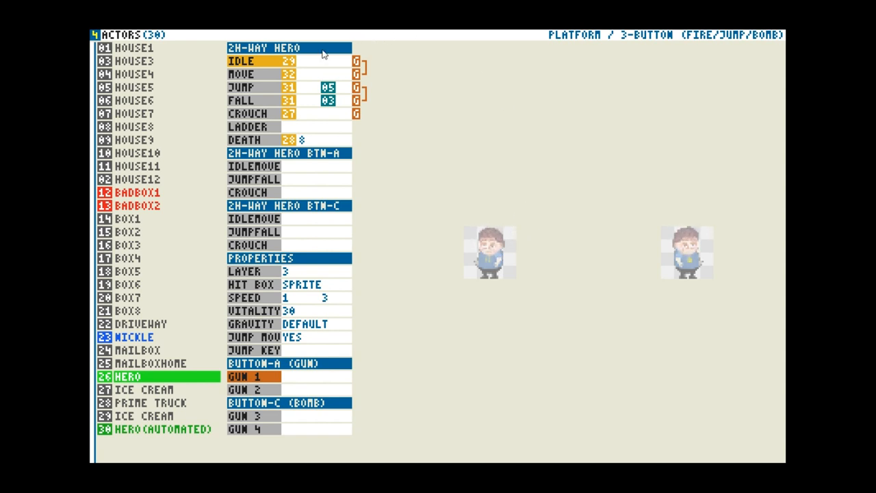
{"action": "mouse_move", "coordinate": [263, 67]}
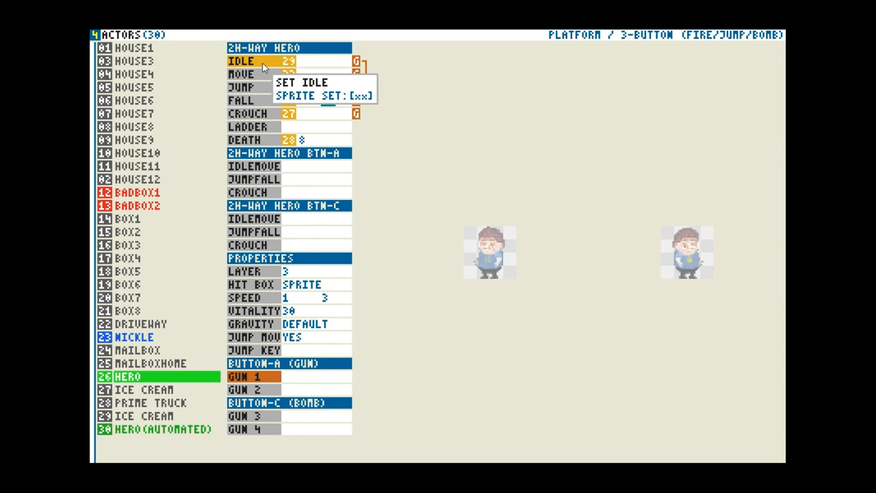
{"action": "mouse_move", "coordinate": [240, 74]}
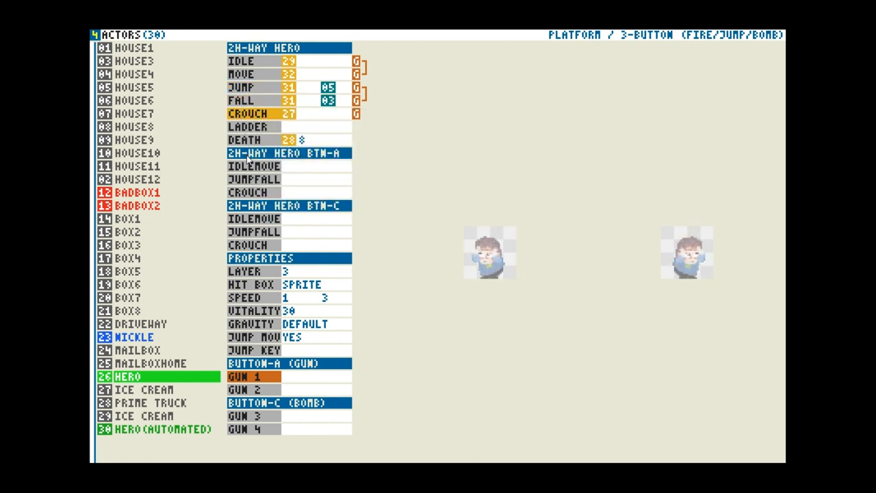
{"action": "left_click", "coordinate": [250, 127]}
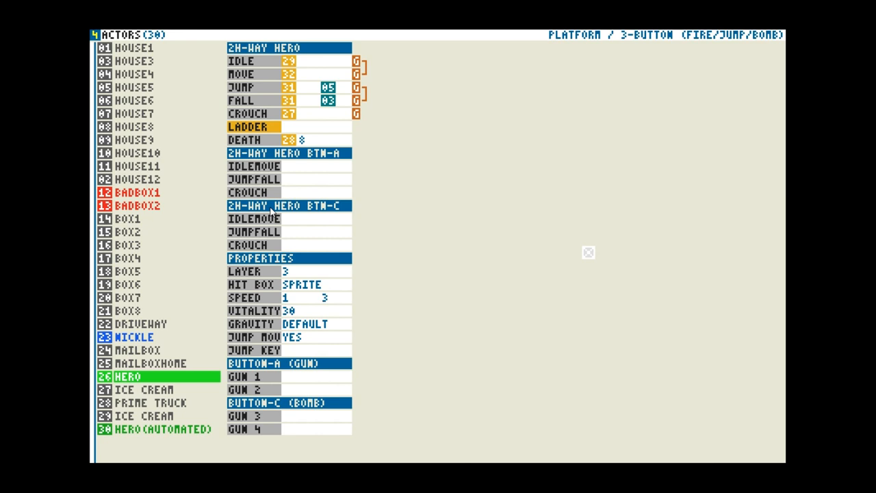
{"action": "left_click", "coordinate": [244, 140]}
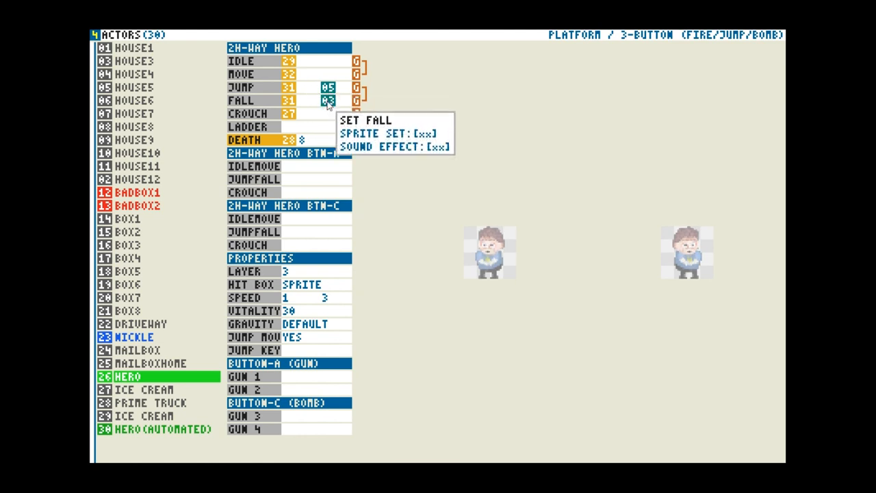
{"action": "mouse_move", "coordinate": [326, 119]}
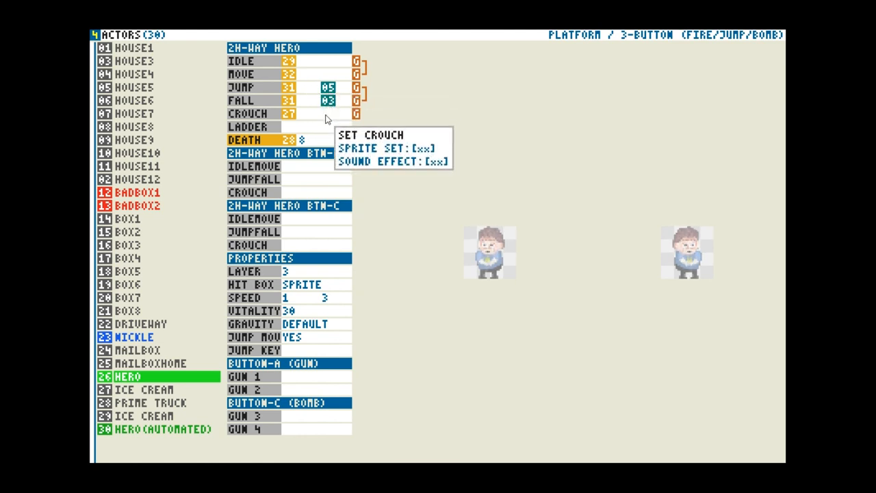
{"action": "mouse_move", "coordinate": [329, 62]}
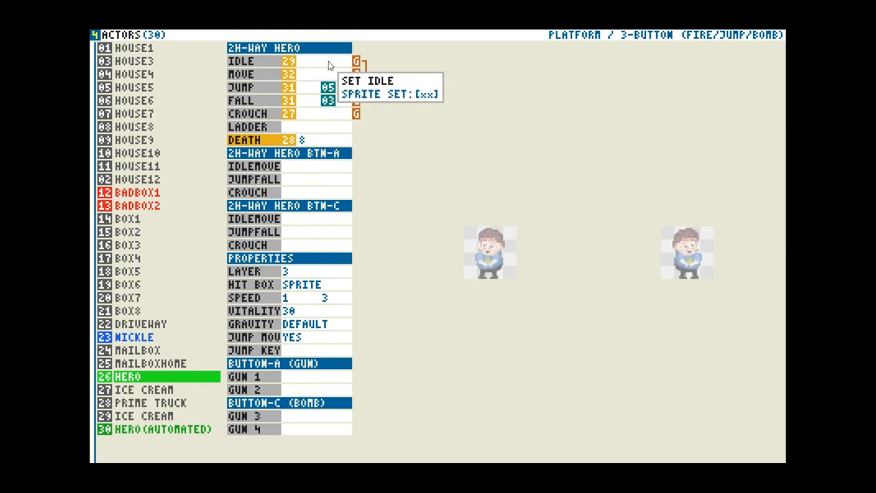
{"action": "mouse_move", "coordinate": [243, 157]}
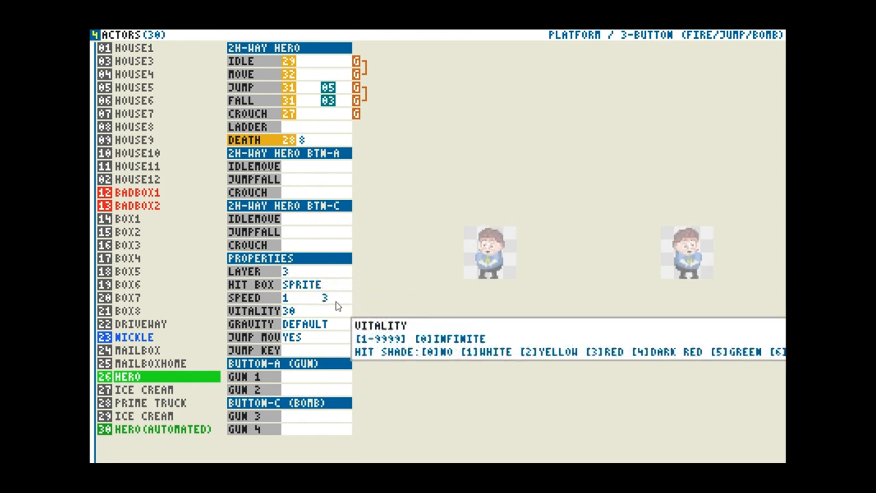
{"action": "mouse_move", "coordinate": [301, 284]}
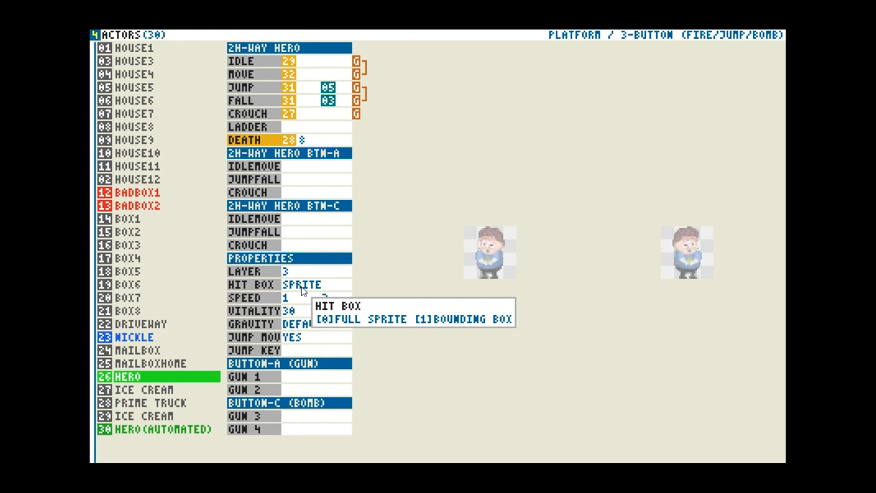
{"action": "mouse_move", "coordinate": [541, 240]}
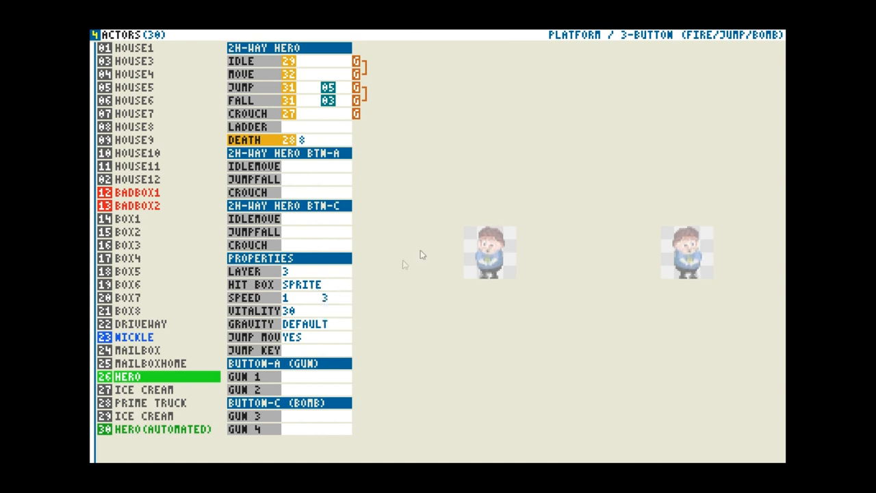
{"action": "mouse_move", "coordinate": [510, 315]}
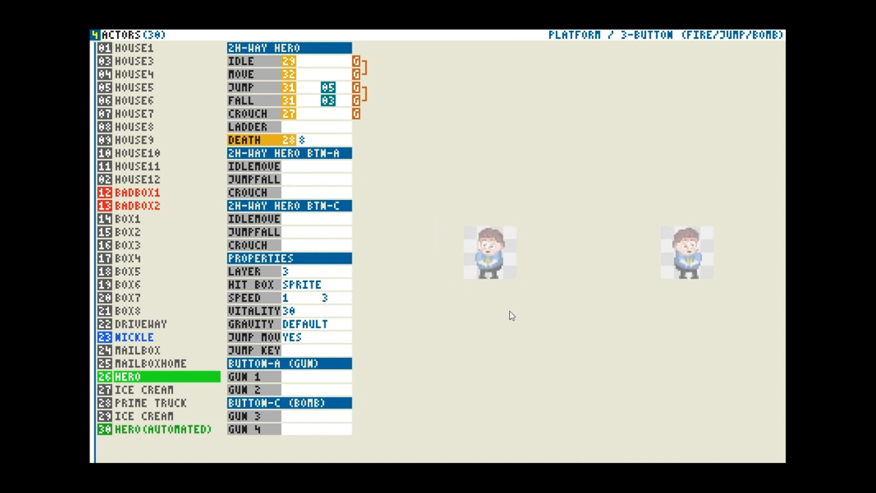
{"action": "mouse_move", "coordinate": [516, 289]}
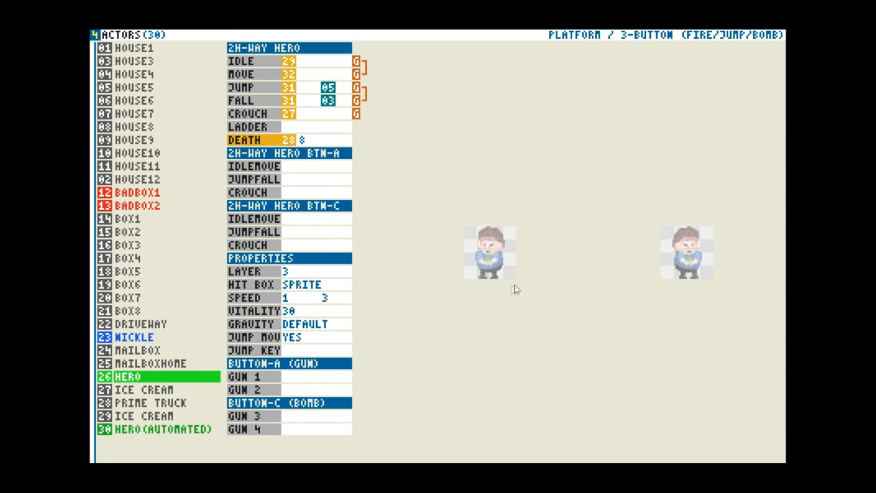
{"action": "mouse_move", "coordinate": [458, 323]}
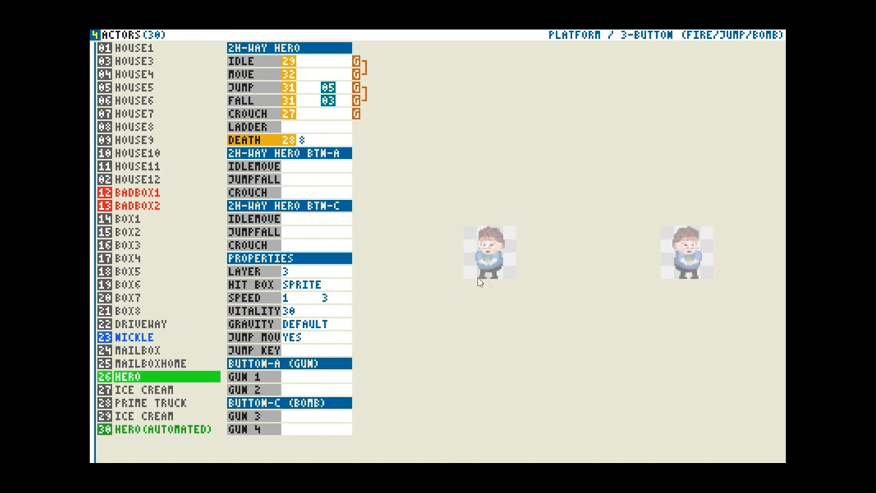
{"action": "mouse_move", "coordinate": [524, 287]}
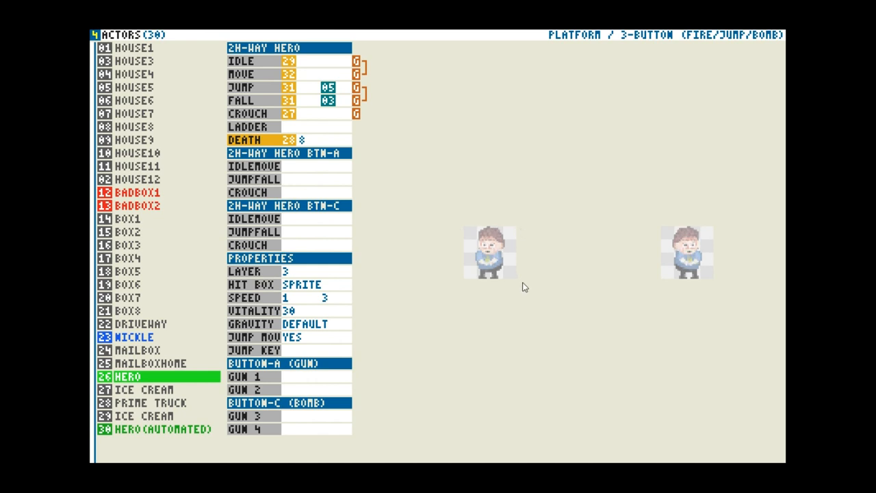
{"action": "mouse_move", "coordinate": [524, 231]}
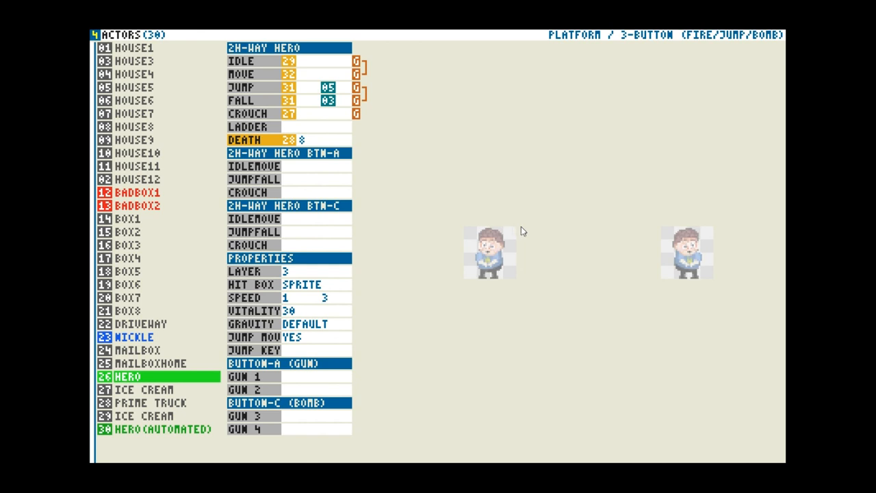
{"action": "mouse_move", "coordinate": [452, 221]}
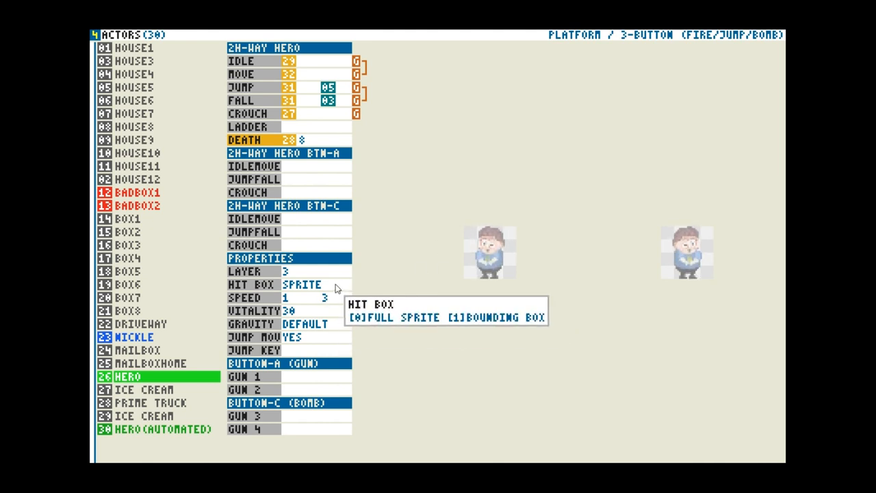
{"action": "mouse_move", "coordinate": [480, 231]}
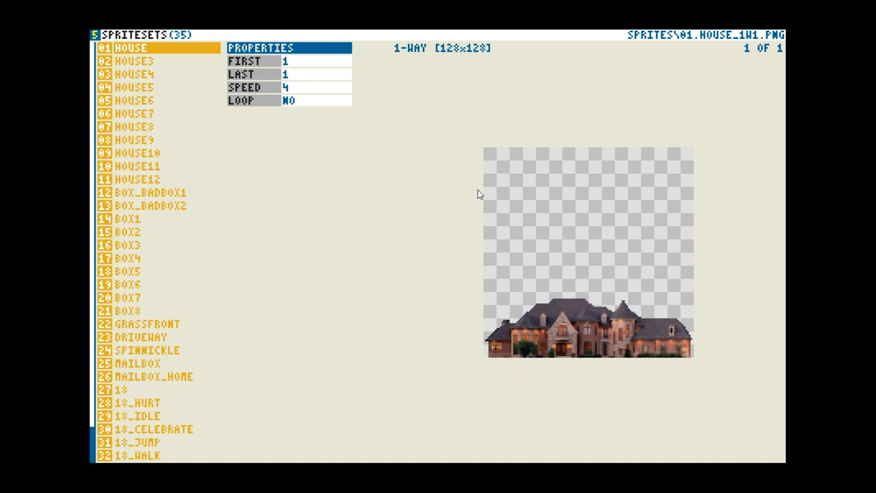
{"action": "mouse_move", "coordinate": [390, 214]}
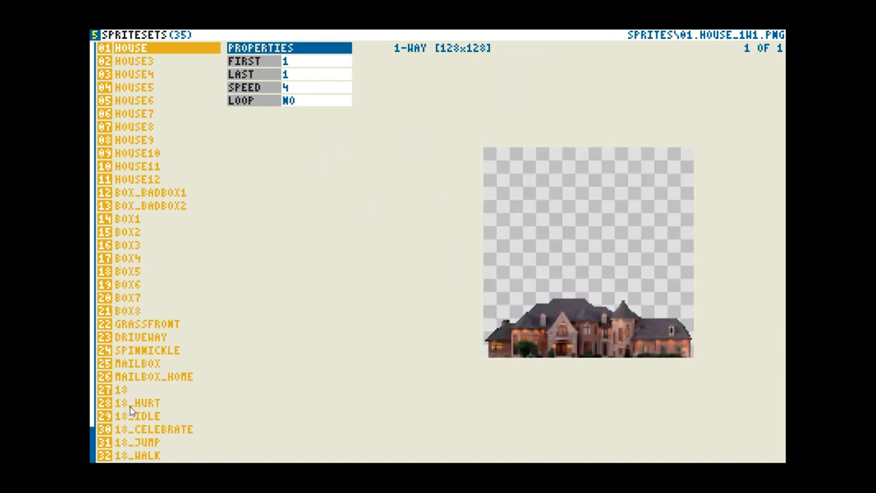
Switch to the Spritesets editor to view the house sprite set.
{"action": "left_click", "coordinate": [137, 402]}
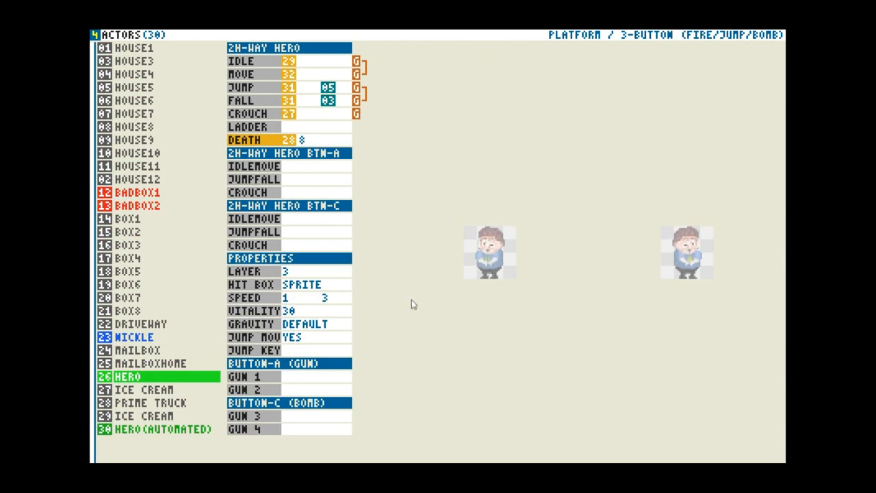
{"action": "mouse_move", "coordinate": [305, 285]}
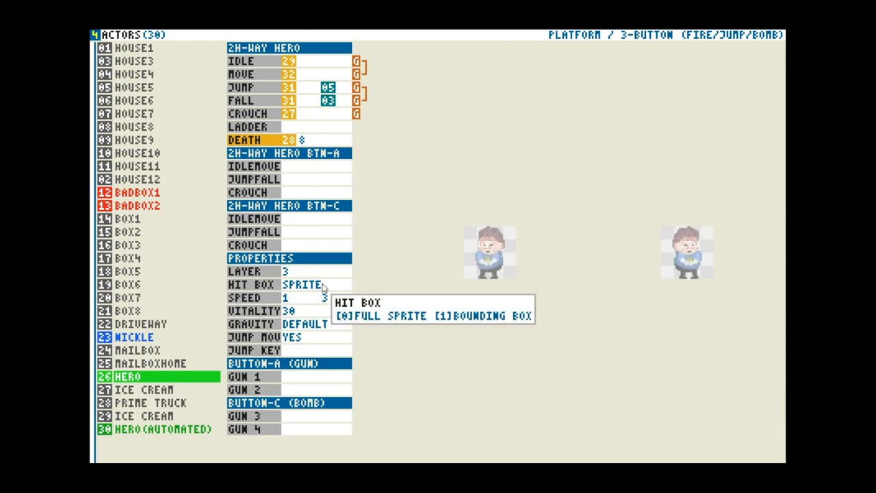
{"action": "mouse_move", "coordinate": [286, 297]}
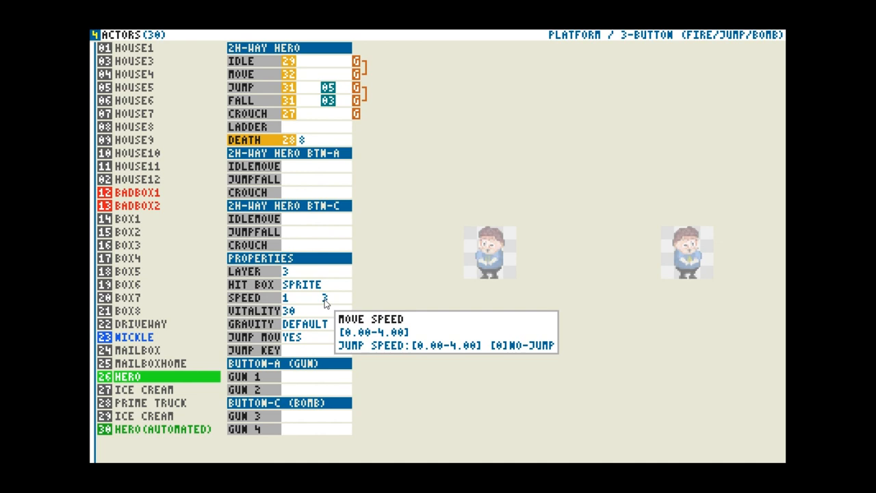
{"action": "mouse_move", "coordinate": [301, 310]}
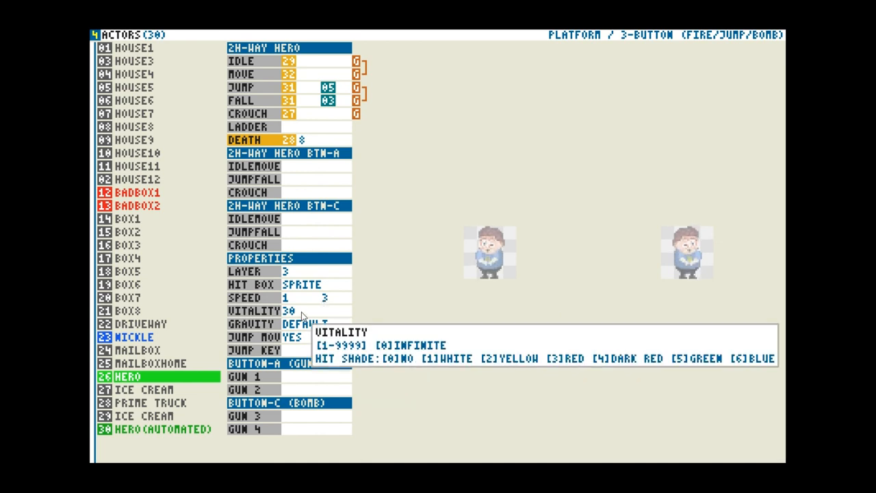
{"action": "mouse_move", "coordinate": [298, 301]}
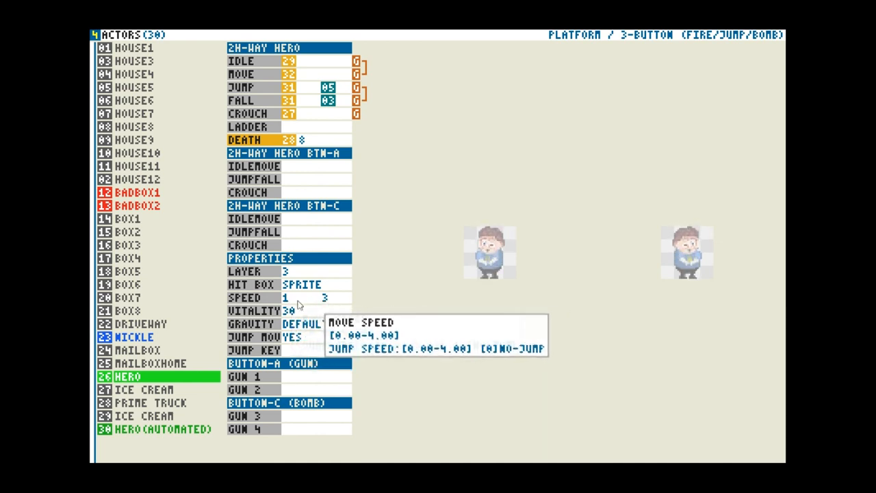
{"action": "mouse_move", "coordinate": [301, 323]}
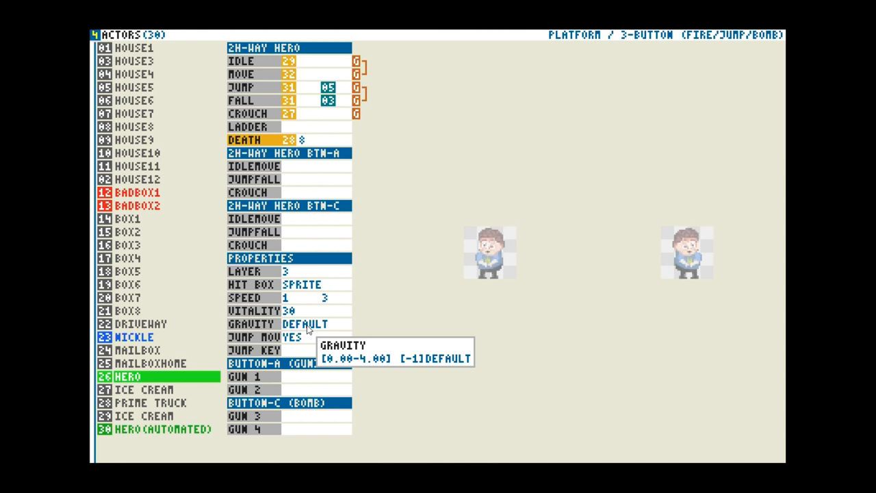
{"action": "mouse_move", "coordinate": [327, 328]}
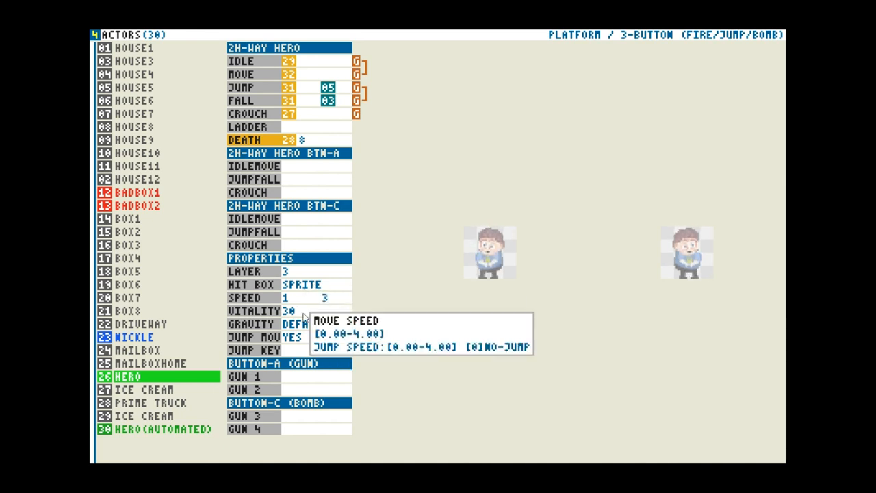
{"action": "mouse_move", "coordinate": [322, 324]}
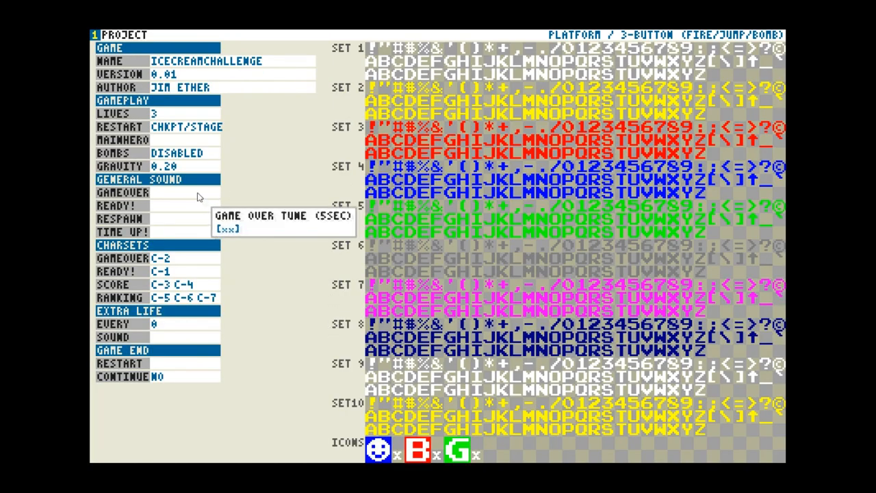
{"action": "mouse_move", "coordinate": [167, 173]}
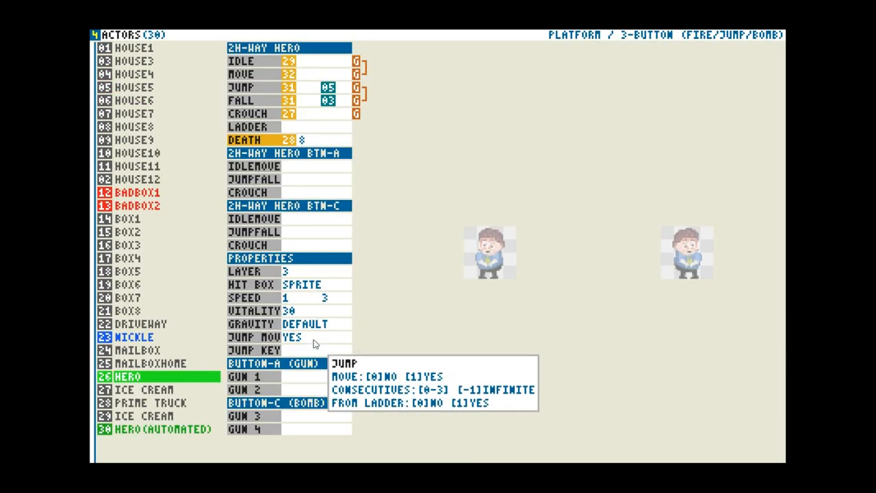
{"action": "mouse_move", "coordinate": [305, 324]}
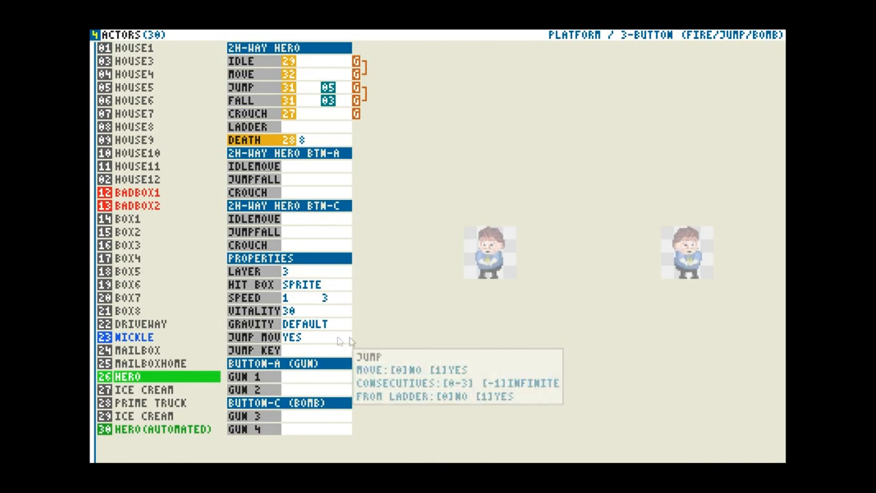
{"action": "mouse_move", "coordinate": [295, 339]}
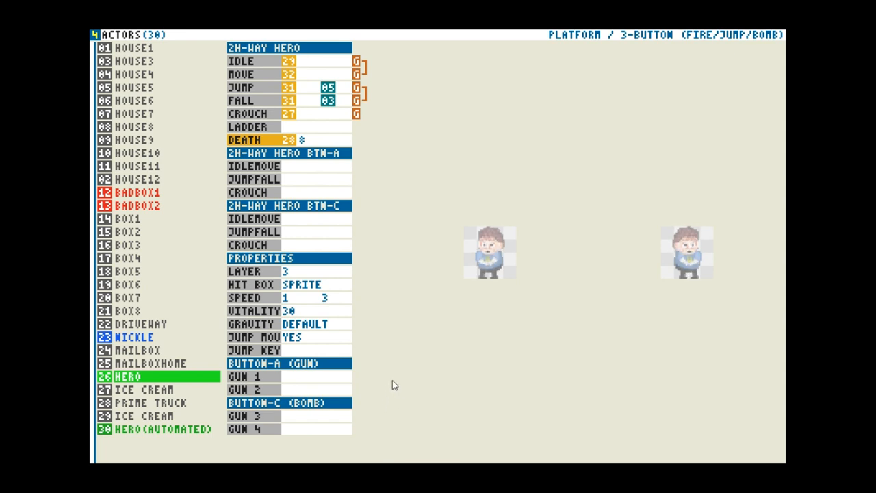
{"action": "mouse_move", "coordinate": [399, 368]}
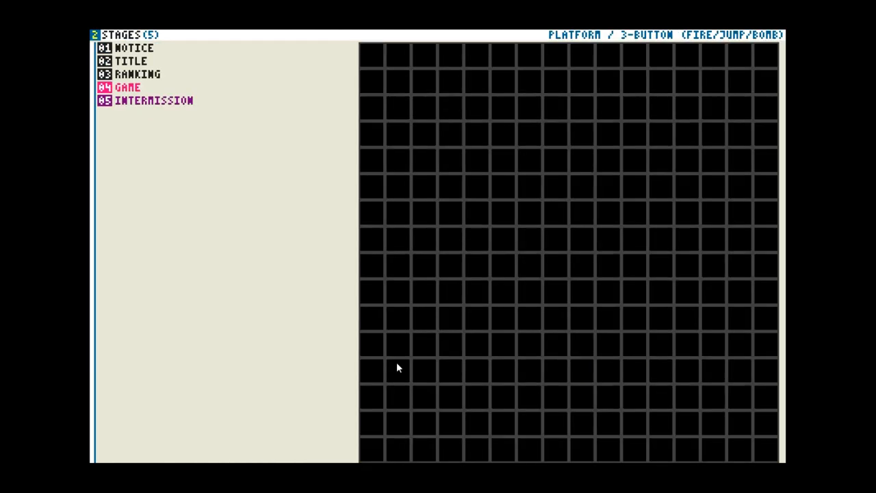
{"action": "mouse_move", "coordinate": [220, 209]}
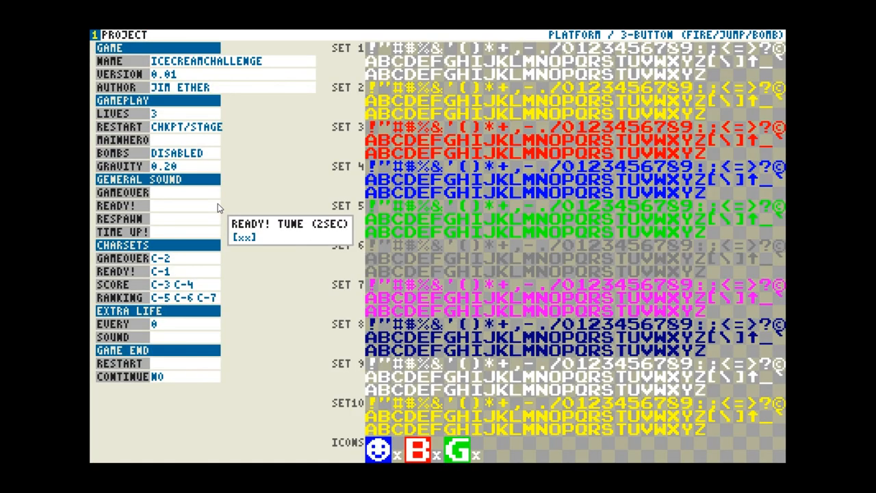
{"action": "mouse_move", "coordinate": [205, 258]}
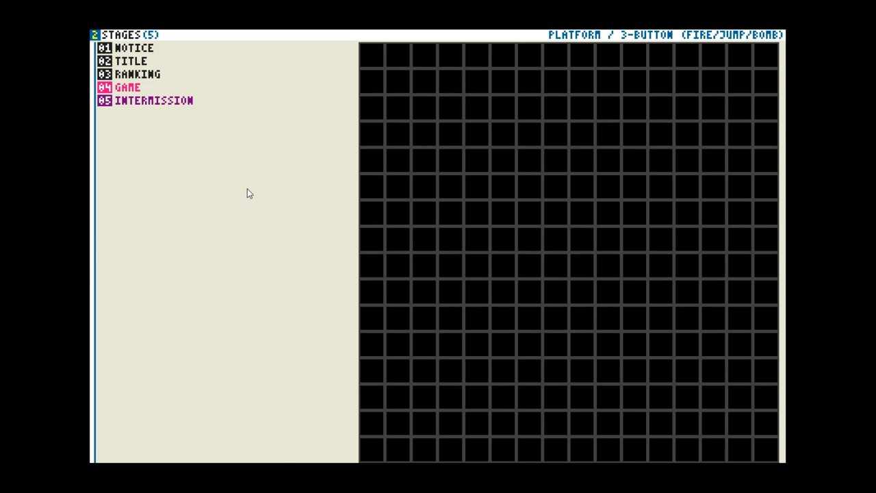
{"action": "mouse_move", "coordinate": [255, 195]}
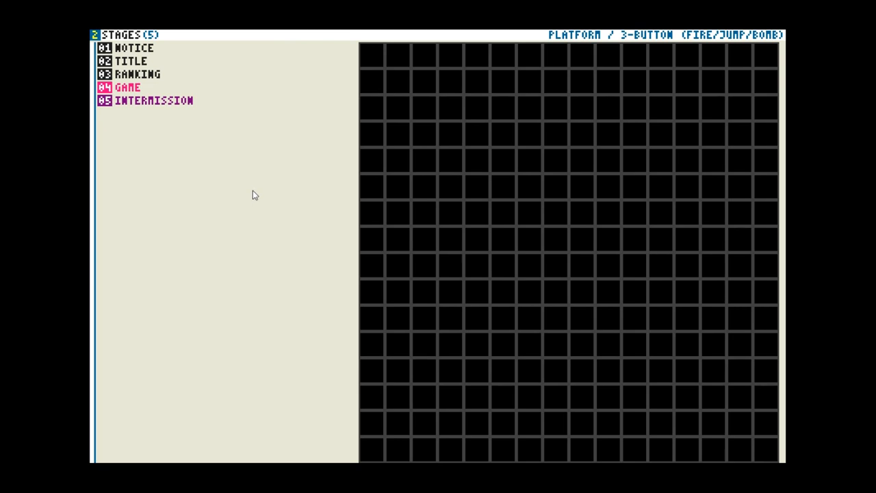
{"action": "mouse_move", "coordinate": [140, 55]}
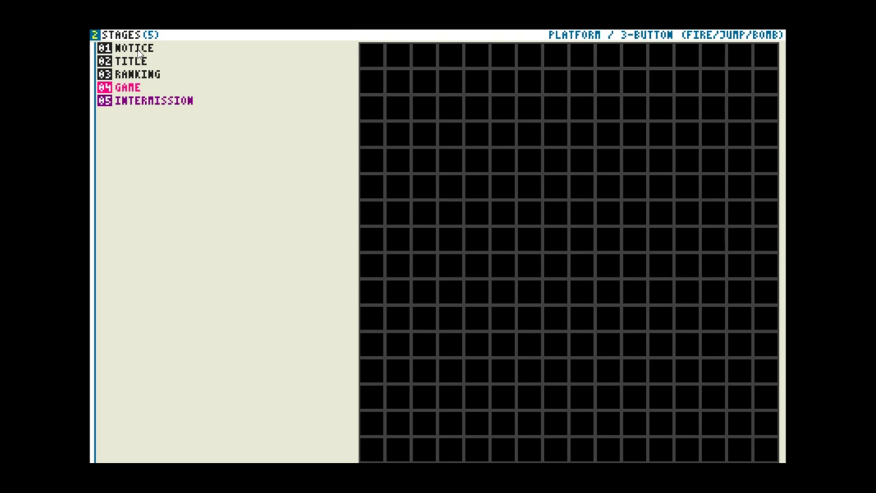
Select 01 NOTICE to show its timer, text, tune and background settings.
{"action": "left_click", "coordinate": [135, 48]}
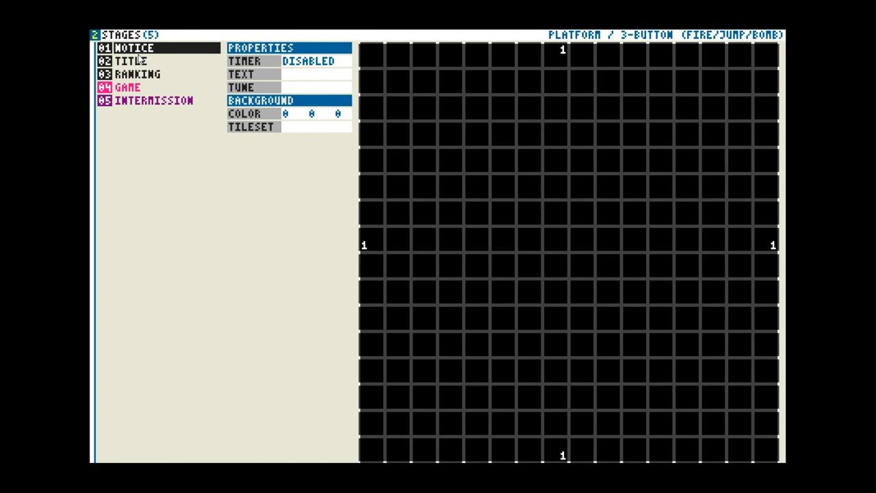
{"action": "mouse_move", "coordinate": [233, 78]}
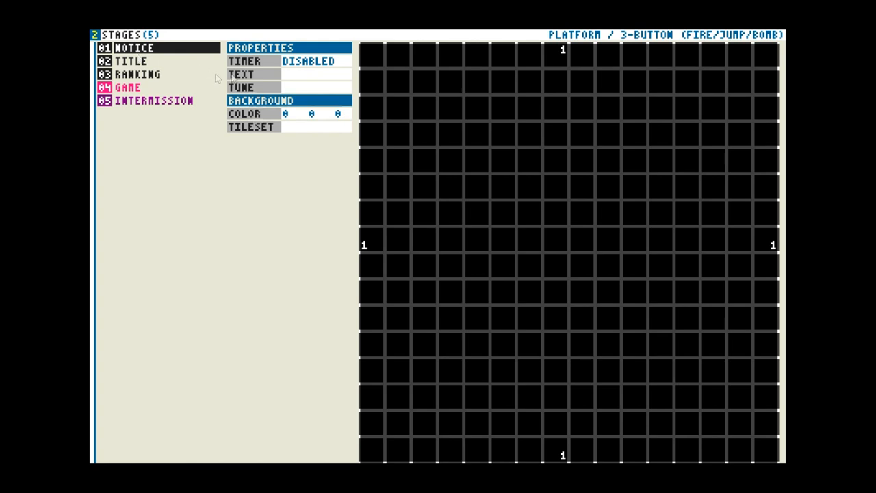
{"action": "mouse_move", "coordinate": [309, 61]}
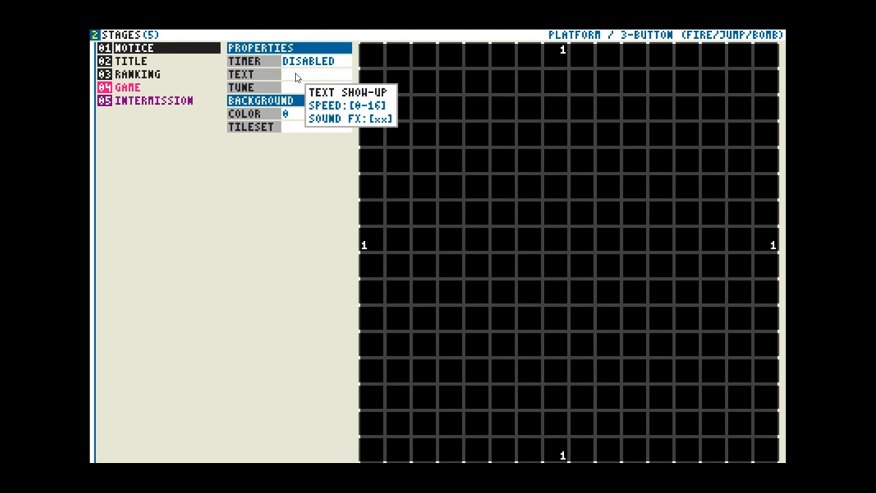
{"action": "mouse_move", "coordinate": [294, 87]}
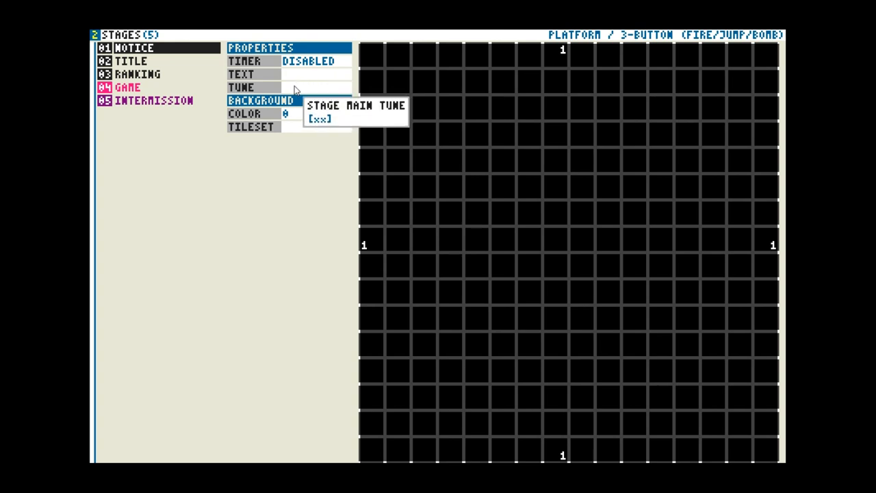
{"action": "mouse_move", "coordinate": [308, 61]}
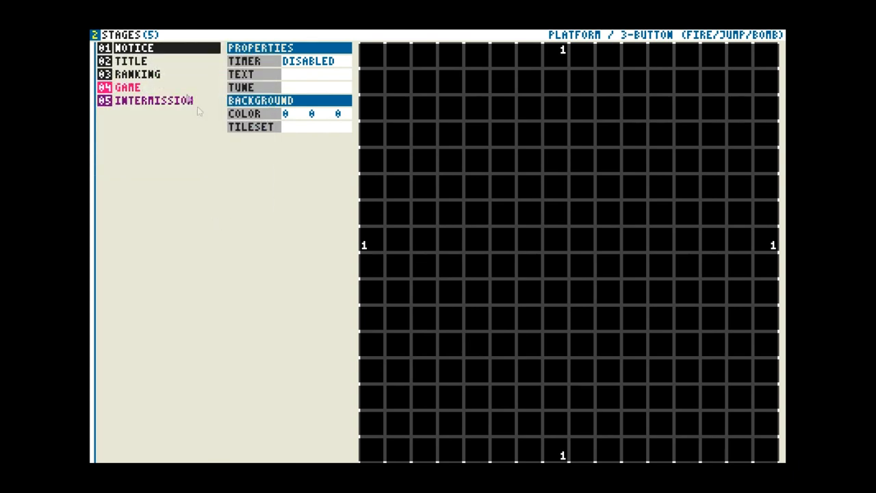
Select 02 TITLE to show the Ice Cream Adventure screen, timer 0, tune 02.
{"action": "left_click", "coordinate": [130, 61]}
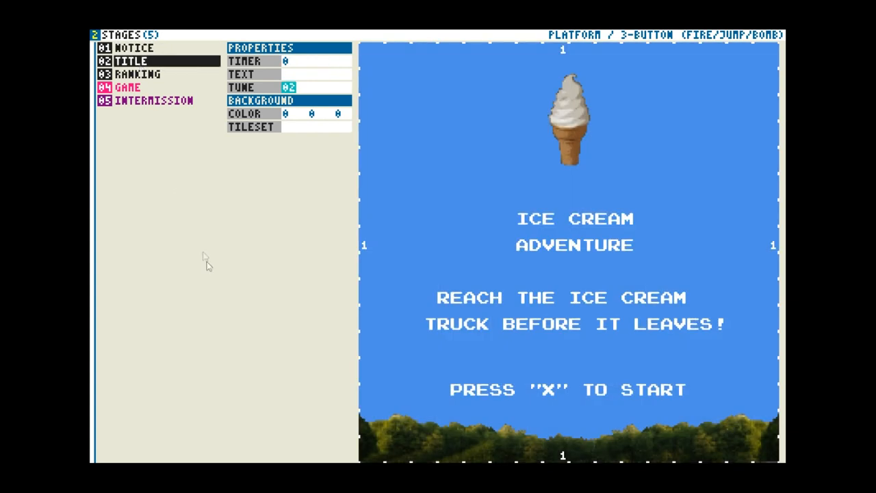
{"action": "mouse_move", "coordinate": [245, 244]}
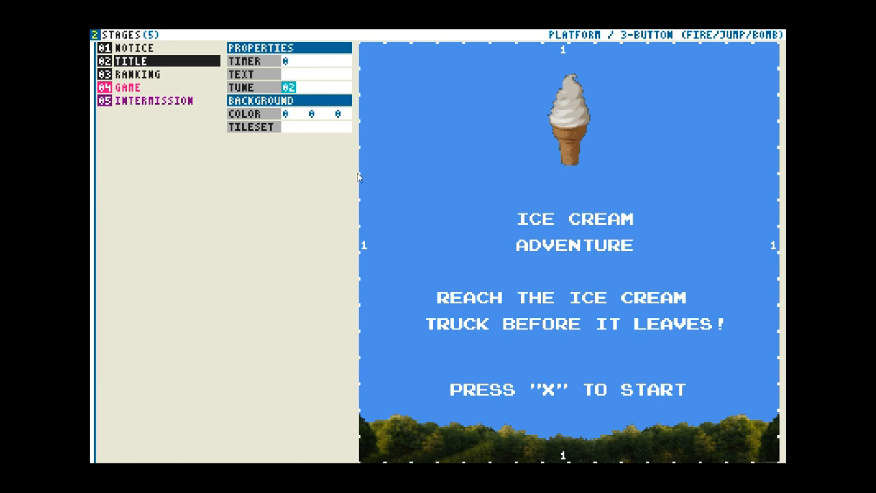
{"action": "mouse_move", "coordinate": [475, 193]}
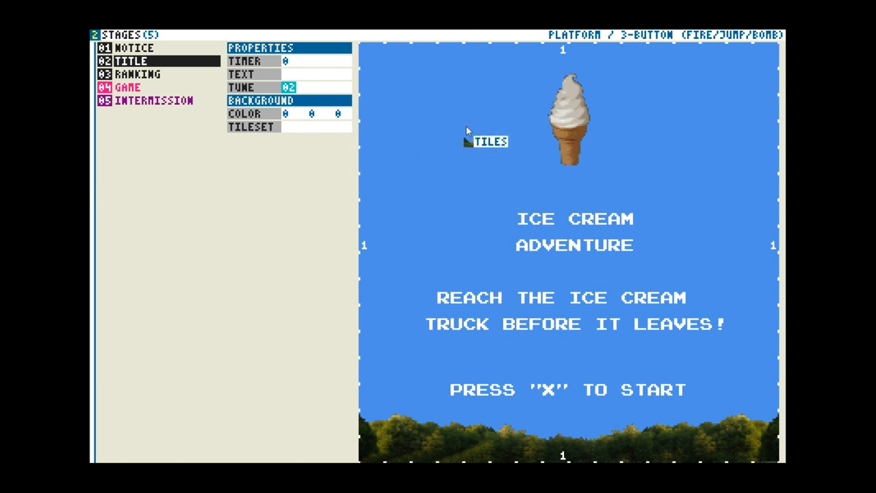
{"action": "mouse_move", "coordinate": [452, 175]}
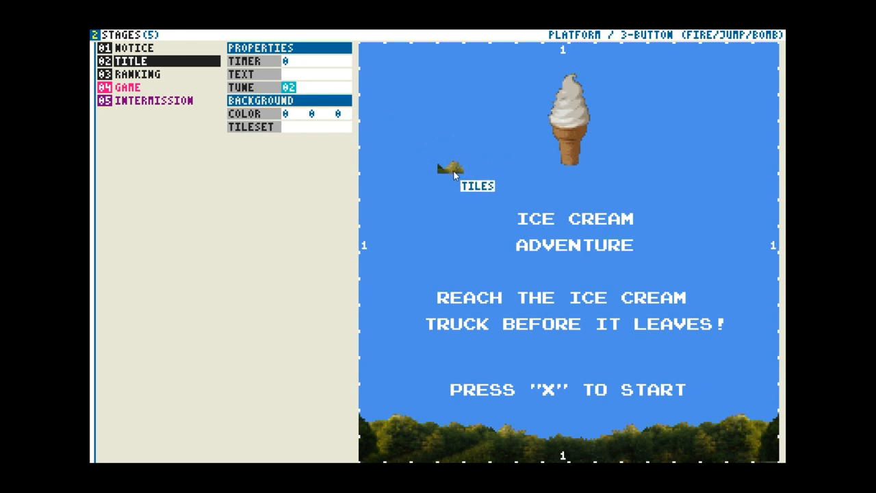
View the TILES1 tile sheet with sky, clouds, treeline, grass and stone.
{"action": "left_click", "coordinate": [477, 186]}
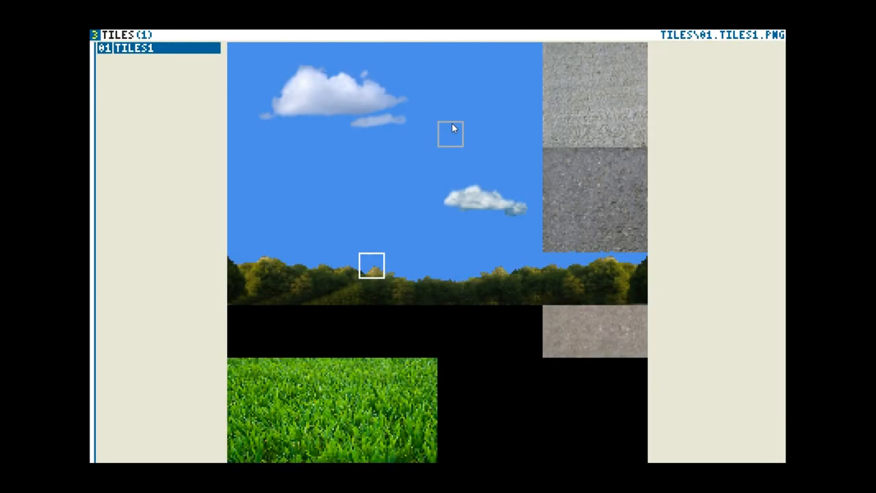
{"action": "mouse_move", "coordinate": [404, 171]}
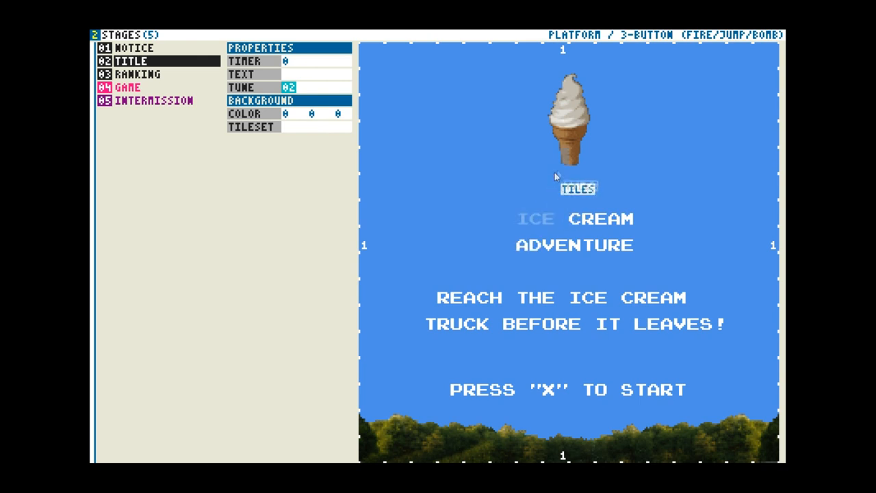
{"action": "mouse_move", "coordinate": [553, 128]}
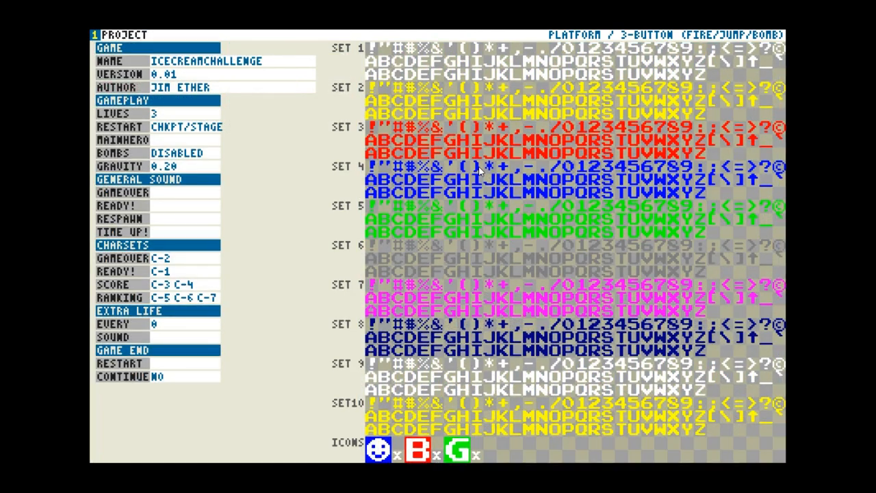
Return to the 02 TITLE stage layout.
{"action": "left_click", "coordinate": [94, 35]}
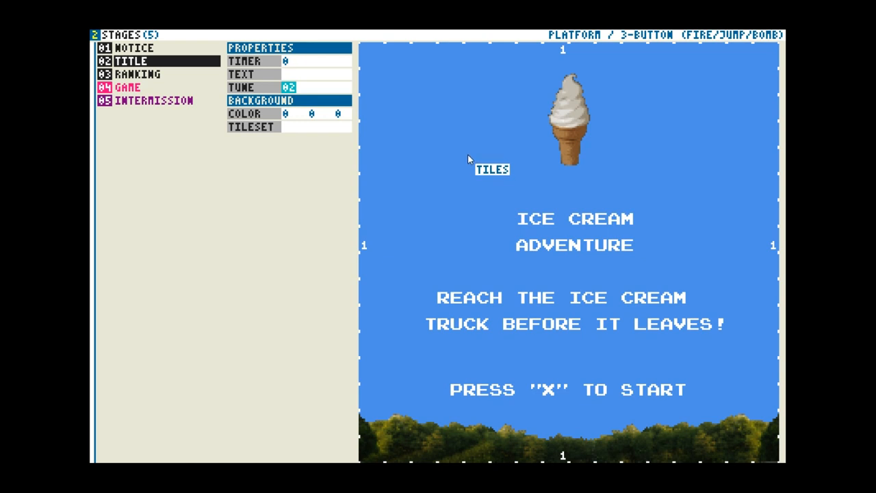
{"action": "mouse_move", "coordinate": [439, 145]}
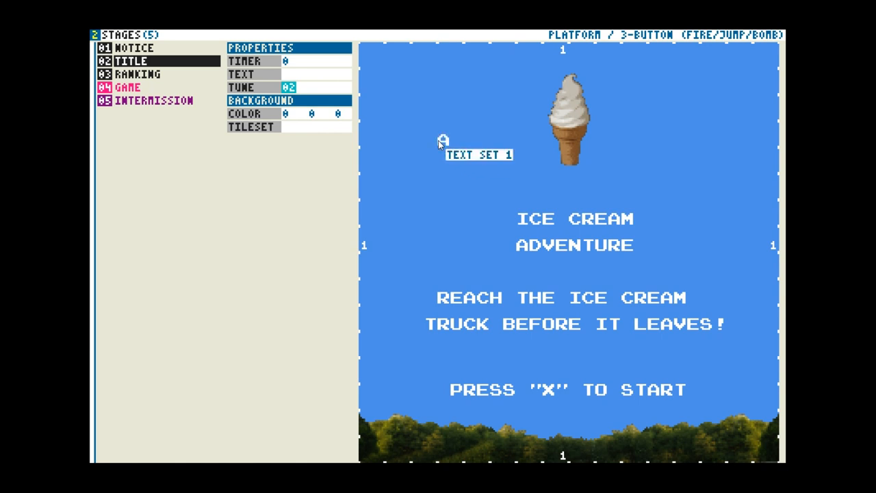
{"action": "mouse_move", "coordinate": [426, 155]}
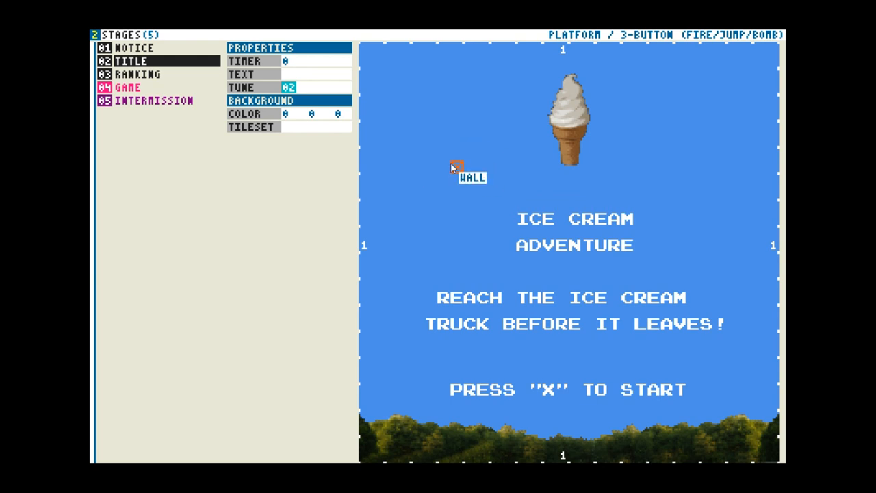
{"action": "mouse_move", "coordinate": [444, 169]}
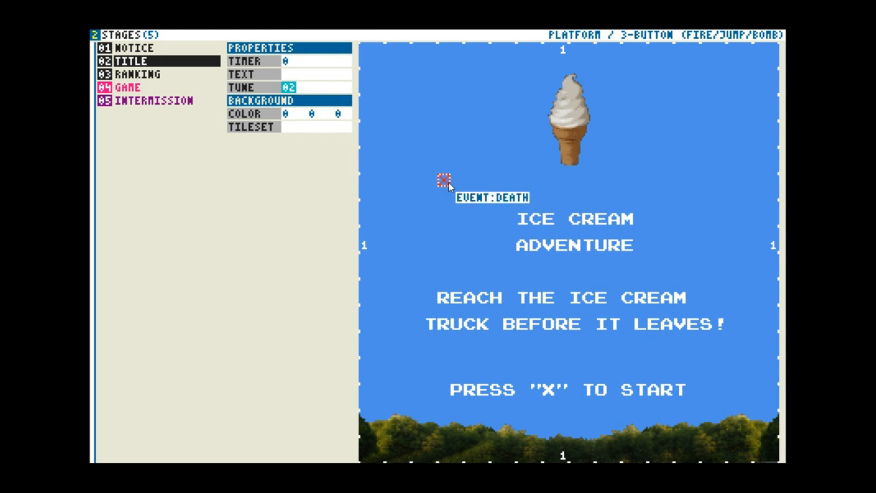
{"action": "left_click", "coordinate": [443, 181]}
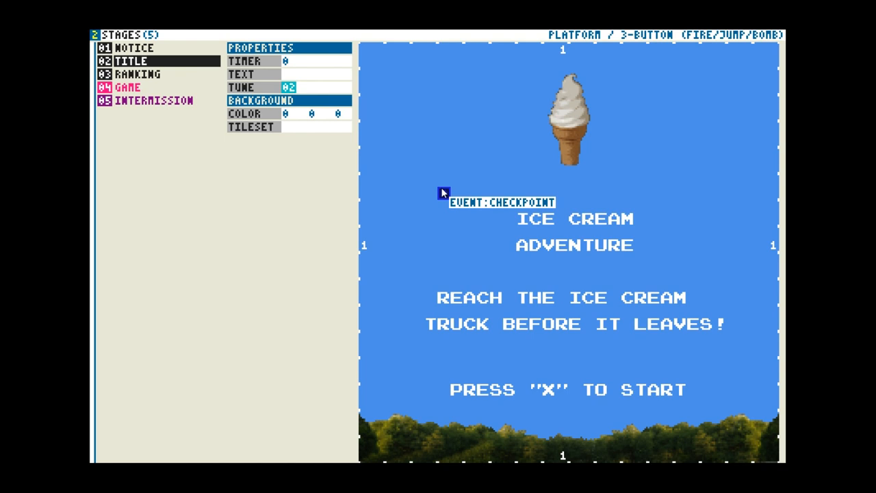
{"action": "mouse_move", "coordinate": [445, 154]}
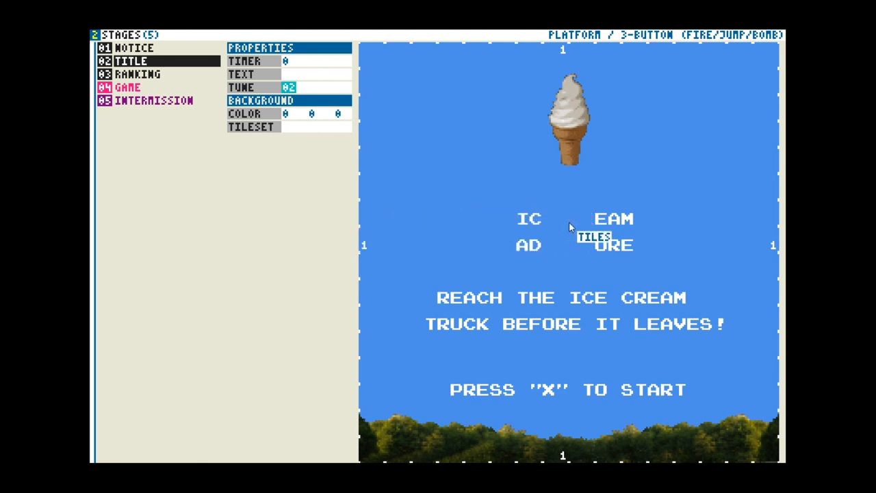
{"action": "mouse_move", "coordinate": [421, 147]}
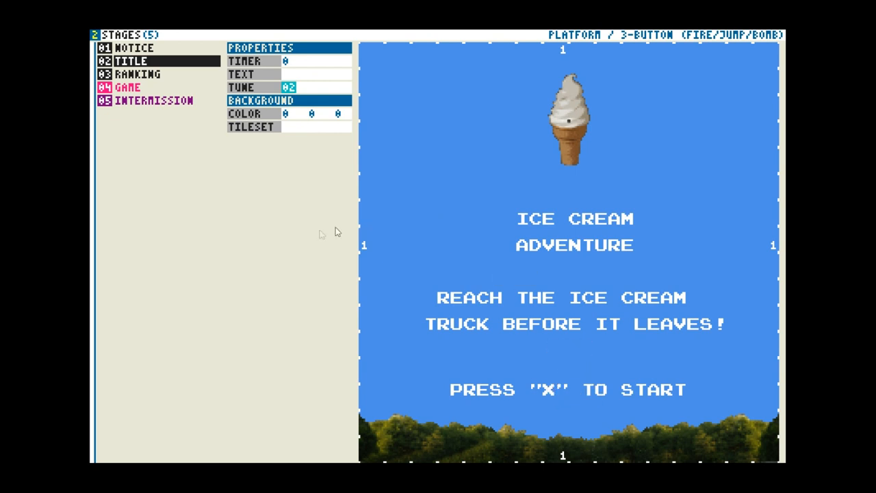
{"action": "mouse_move", "coordinate": [312, 234]}
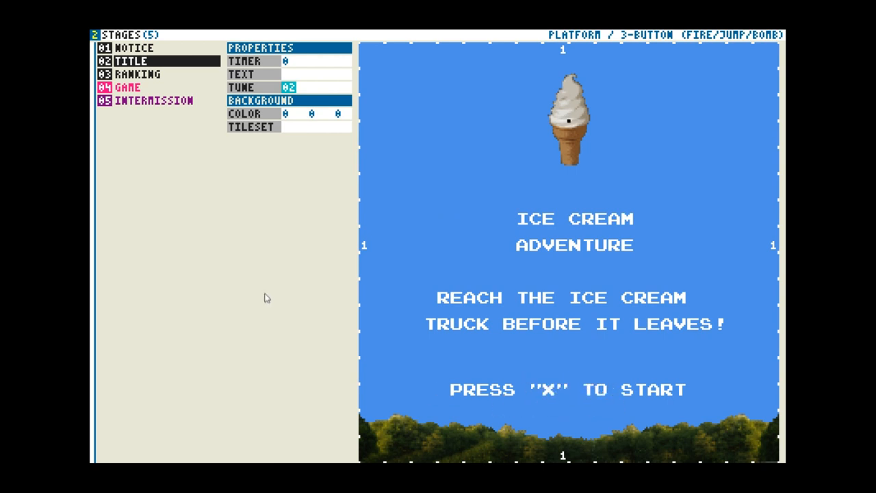
{"action": "mouse_move", "coordinate": [266, 289]}
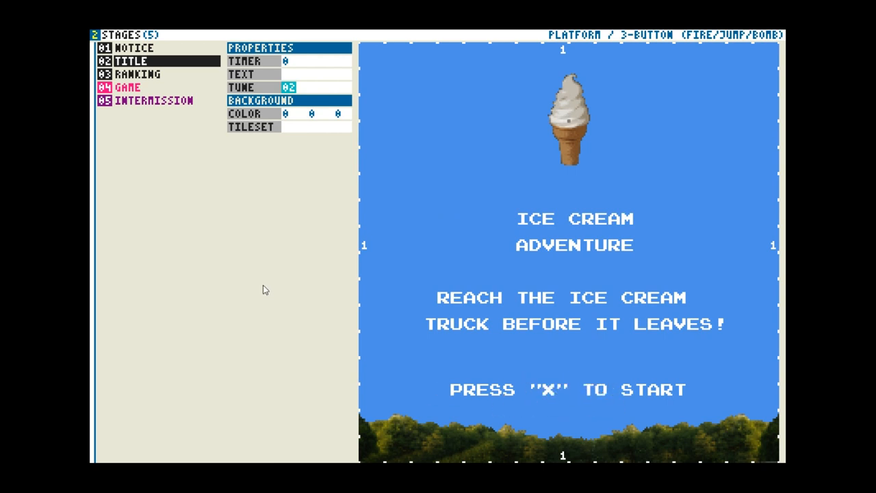
Review the RANKING stage's eight zero-score entries, ending back on 02 TITLE.
{"action": "left_click", "coordinate": [139, 74]}
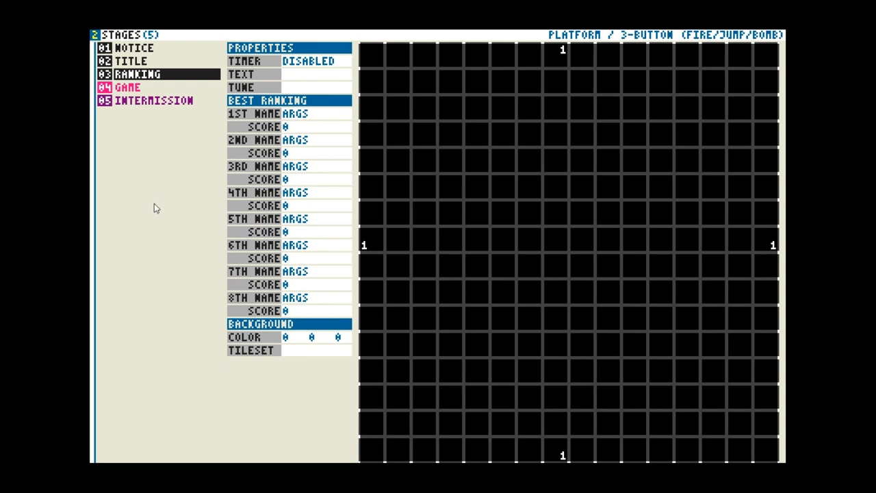
{"action": "mouse_move", "coordinate": [157, 201]}
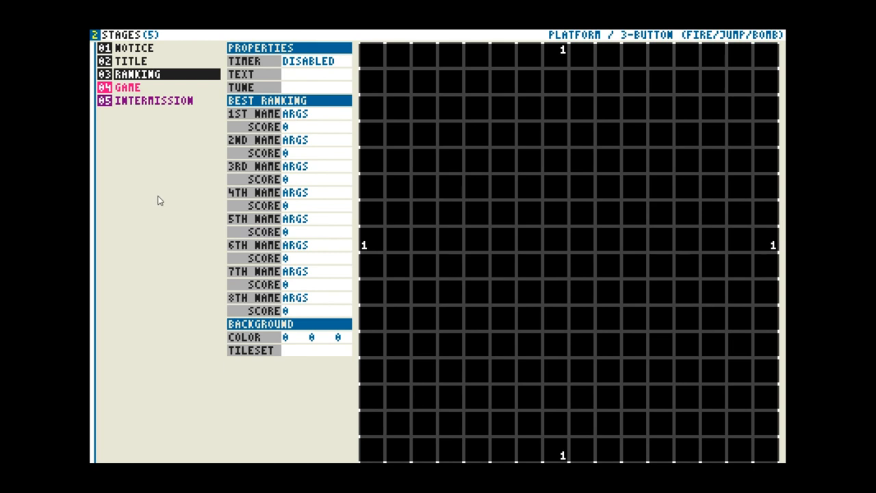
{"action": "mouse_move", "coordinate": [161, 184]}
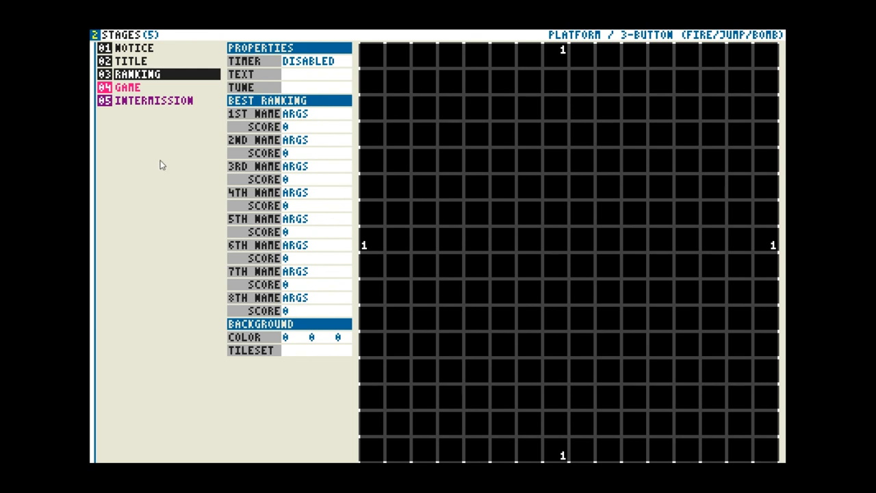
{"action": "mouse_move", "coordinate": [178, 163]}
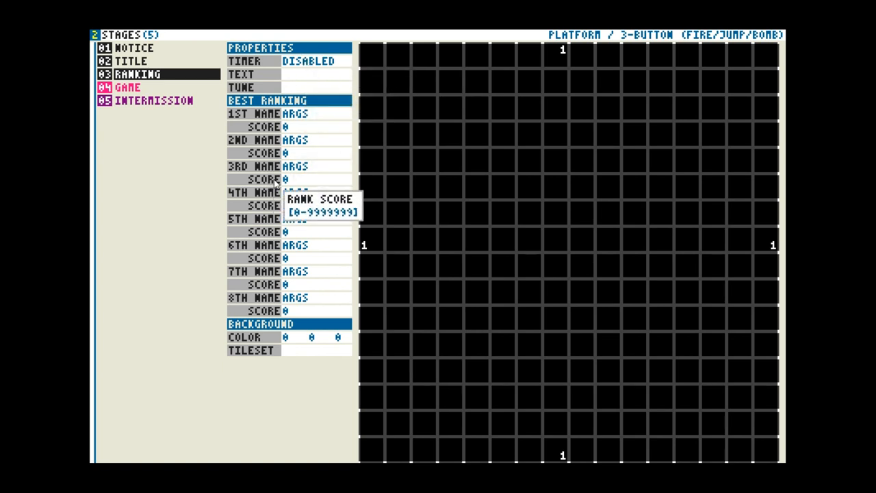
{"action": "mouse_move", "coordinate": [312, 61]}
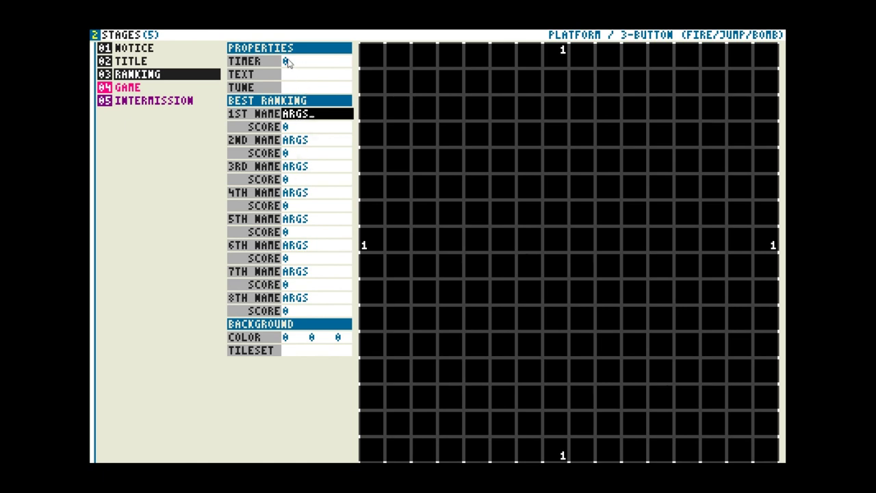
{"action": "left_click", "coordinate": [308, 62]}
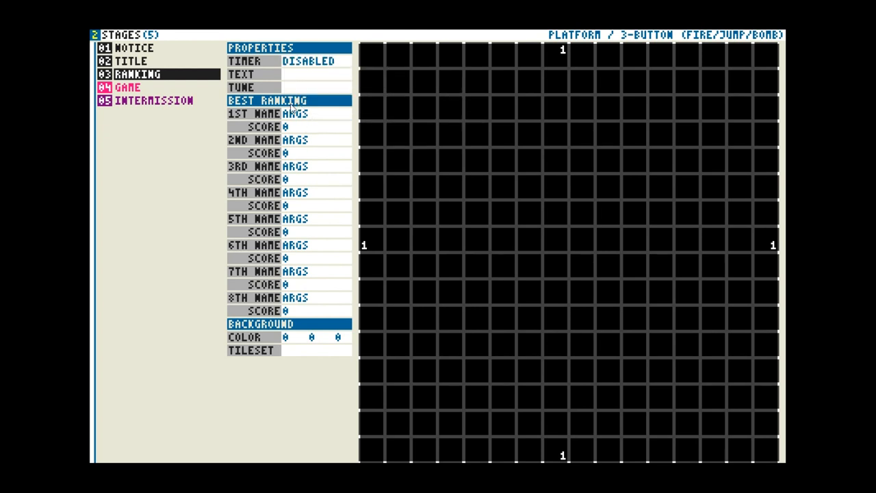
{"action": "mouse_move", "coordinate": [150, 56]}
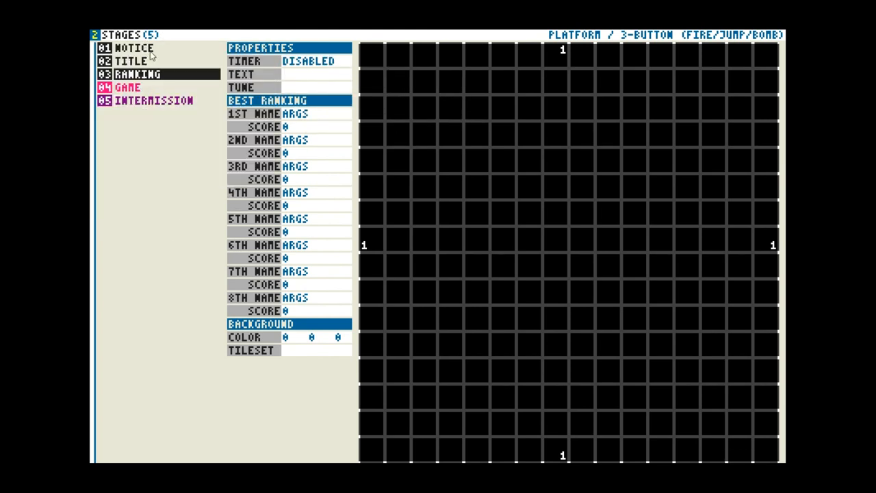
{"action": "left_click", "coordinate": [130, 61]}
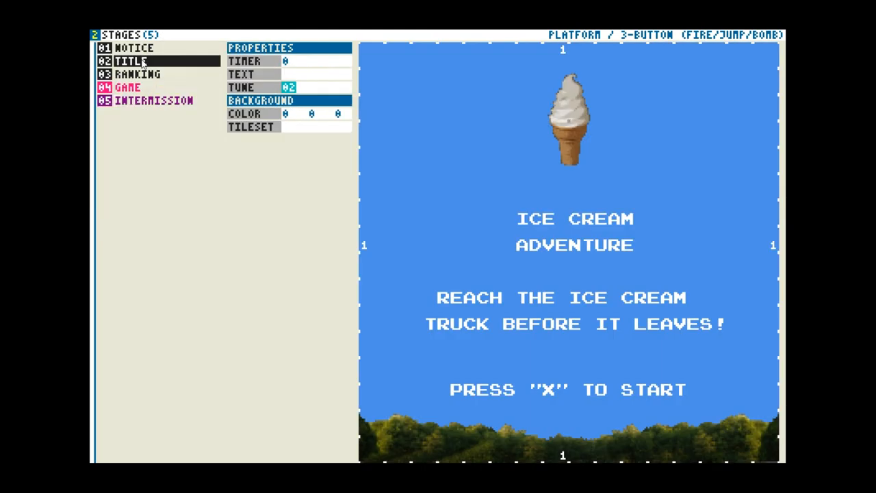
{"action": "left_click", "coordinate": [137, 74]}
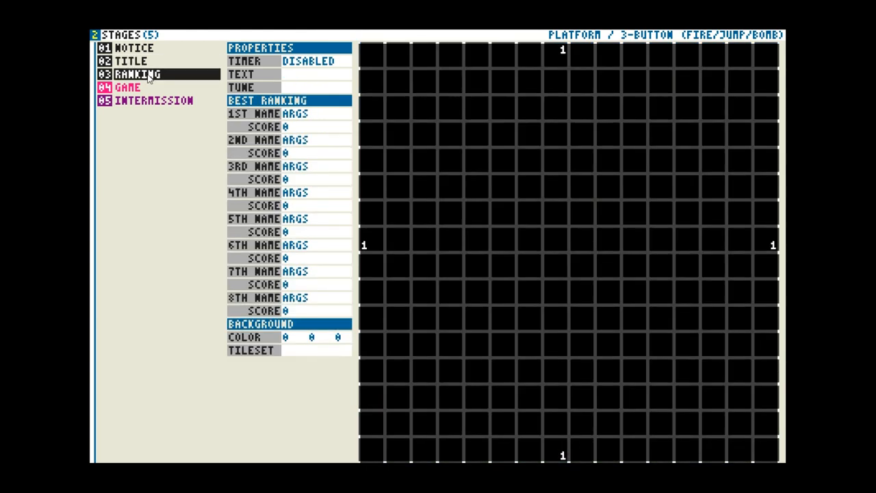
{"action": "left_click", "coordinate": [130, 61]}
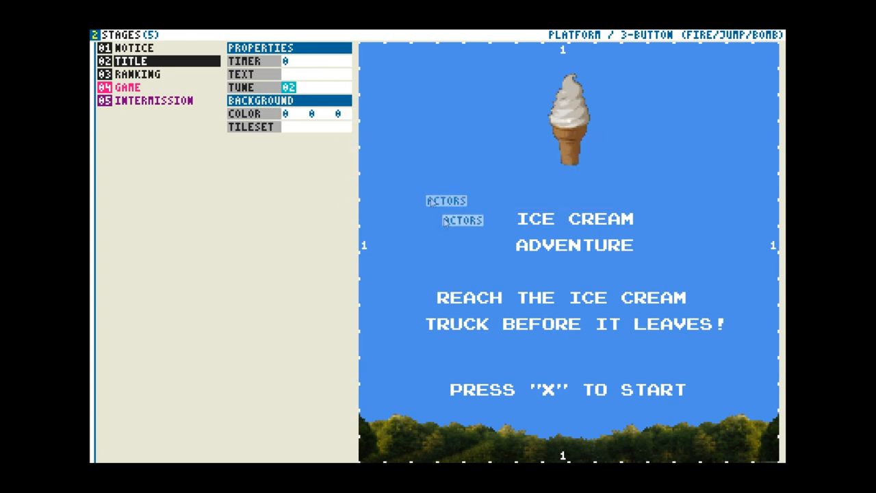
Select 04 GAME to show the yard with house, boxes and coins.
{"action": "left_click", "coordinate": [128, 87]}
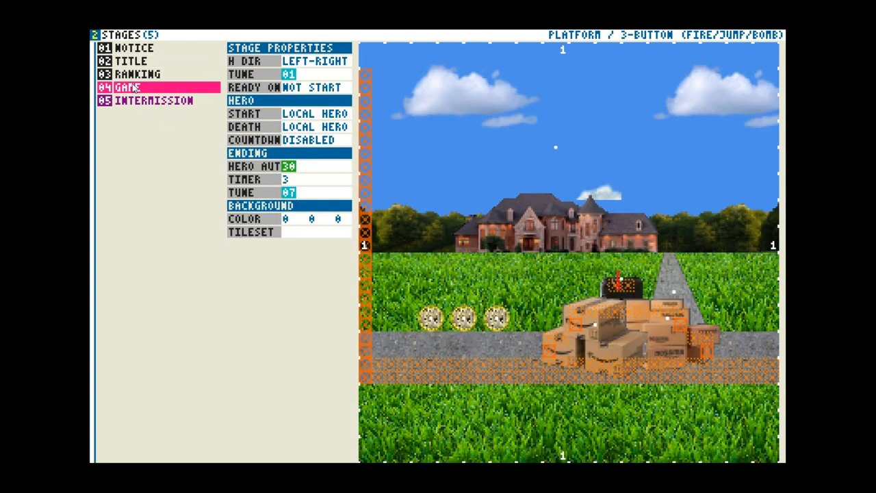
{"action": "mouse_move", "coordinate": [265, 333]}
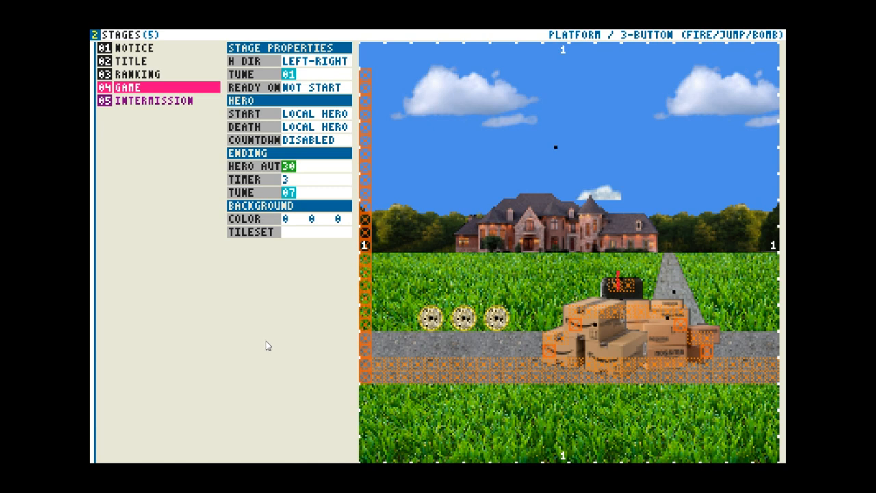
{"action": "mouse_move", "coordinate": [233, 361]}
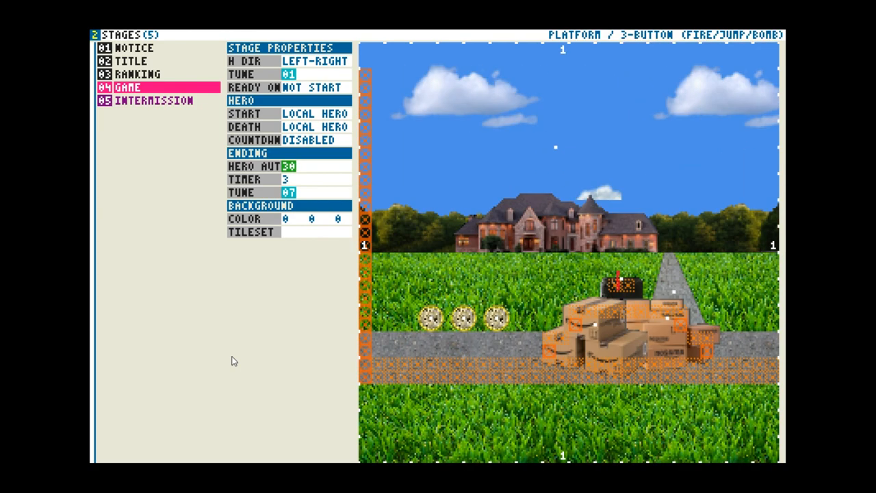
{"action": "mouse_move", "coordinate": [208, 346]}
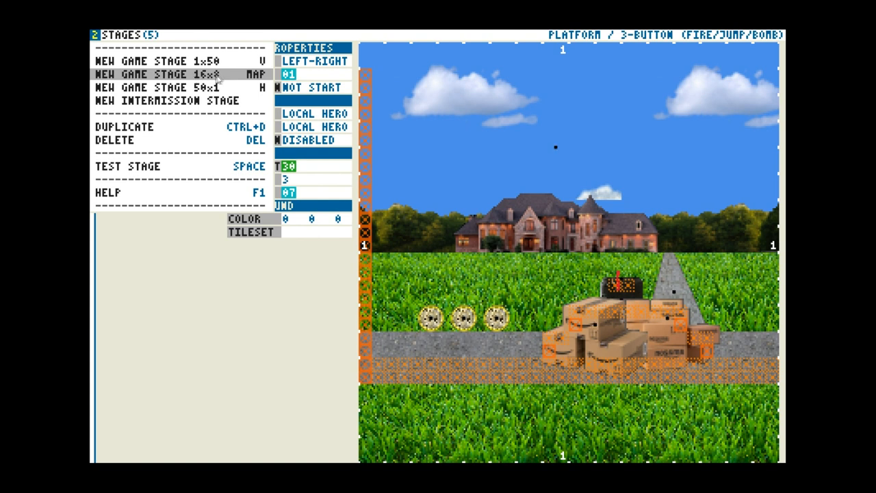
{"action": "mouse_move", "coordinate": [231, 79]}
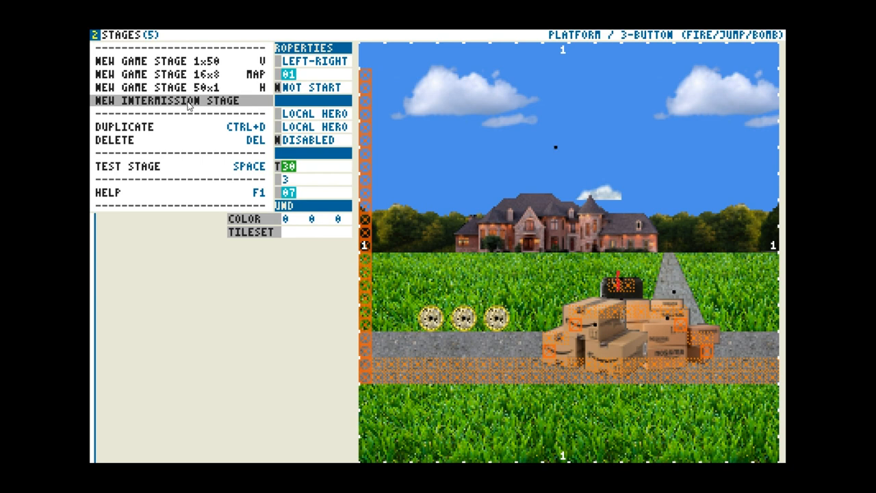
Create a sixth, empty game stage with New Game Stage.
{"action": "left_click", "coordinate": [173, 100]}
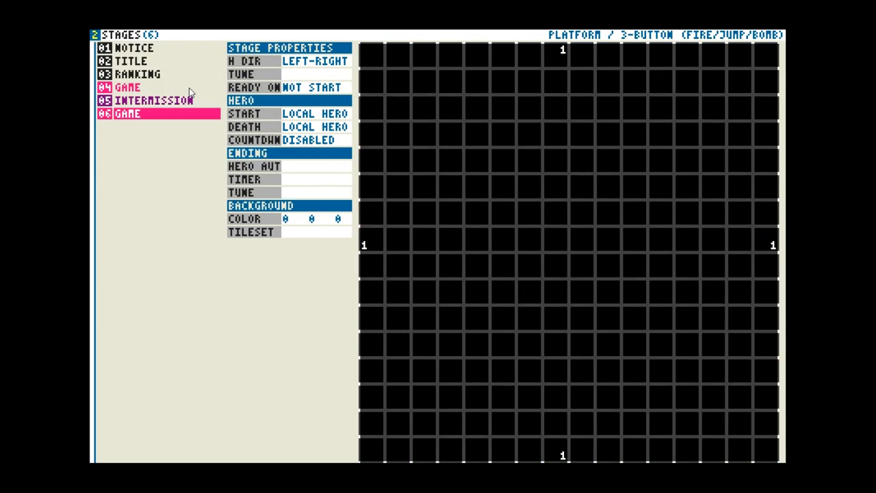
{"action": "mouse_move", "coordinate": [195, 89]}
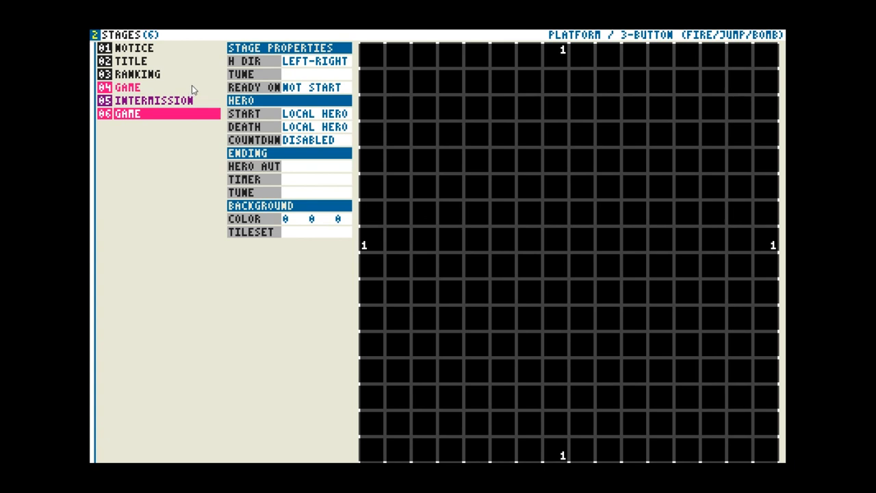
{"action": "mouse_move", "coordinate": [208, 123]}
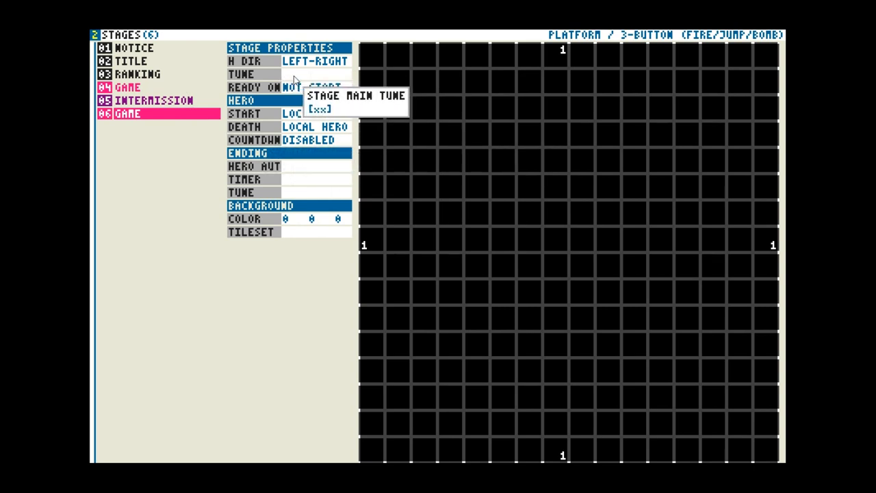
{"action": "mouse_move", "coordinate": [301, 62]}
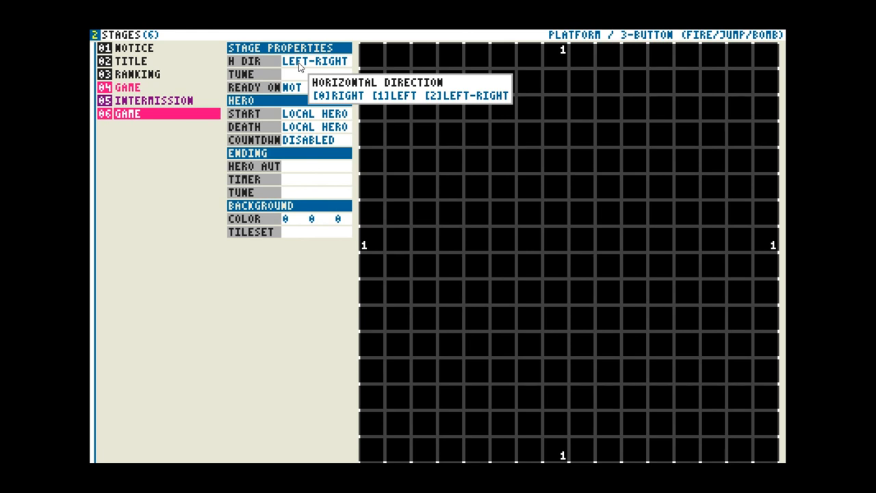
{"action": "mouse_move", "coordinate": [274, 73]}
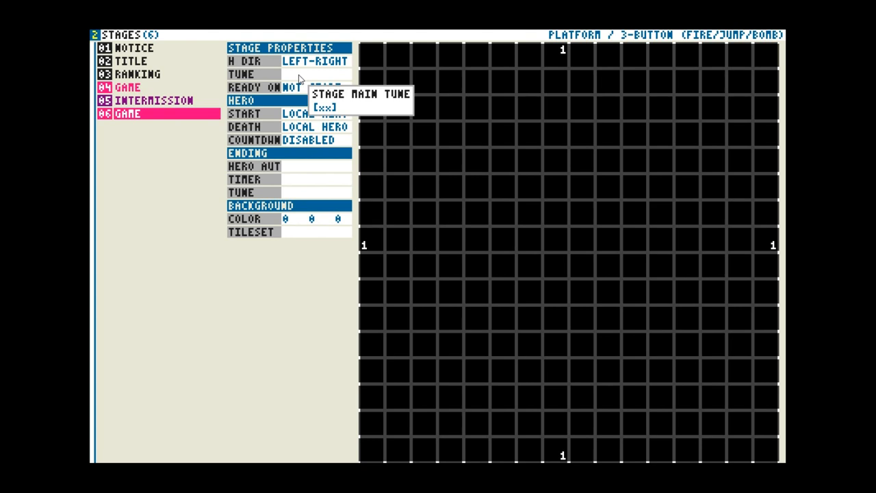
Open the TUNE list offering GAMEMUSIC, INTRO and FINISHDANCE for the new stage.
{"action": "left_click", "coordinate": [315, 74]}
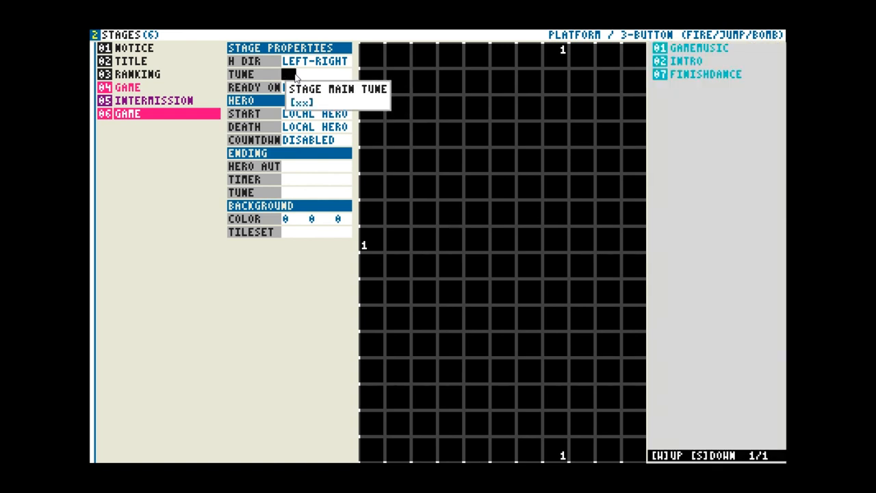
{"action": "mouse_move", "coordinate": [708, 85]}
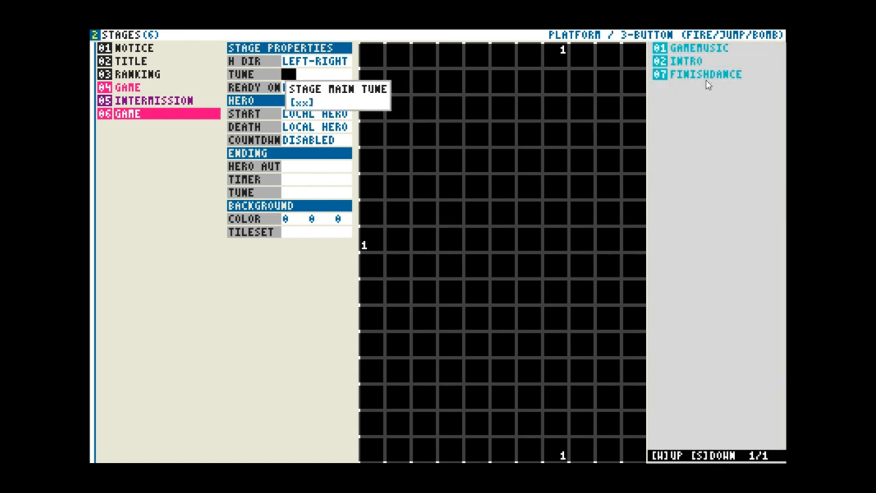
{"action": "mouse_move", "coordinate": [702, 190]}
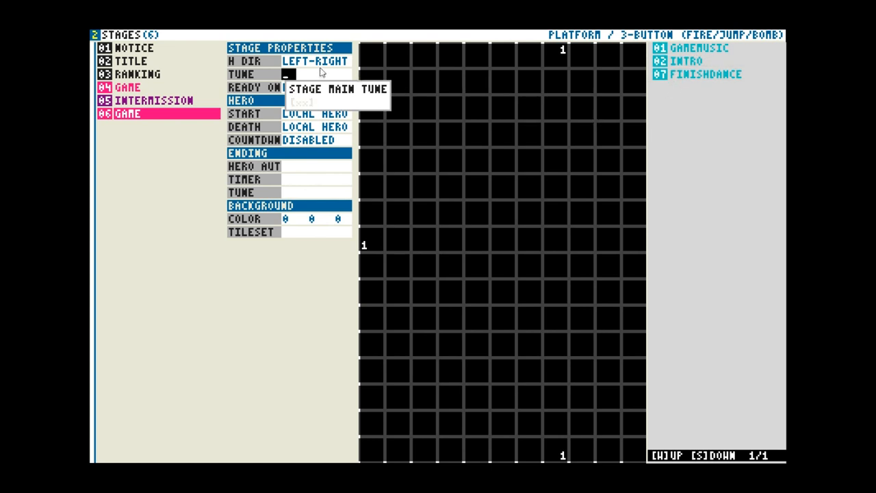
{"action": "mouse_move", "coordinate": [311, 79]}
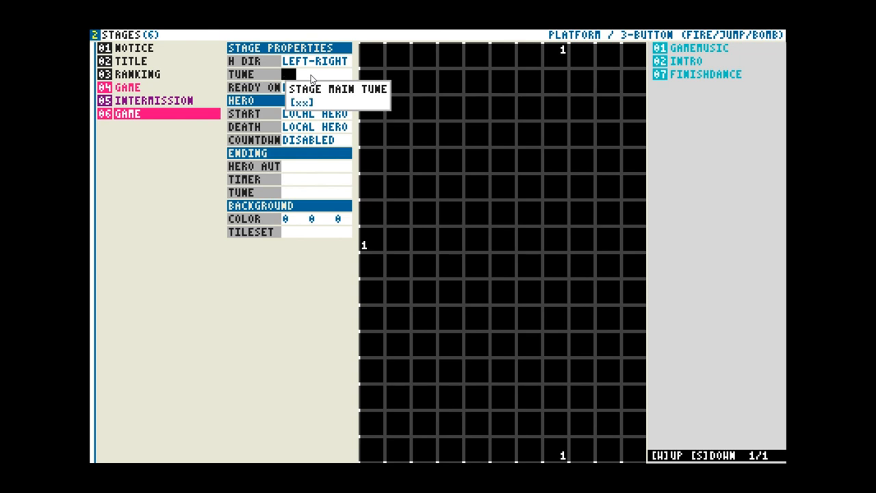
{"action": "mouse_move", "coordinate": [349, 133]}
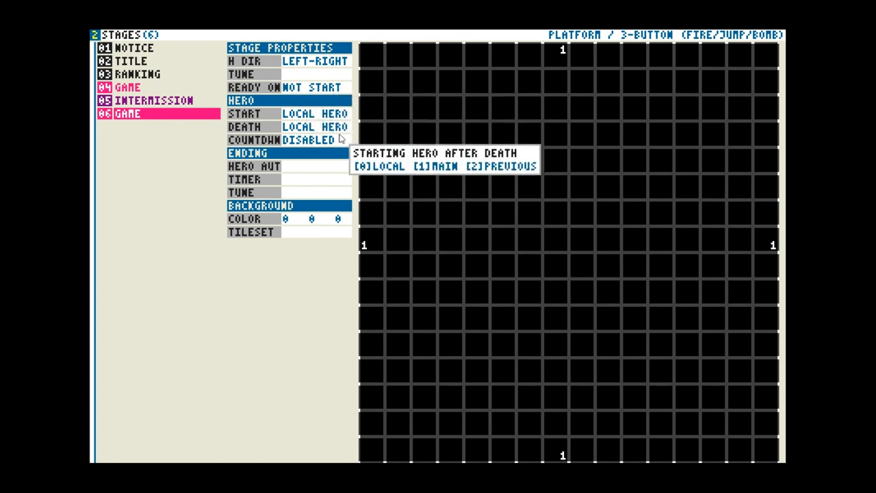
{"action": "mouse_move", "coordinate": [308, 113]}
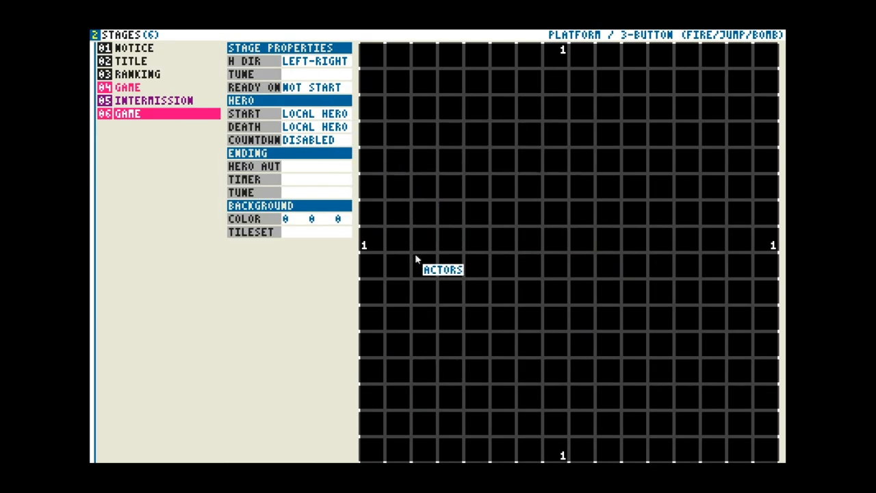
{"action": "mouse_move", "coordinate": [376, 134]}
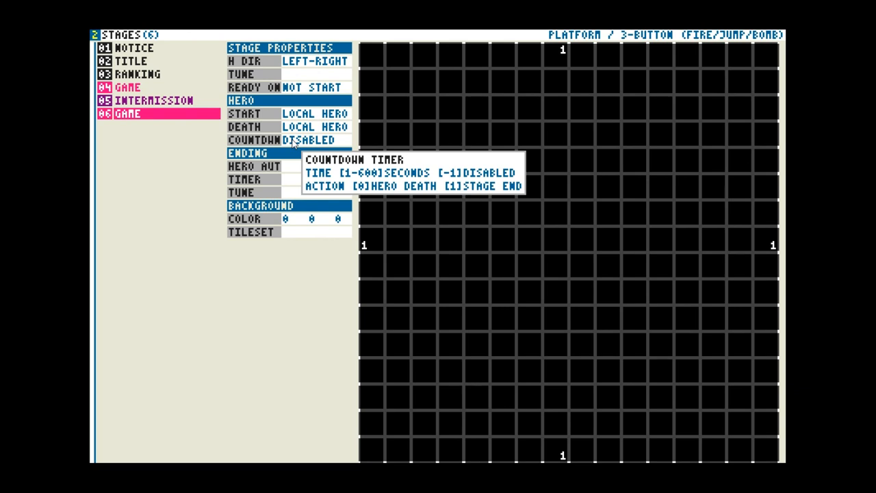
{"action": "mouse_move", "coordinate": [298, 173]}
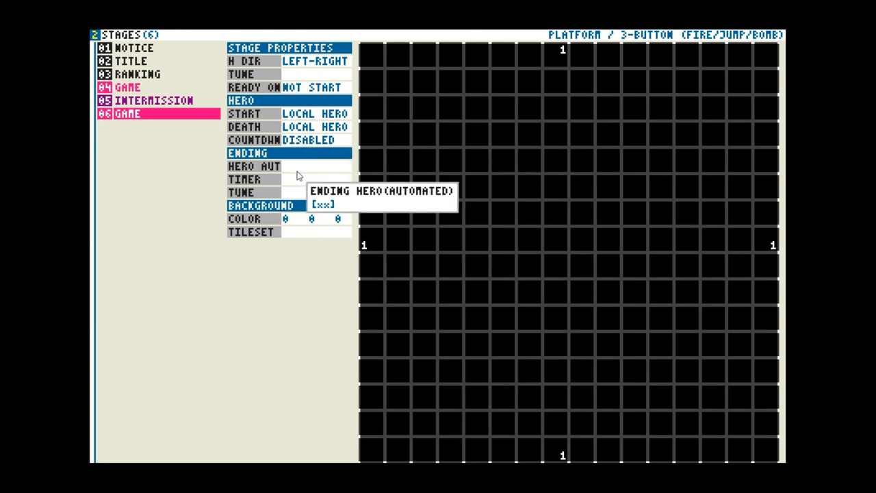
{"action": "mouse_move", "coordinate": [284, 171]}
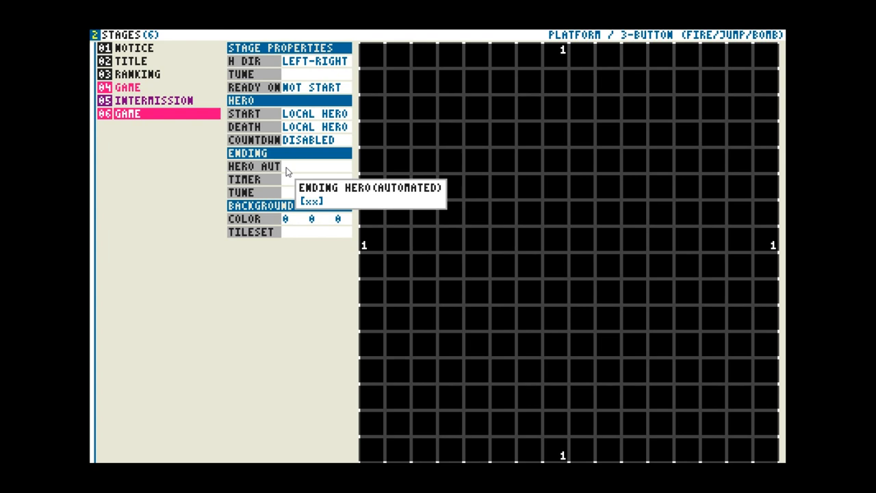
{"action": "mouse_move", "coordinate": [253, 179]}
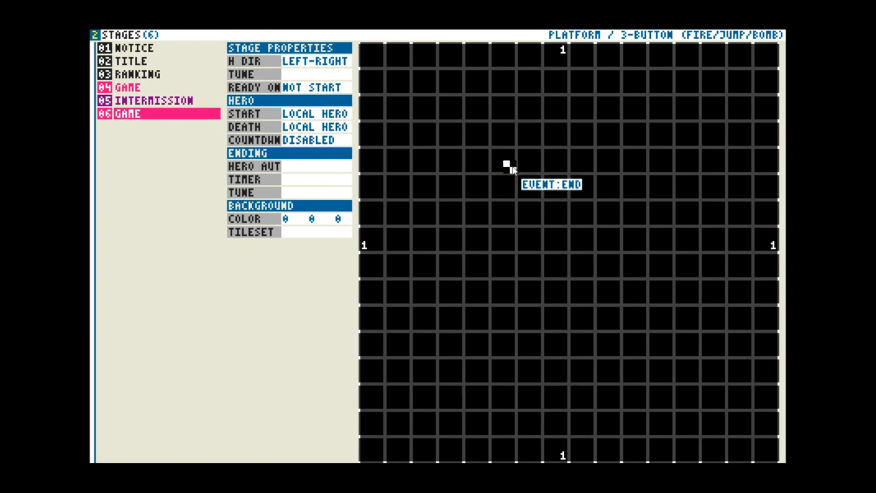
{"action": "mouse_move", "coordinate": [497, 130]}
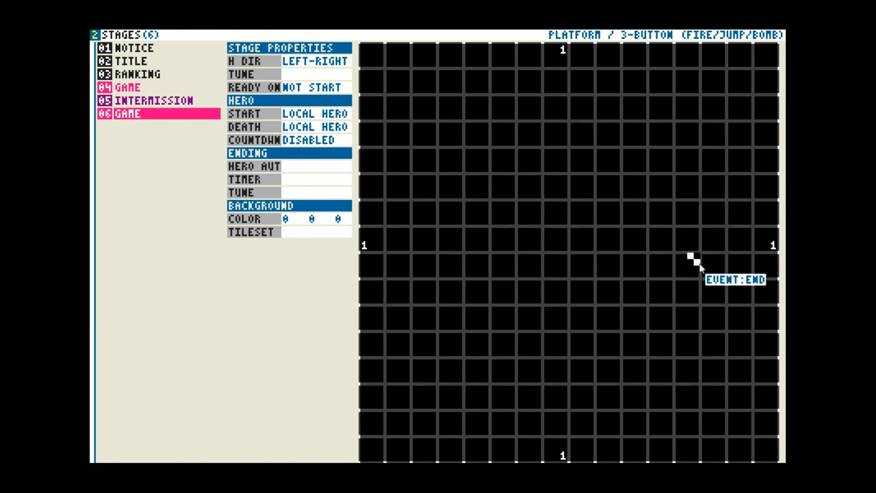
{"action": "mouse_move", "coordinate": [702, 271]}
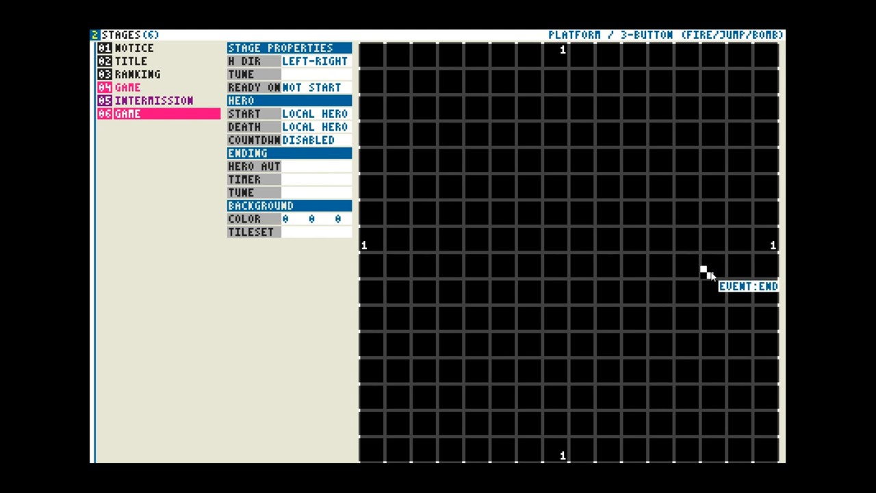
{"action": "mouse_move", "coordinate": [299, 162]}
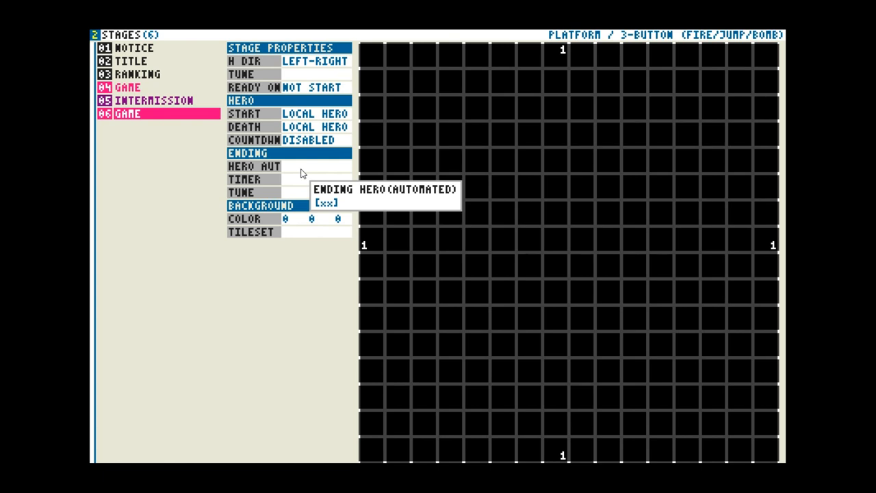
{"action": "mouse_move", "coordinate": [534, 239]}
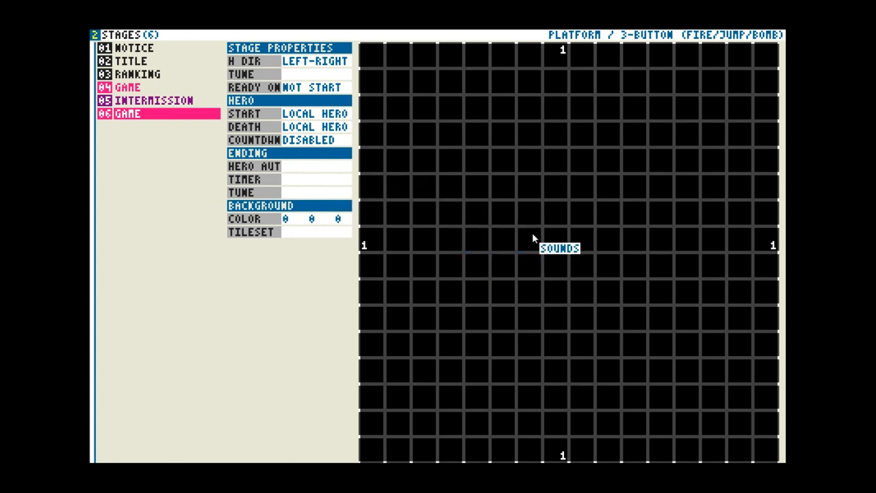
{"action": "mouse_move", "coordinate": [545, 224]}
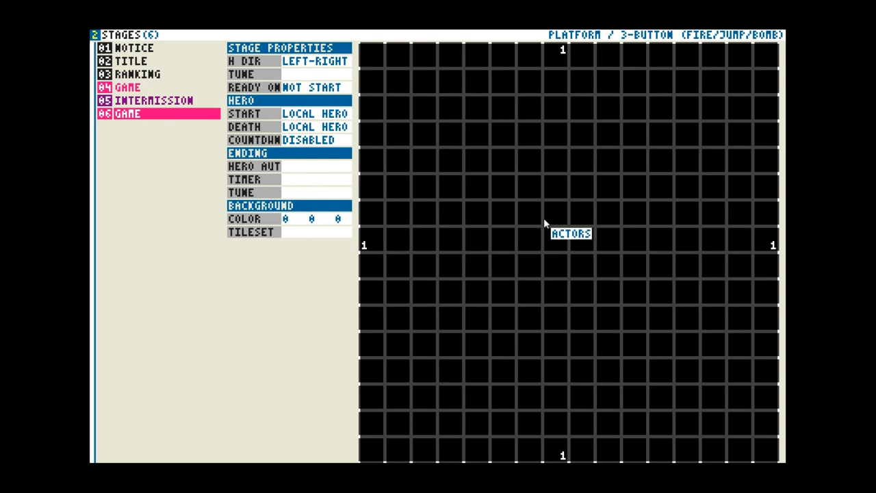
{"action": "left_click", "coordinate": [561, 212]}
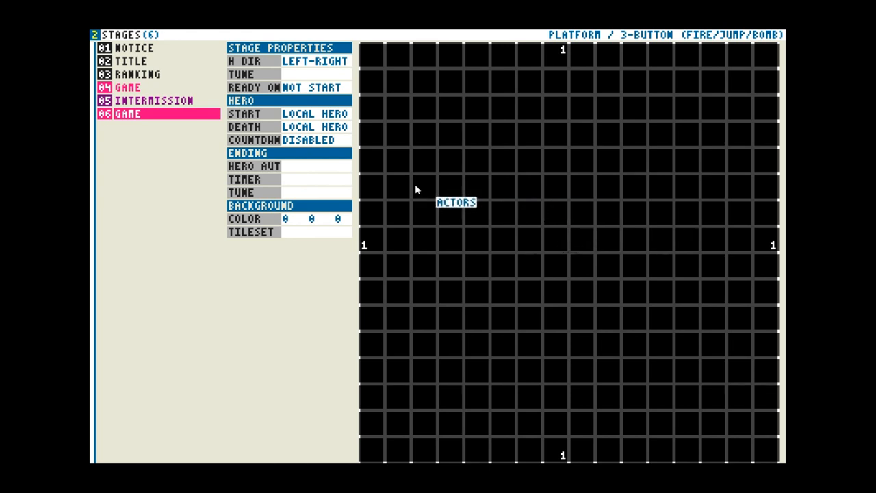
{"action": "mouse_move", "coordinate": [295, 174]}
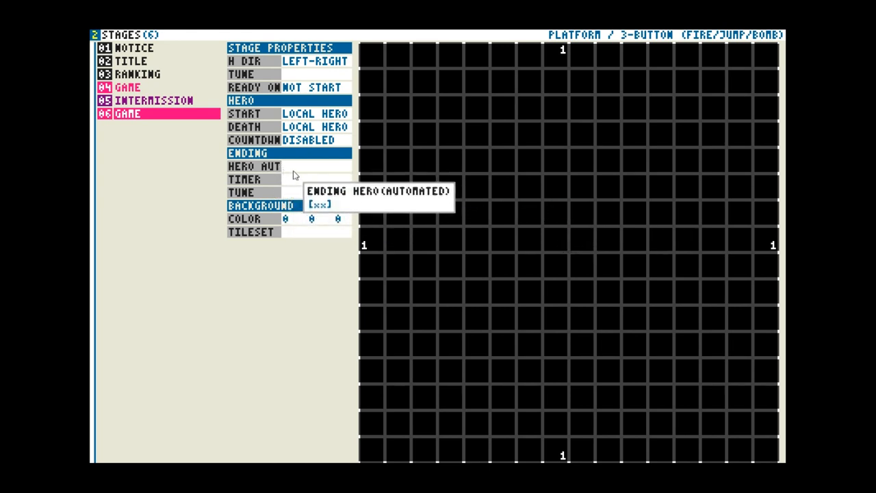
{"action": "mouse_move", "coordinate": [290, 193]}
{"action": "type", "text": "01"}
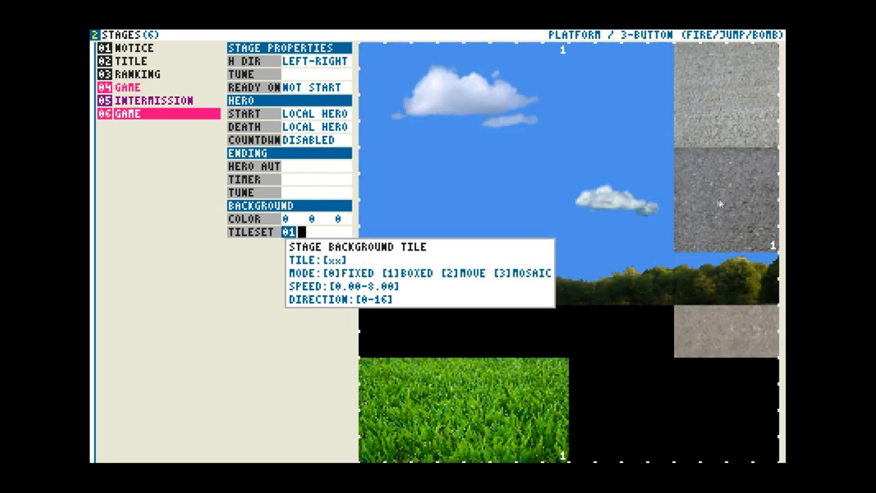
{"action": "mouse_move", "coordinate": [650, 214]}
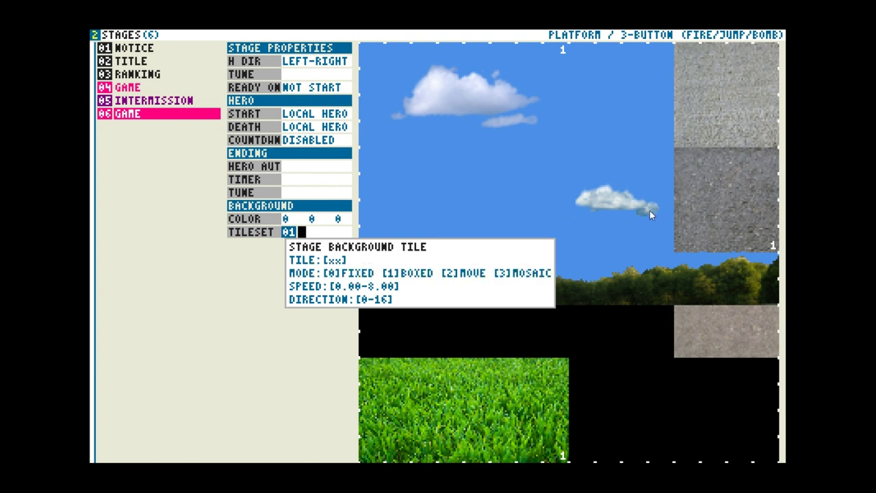
{"action": "mouse_move", "coordinate": [402, 293]}
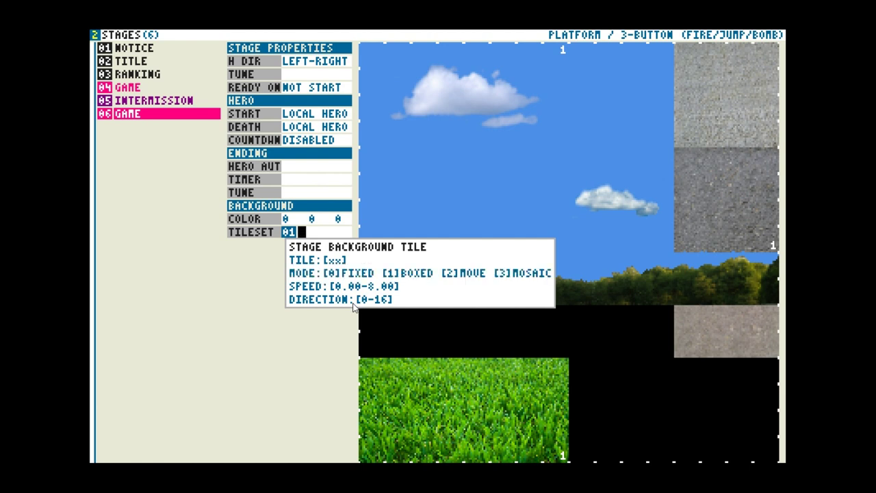
{"action": "mouse_move", "coordinate": [326, 291]}
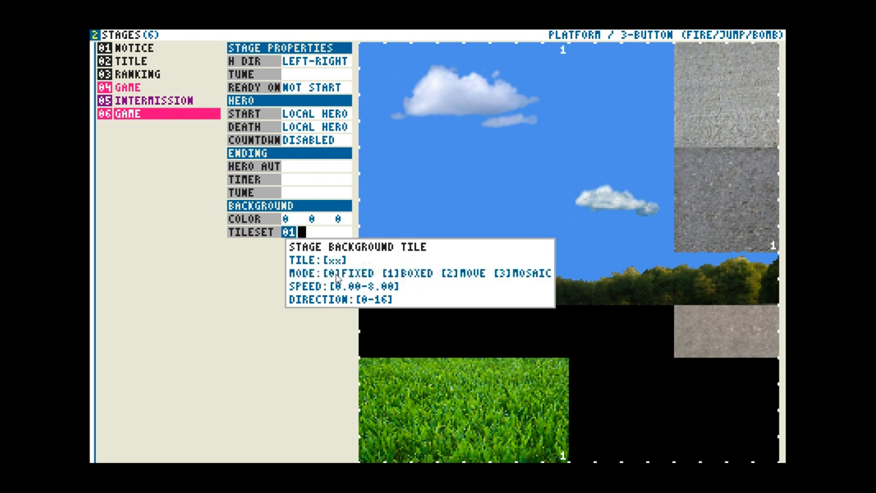
{"action": "mouse_move", "coordinate": [500, 274]}
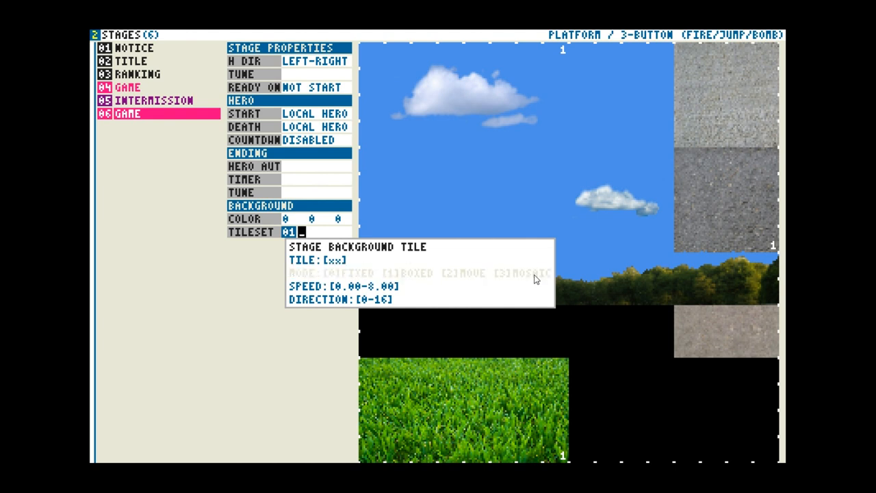
{"action": "mouse_move", "coordinate": [360, 44]}
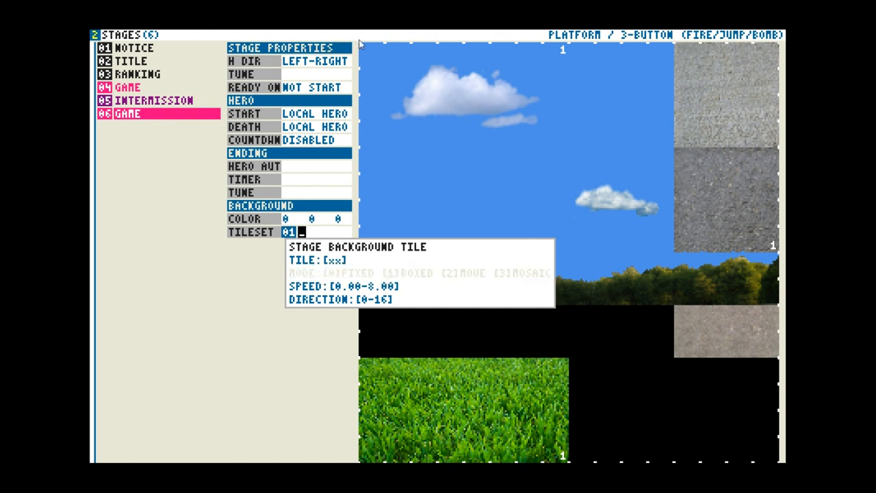
{"action": "mouse_move", "coordinate": [485, 149]}
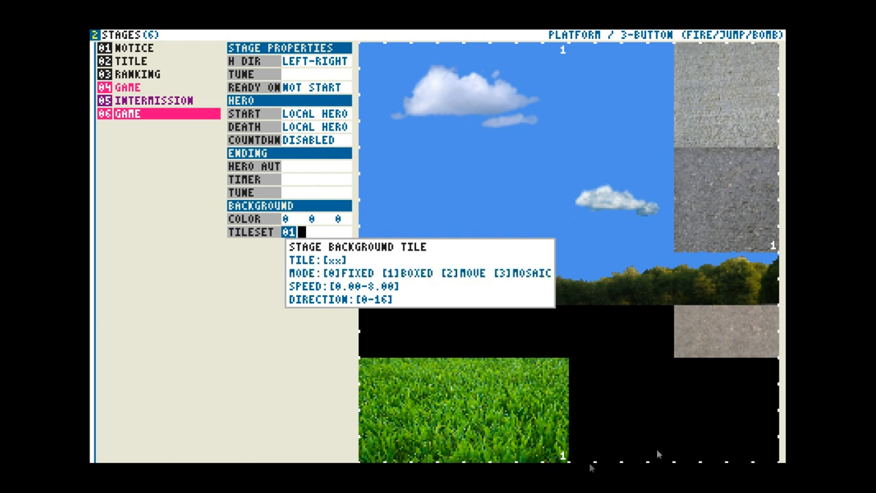
{"action": "mouse_move", "coordinate": [404, 200]}
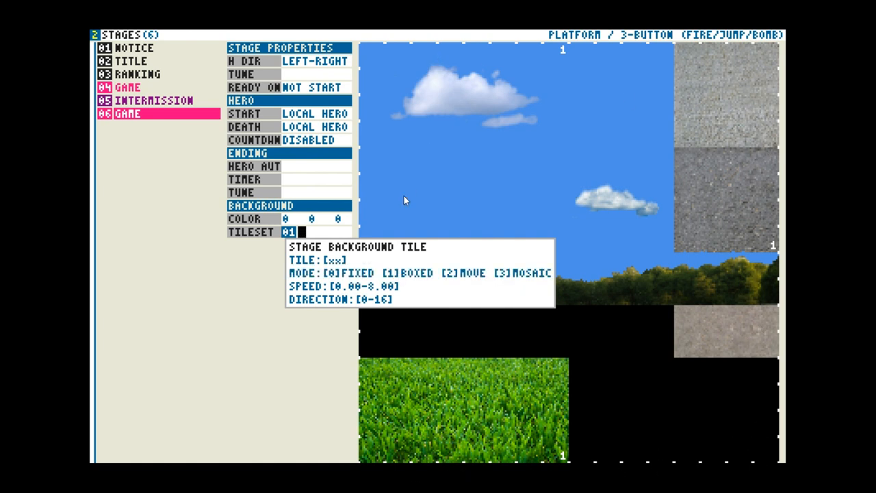
{"action": "mouse_move", "coordinate": [521, 288]}
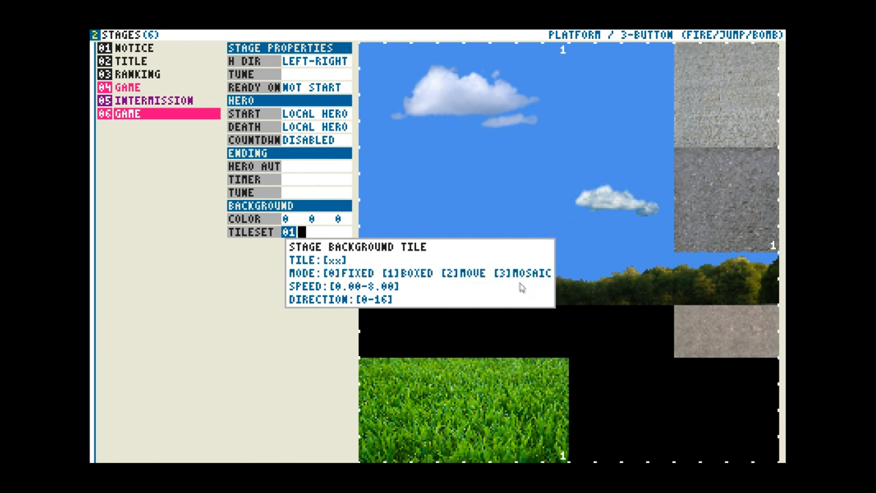
{"action": "mouse_move", "coordinate": [518, 279]}
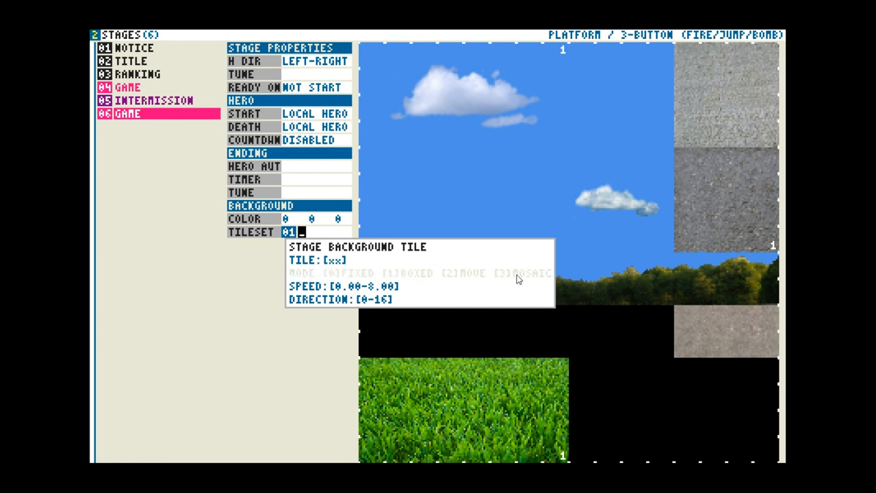
{"action": "mouse_move", "coordinate": [361, 293]}
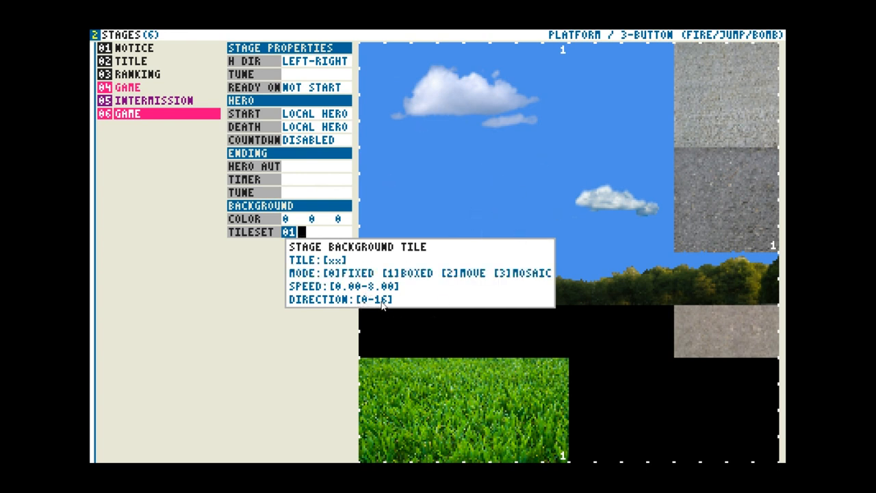
{"action": "mouse_move", "coordinate": [365, 305]}
{"action": "type", "text": " F"}
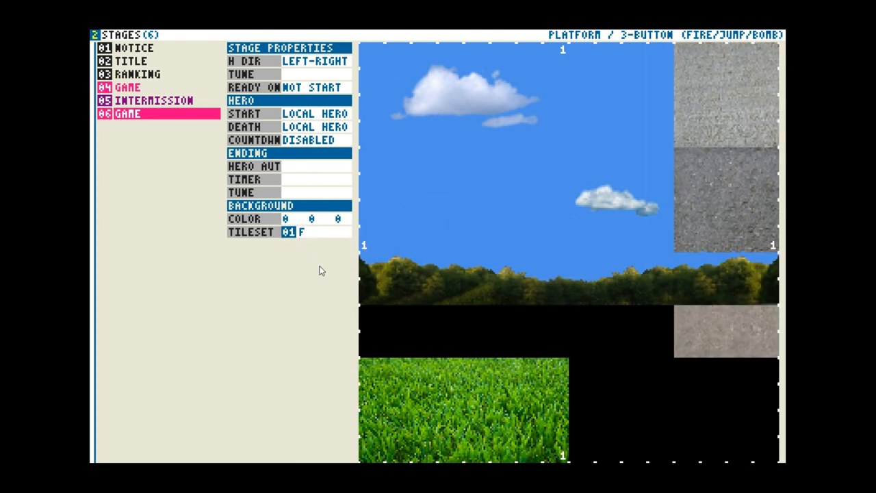
Give the new GAME stage a fixed-mode background using tileset 01.
{"action": "left_click", "coordinate": [288, 232]}
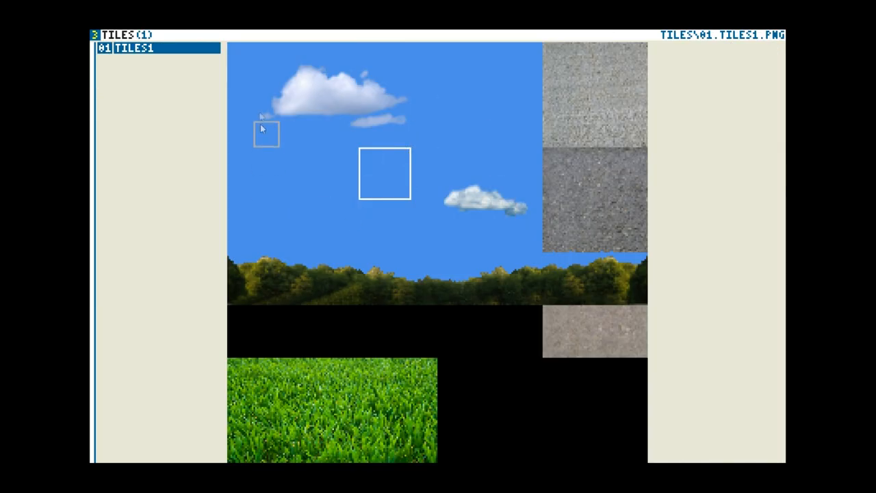
{"action": "mouse_move", "coordinate": [240, 292]}
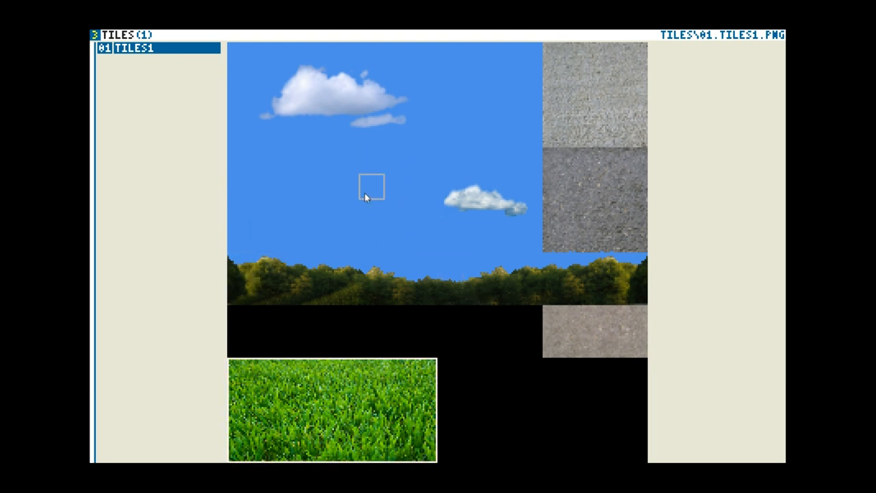
{"action": "mouse_move", "coordinate": [361, 184]}
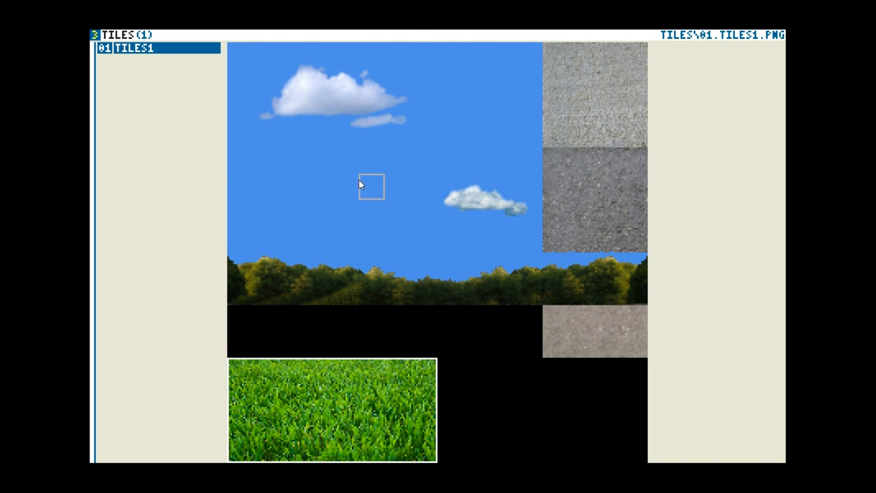
{"action": "mouse_move", "coordinate": [364, 185]}
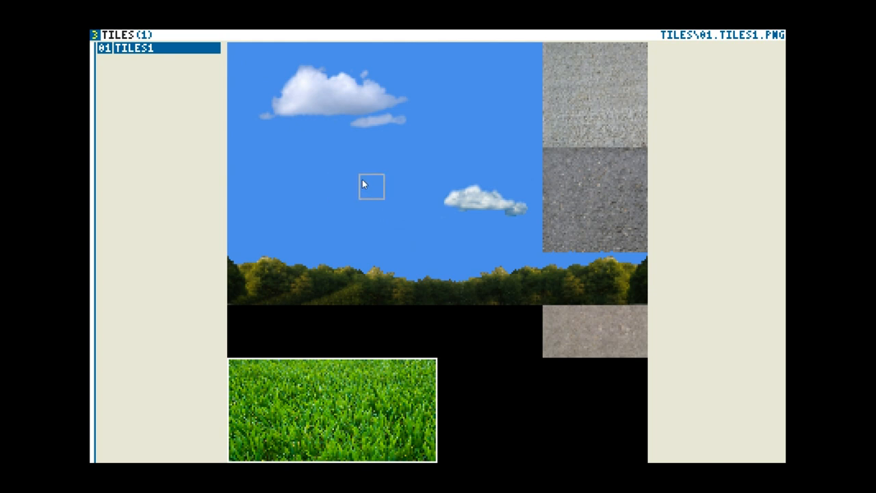
{"action": "mouse_move", "coordinate": [392, 186]}
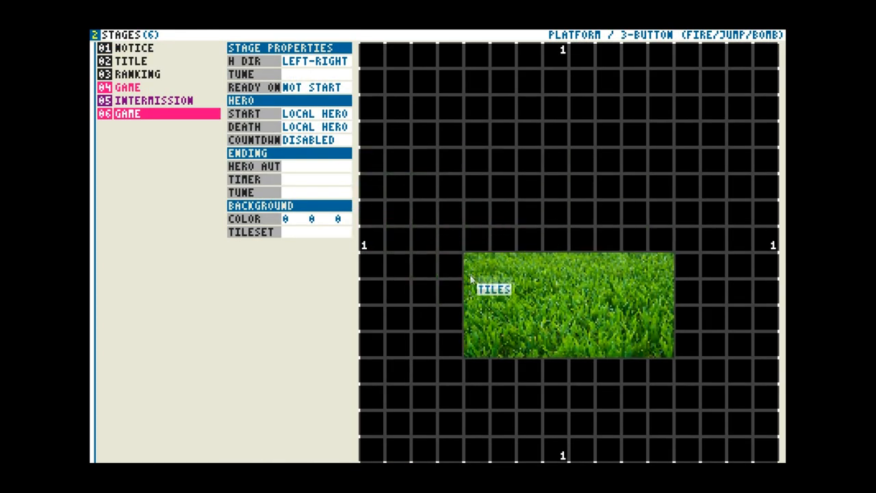
Paint grass along the stage bottom and a full-width gravel row above it.
{"action": "left_click", "coordinate": [494, 289]}
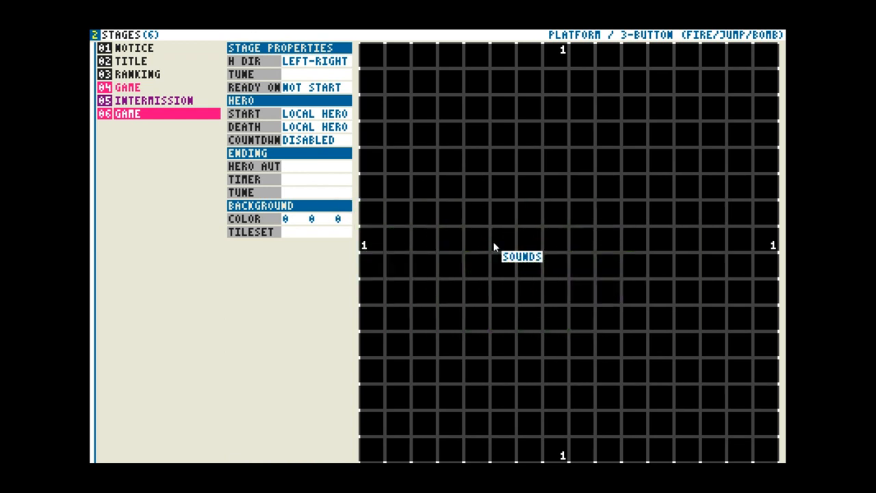
{"action": "mouse_move", "coordinate": [484, 193]}
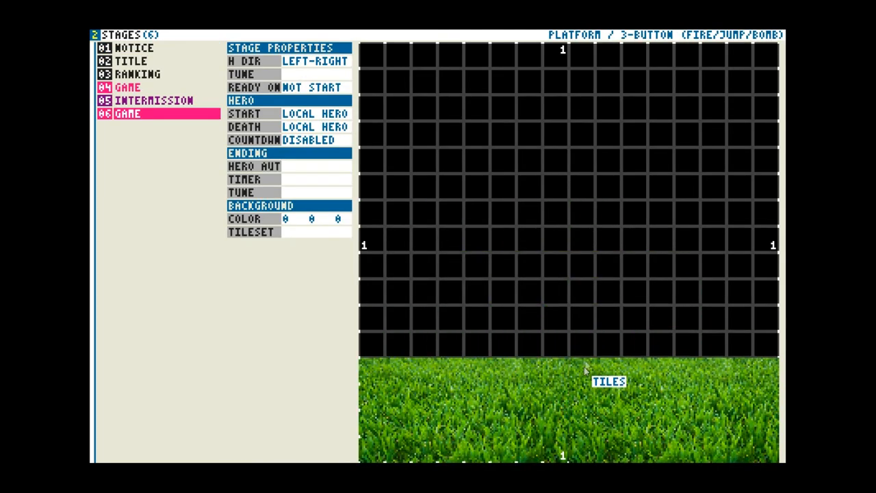
{"action": "mouse_move", "coordinate": [417, 231]}
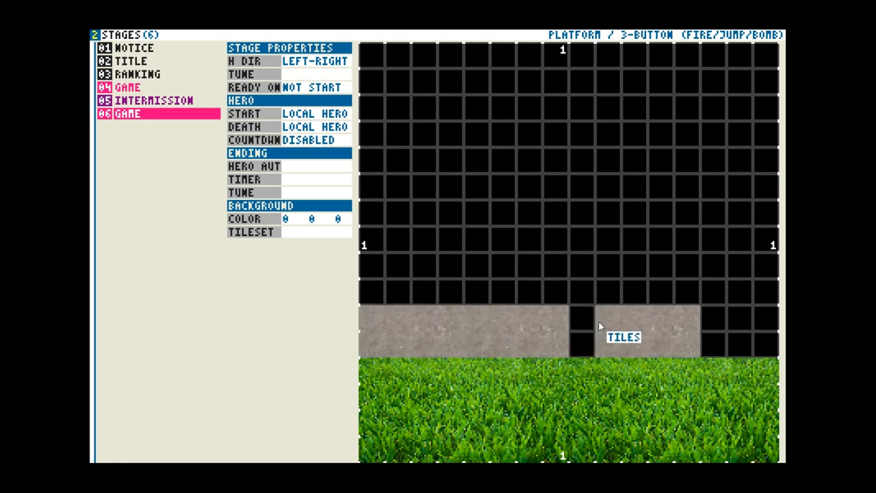
{"action": "left_click_drag", "start_coordinate": [599, 325], "coordinate": [565, 195]}
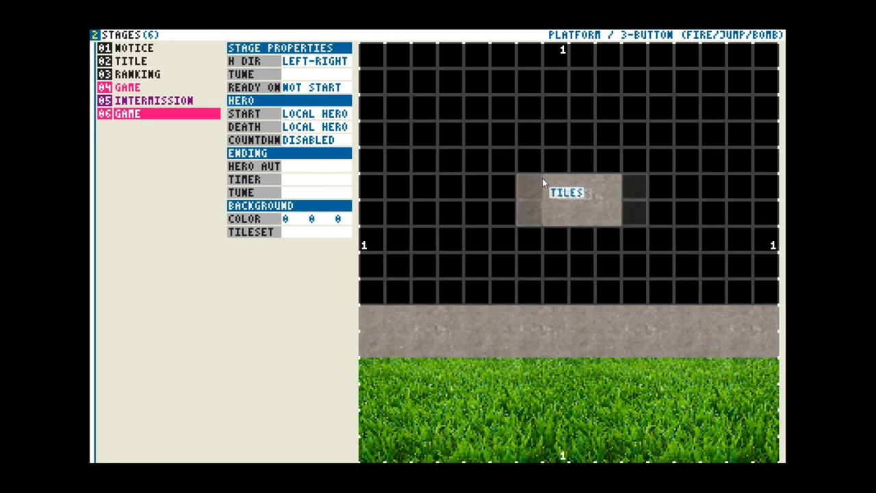
Pick the grass tile from the sheet for a band above the gravel row.
{"action": "left_click", "coordinate": [567, 193]}
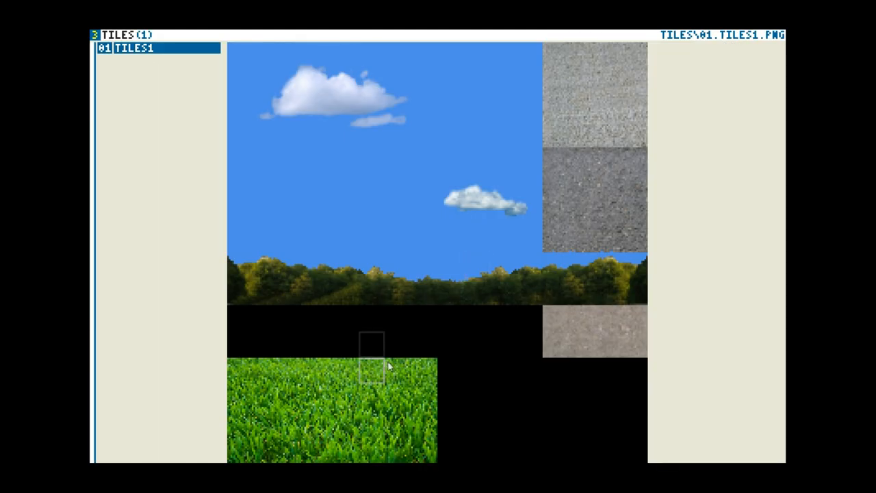
{"action": "left_click", "coordinate": [246, 400]}
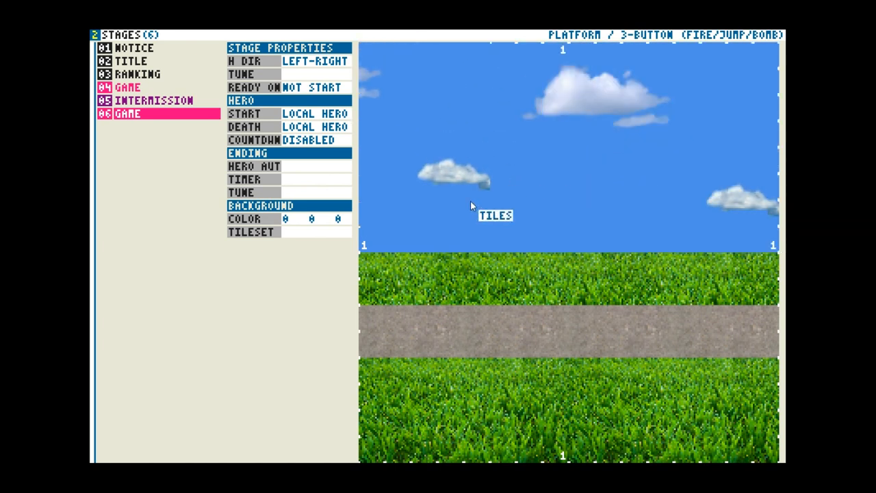
{"action": "mouse_move", "coordinate": [678, 346]}
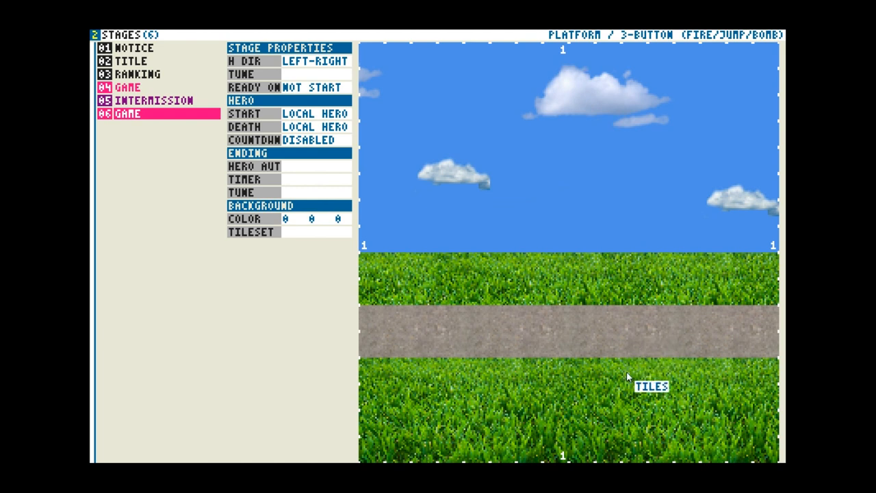
{"action": "mouse_move", "coordinate": [702, 351]}
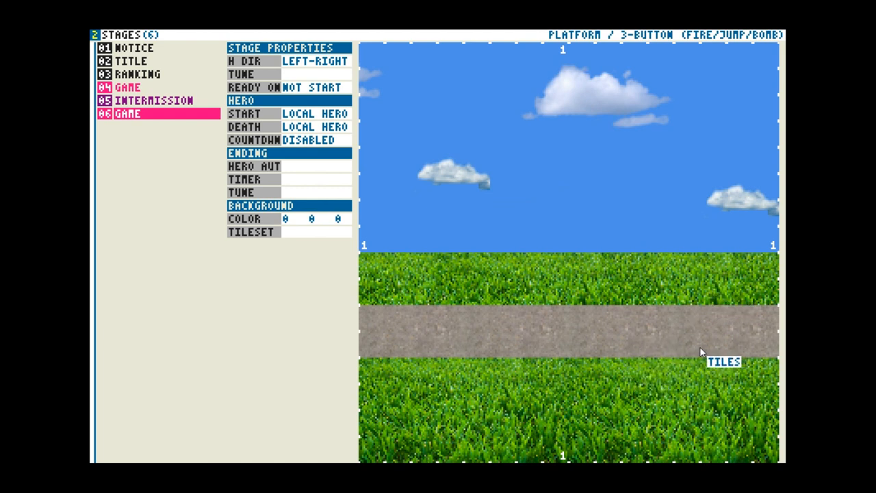
{"action": "mouse_move", "coordinate": [576, 283]}
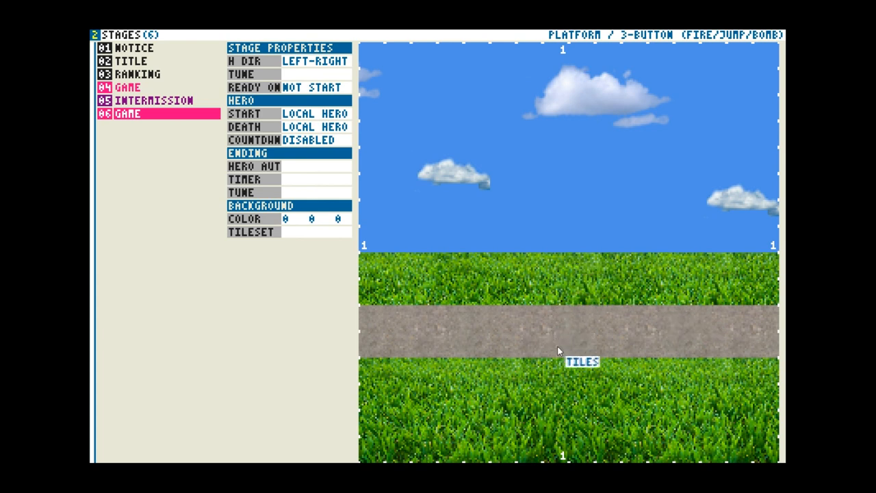
{"action": "mouse_move", "coordinate": [556, 350]}
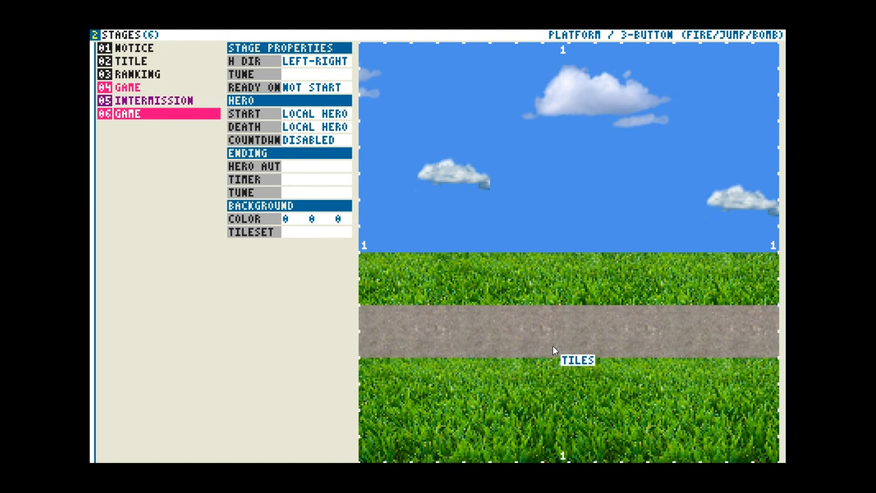
{"action": "mouse_move", "coordinate": [574, 319]}
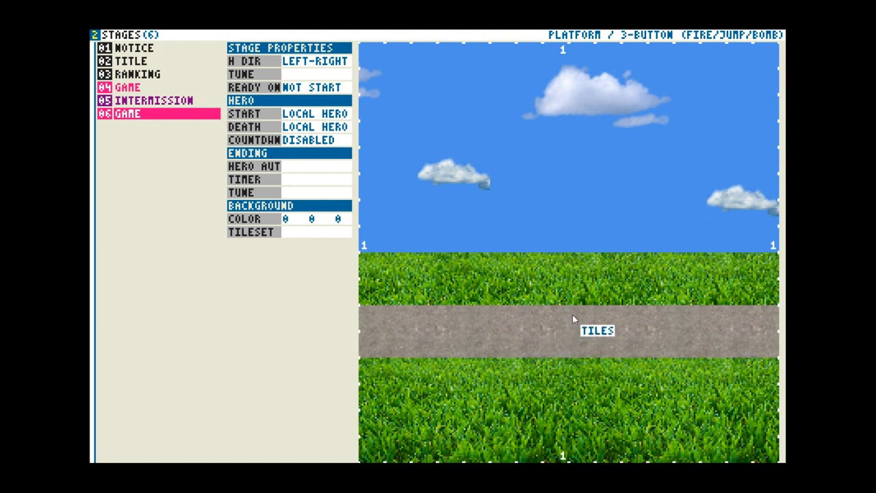
{"action": "mouse_move", "coordinate": [388, 185]}
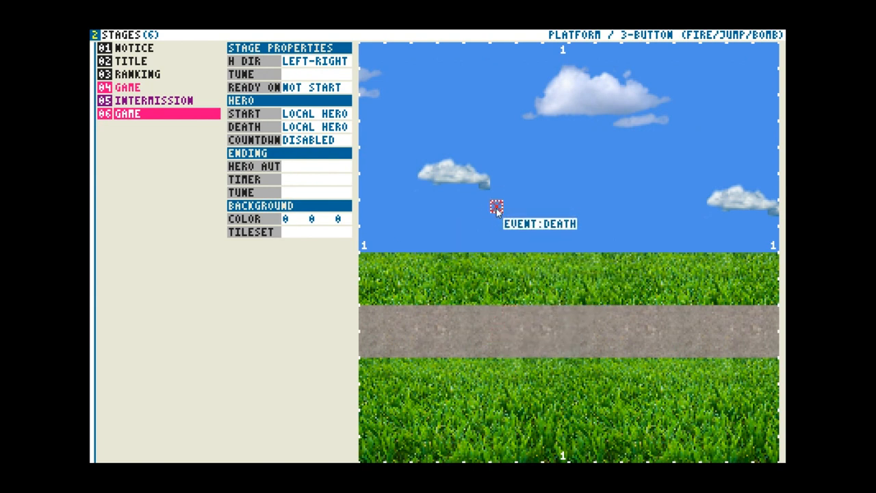
{"action": "mouse_move", "coordinate": [499, 214]}
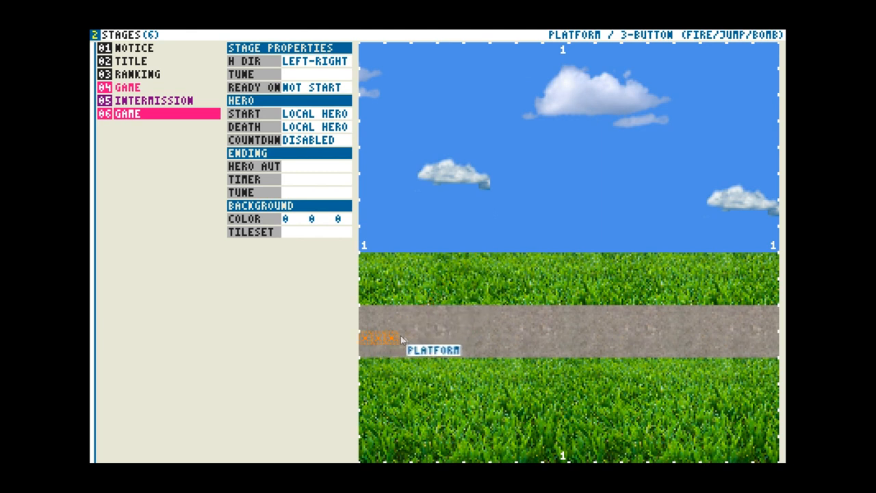
Drag a row of platform markers along the stone road, nearly spanning the stage.
{"action": "left_click_drag", "start_coordinate": [383, 339], "coordinate": [551, 339]}
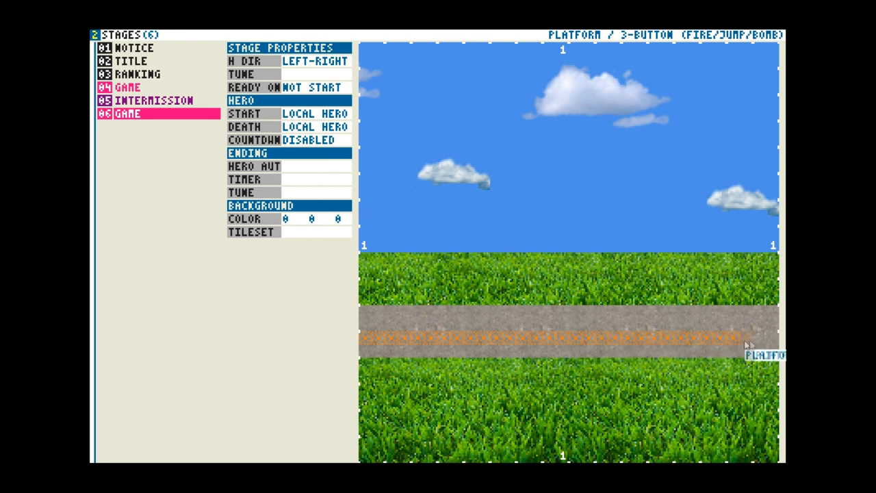
{"action": "mouse_move", "coordinate": [476, 252]}
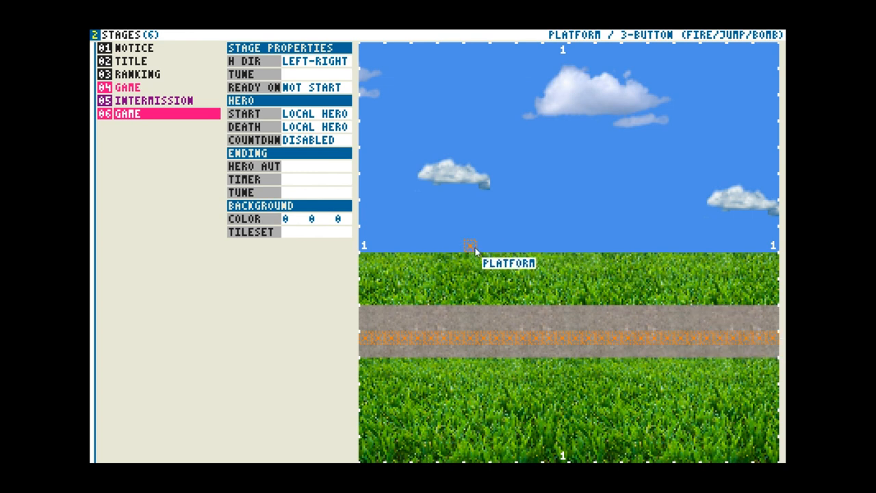
{"action": "mouse_move", "coordinate": [471, 264]}
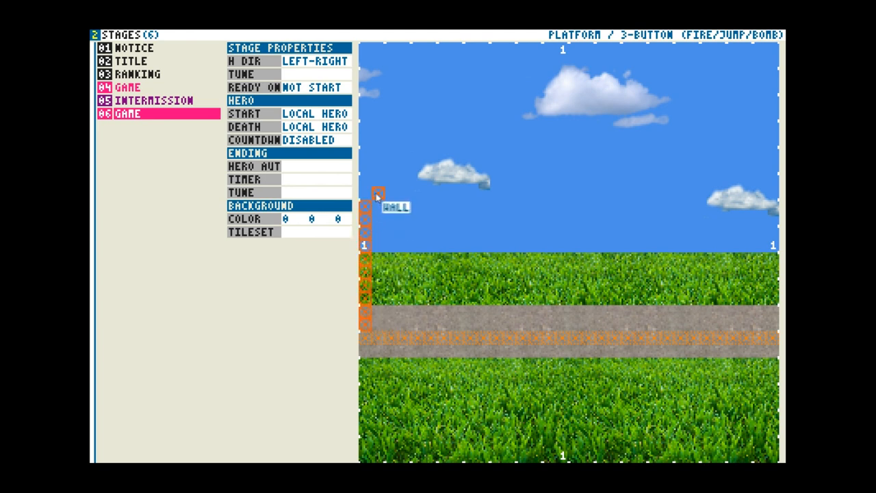
{"action": "mouse_move", "coordinate": [653, 246]}
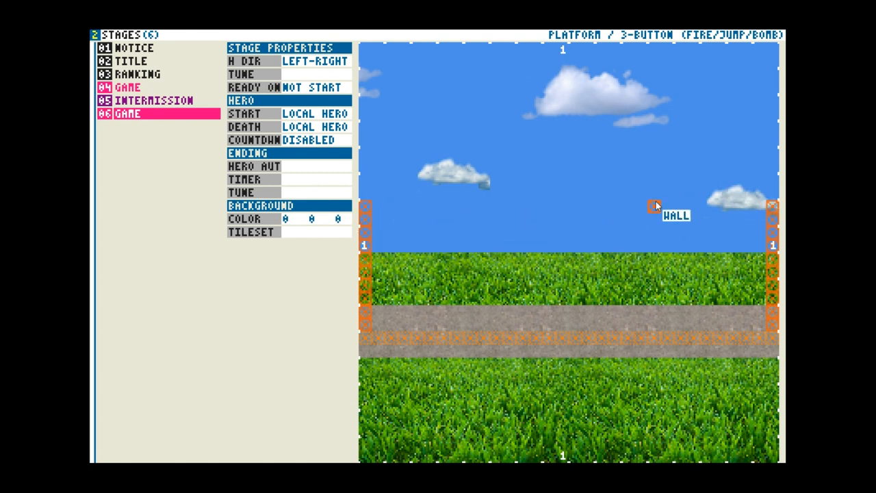
{"action": "mouse_move", "coordinate": [614, 259]}
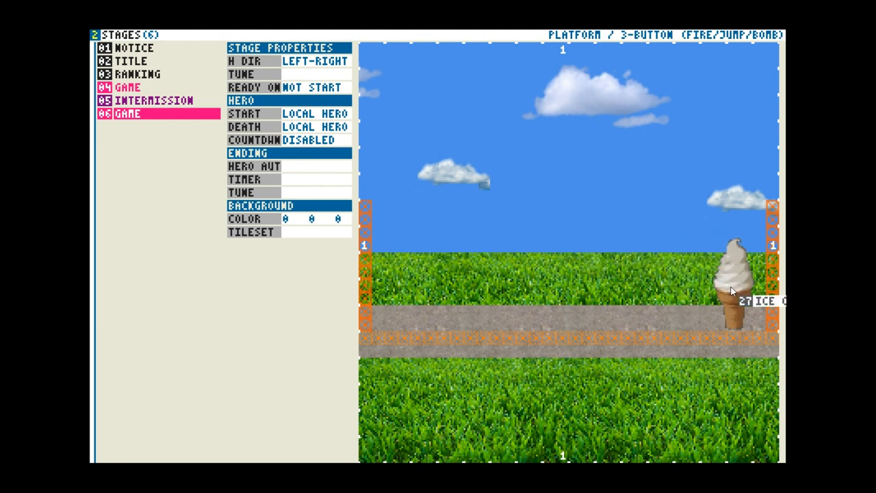
{"action": "mouse_move", "coordinate": [479, 235]}
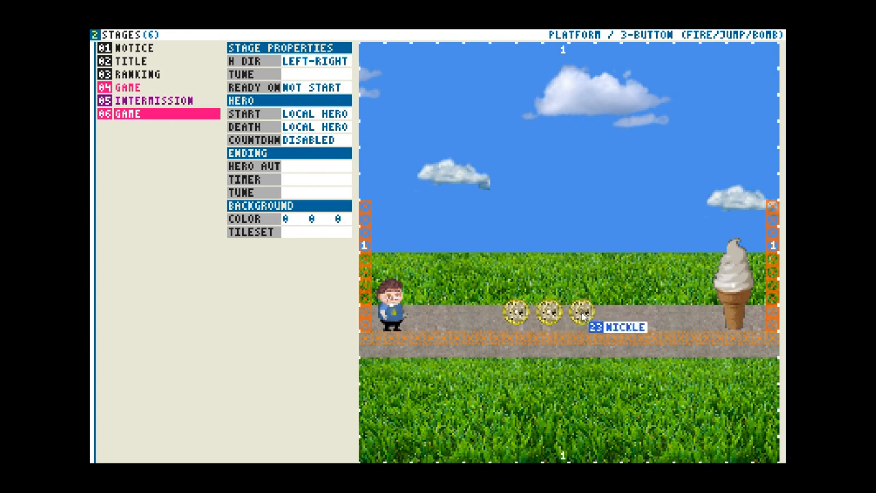
{"action": "mouse_move", "coordinate": [623, 235]}
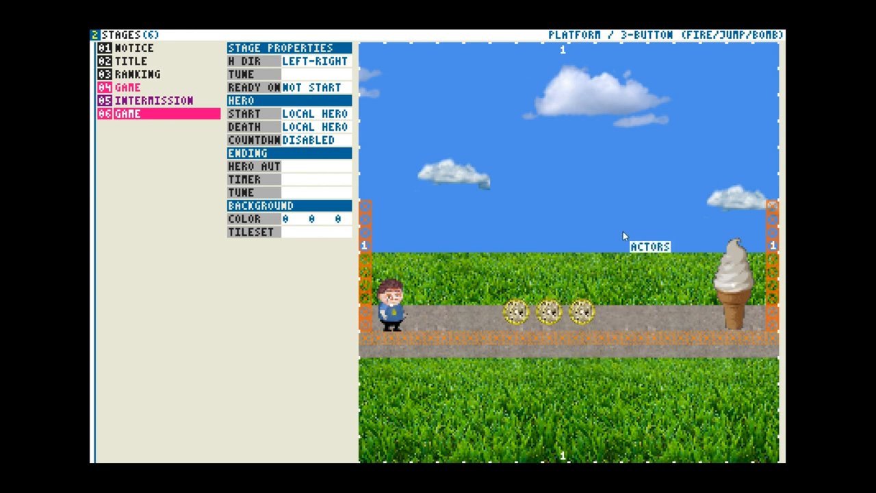
Place the BOX1 actor on the road beside the hero.
{"action": "left_click", "coordinate": [623, 233]}
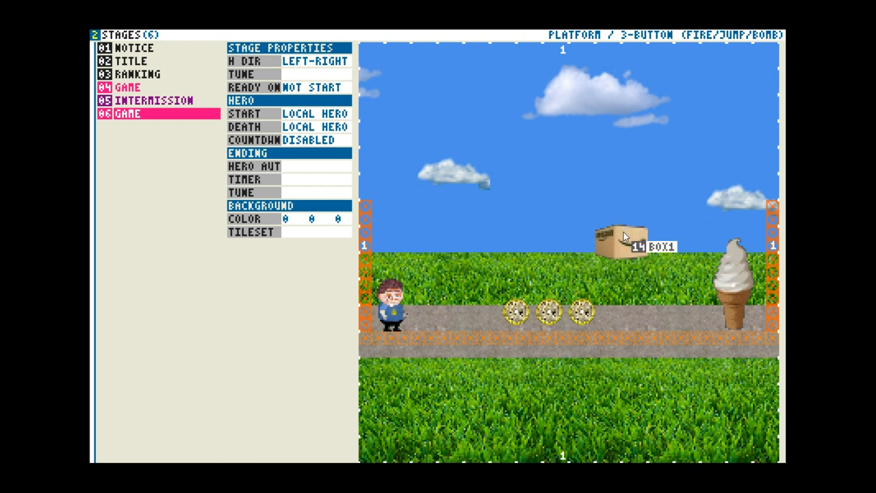
{"action": "left_click_drag", "start_coordinate": [617, 243], "coordinate": [455, 312]}
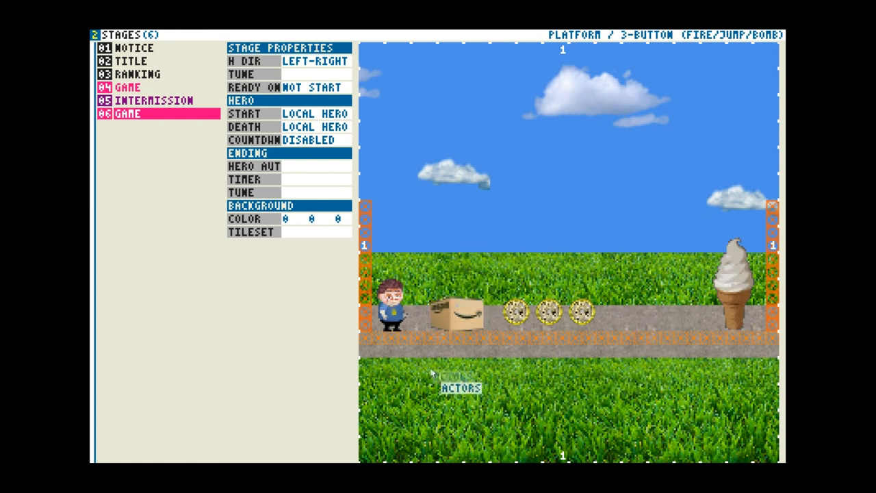
{"action": "mouse_move", "coordinate": [459, 339]}
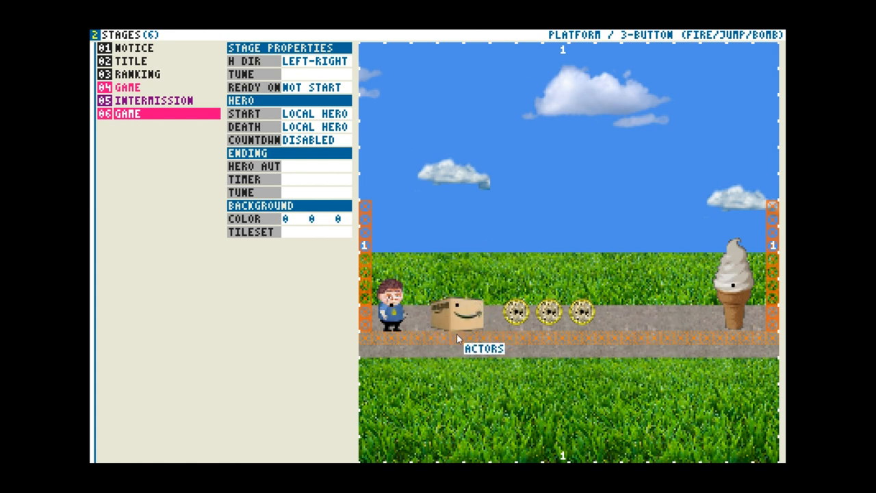
{"action": "mouse_move", "coordinate": [609, 347]}
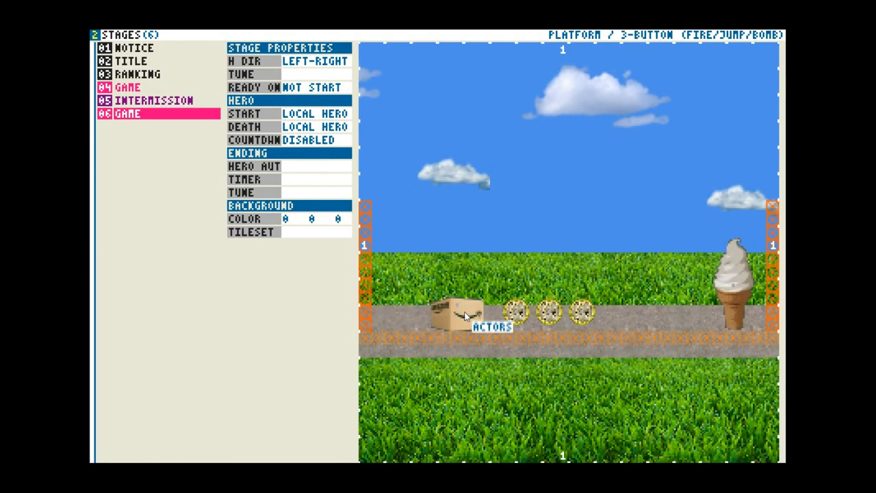
Move the hero slightly right, leaving two nickels and the ice cream on the road.
{"action": "left_click", "coordinate": [412, 288]}
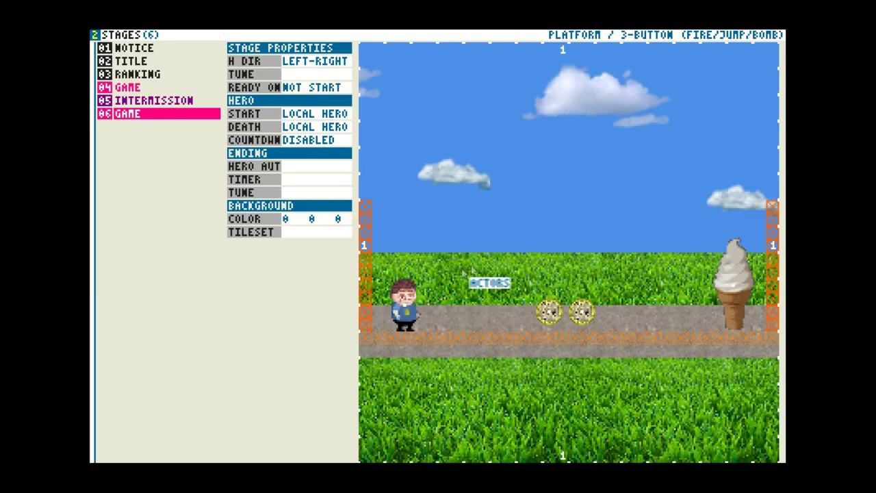
Drop BOX1 back on the road between the hero and the nickels.
{"action": "left_click", "coordinate": [493, 287]}
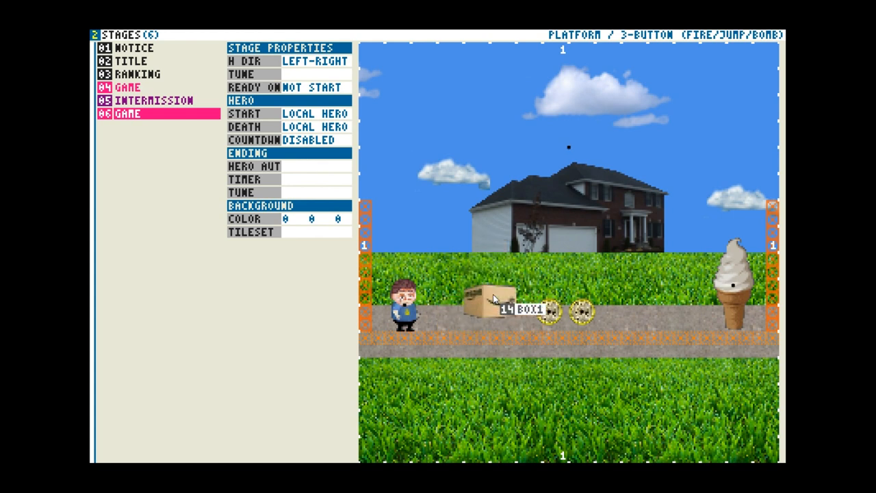
{"action": "left_click_drag", "start_coordinate": [487, 301], "coordinate": [555, 373]}
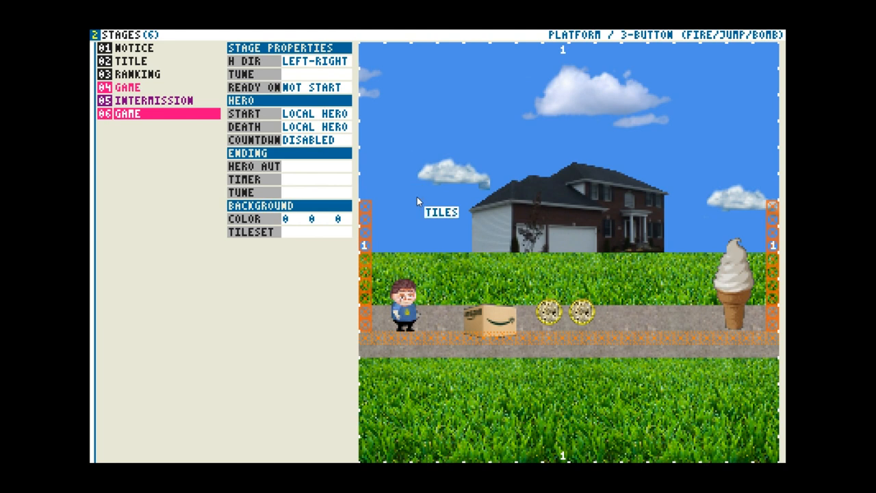
{"action": "mouse_move", "coordinate": [416, 193]}
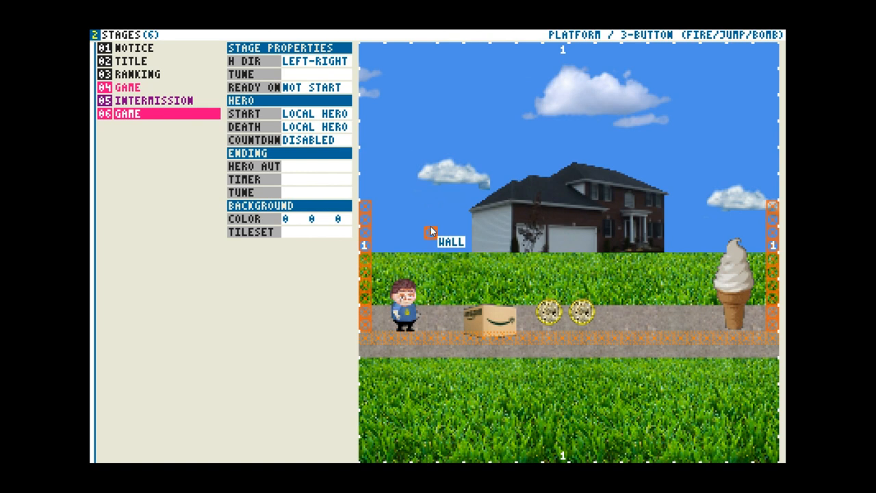
{"action": "mouse_move", "coordinate": [469, 326]}
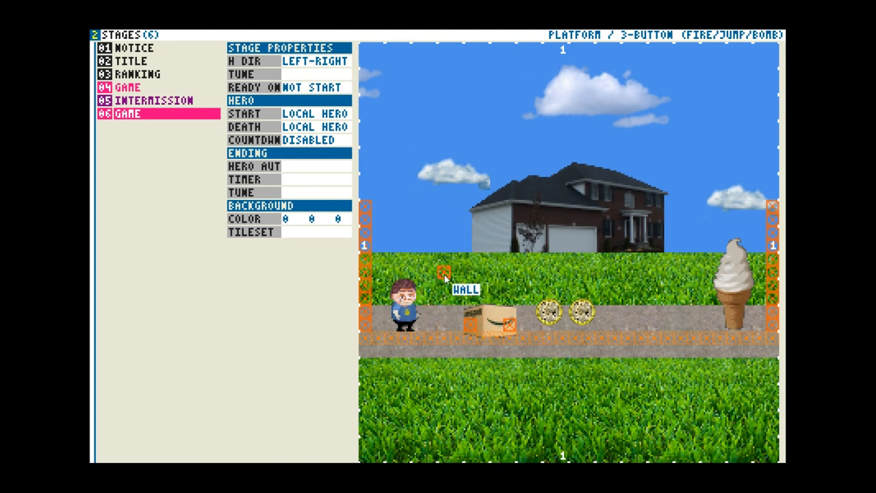
{"action": "mouse_move", "coordinate": [431, 222]}
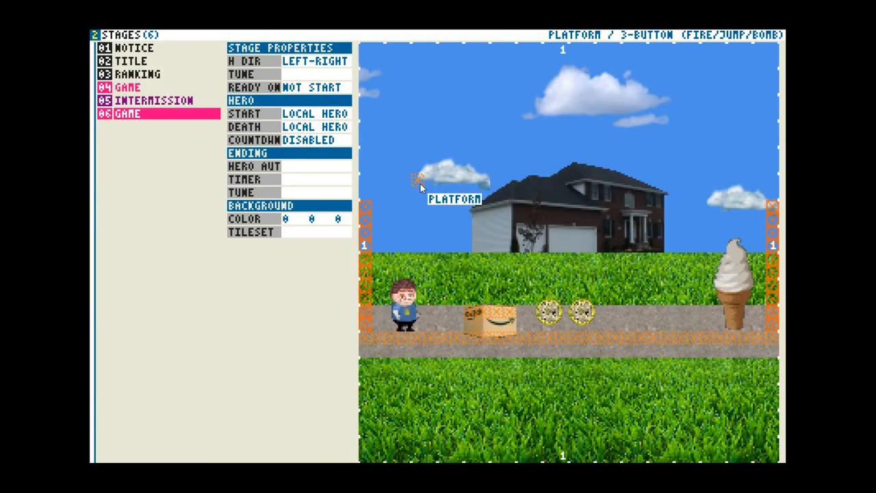
{"action": "mouse_move", "coordinate": [479, 325]}
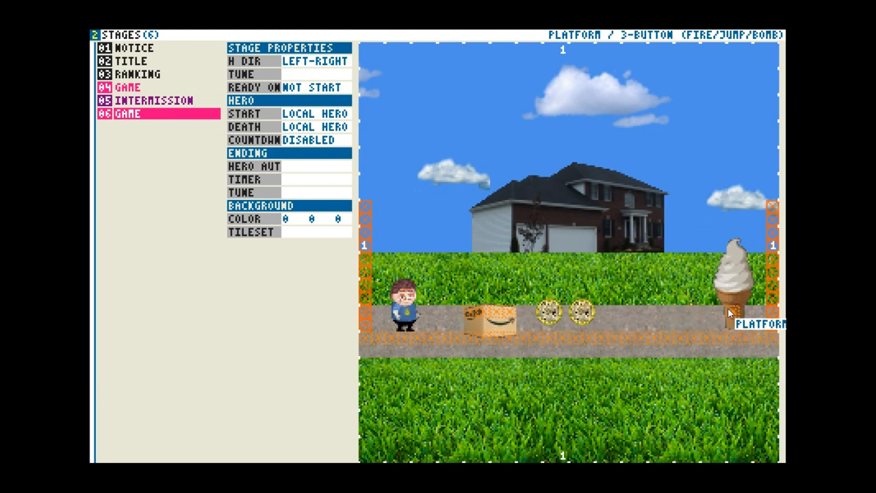
{"action": "mouse_move", "coordinate": [733, 293]}
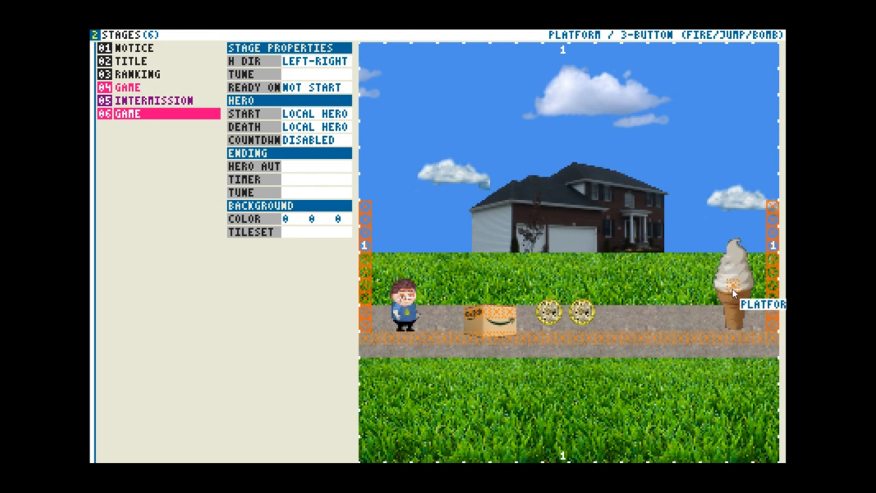
{"action": "mouse_move", "coordinate": [655, 273]}
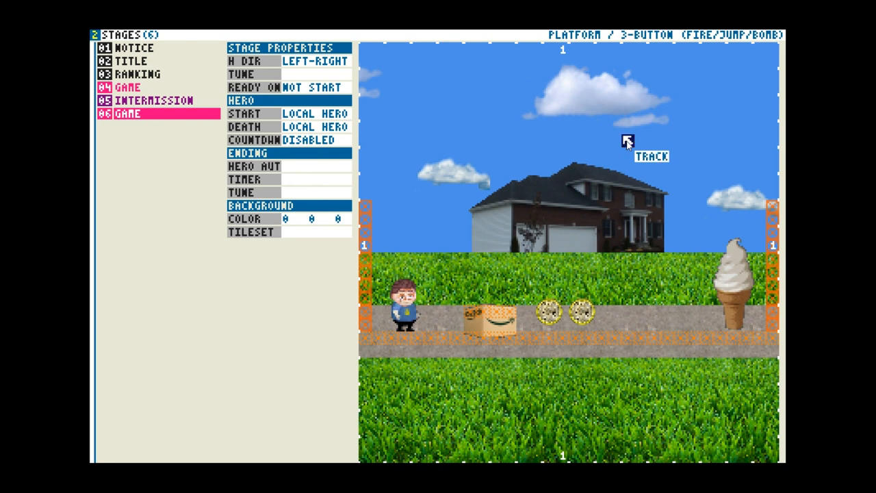
{"action": "mouse_move", "coordinate": [628, 140]}
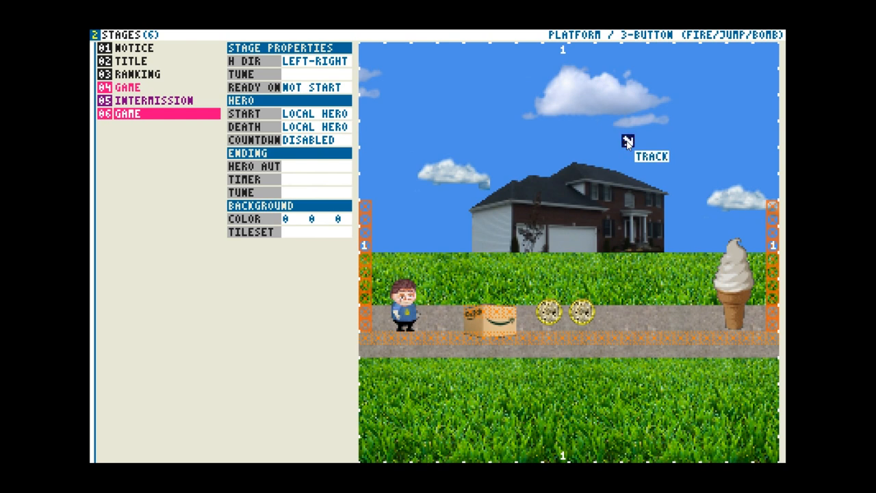
{"action": "mouse_move", "coordinate": [729, 274]}
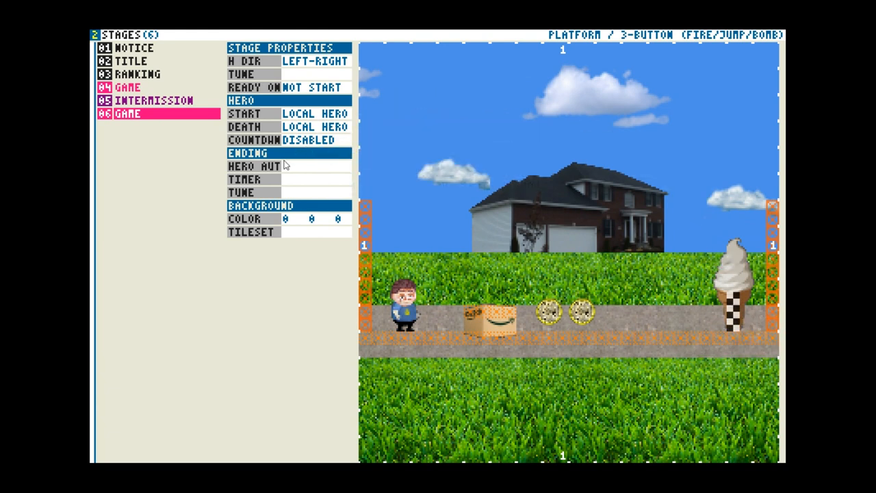
{"action": "mouse_move", "coordinate": [308, 140]}
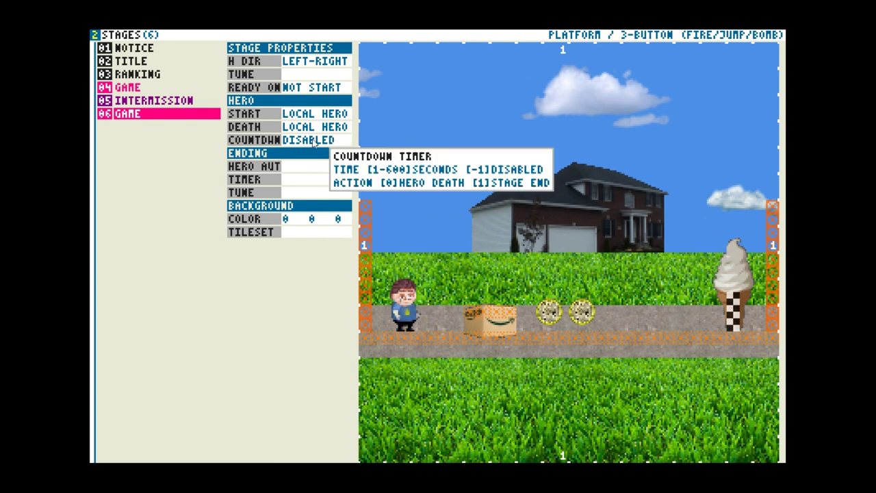
{"action": "mouse_move", "coordinate": [293, 166]}
{"action": "type", "text": "30"}
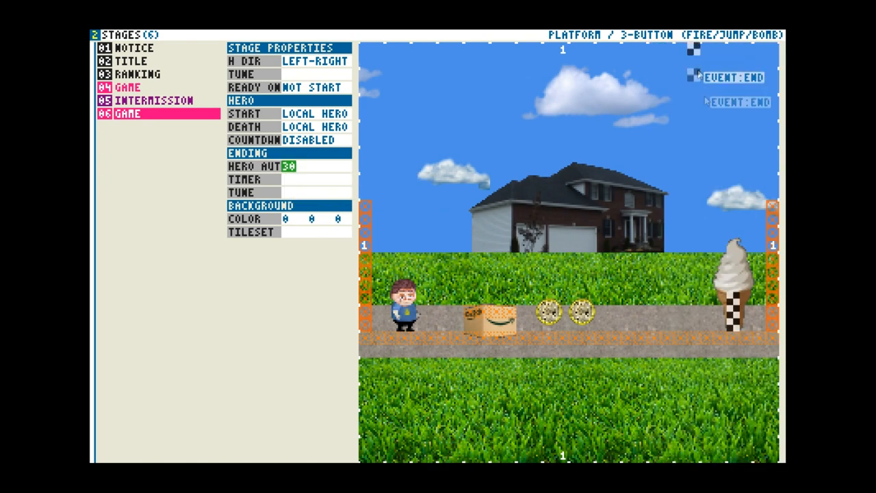
{"action": "mouse_move", "coordinate": [287, 179]}
{"action": "type", "text": "3"}
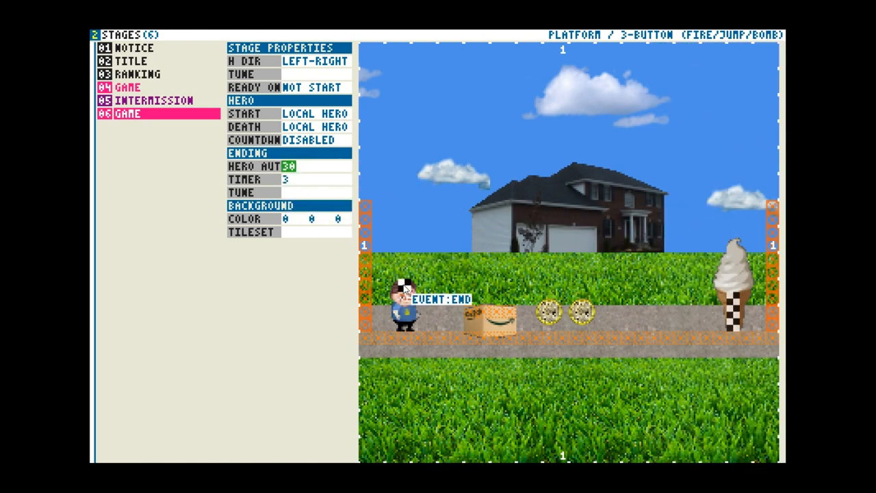
Choose 07 FINISHDANCE as the stage's ending tune.
{"action": "left_click", "coordinate": [315, 193]}
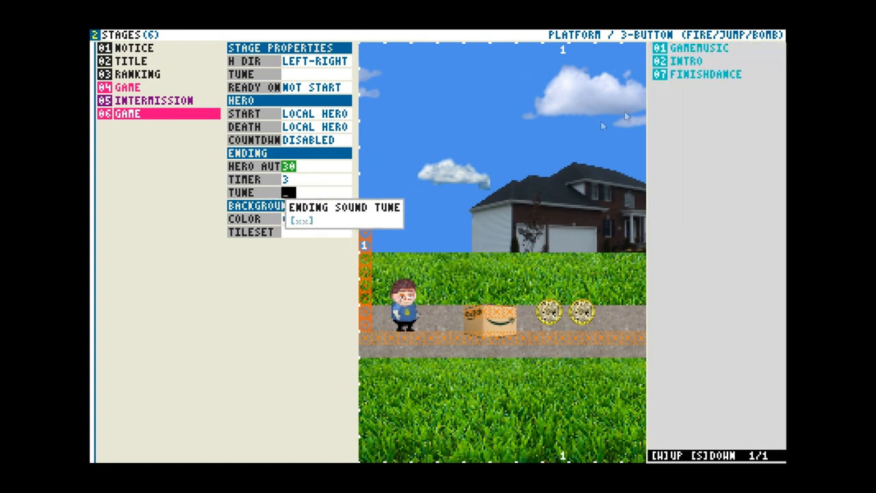
{"action": "left_click", "coordinate": [290, 192]}
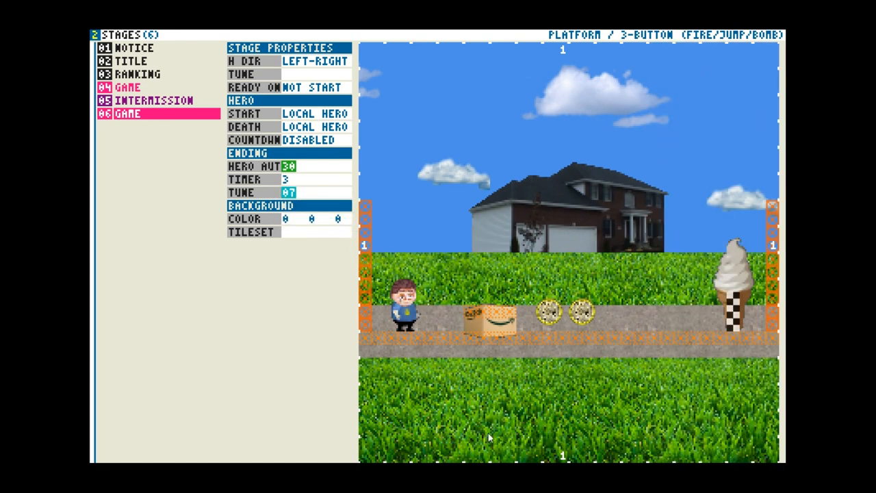
{"action": "mouse_move", "coordinate": [302, 368]}
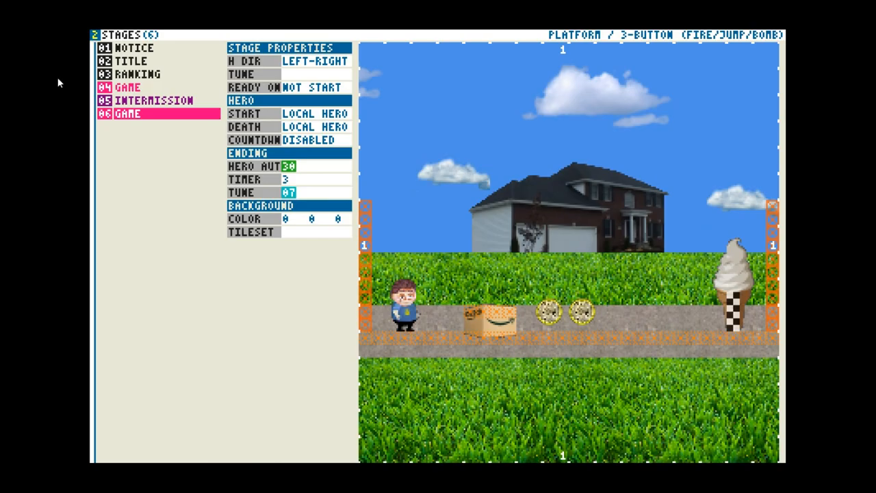
{"action": "mouse_move", "coordinate": [585, 178]}
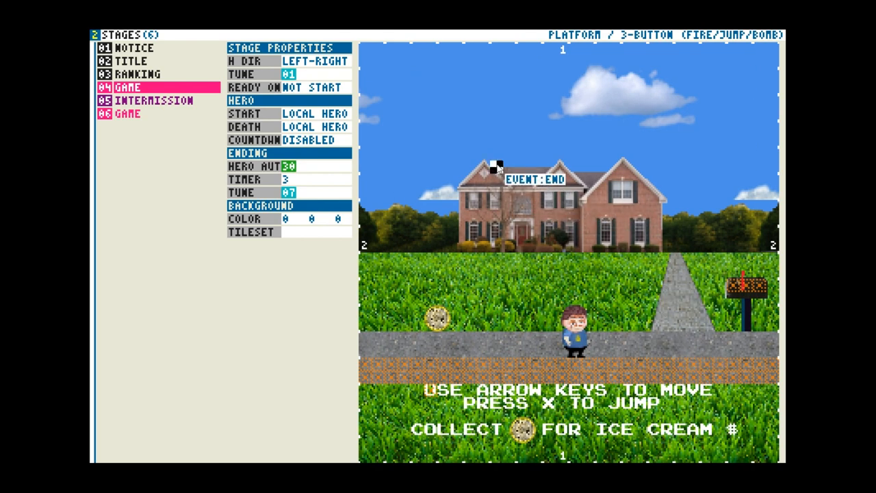
{"action": "mouse_move", "coordinate": [471, 109]}
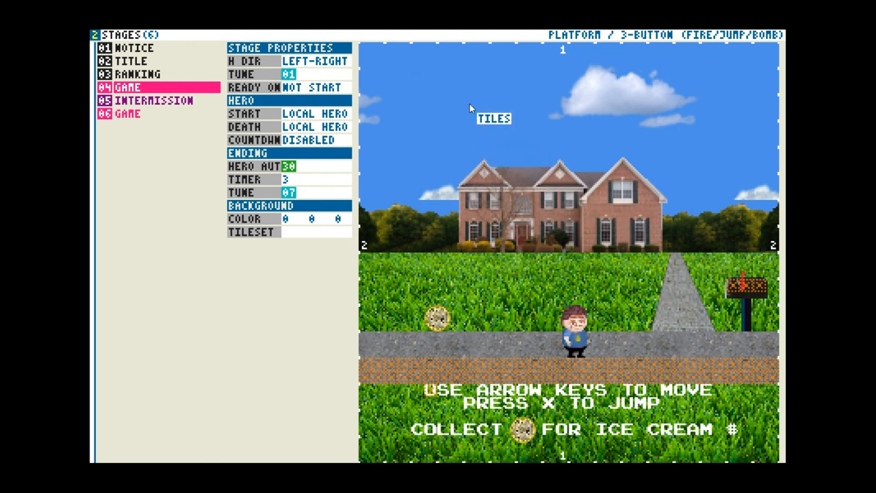
{"action": "mouse_move", "coordinate": [604, 369]}
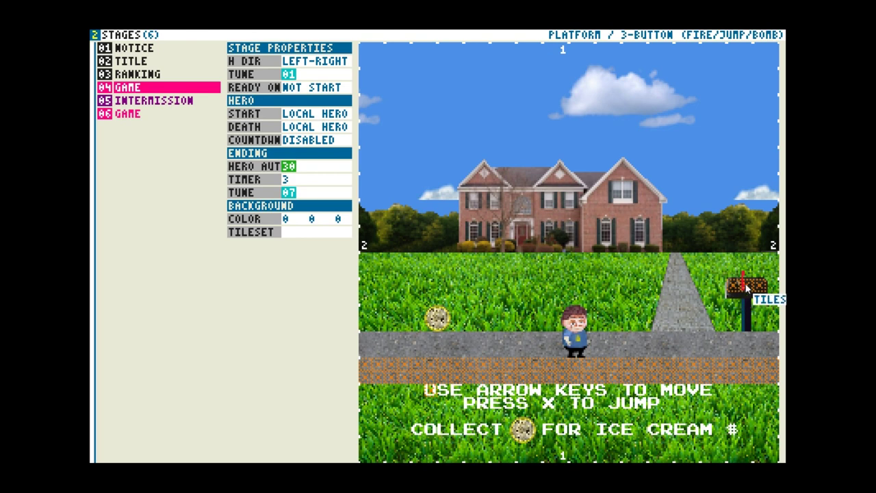
{"action": "mouse_move", "coordinate": [705, 326]}
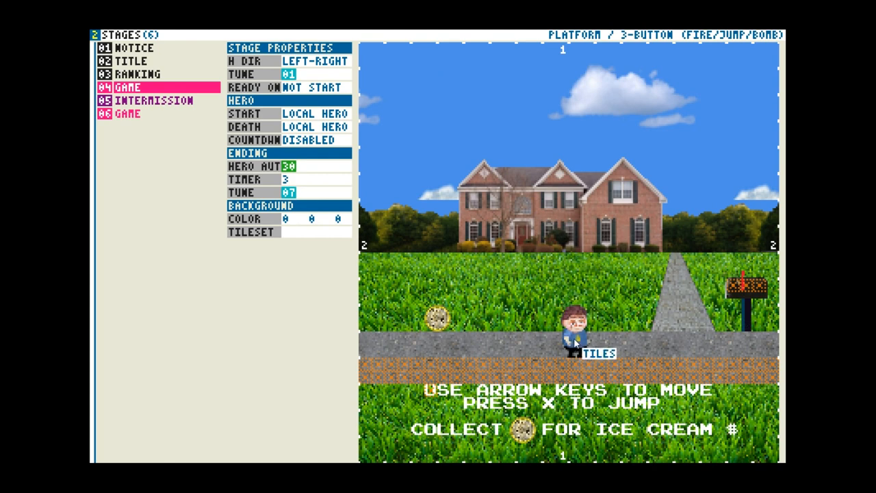
{"action": "mouse_move", "coordinate": [588, 359]}
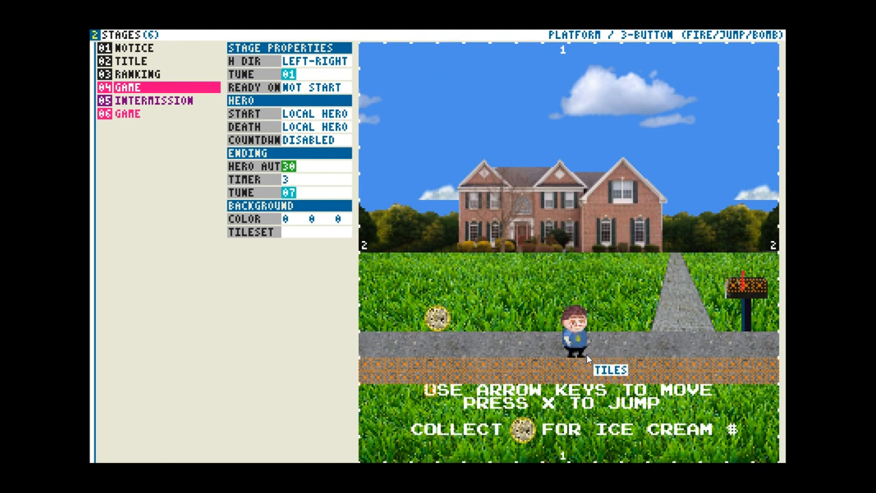
{"action": "mouse_move", "coordinate": [623, 230]}
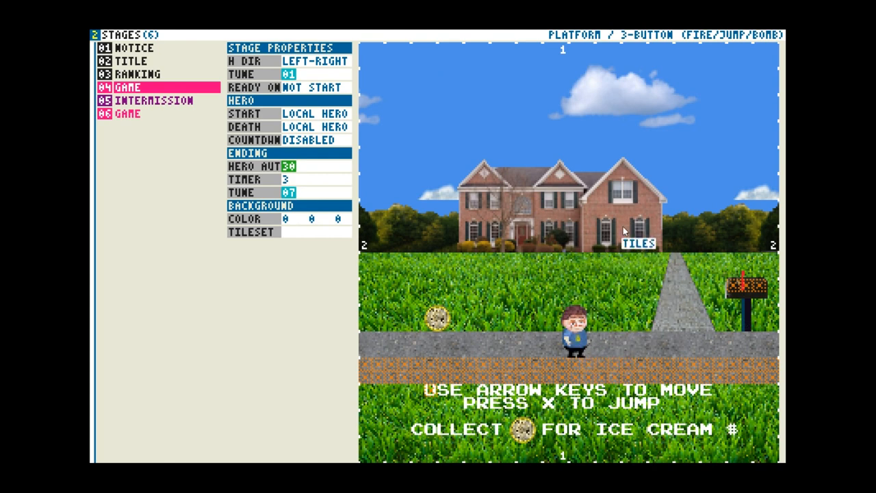
{"action": "mouse_move", "coordinate": [637, 273]}
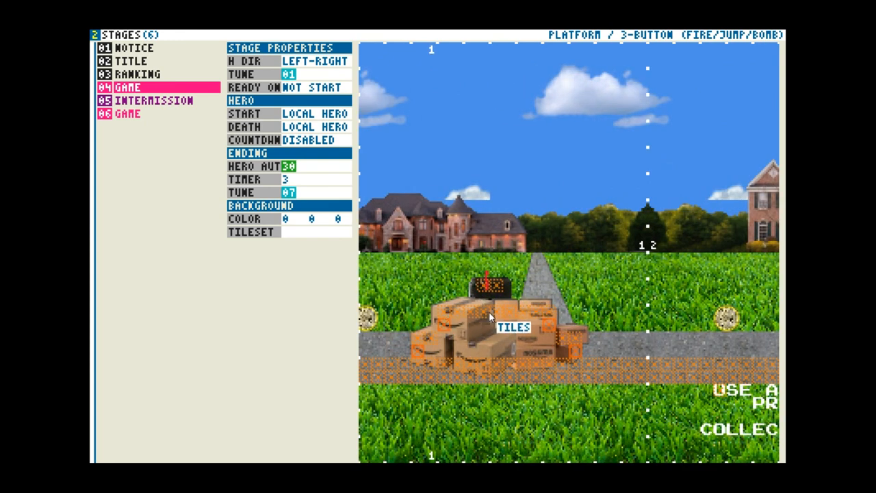
{"action": "mouse_move", "coordinate": [534, 318]}
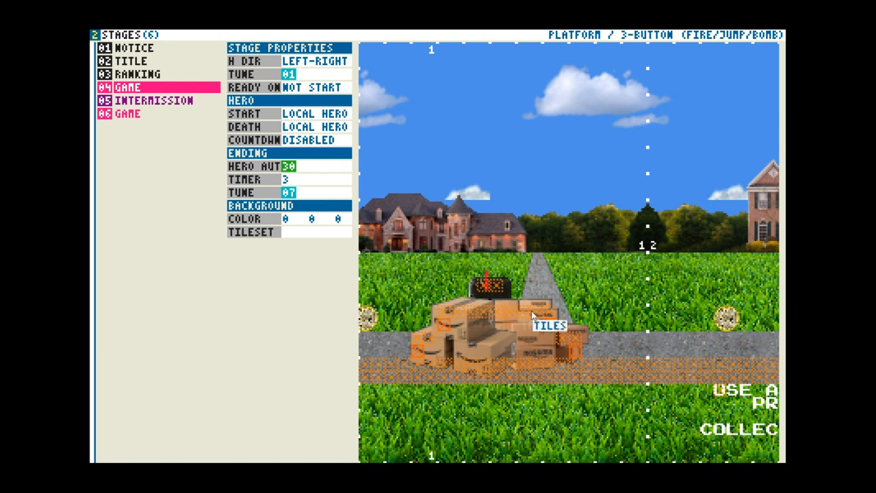
{"action": "mouse_move", "coordinate": [424, 359]}
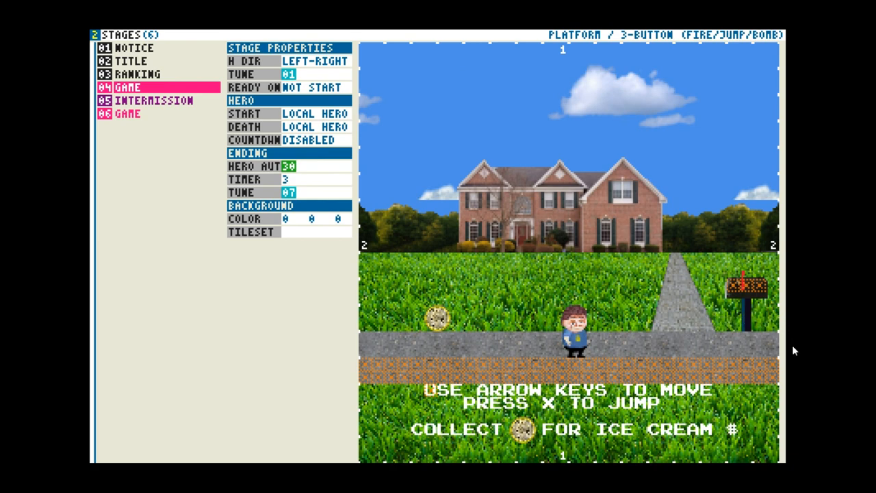
{"action": "mouse_move", "coordinate": [703, 344]}
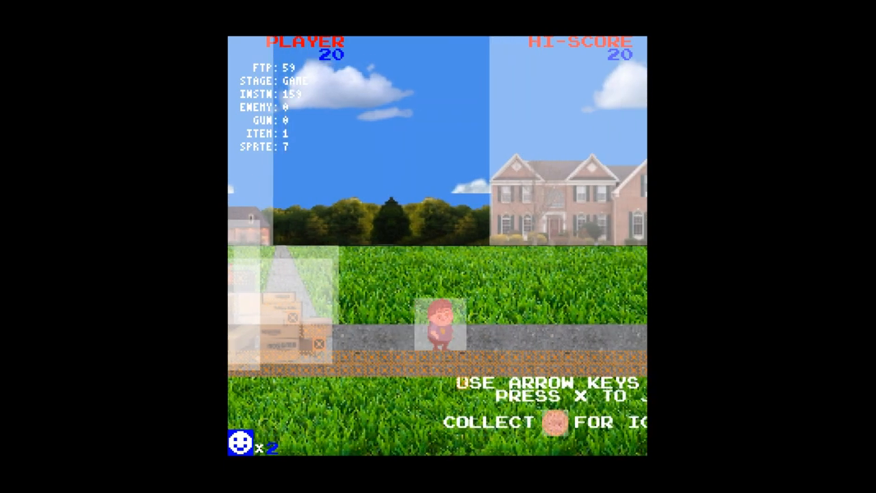
Walk the hero right along the street during the stage test play.
{"action": "key", "text": "Right"}
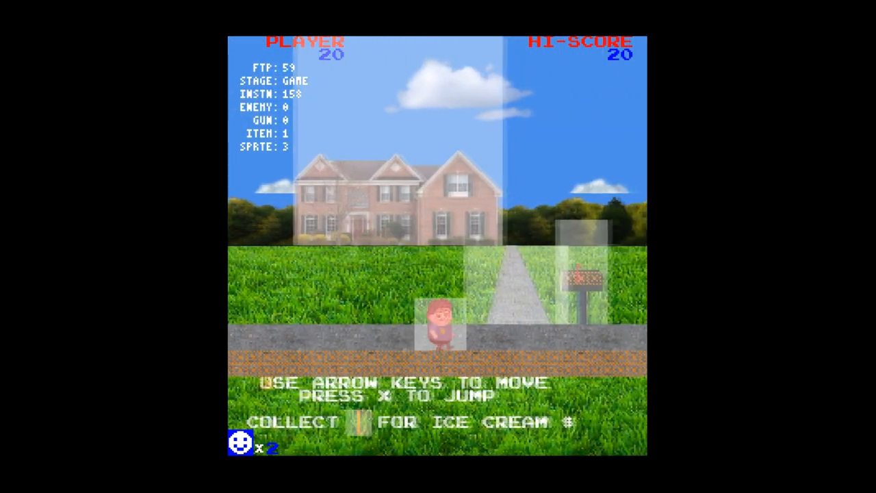
{"action": "key", "text": "Right"}
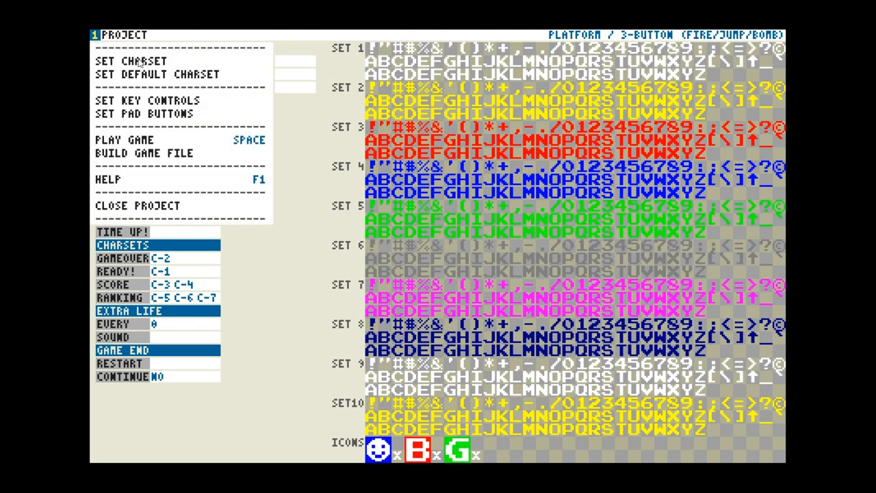
{"action": "mouse_move", "coordinate": [137, 139]}
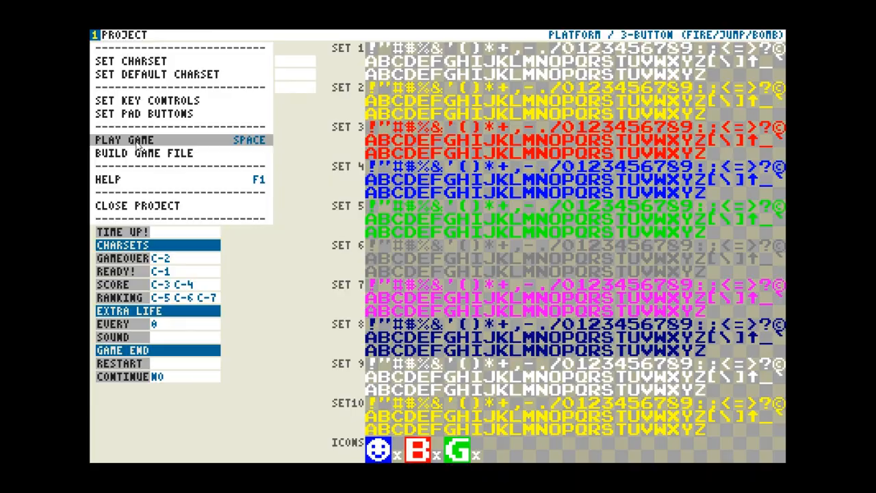
Launch Play Game from project options to reach the Ice Cream Adventure title screen.
{"action": "left_click", "coordinate": [124, 139]}
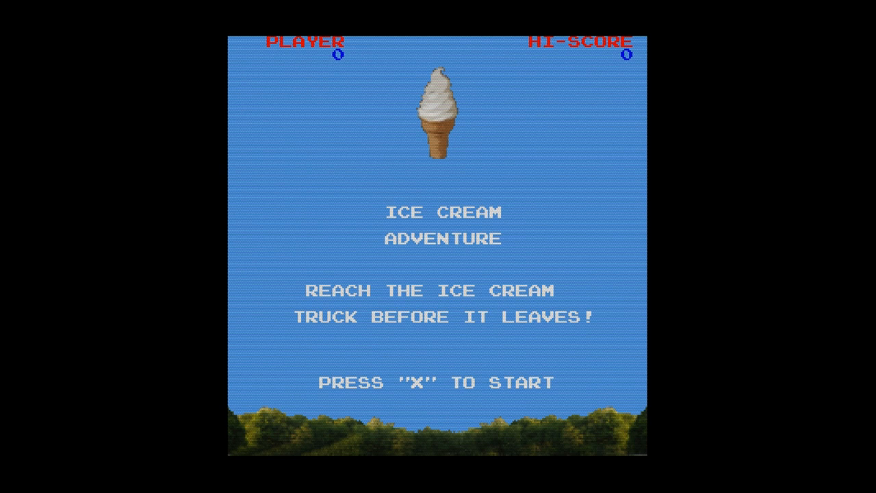
Start the game from the Ice Cream Adventure title screen and walk the hero right.
{"action": "key", "text": "x"}
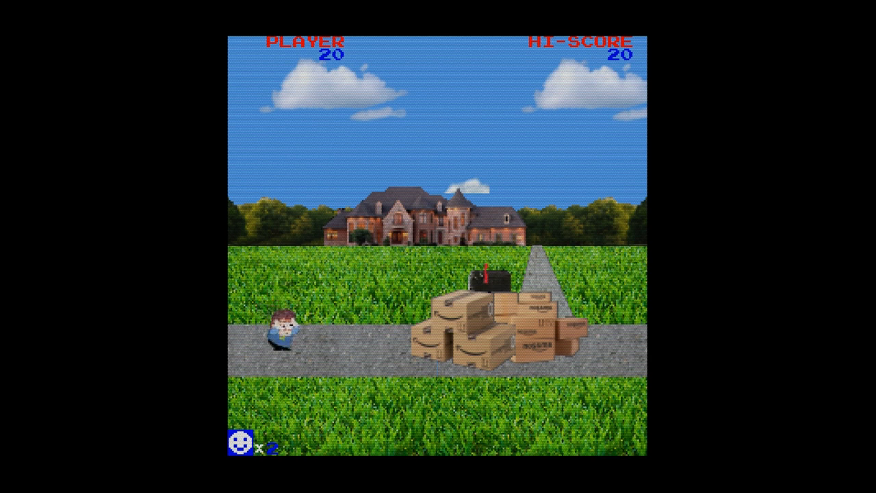
{"action": "key", "text": "Right"}
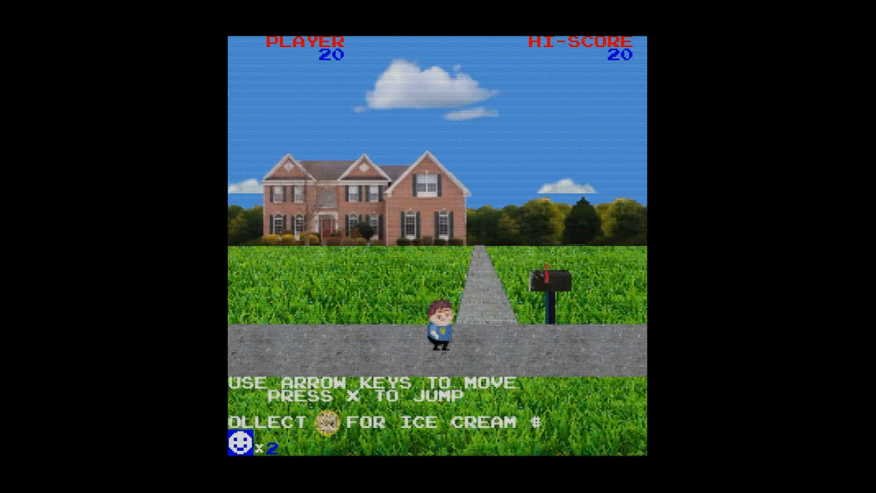
Walk the hero along the street, then choose Close Project from the Project menu.
{"action": "key", "text": "Right"}
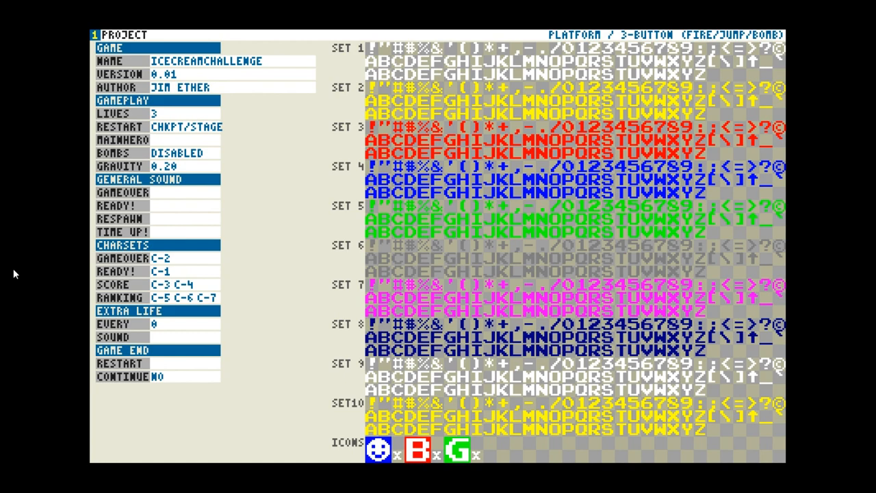
{"action": "left_click", "coordinate": [124, 34]}
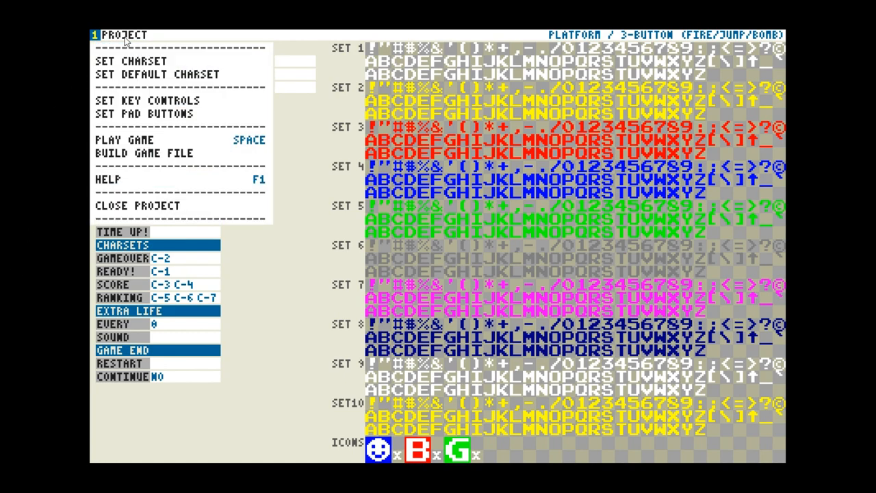
{"action": "left_click", "coordinate": [128, 205]}
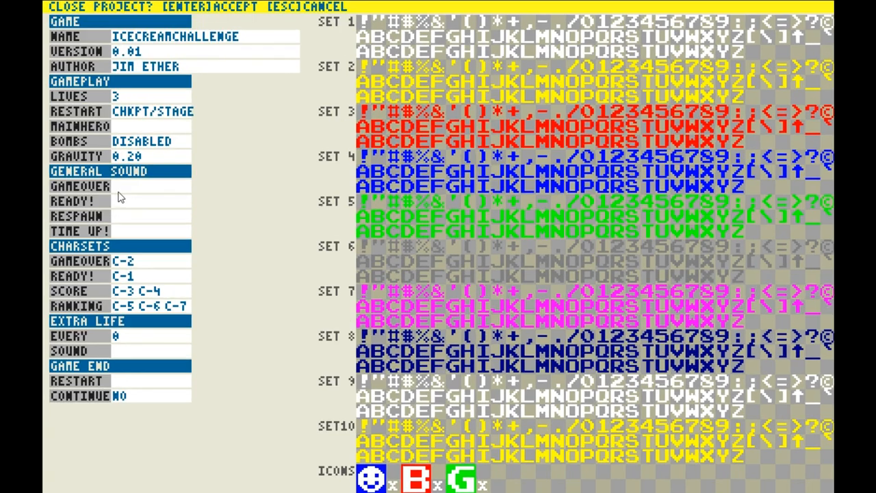